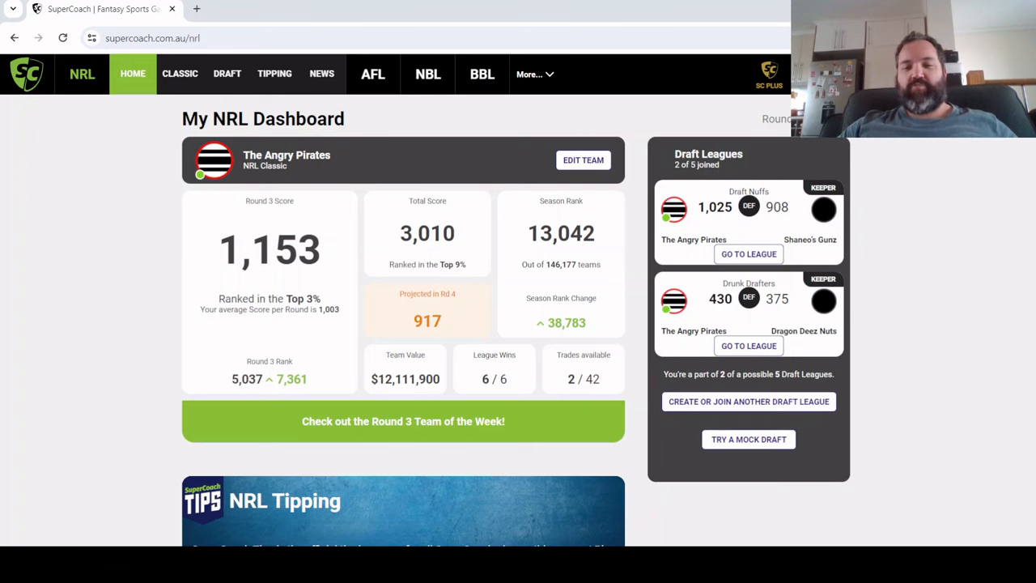
mouse_move(124, 191)
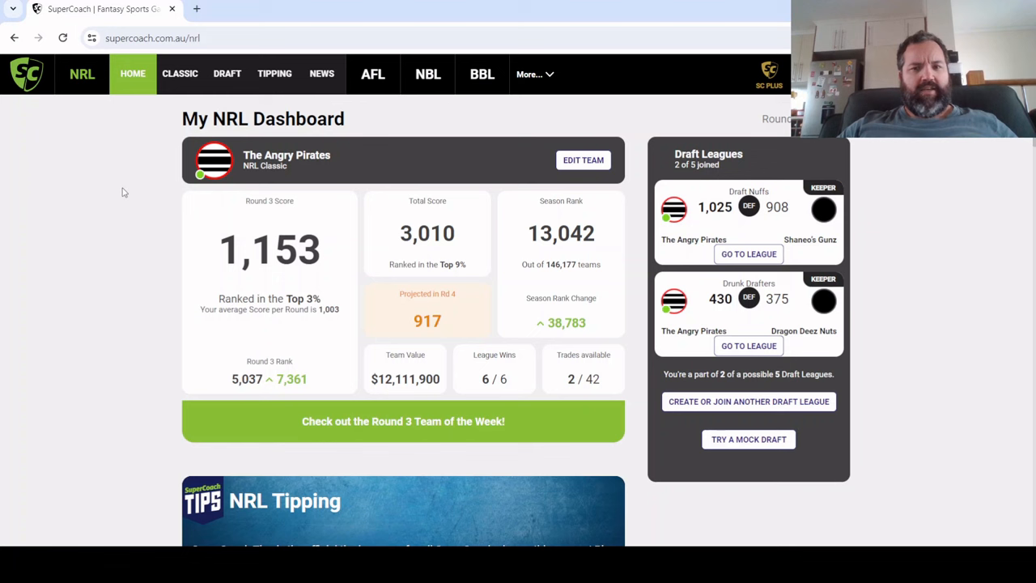
mouse_move(751, 249)
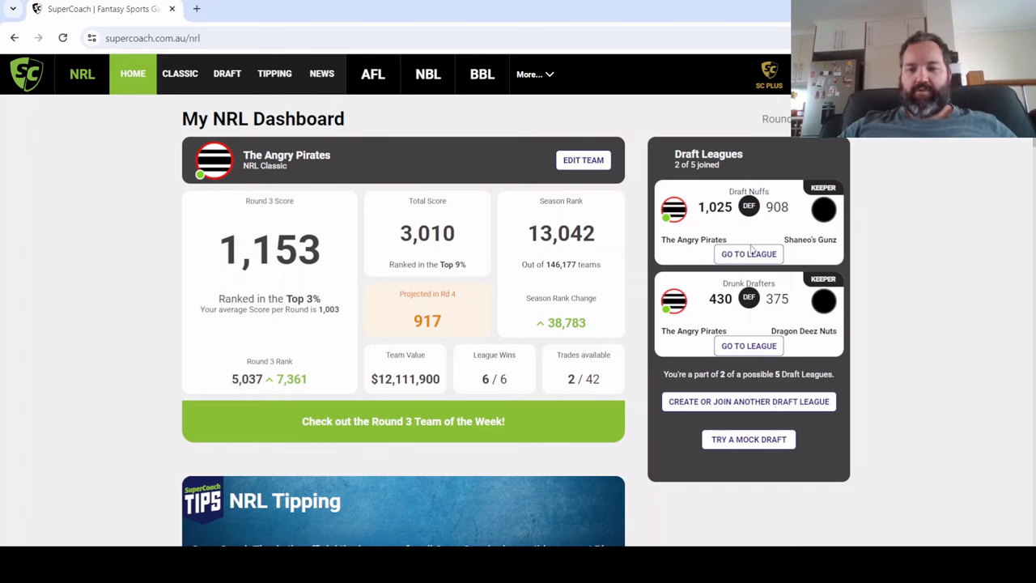
mouse_move(477, 389)
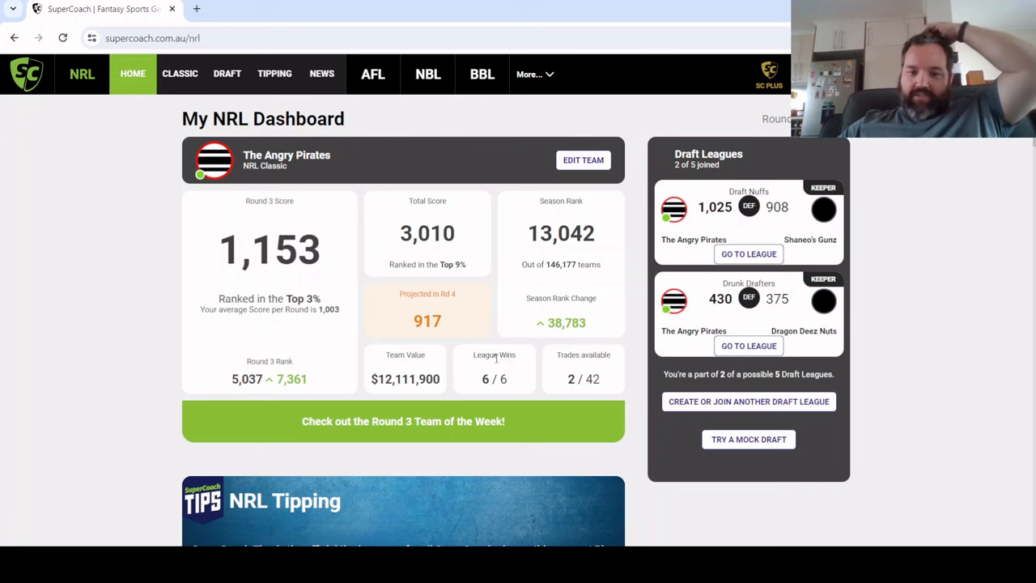
mouse_move(573, 165)
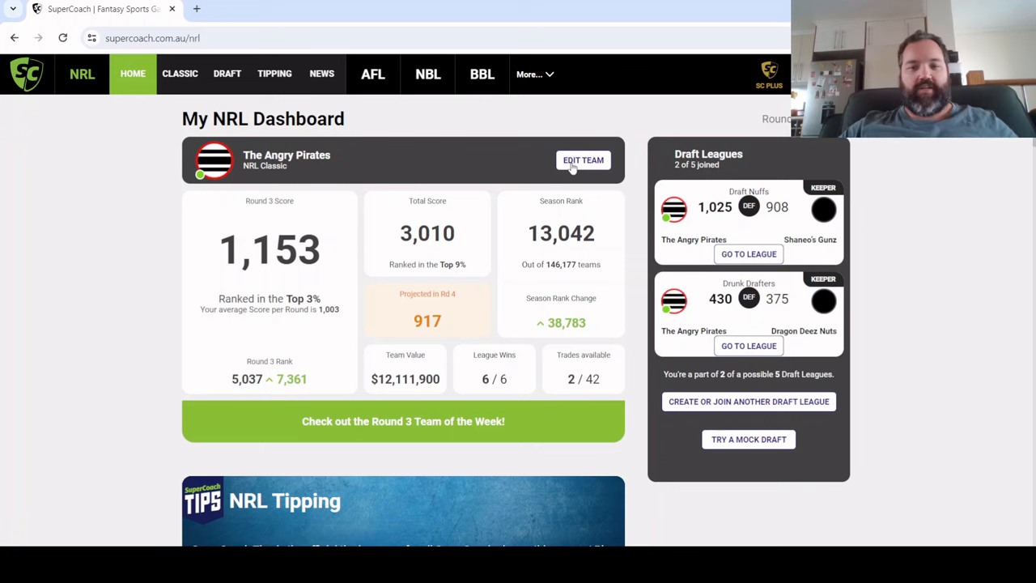
mouse_move(591, 166)
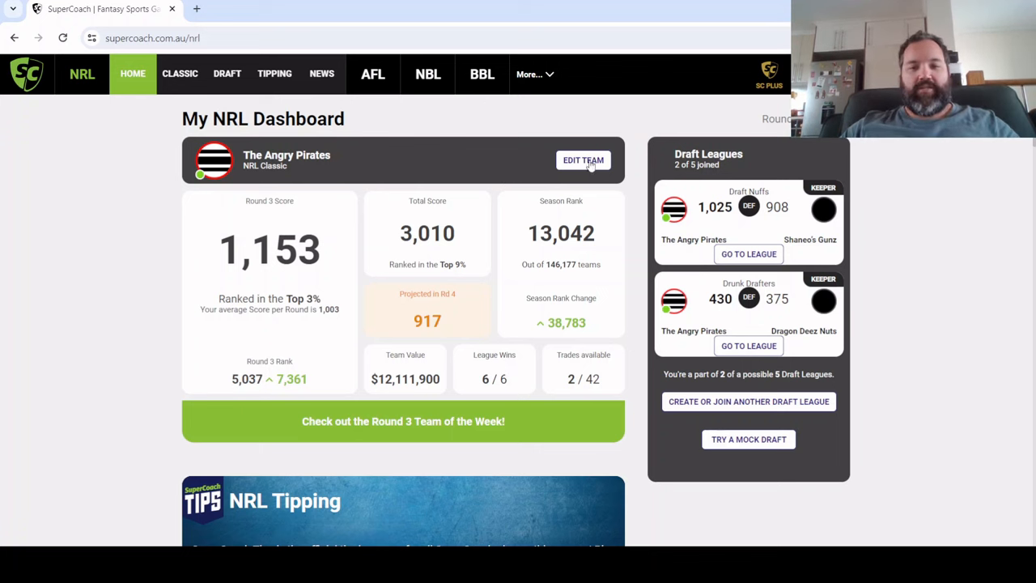
Open The Angry Pirates' Round 4 lineup and dismiss the Congrats popup
click(583, 159)
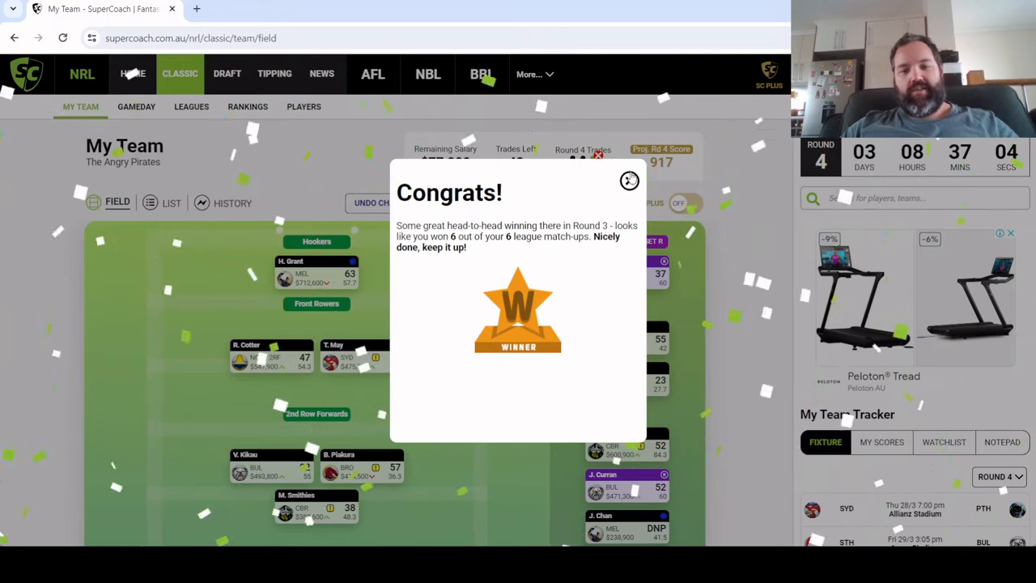
click(630, 179)
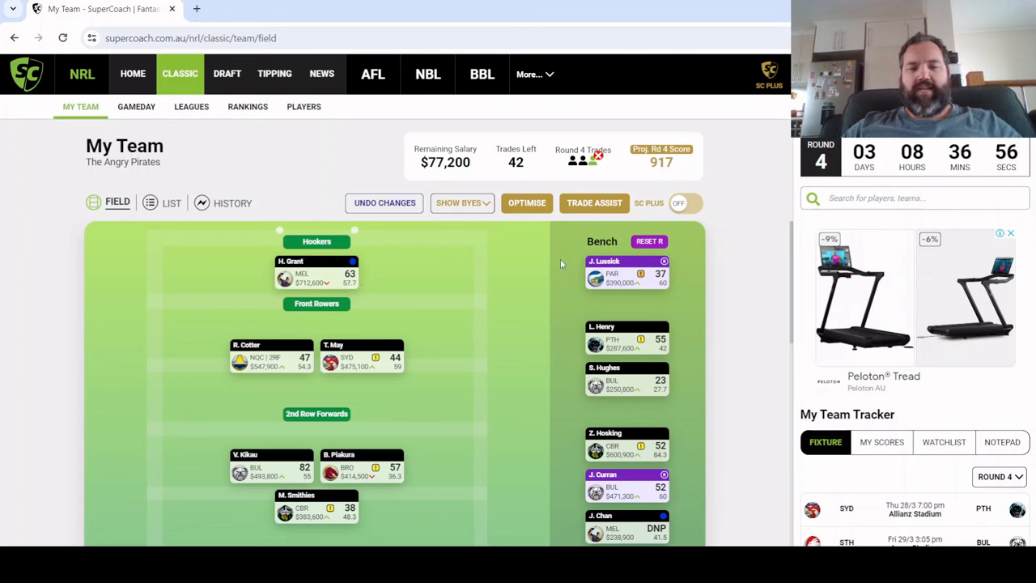
mouse_move(699, 324)
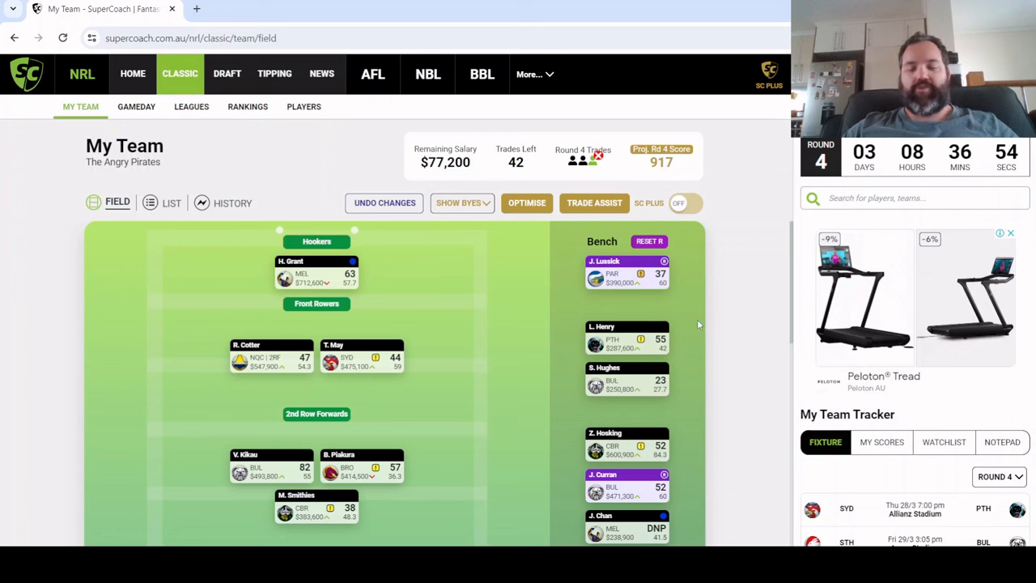
mouse_move(498, 287)
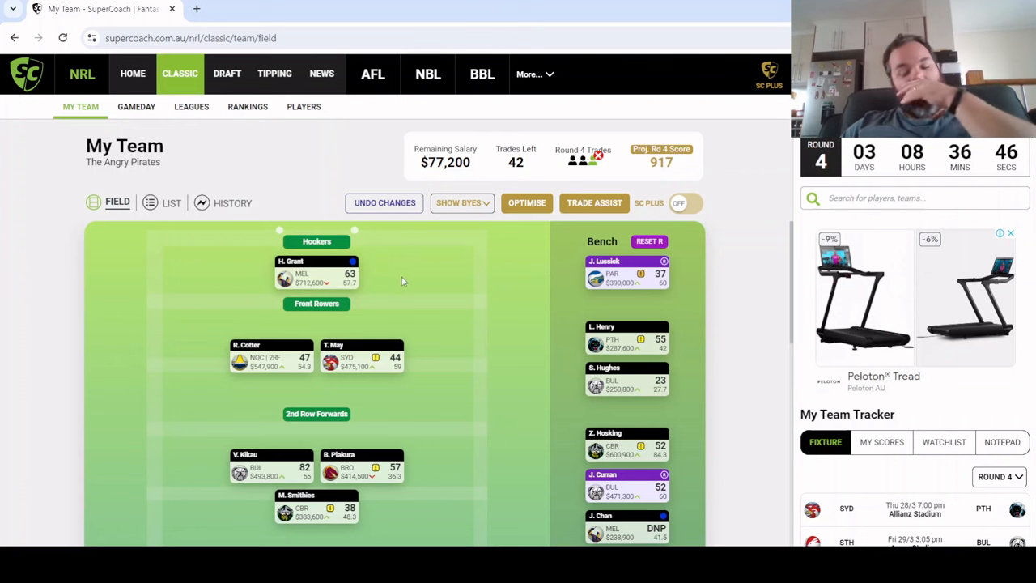
mouse_move(690, 297)
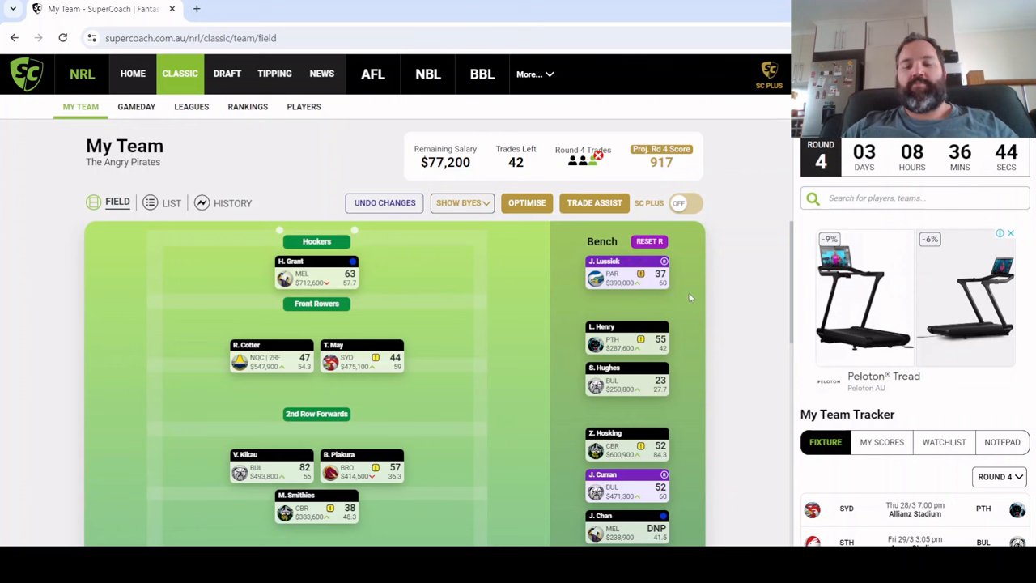
mouse_move(653, 305)
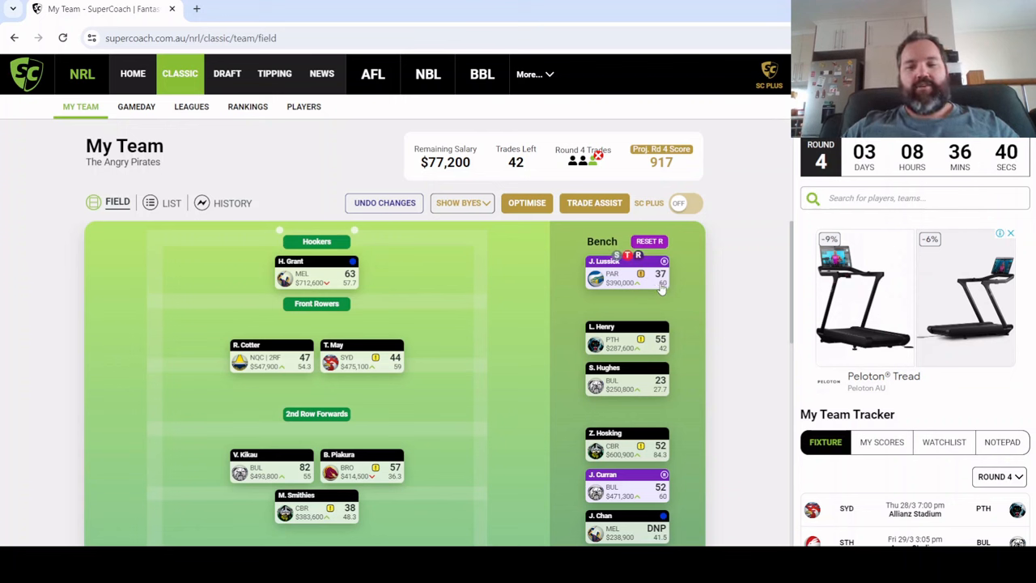
click(626, 275)
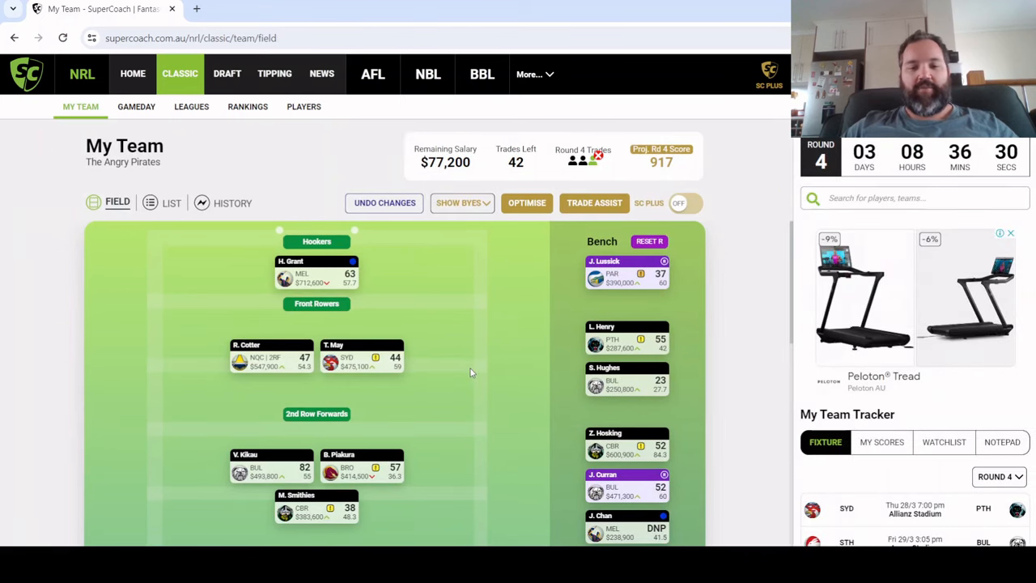
mouse_move(439, 359)
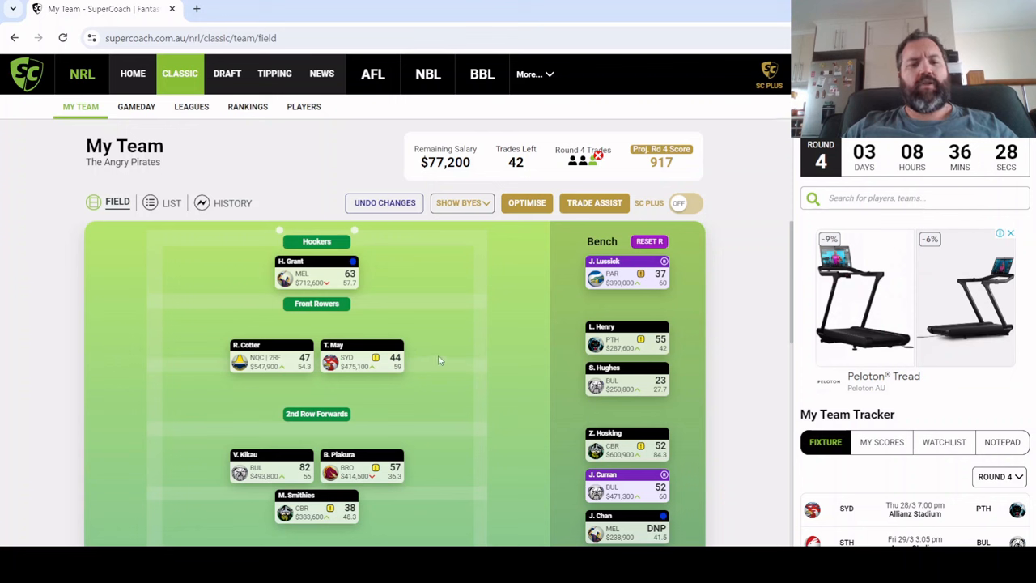
mouse_move(306, 374)
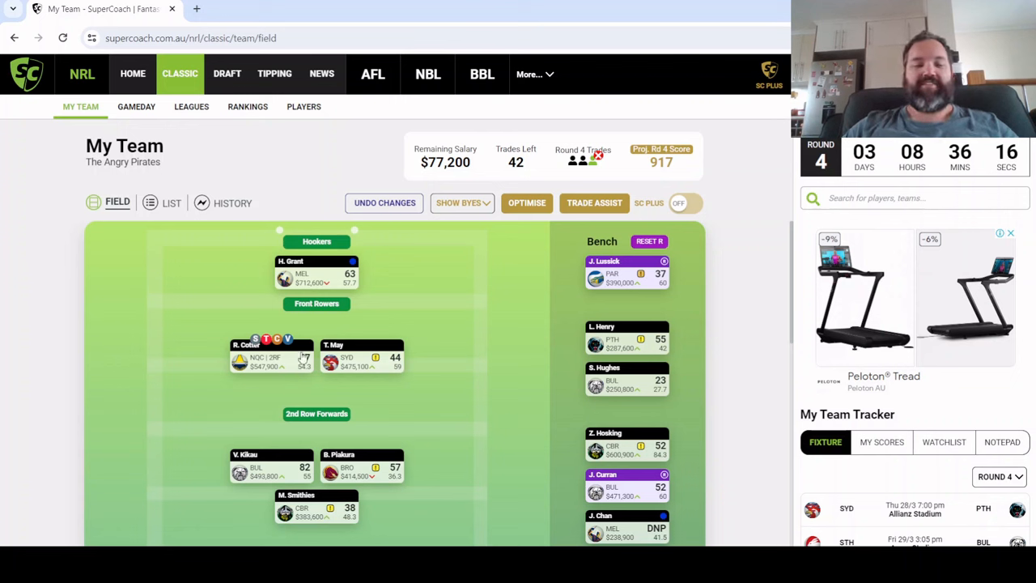
mouse_move(292, 374)
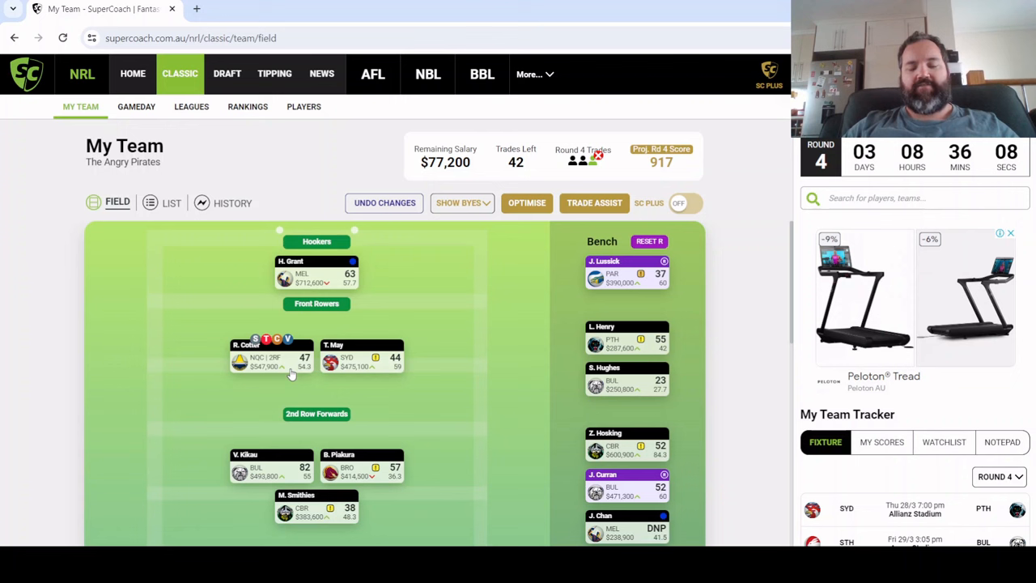
mouse_move(305, 374)
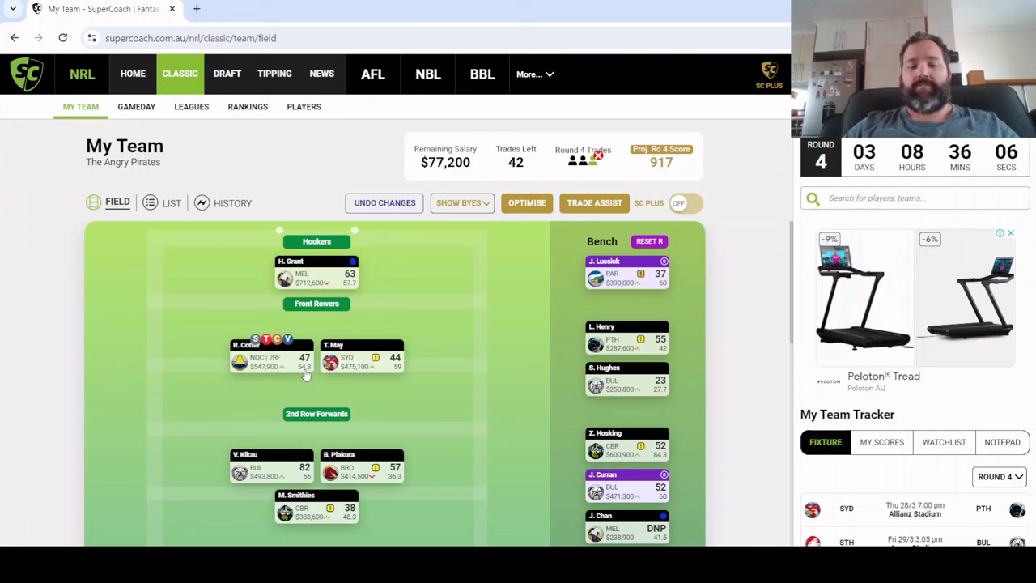
mouse_move(392, 378)
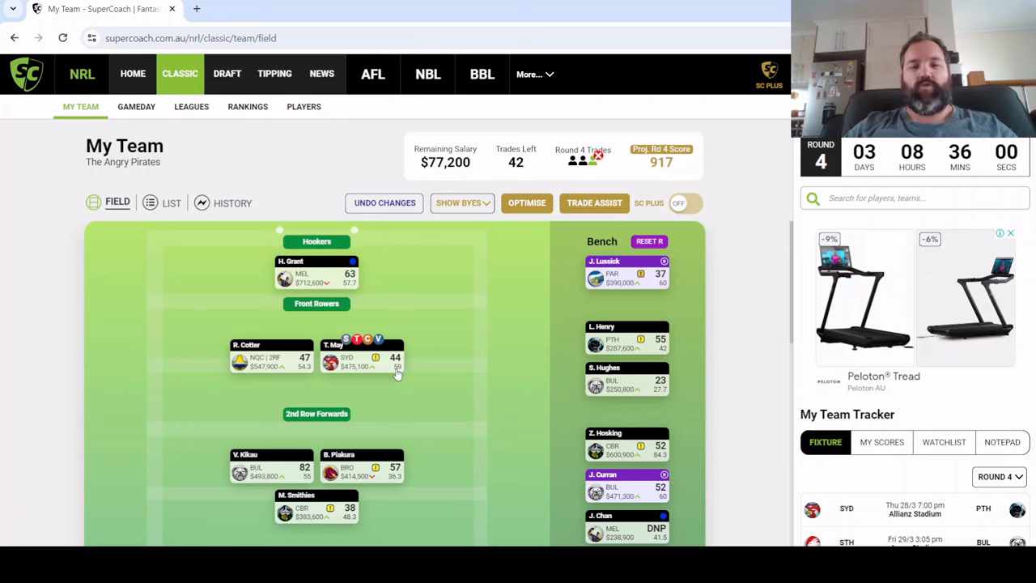
mouse_move(481, 406)
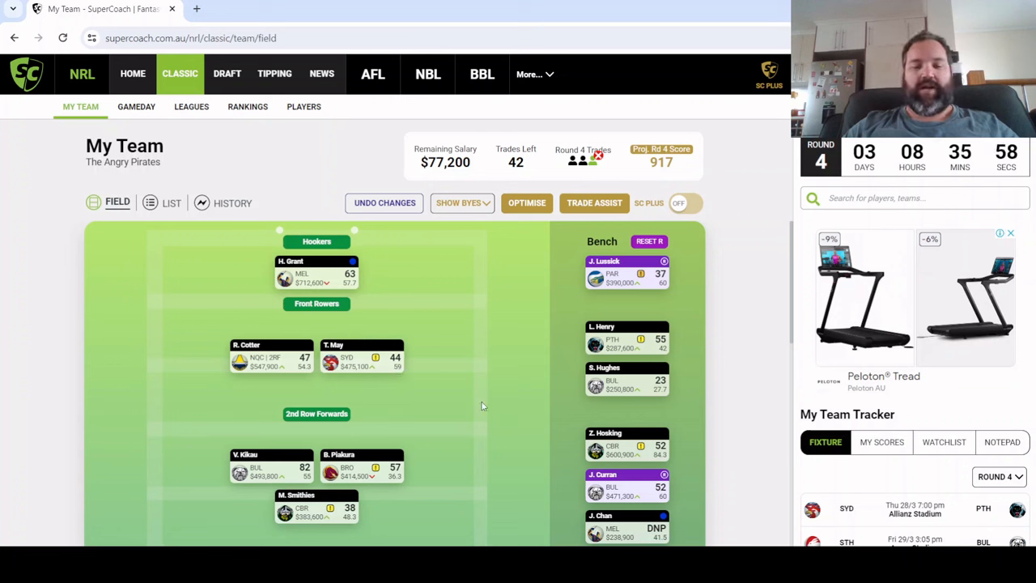
mouse_move(446, 411)
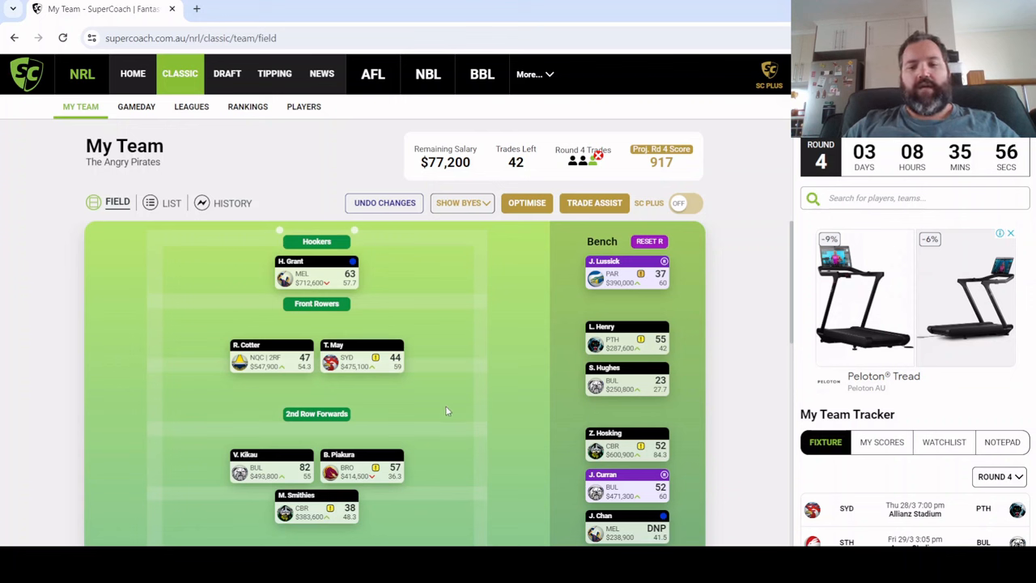
mouse_move(672, 360)
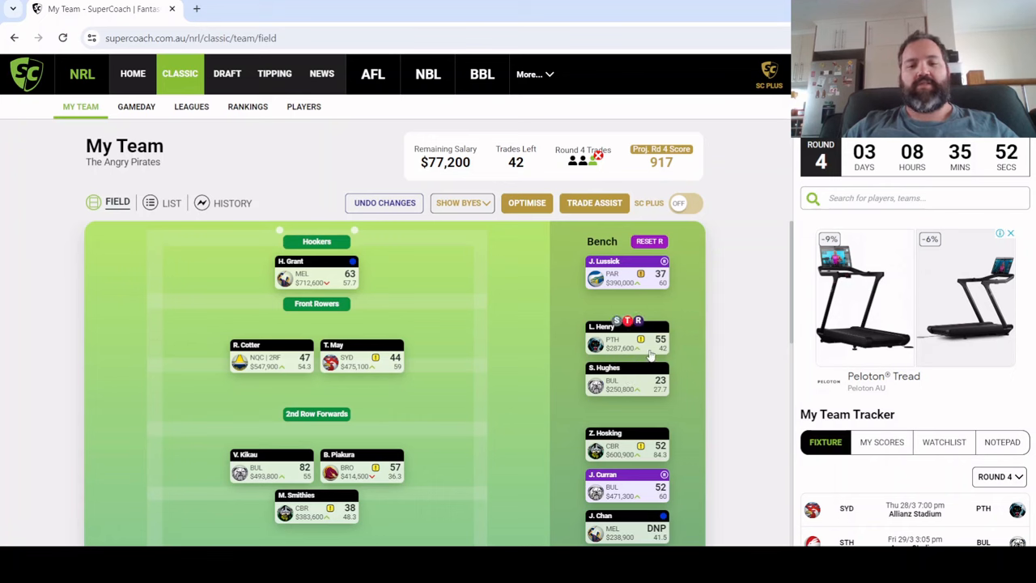
Open Liam Henry's player profile, then close it to return to the lineup
click(627, 338)
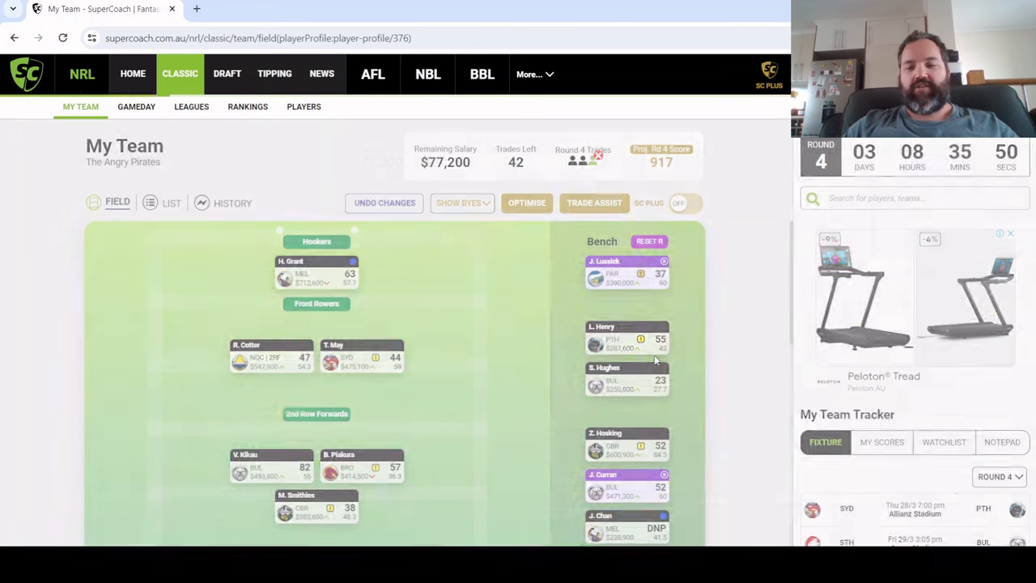
click(627, 339)
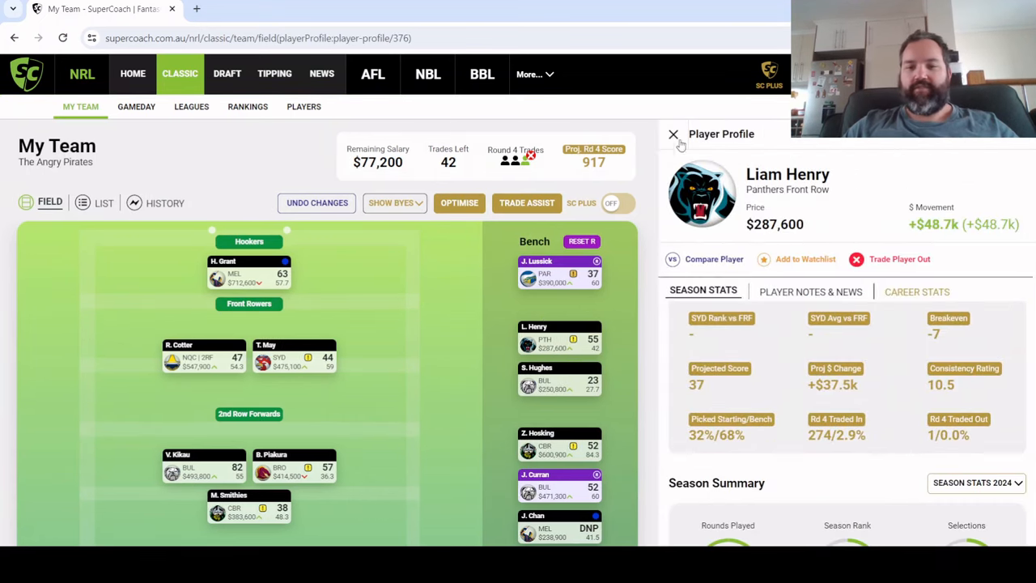
click(673, 134)
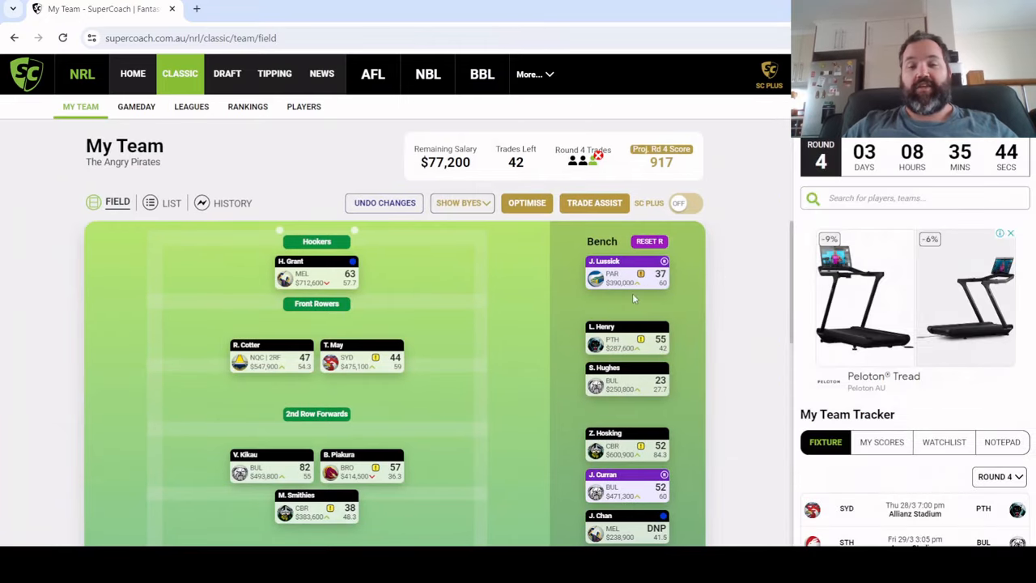
mouse_move(773, 402)
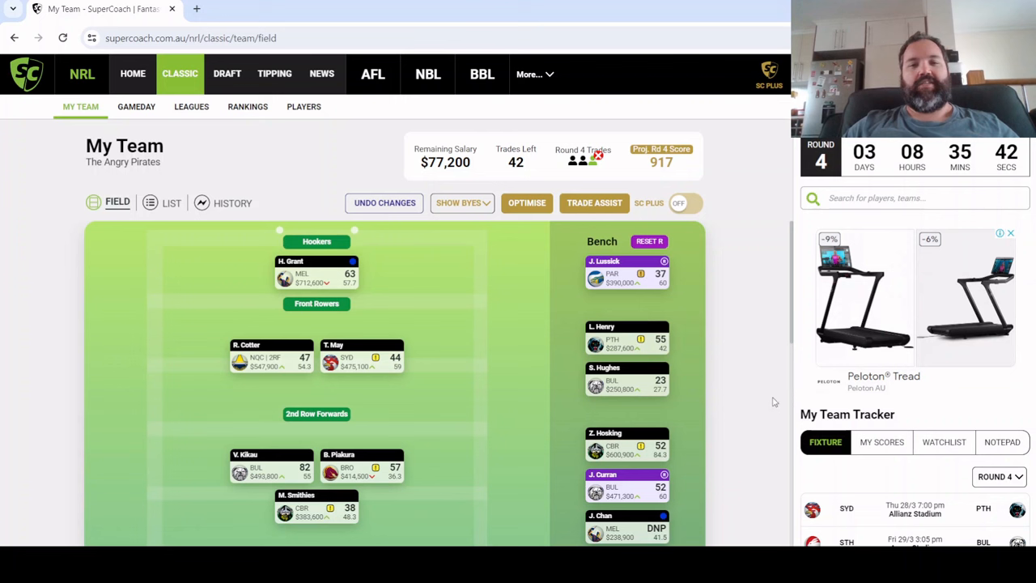
mouse_move(679, 374)
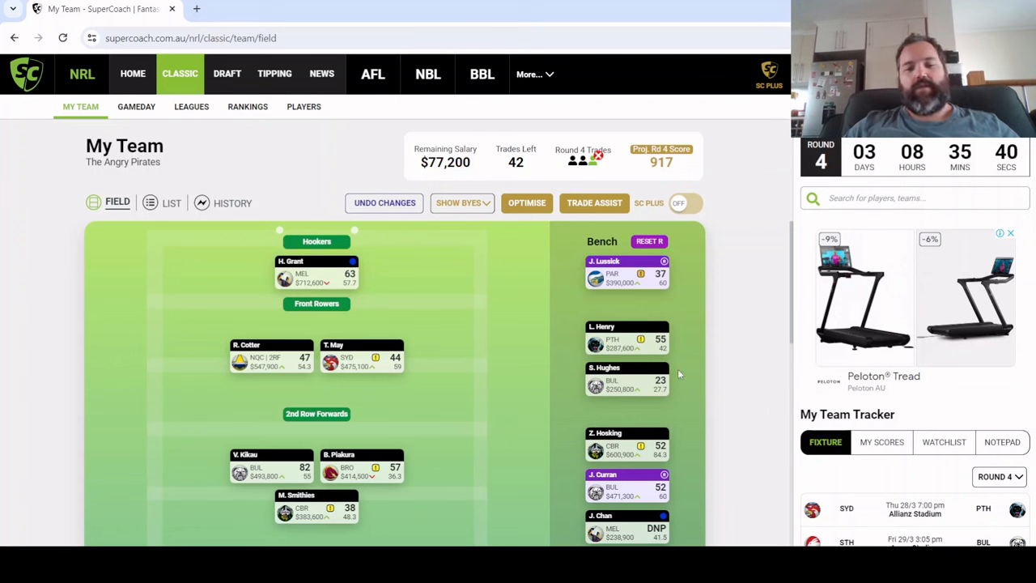
mouse_move(683, 364)
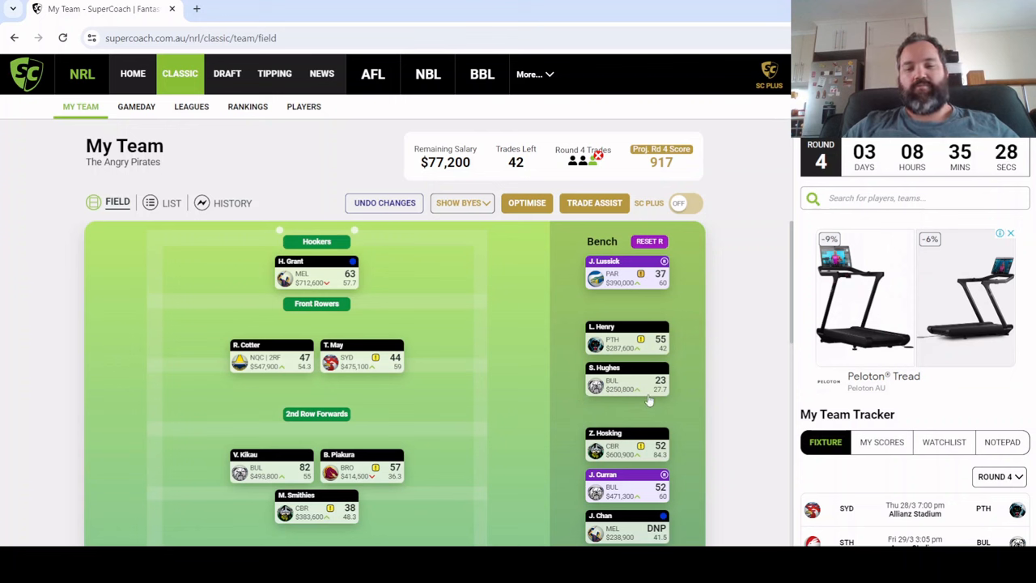
mouse_move(636, 392)
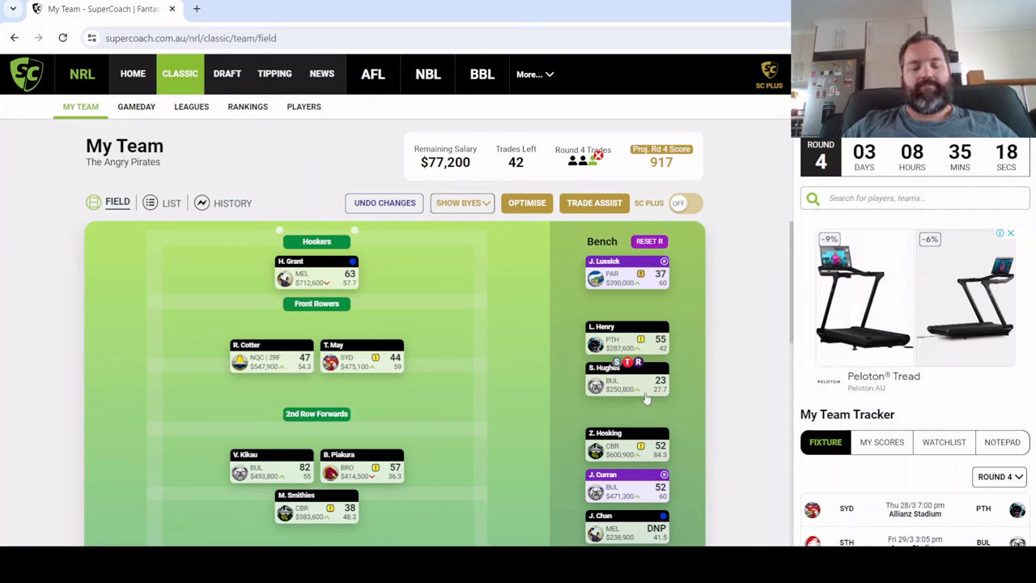
mouse_move(629, 385)
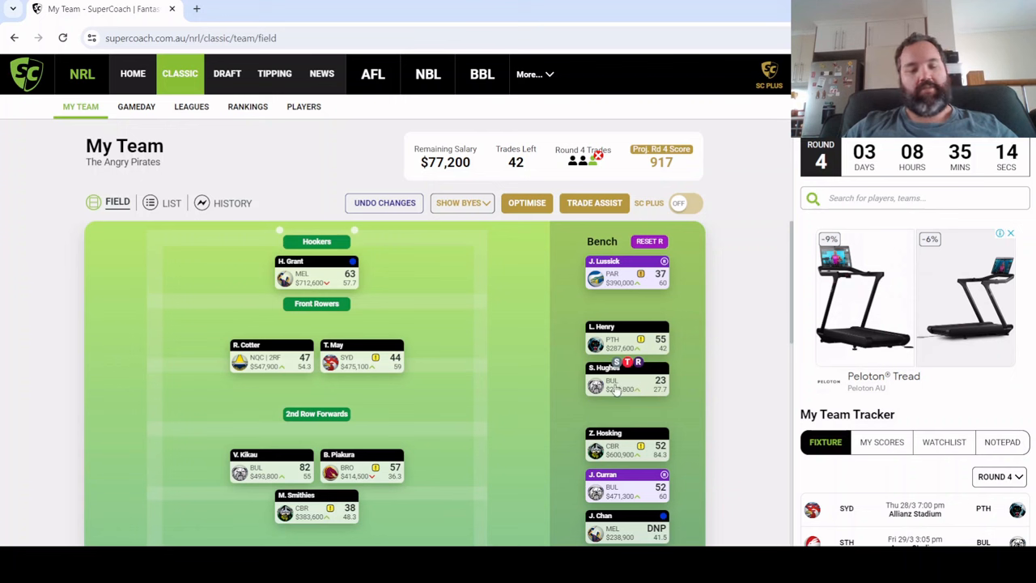
mouse_move(640, 389)
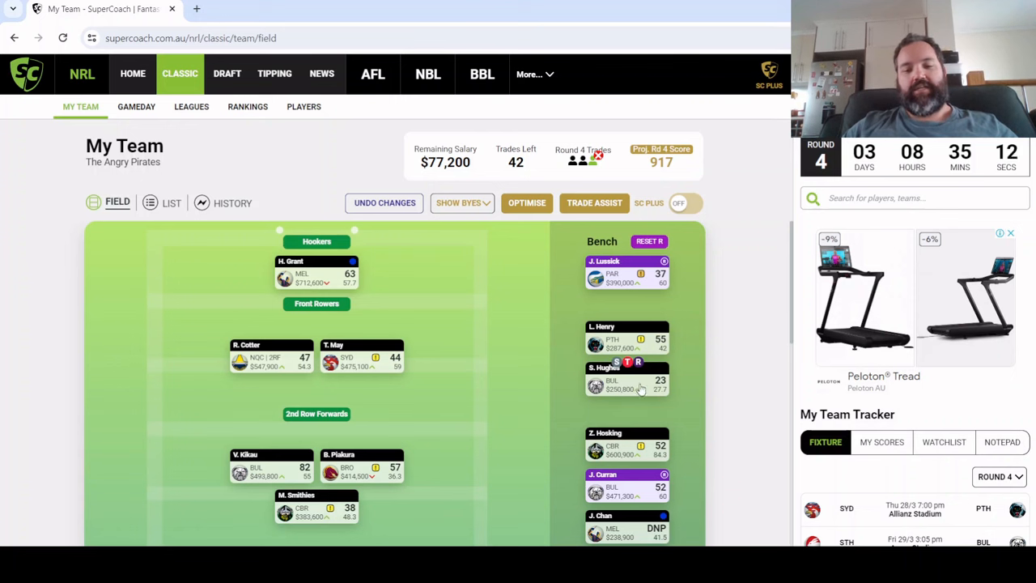
mouse_move(715, 374)
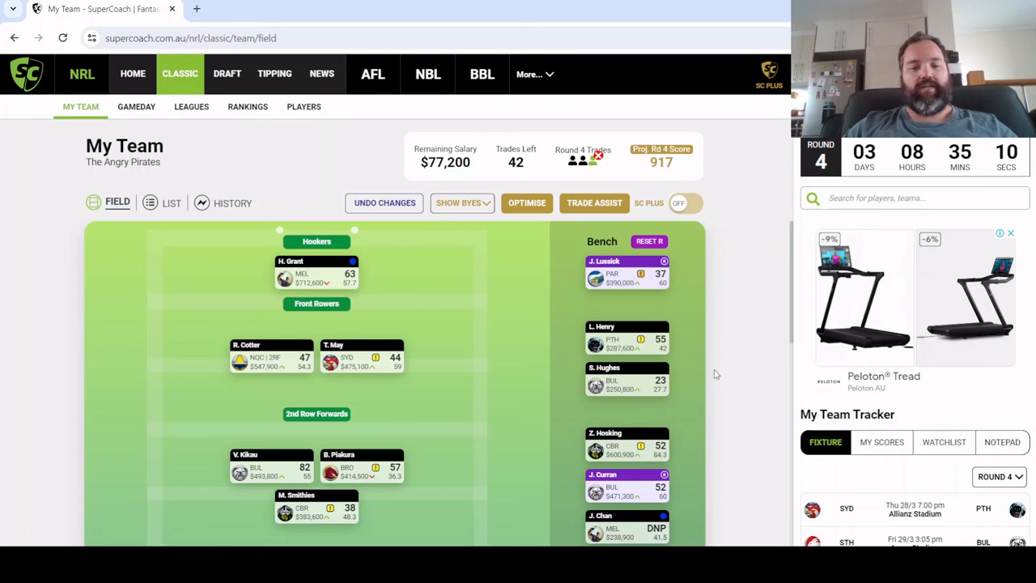
mouse_move(484, 253)
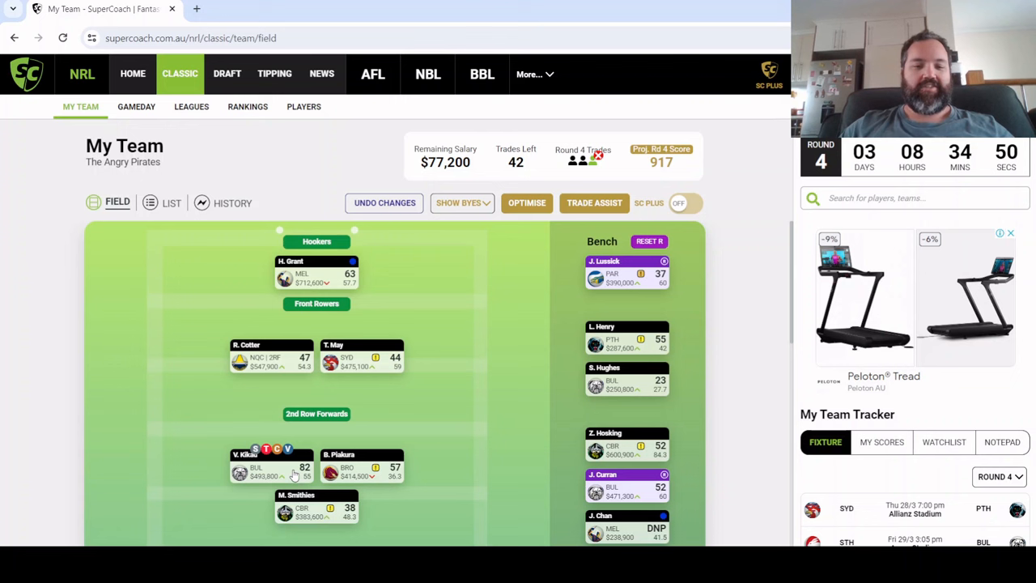
mouse_move(277, 429)
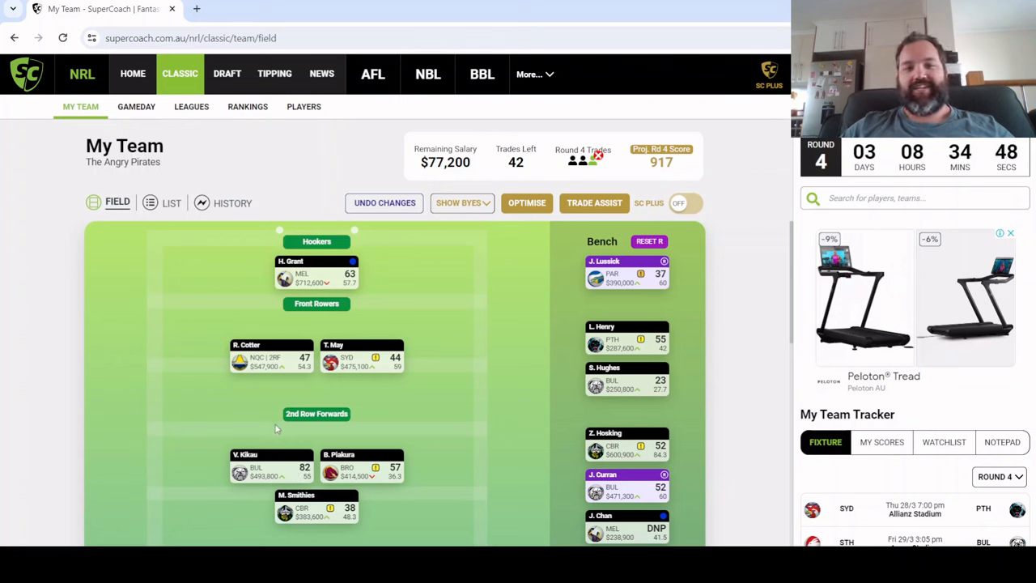
mouse_move(273, 433)
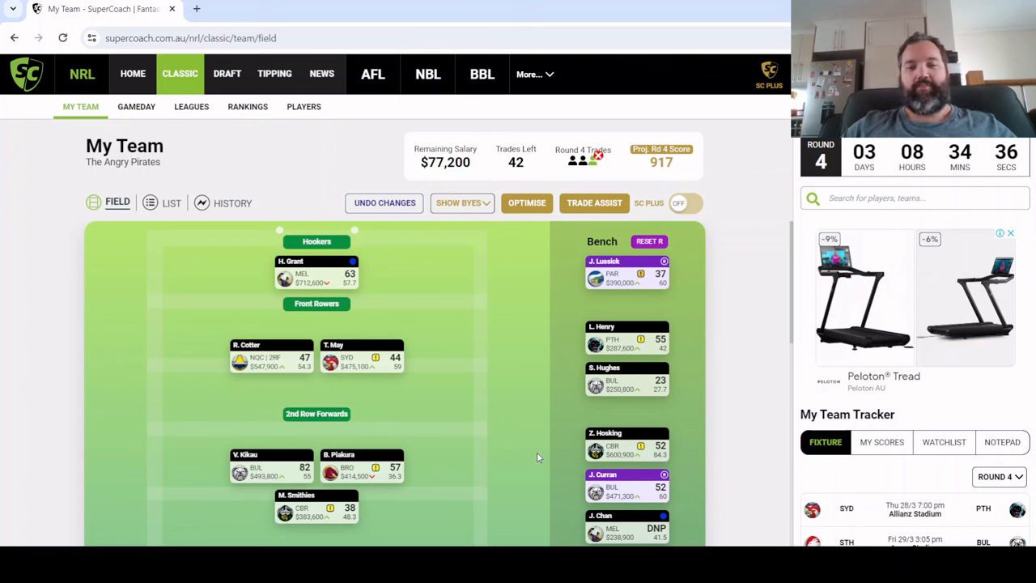
mouse_move(459, 467)
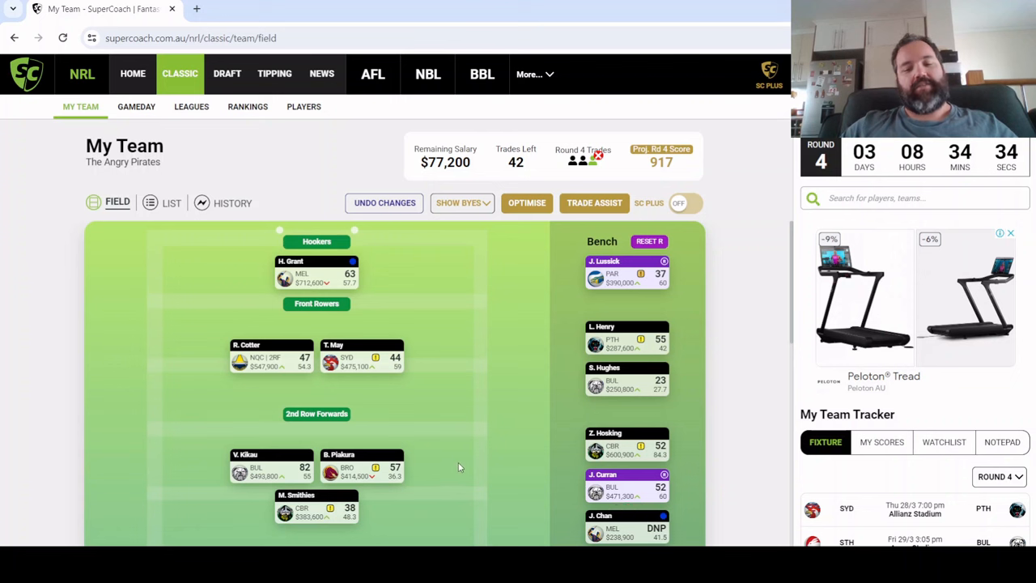
mouse_move(683, 518)
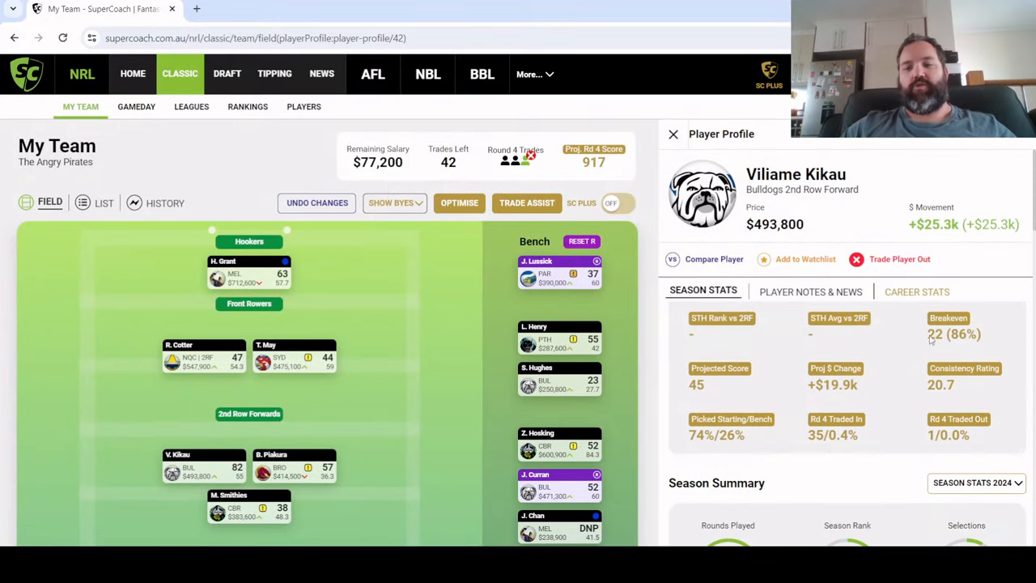
click(673, 134)
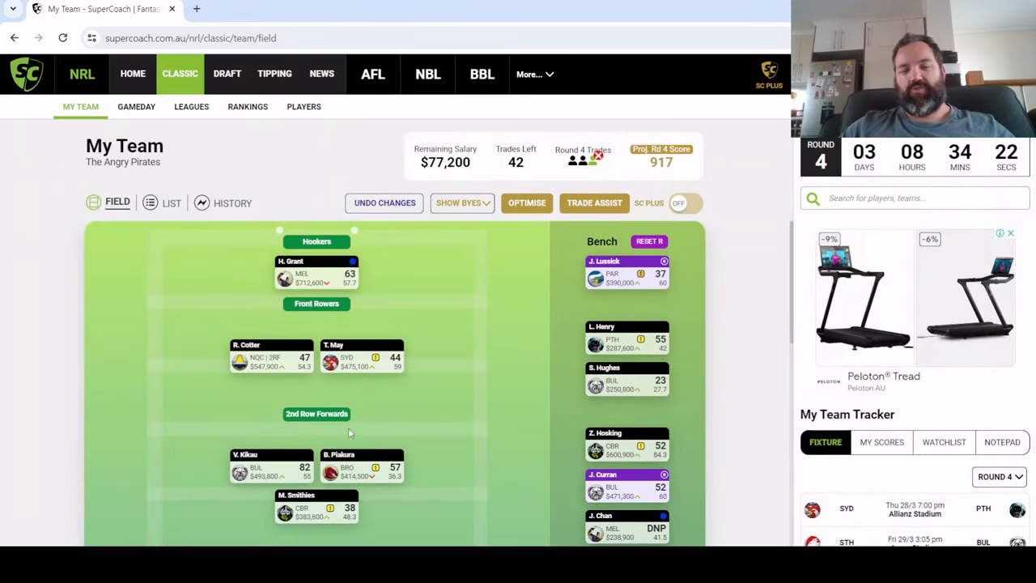
mouse_move(437, 395)
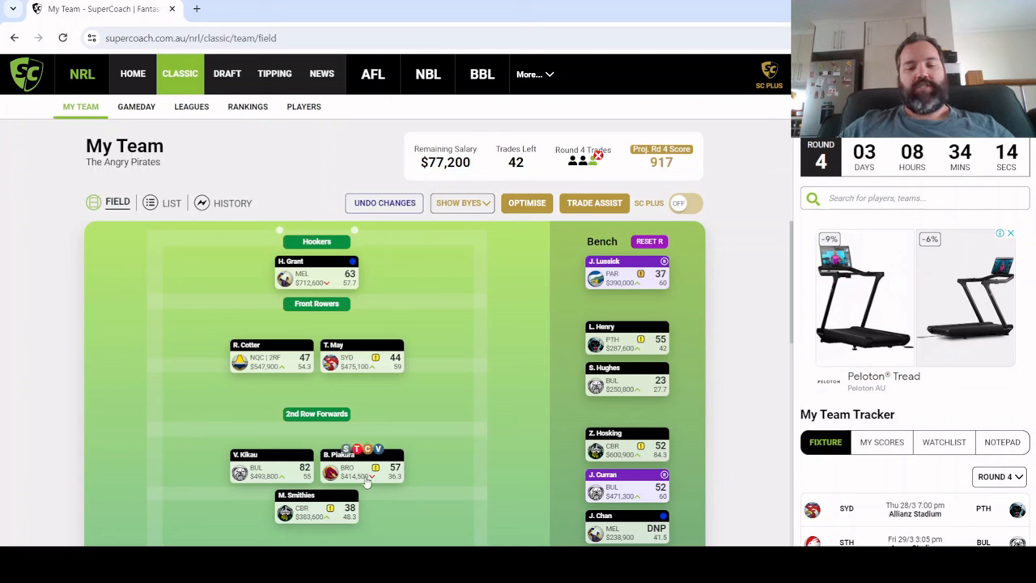
Scroll through Brendan Piakura's season stats, then bring up Morgan Smithies' profile
click(363, 466)
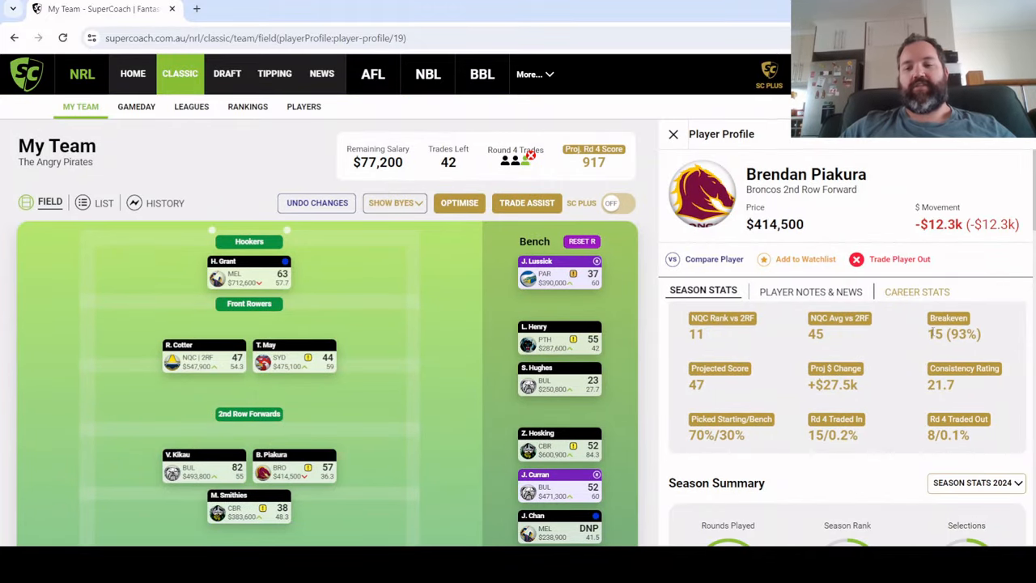
scroll(down, 3)
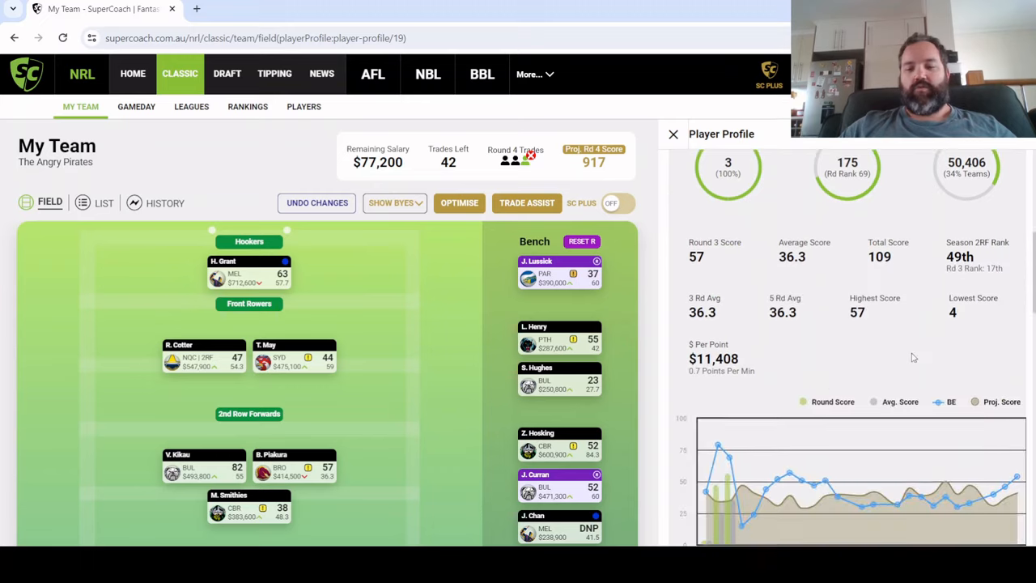
scroll(down, 3)
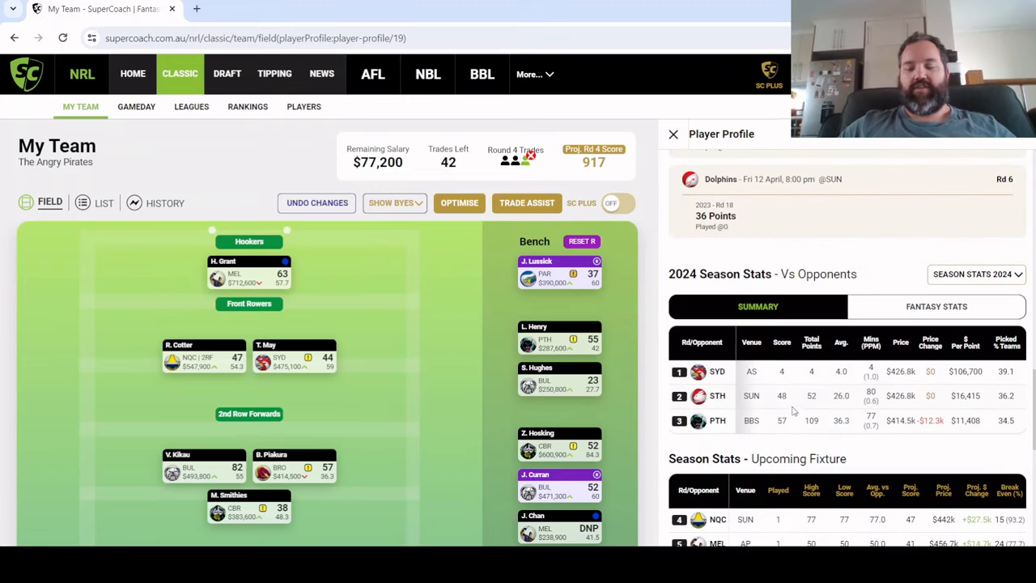
scroll(down, 3)
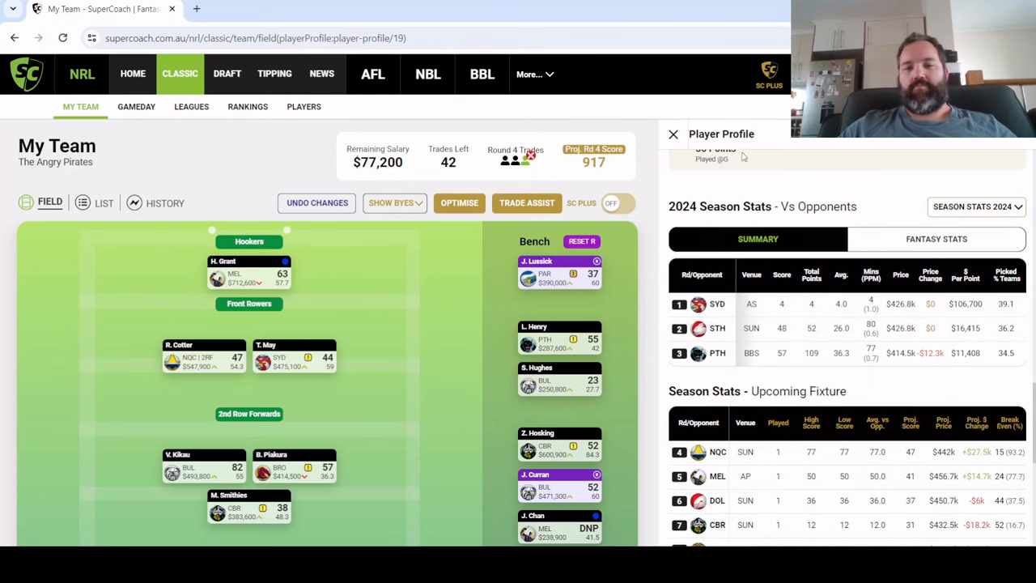
click(673, 134)
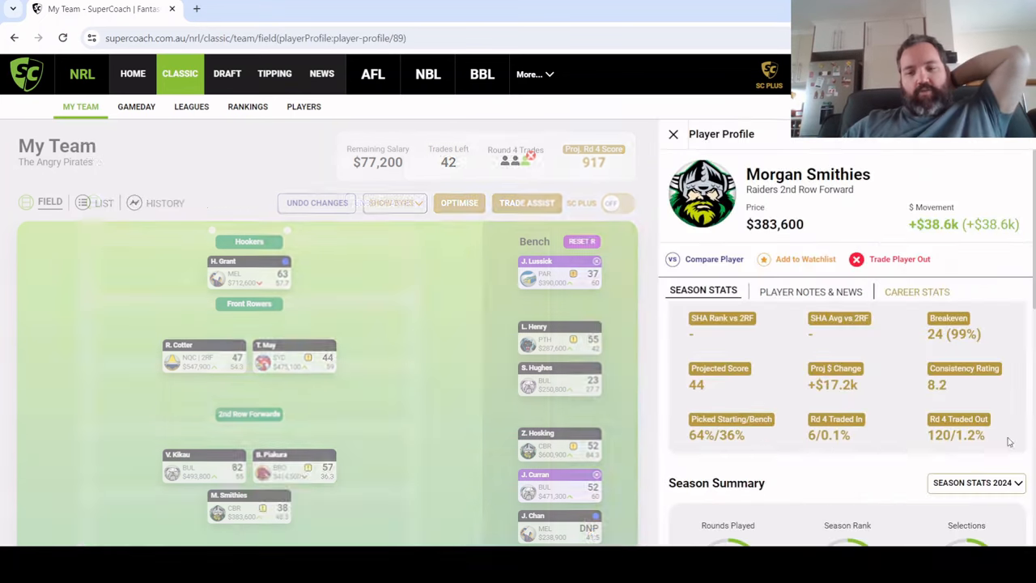
Browse Morgan Smithies' per-round Fantasy Stats table, scrolling sideways across rounds
scroll(down, 3)
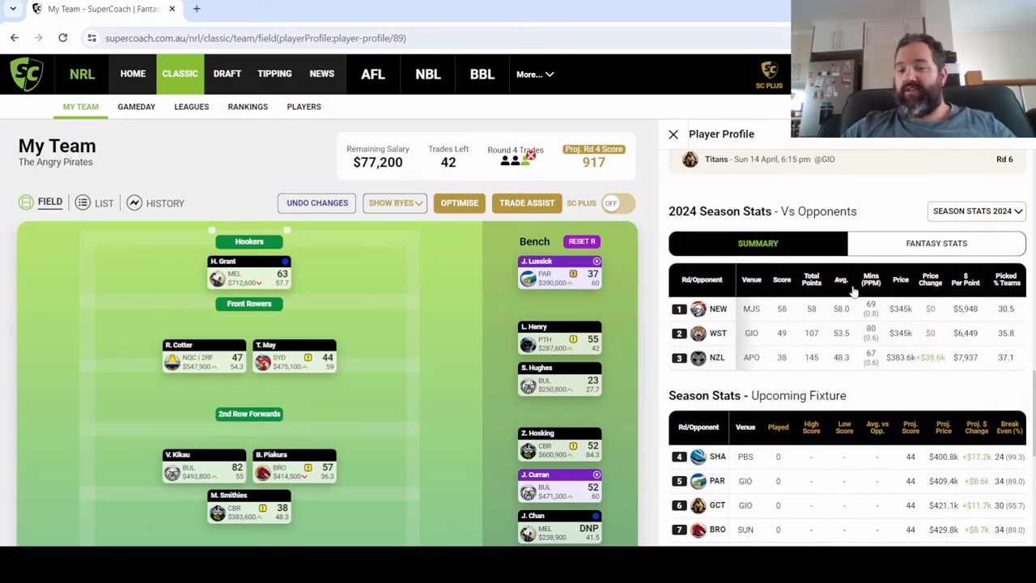
click(936, 243)
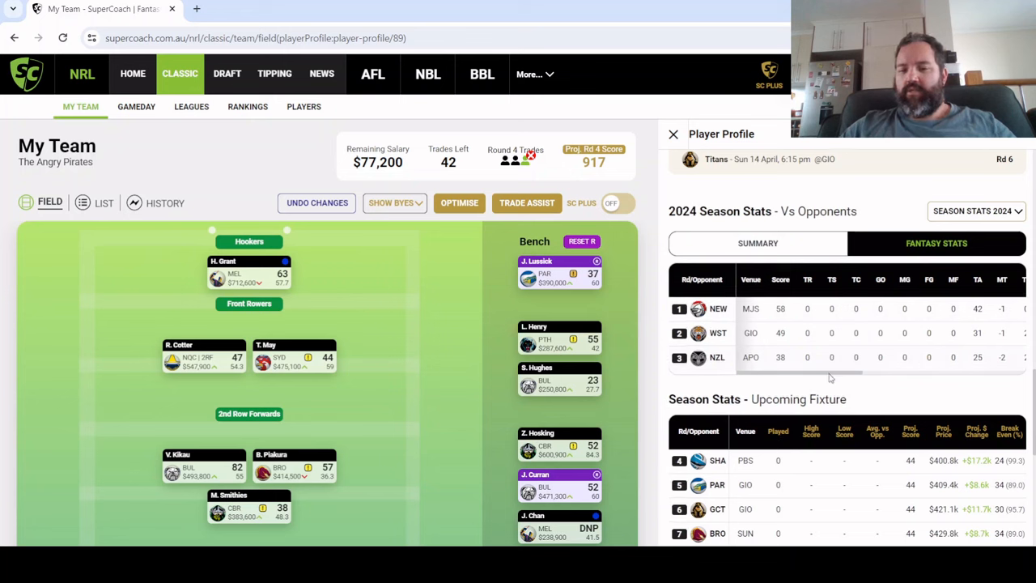
scroll(right, 3)
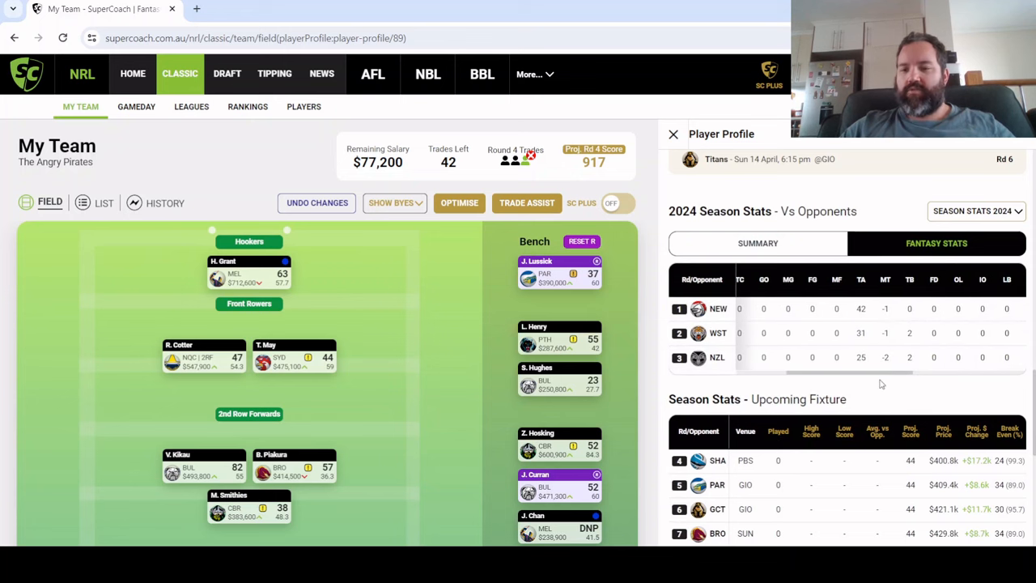
scroll(right, 3)
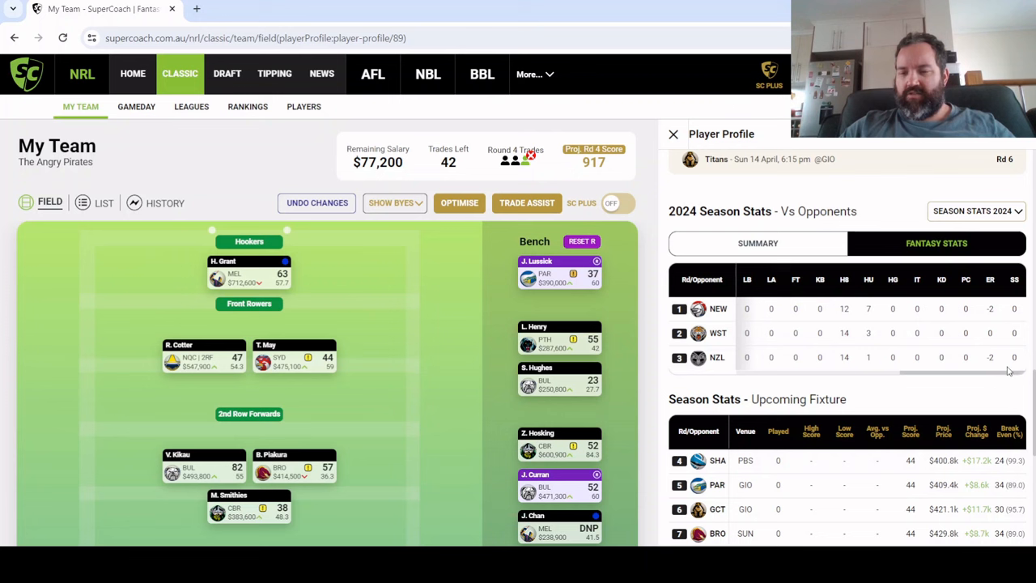
mouse_move(981, 378)
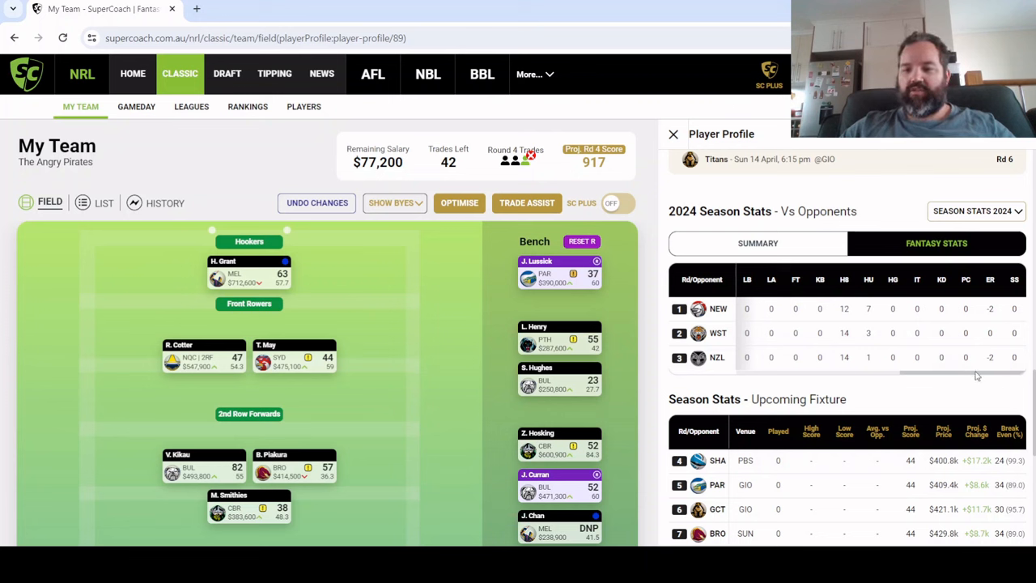
scroll(right, 3)
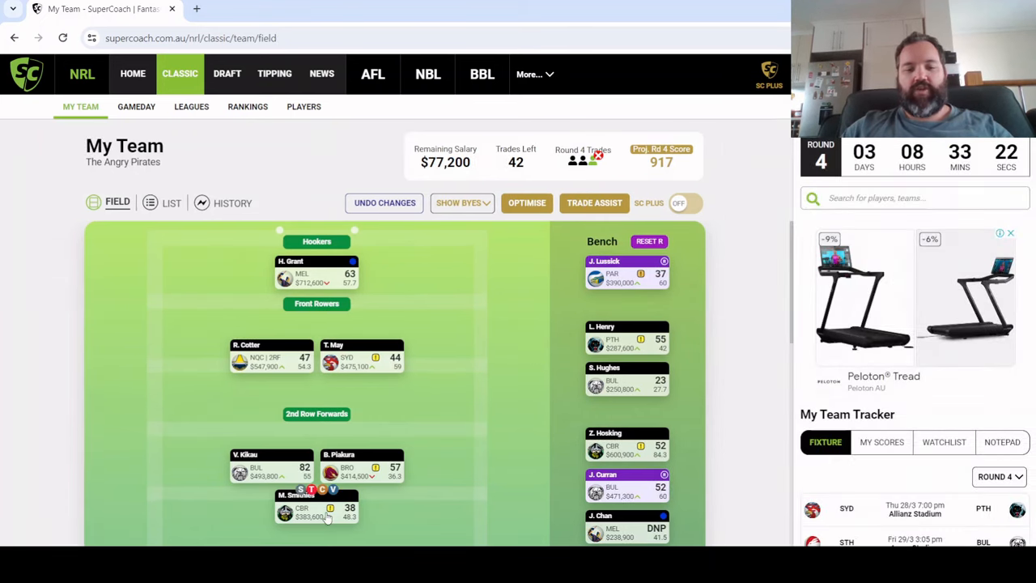
mouse_move(494, 247)
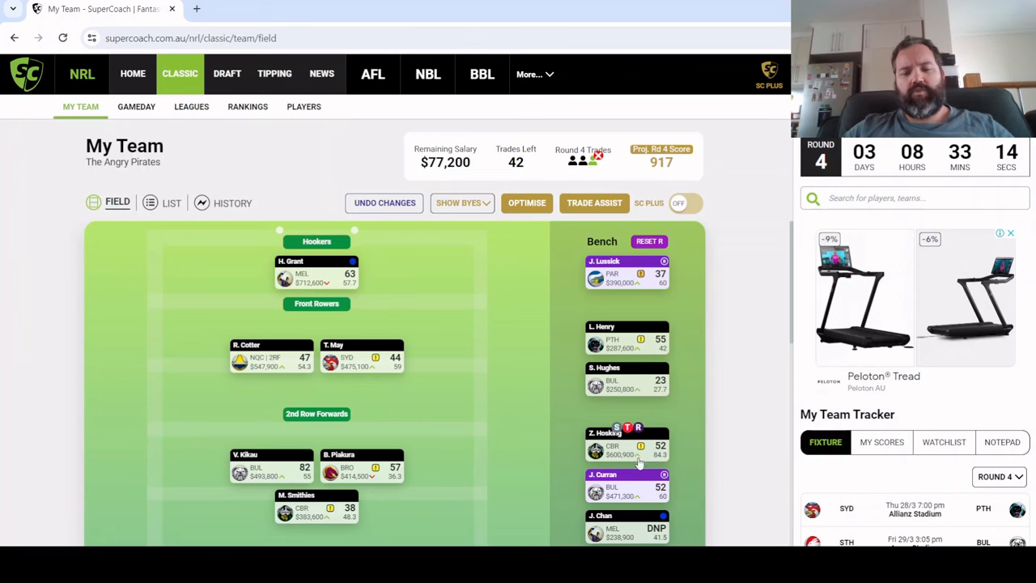
click(627, 442)
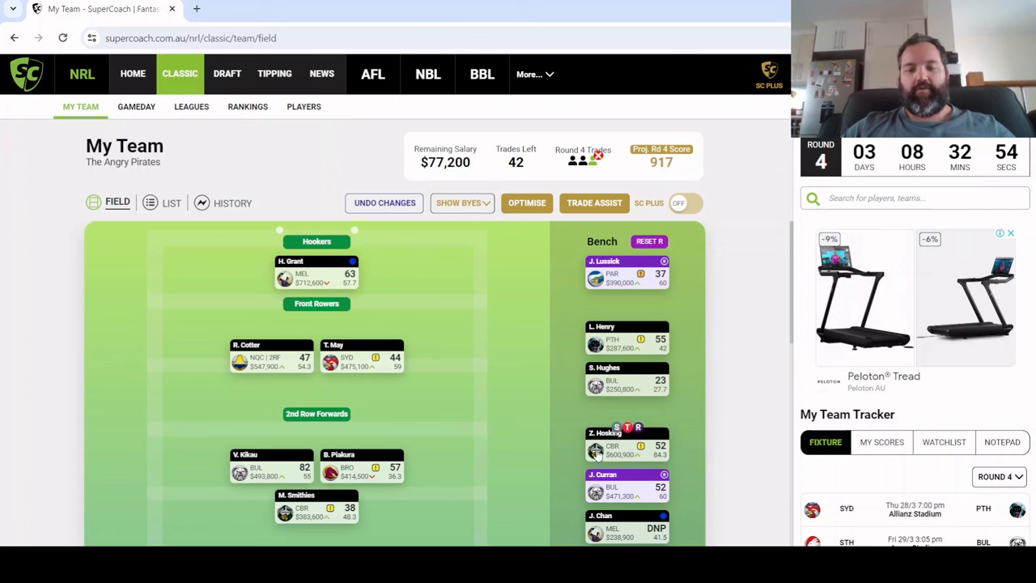
mouse_move(481, 465)
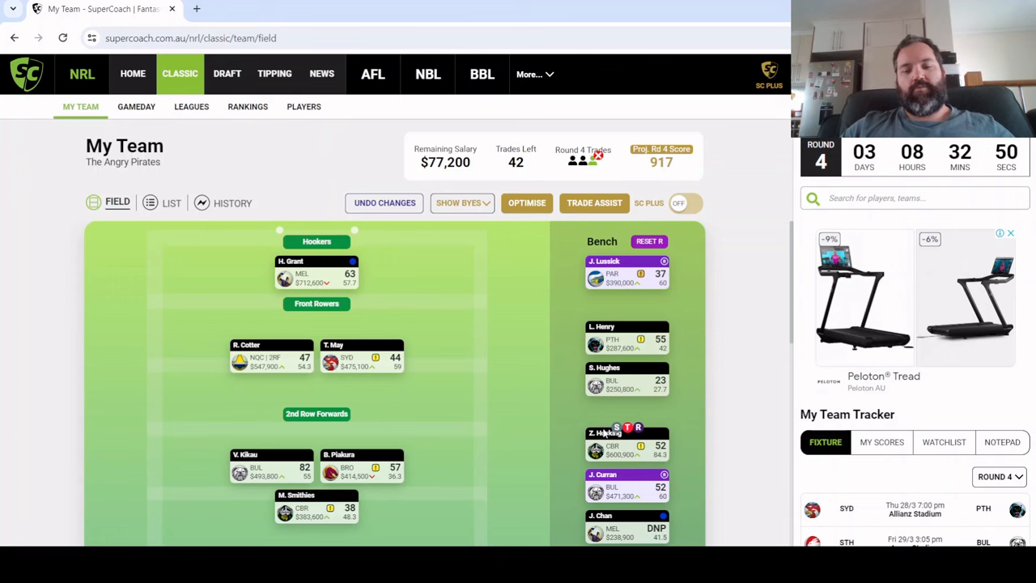
mouse_move(648, 430)
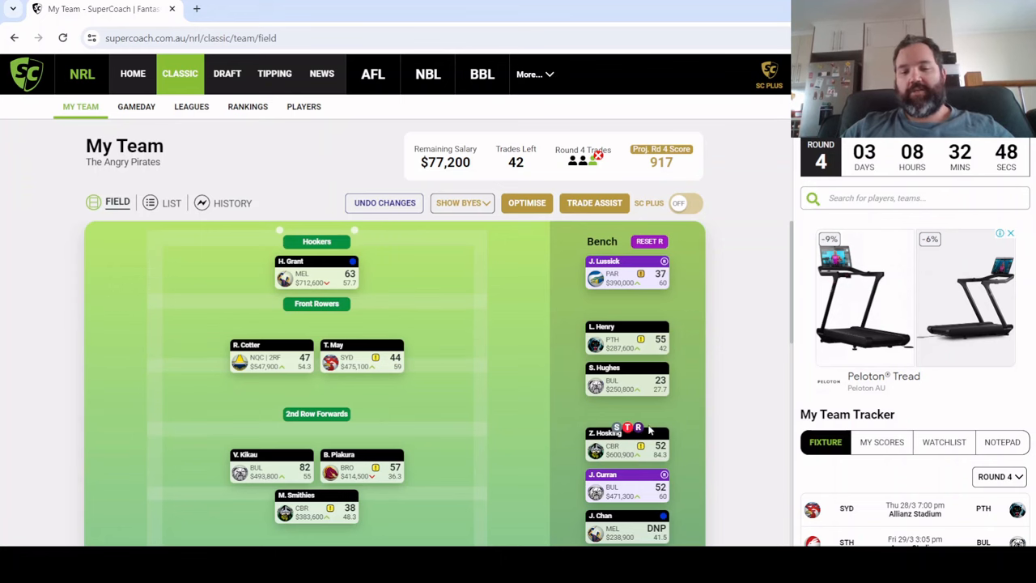
scroll(down, 3)
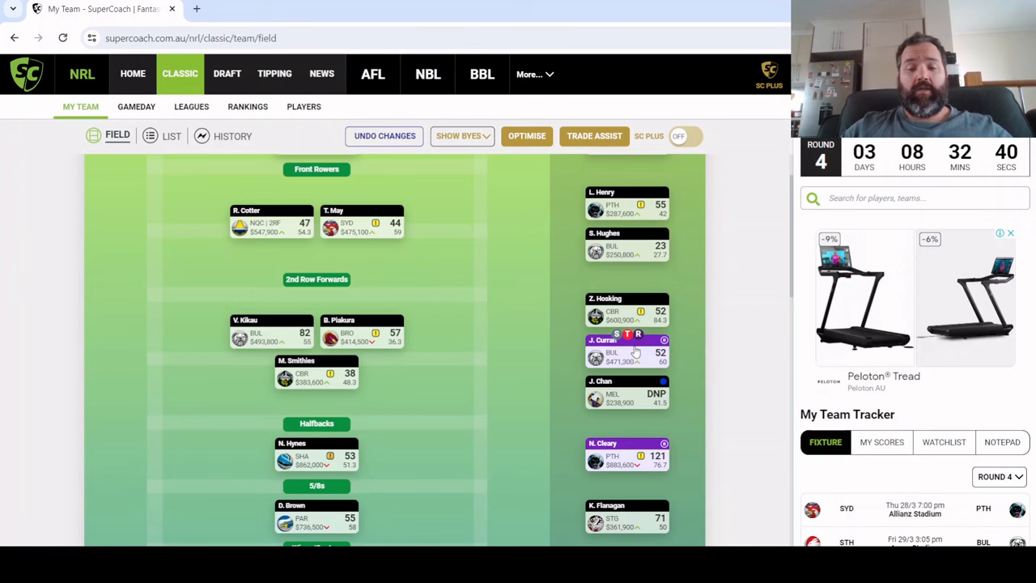
click(628, 352)
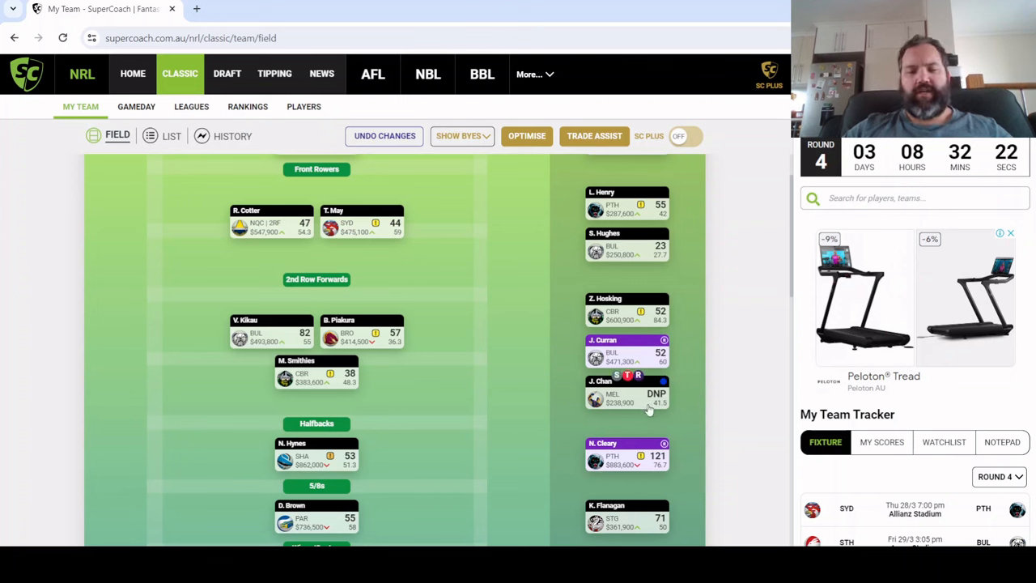
mouse_move(638, 395)
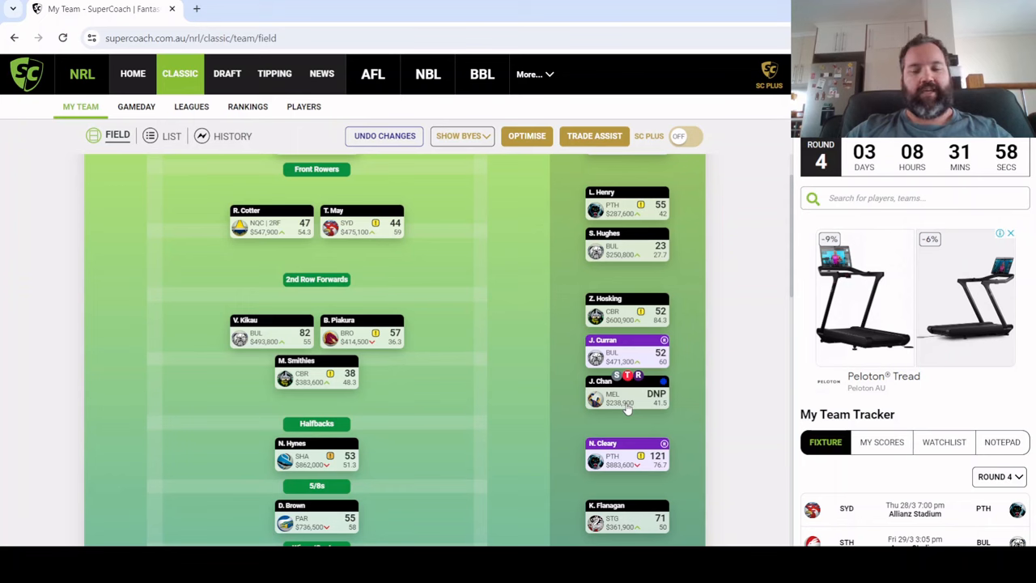
click(628, 397)
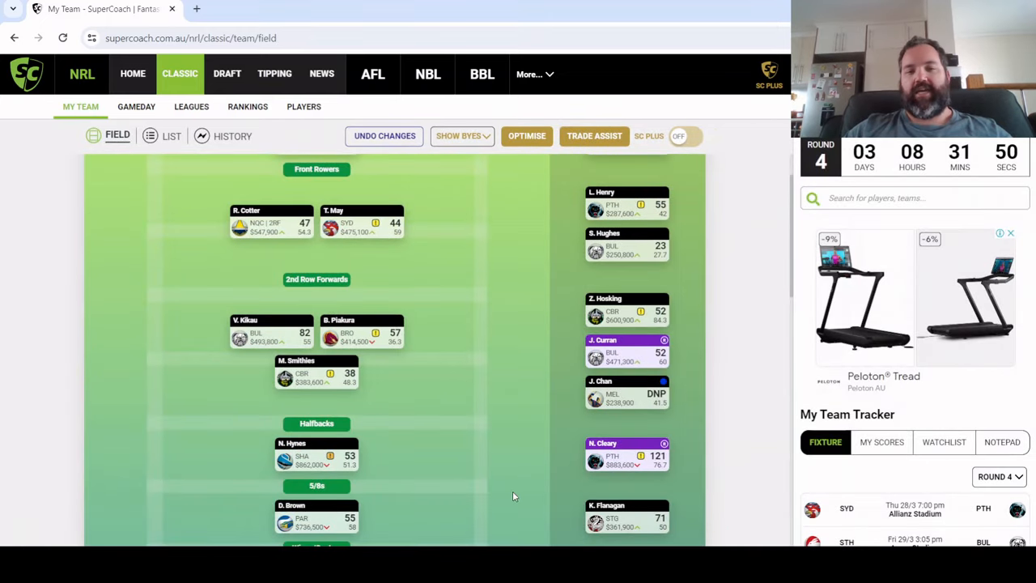
mouse_move(490, 351)
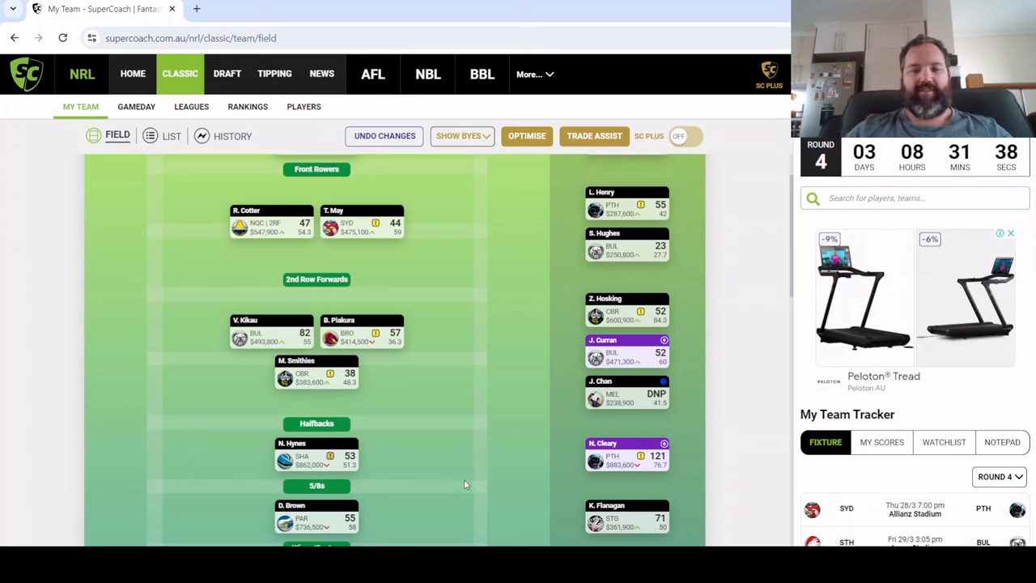
mouse_move(420, 464)
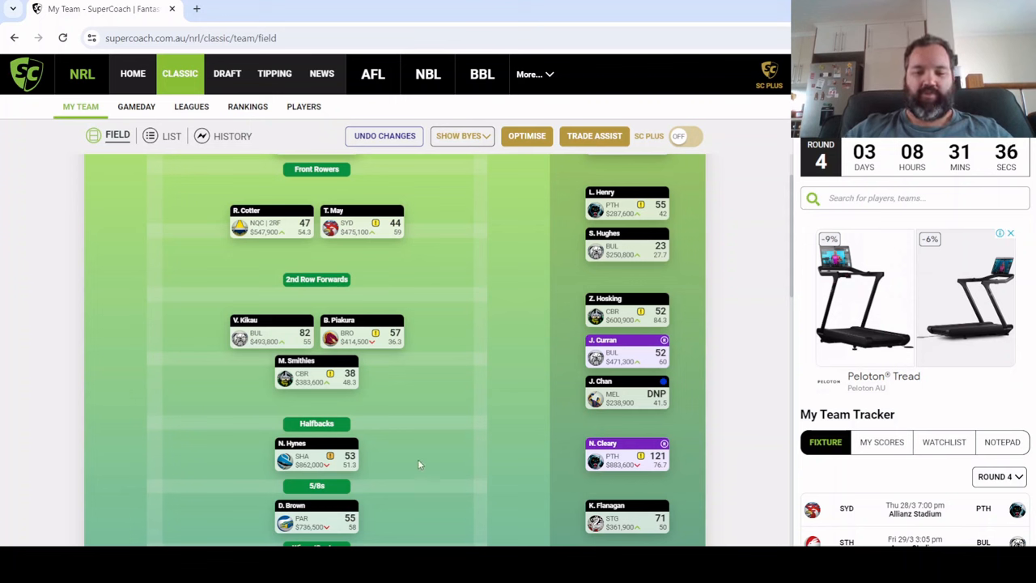
mouse_move(994, 387)
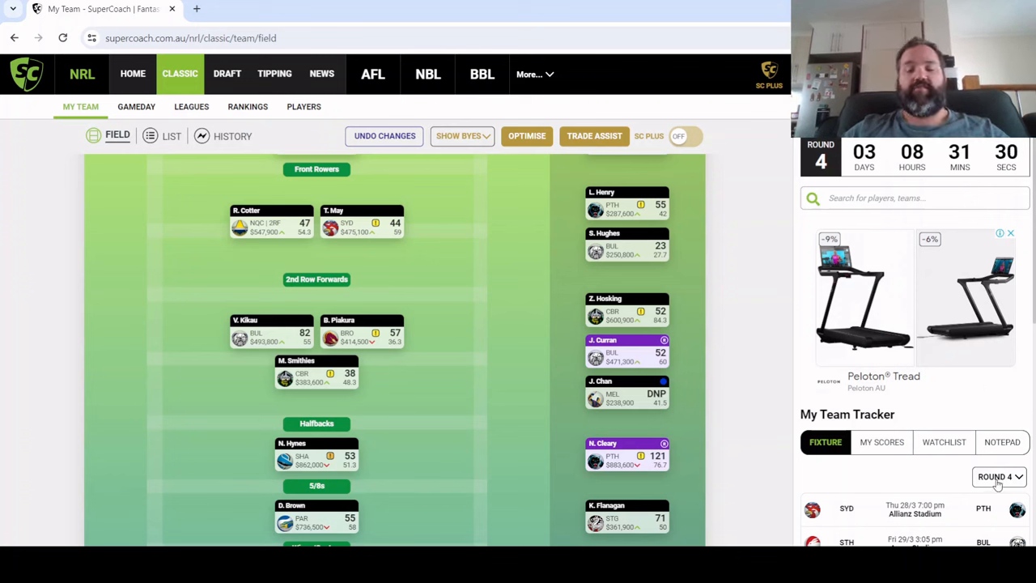
Set My Team Tracker's Round dropdown to Round 3 to show final results
scroll(down, 3)
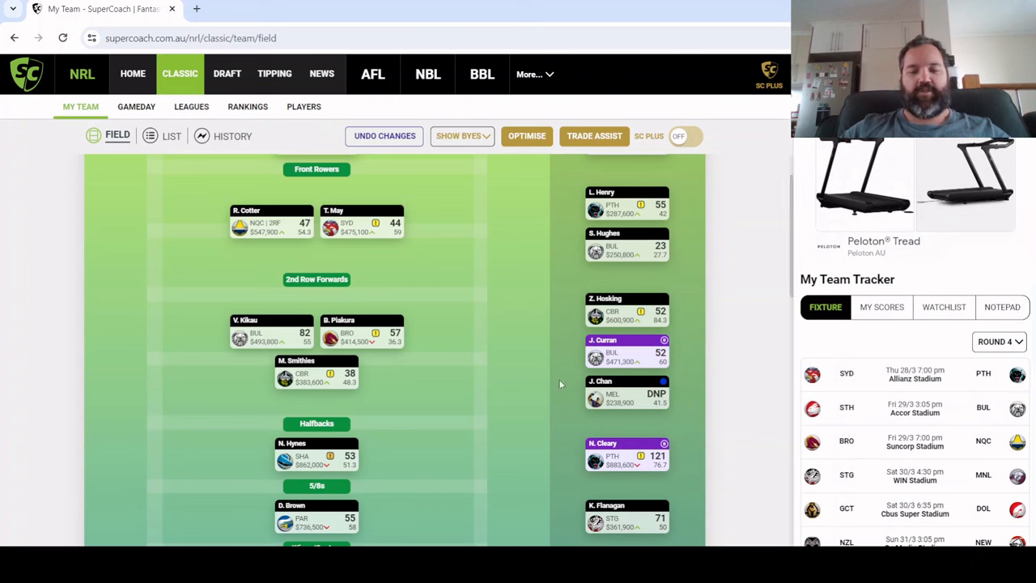
mouse_move(485, 443)
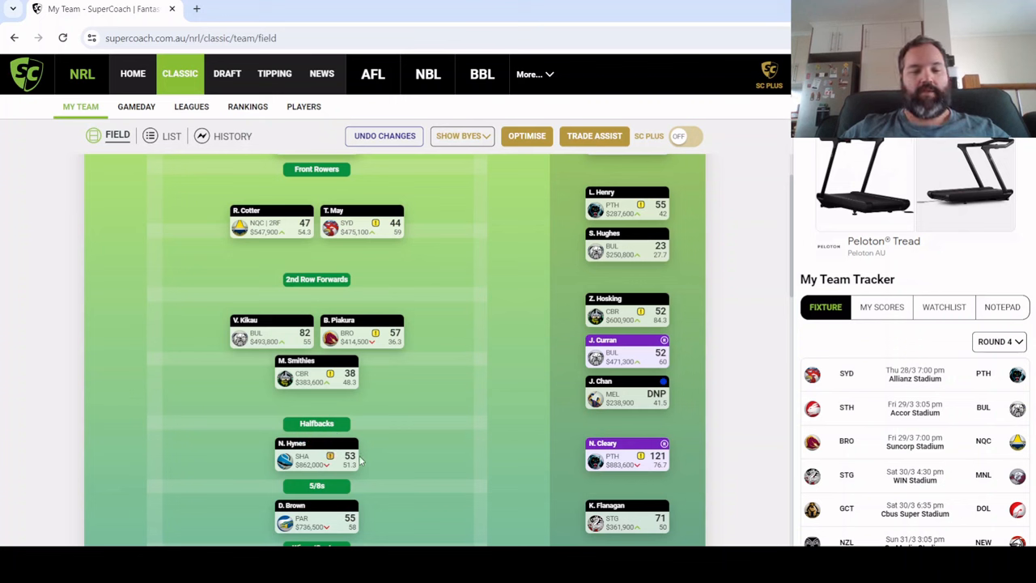
mouse_move(361, 461)
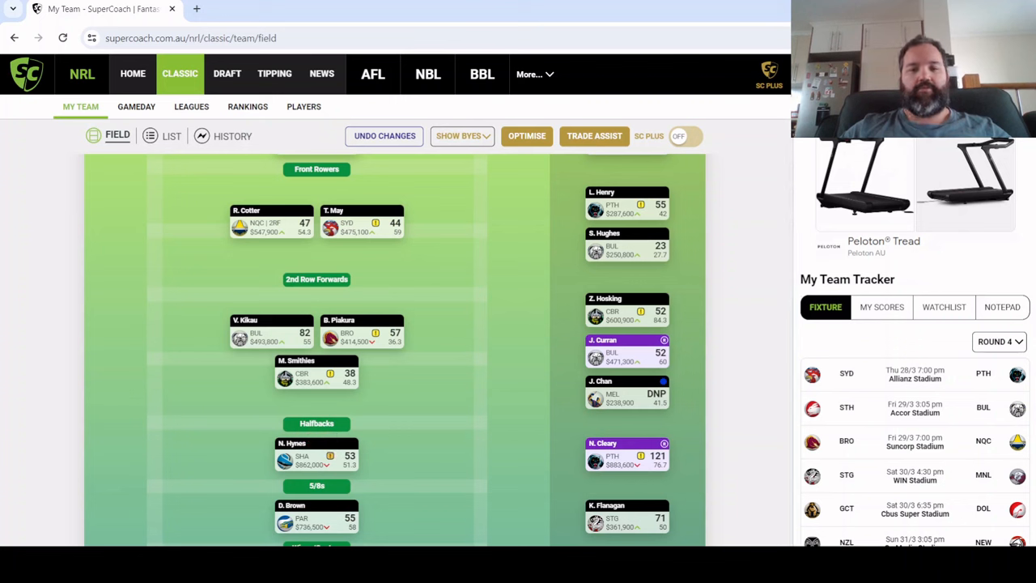
mouse_move(684, 454)
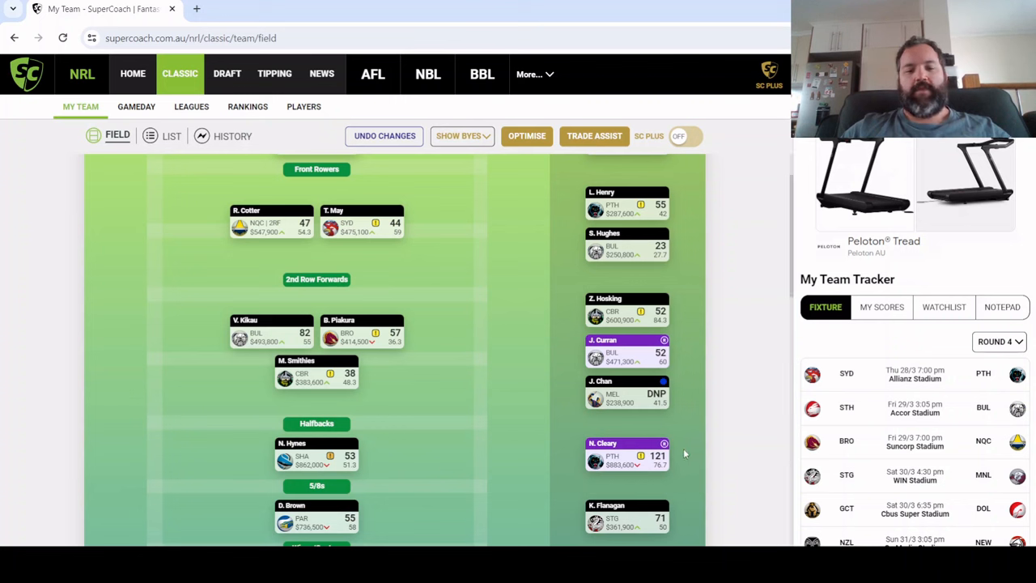
mouse_move(740, 441)
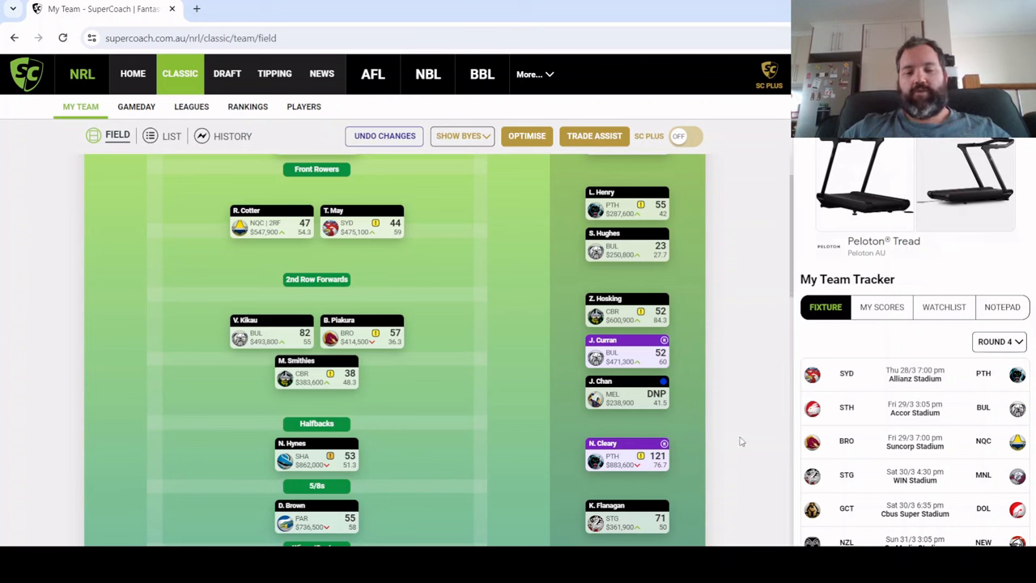
mouse_move(687, 473)
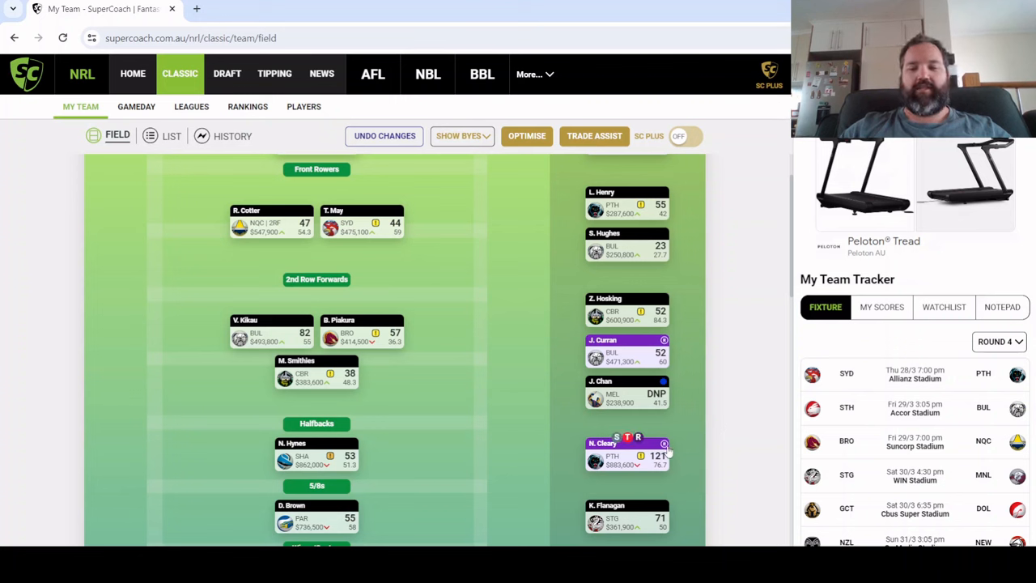
click(999, 341)
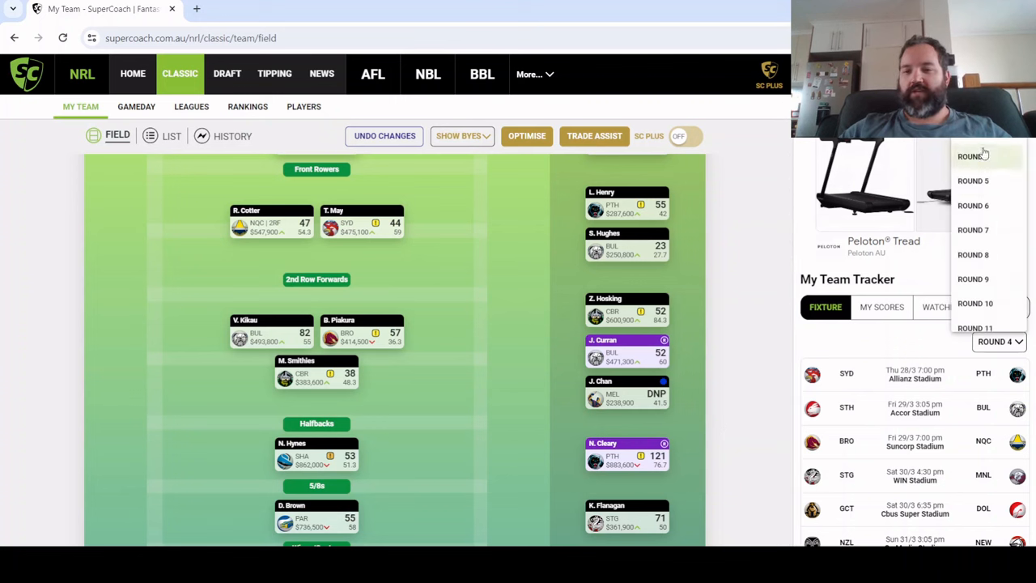
click(972, 156)
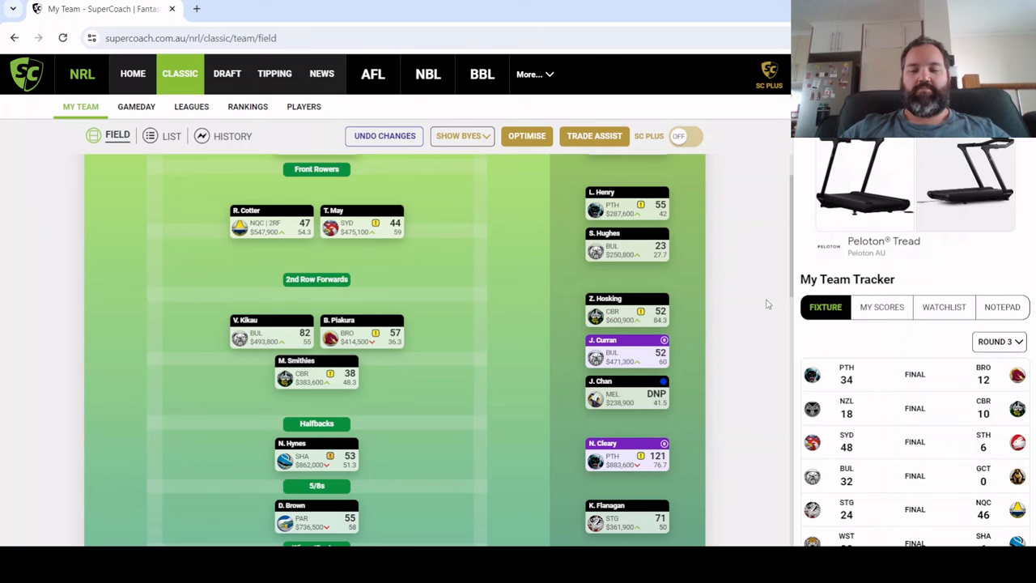
mouse_move(737, 483)
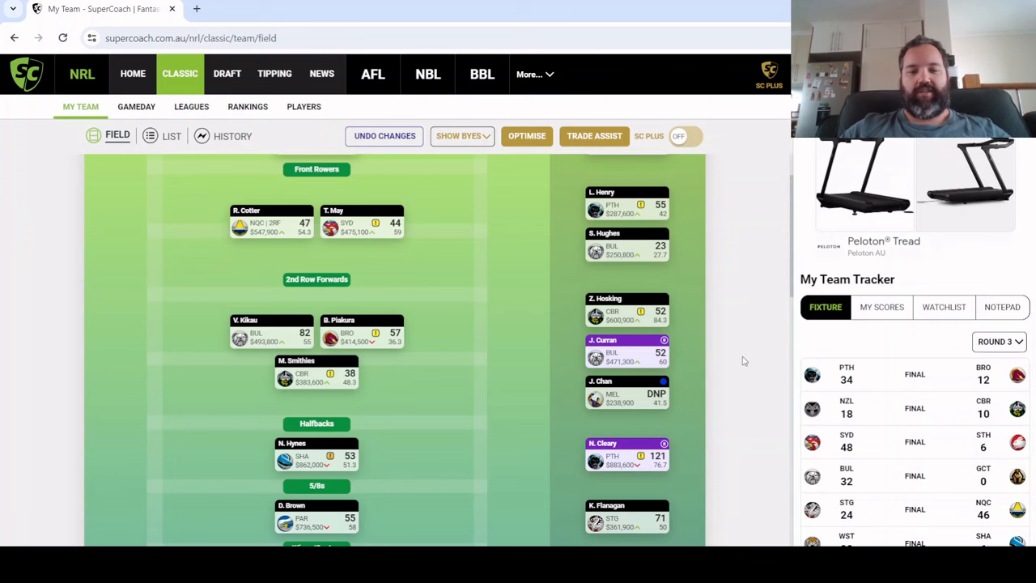
scroll(down, 3)
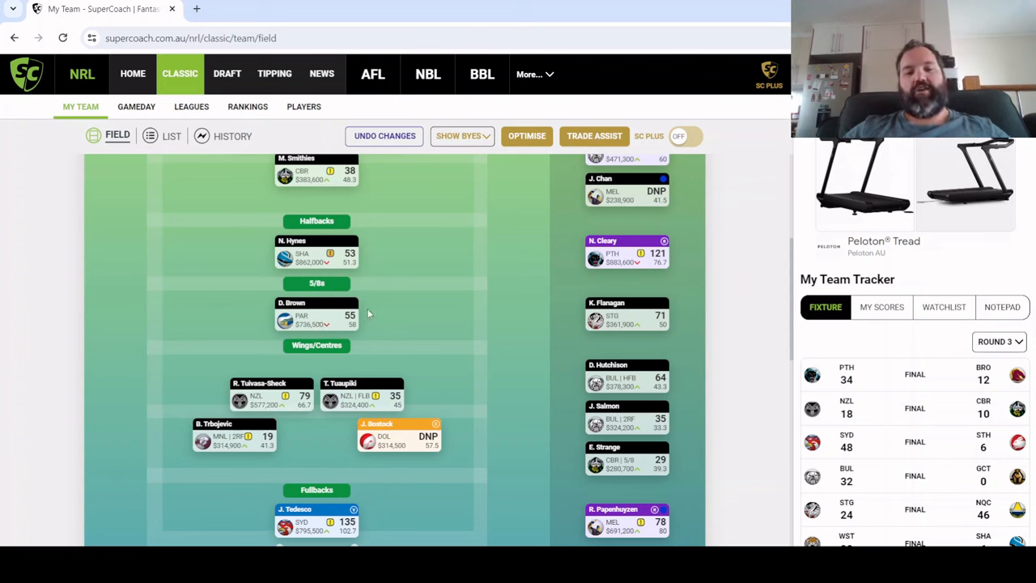
mouse_move(389, 324)
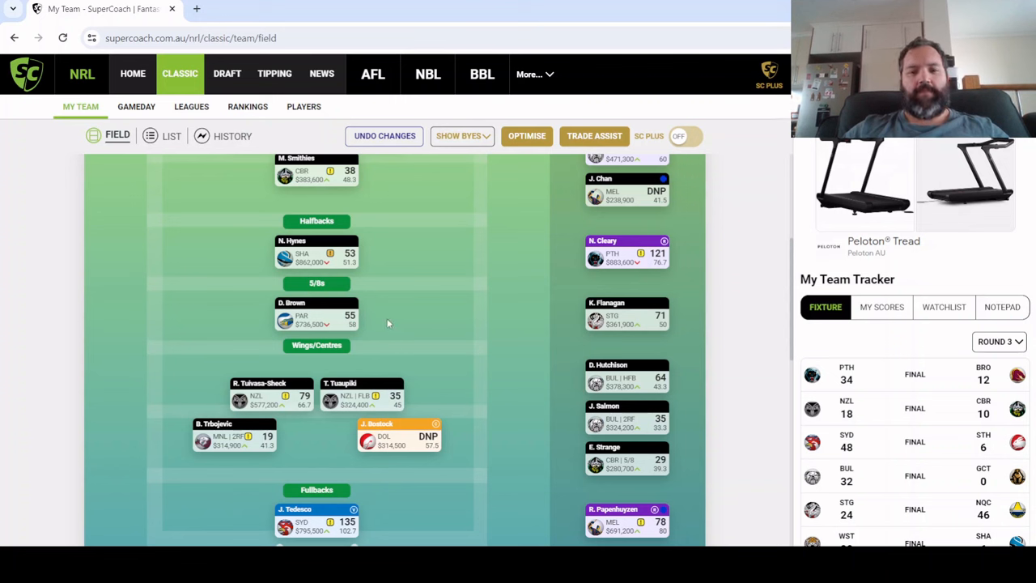
mouse_move(427, 337)
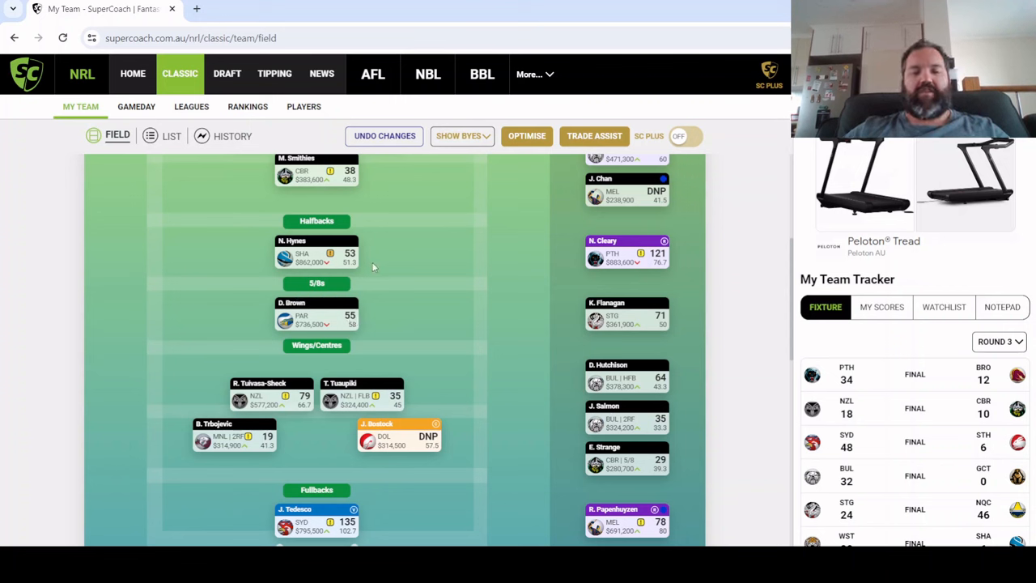
mouse_move(360, 273)
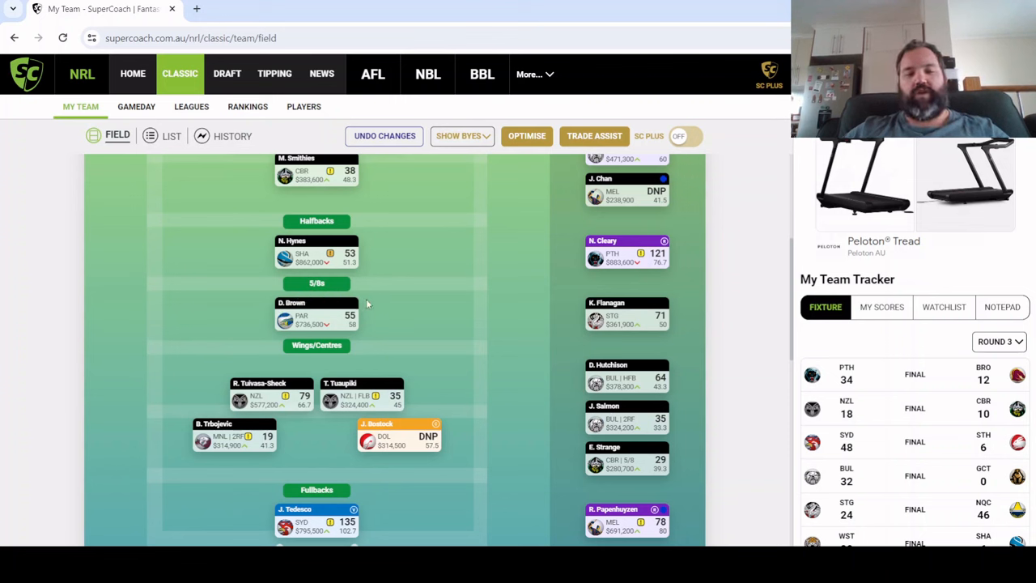
mouse_move(625, 318)
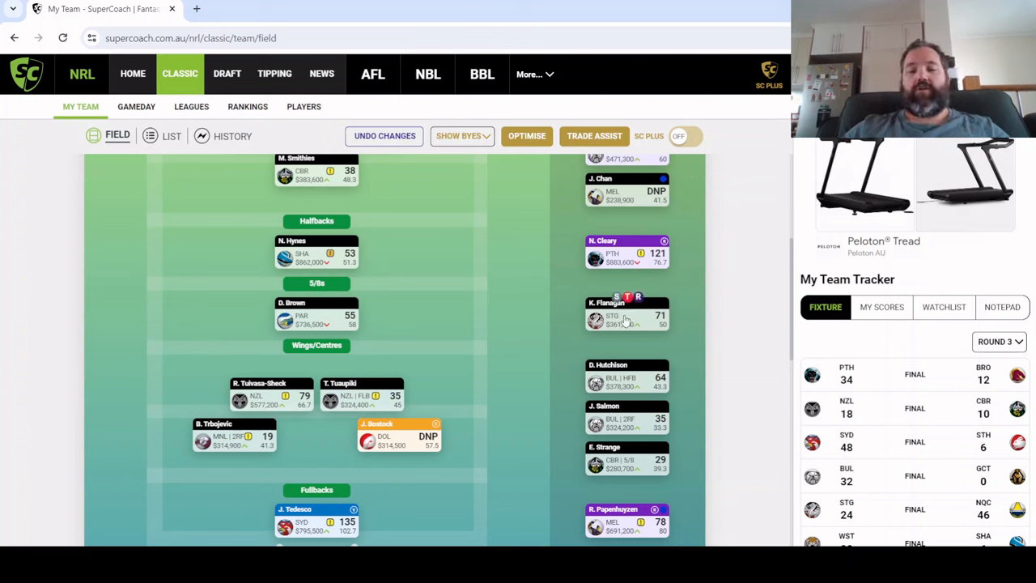
mouse_move(656, 316)
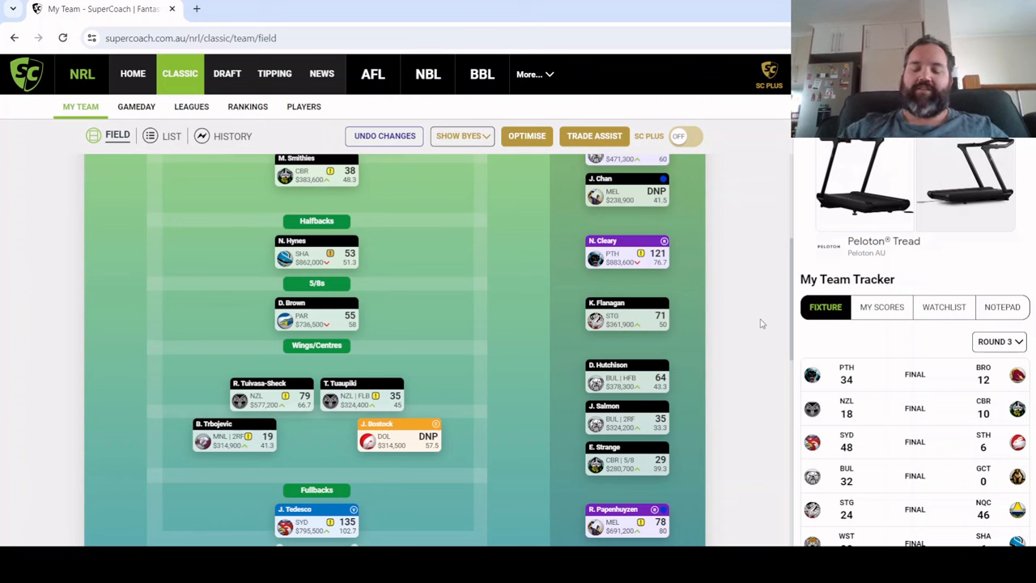
mouse_move(689, 314)
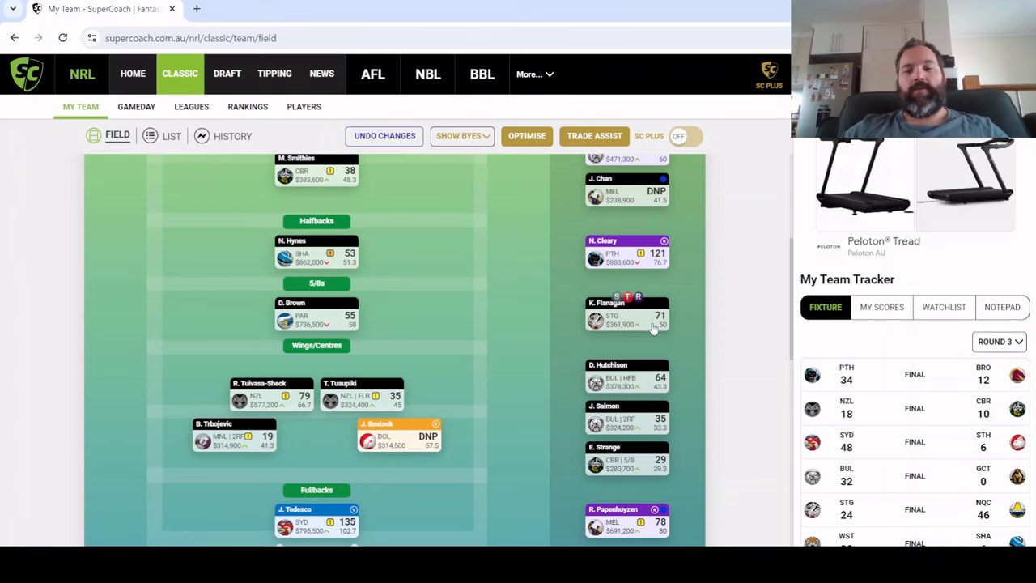
click(625, 316)
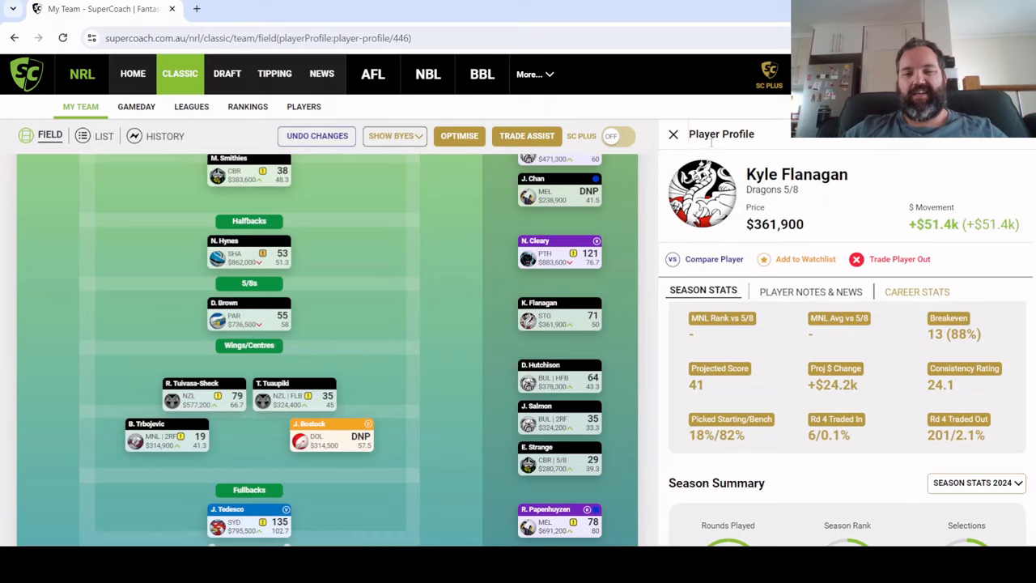
click(673, 134)
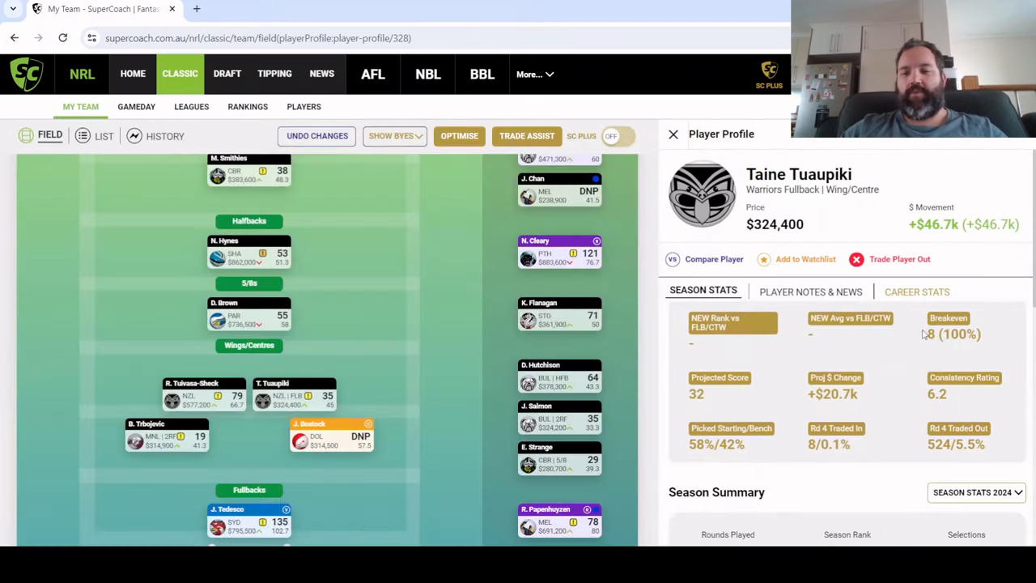
click(673, 133)
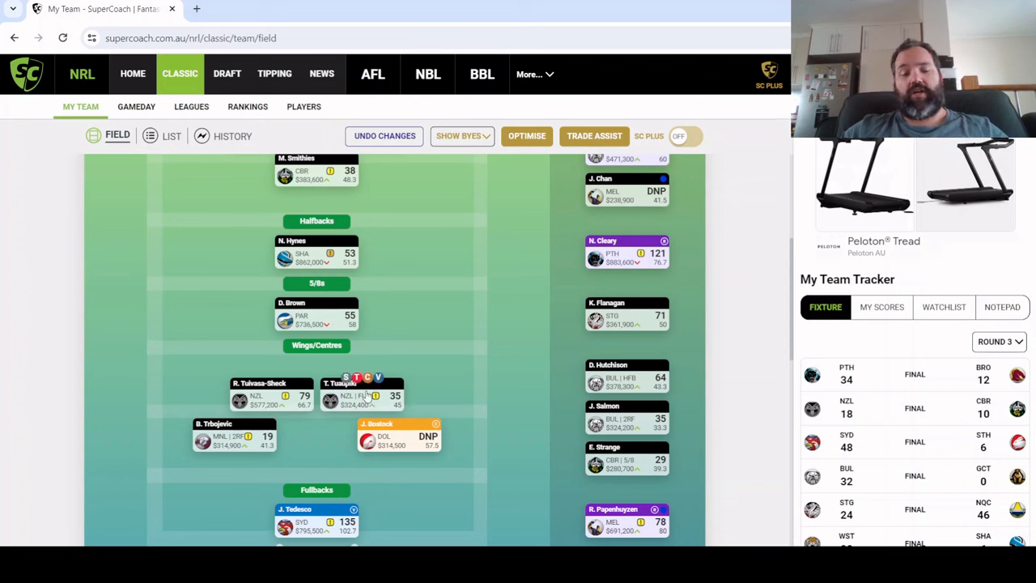
mouse_move(359, 408)
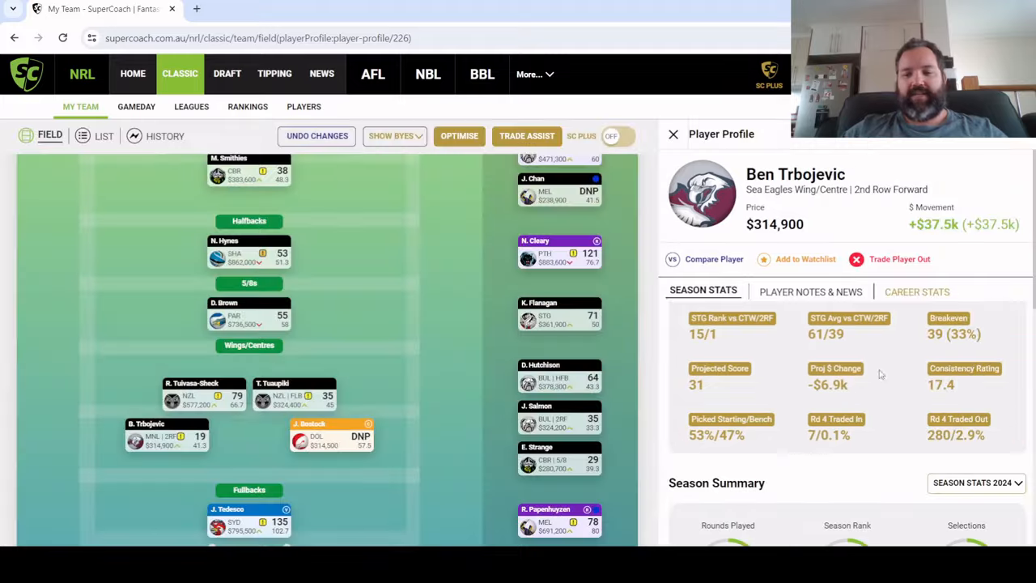
Review Ben Trbojevic's Fantasy Stats against each opponent, scrolling the table sideways
scroll(down, 3)
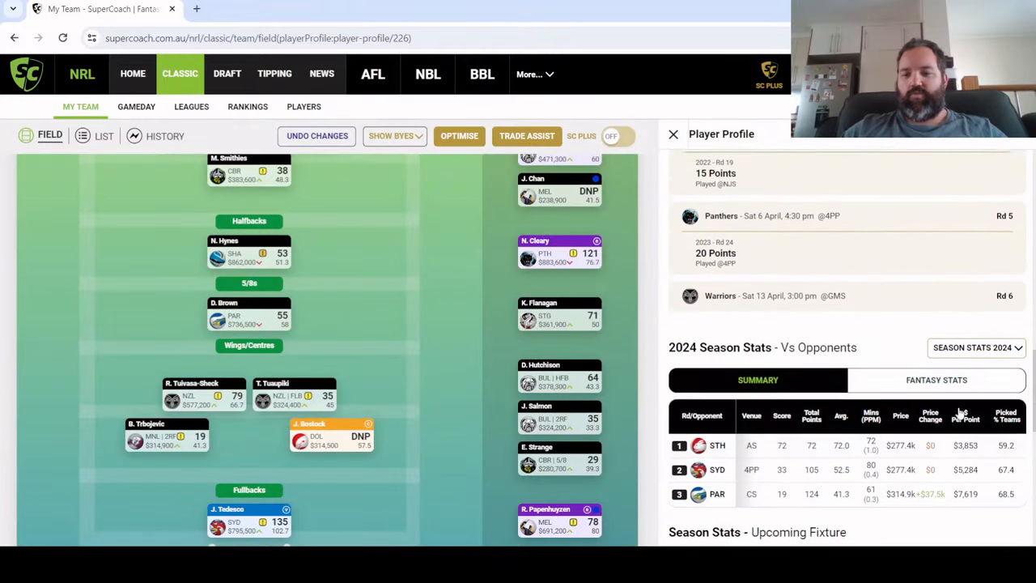
scroll(down, 3)
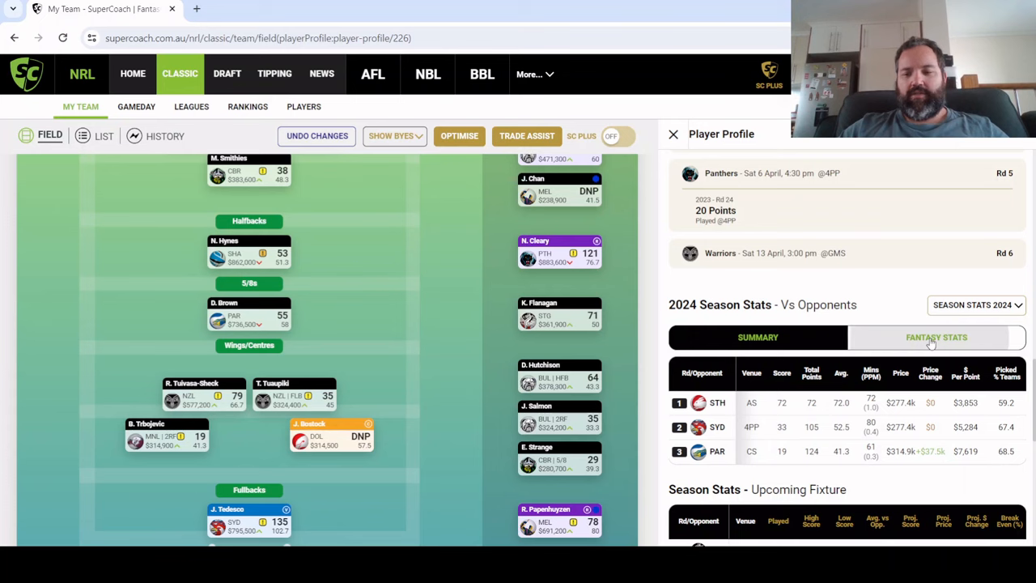
click(936, 337)
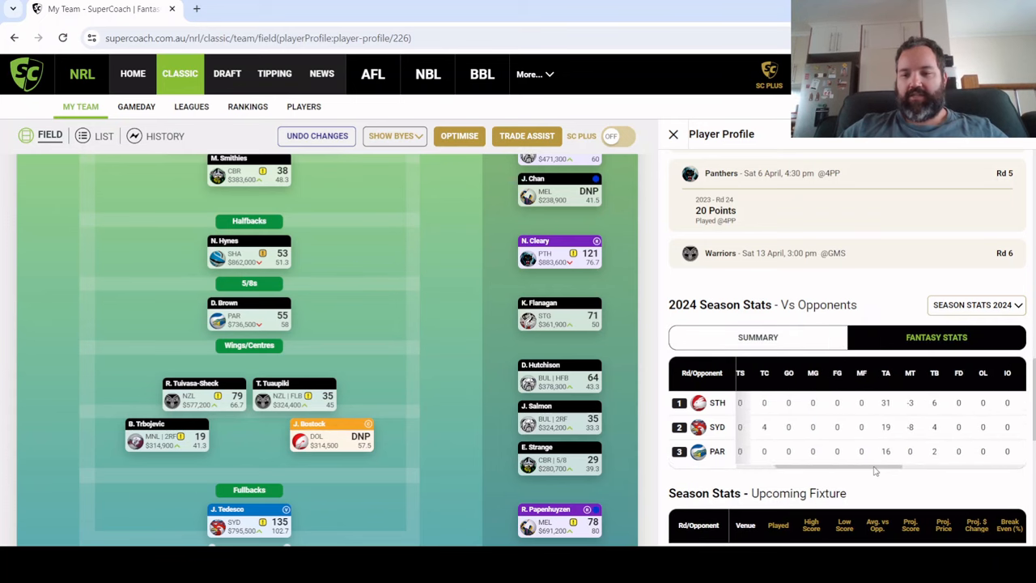
scroll(right, 3)
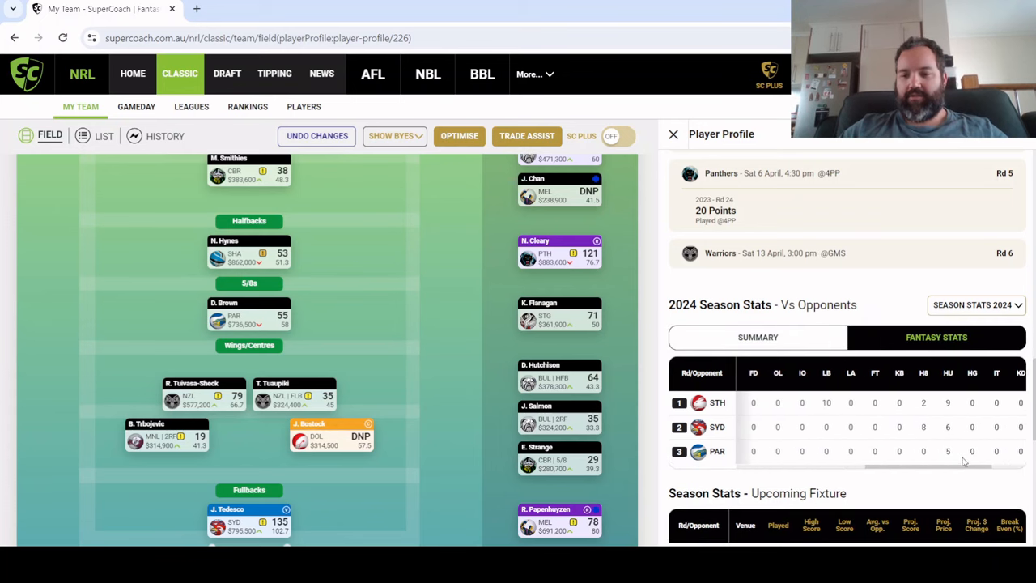
scroll(right, 3)
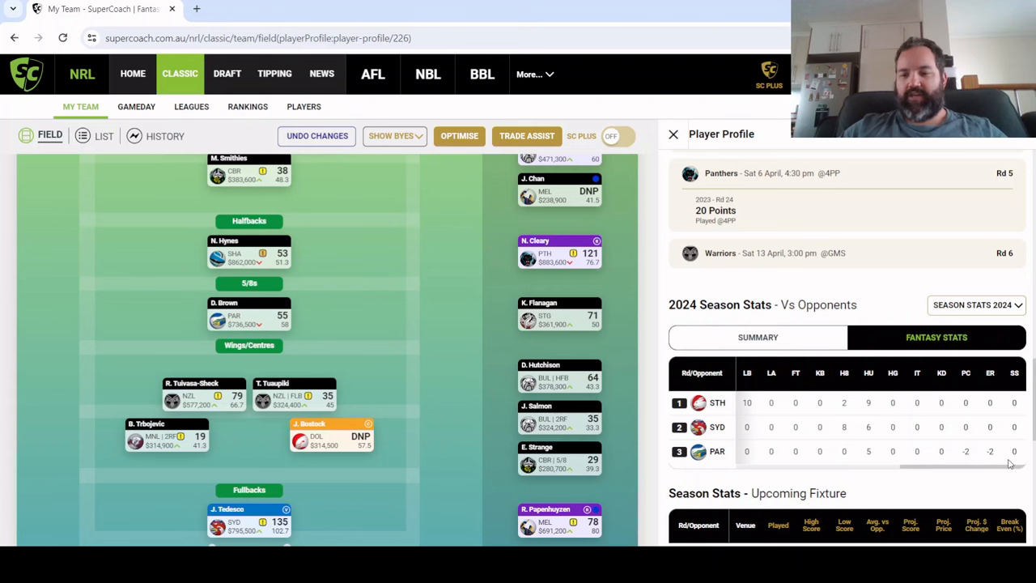
mouse_move(975, 470)
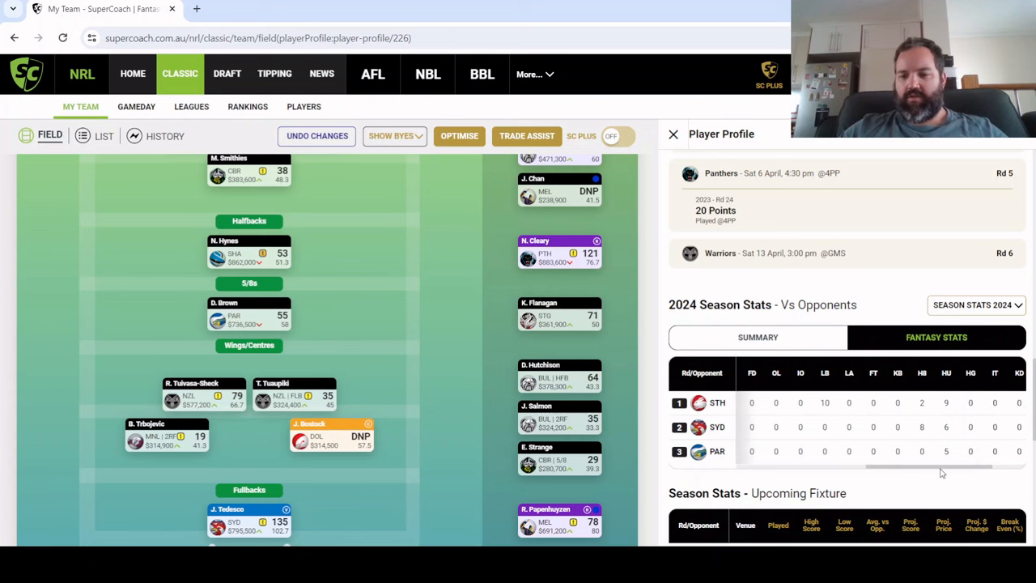
mouse_move(923, 452)
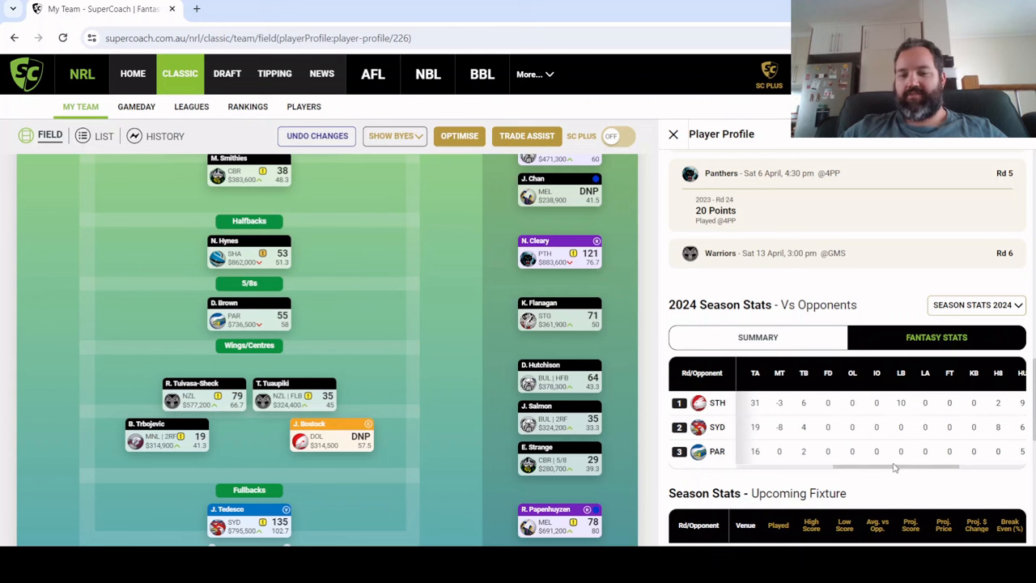
scroll(right, 3)
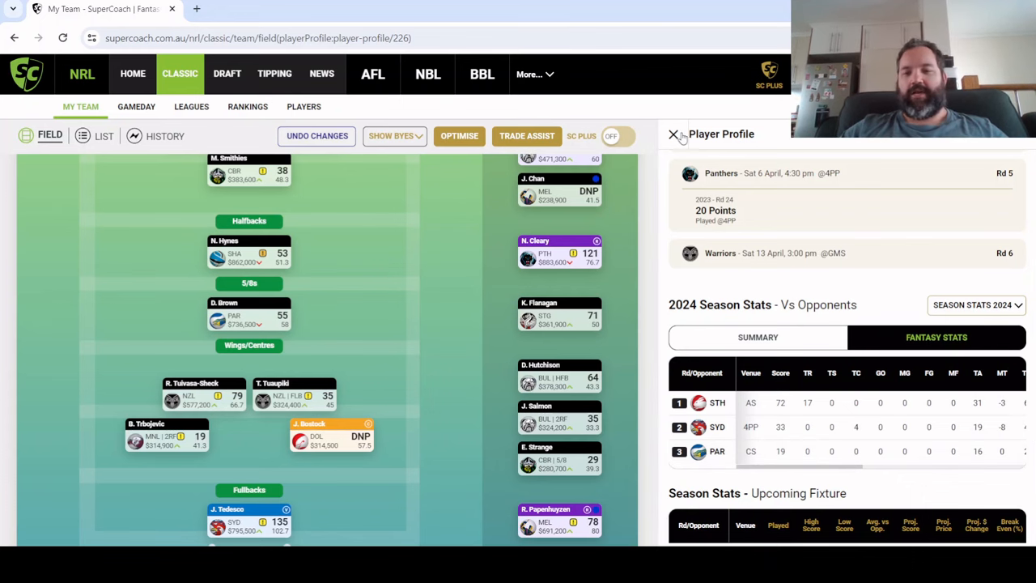
click(673, 134)
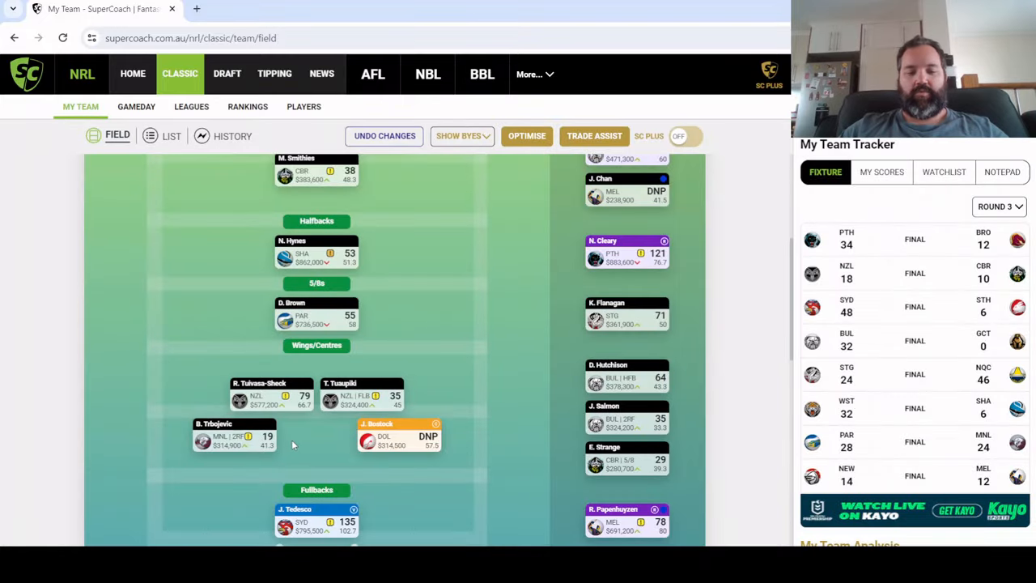
click(234, 437)
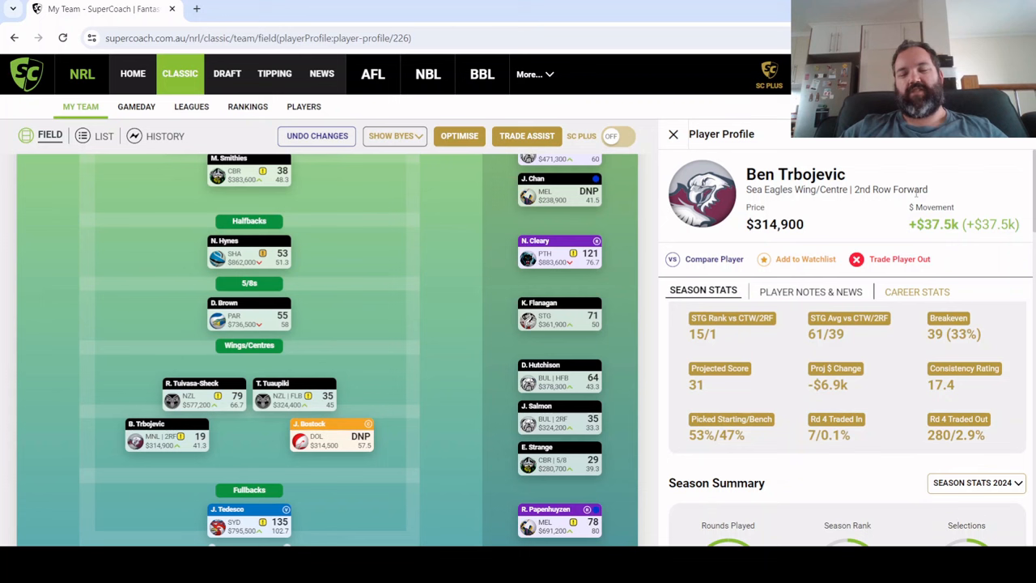
mouse_move(665, 119)
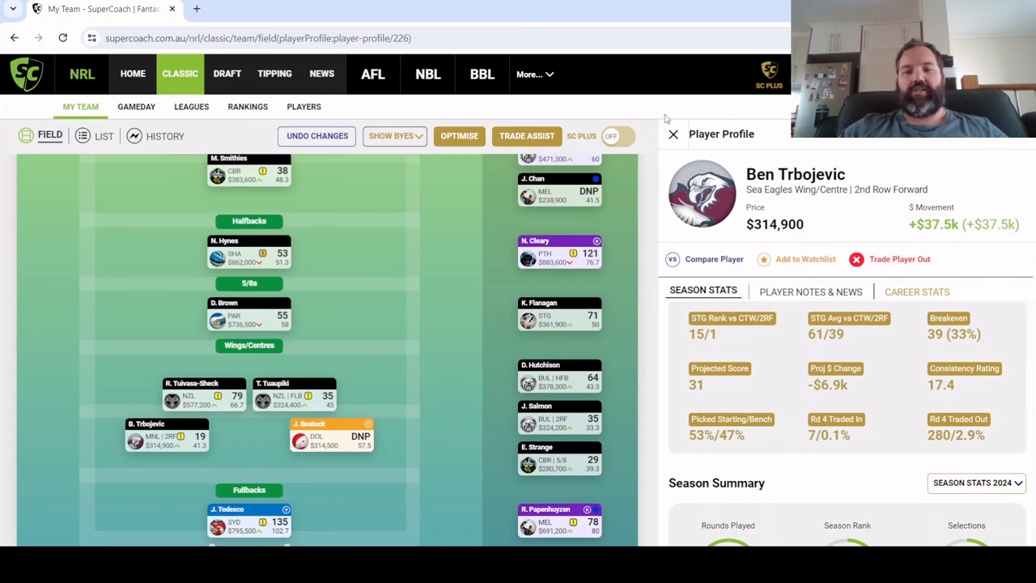
mouse_move(920, 310)
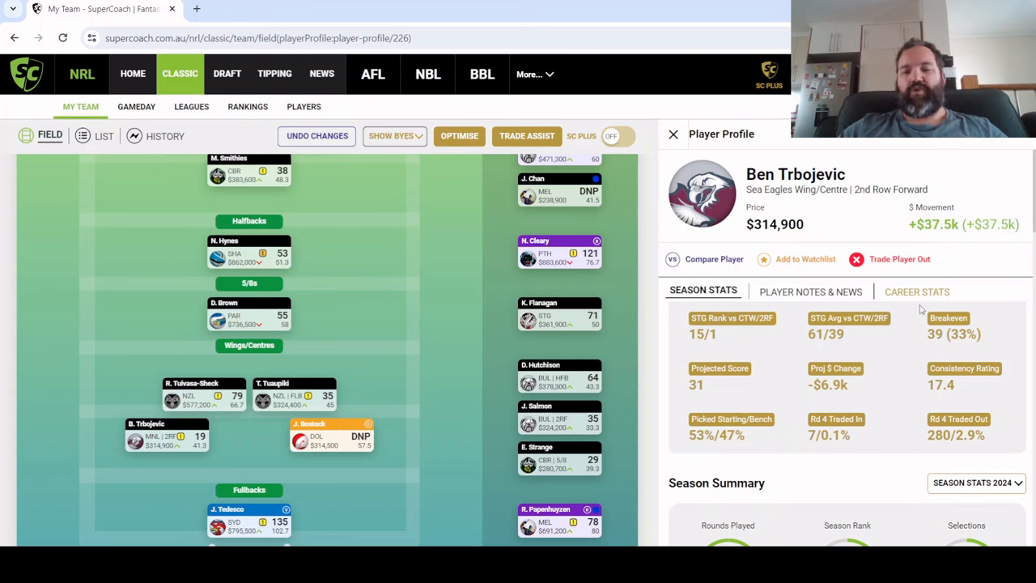
click(673, 134)
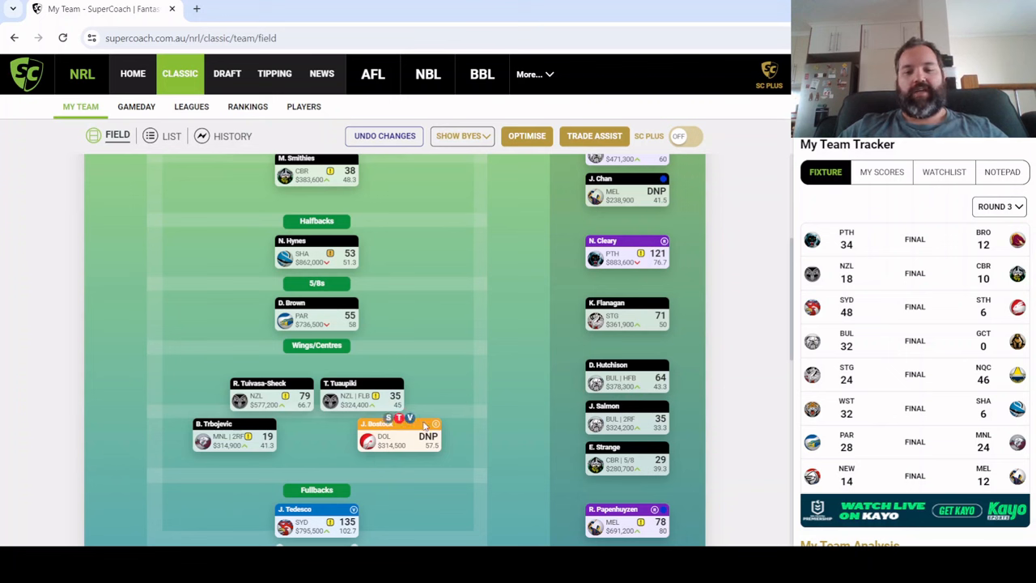
mouse_move(656, 372)
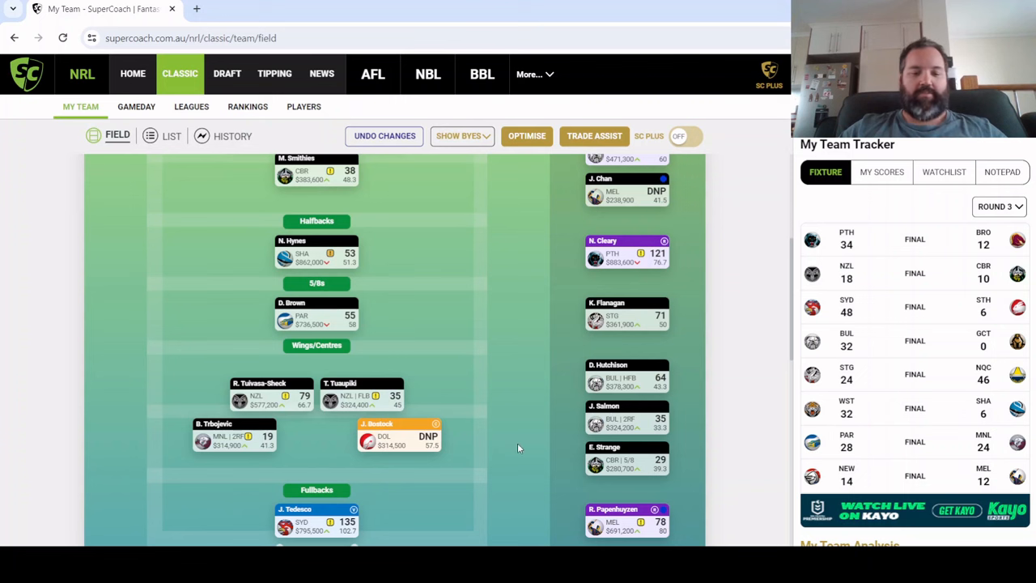
mouse_move(648, 404)
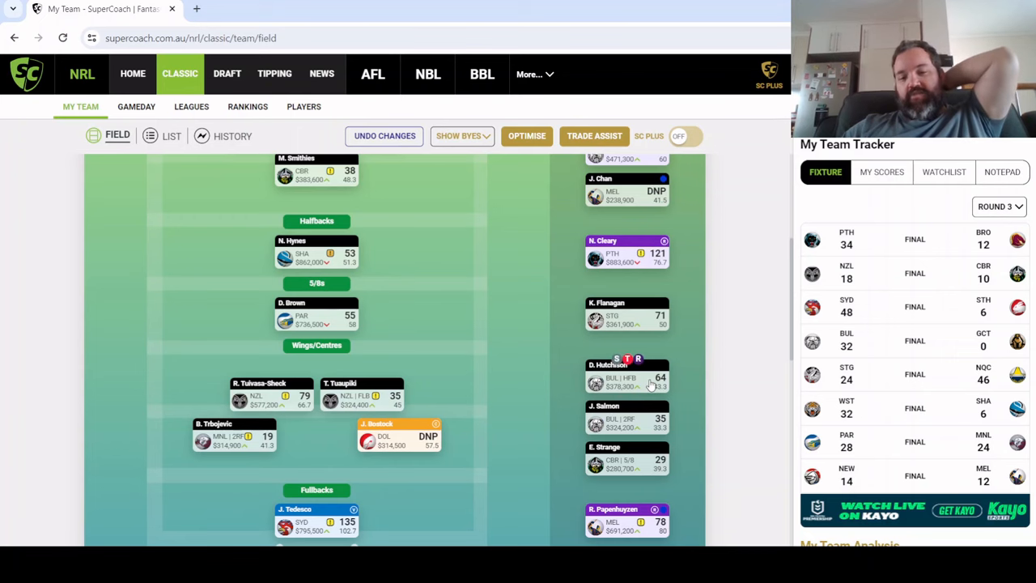
click(627, 376)
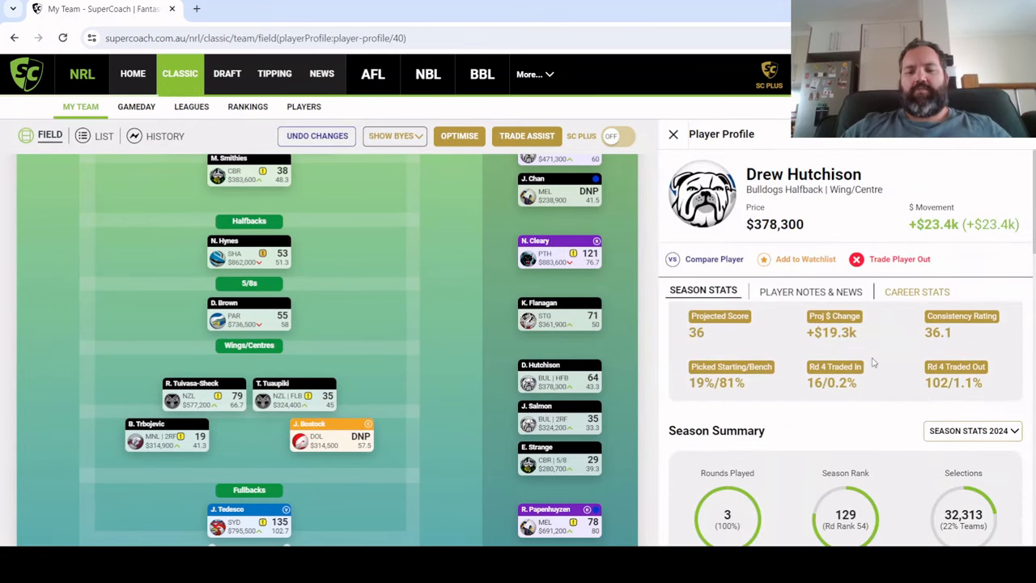
scroll(down, 3)
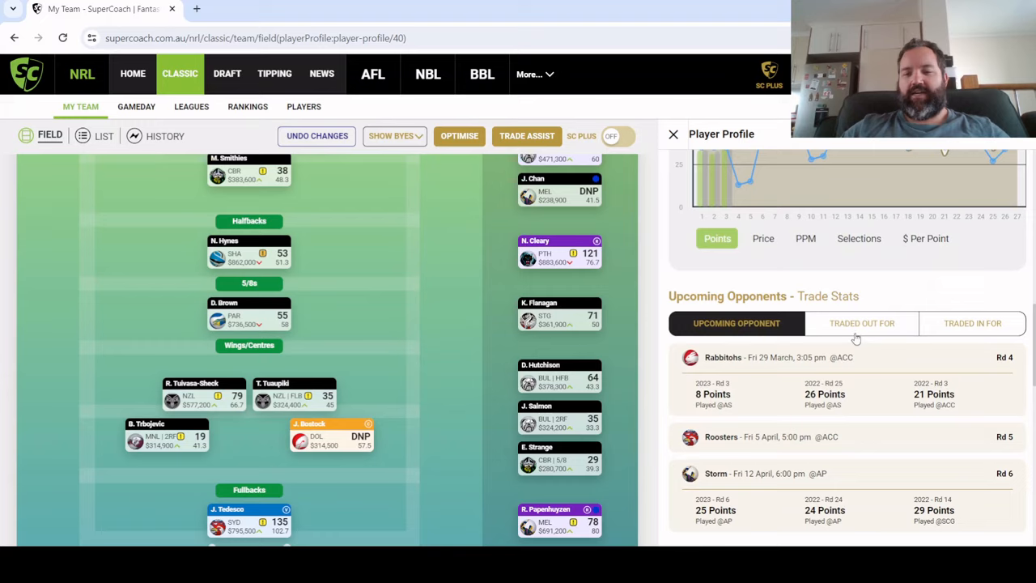
scroll(down, 3)
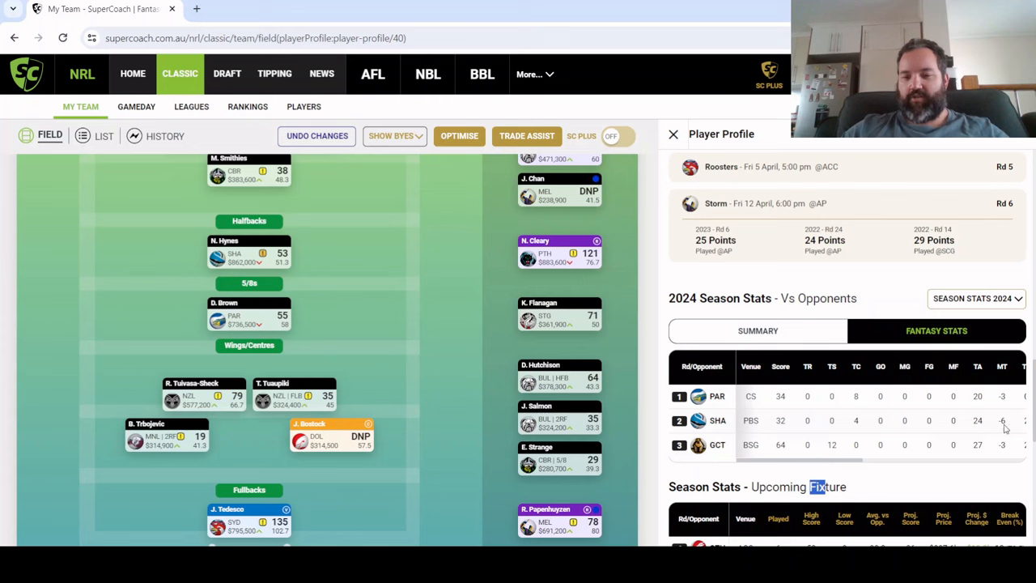
scroll(right, 3)
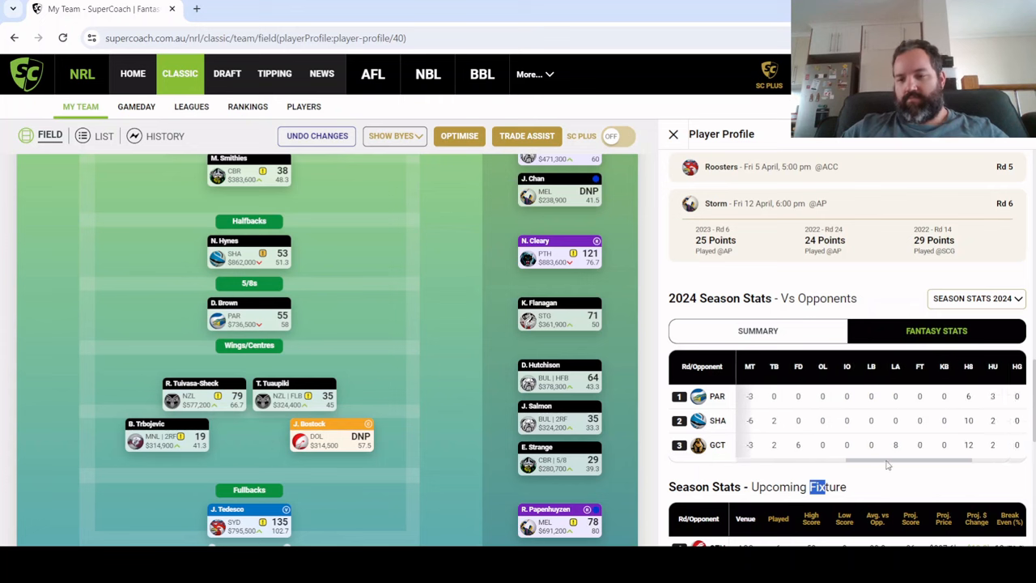
scroll(right, 3)
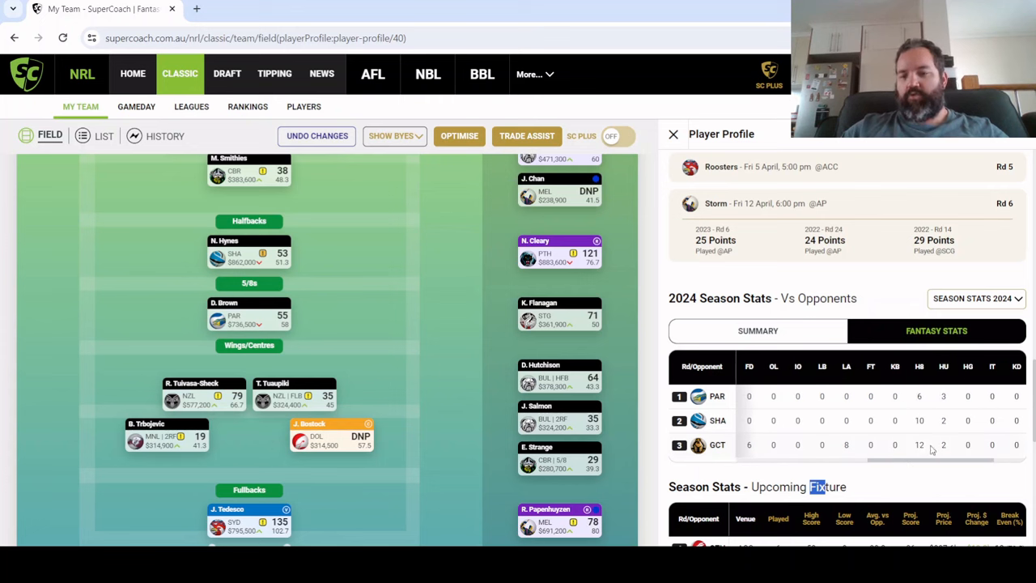
scroll(left, 3)
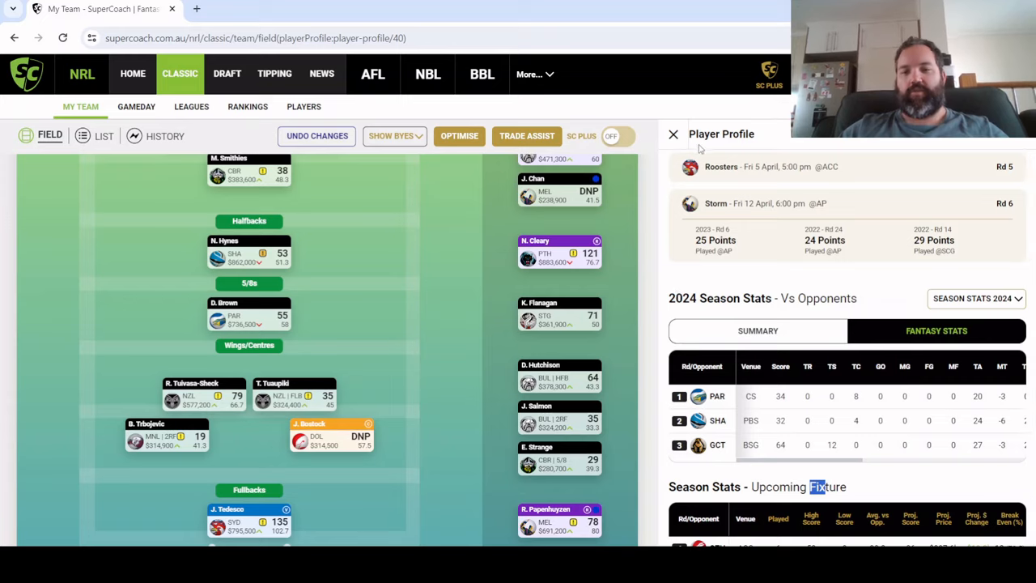
click(672, 134)
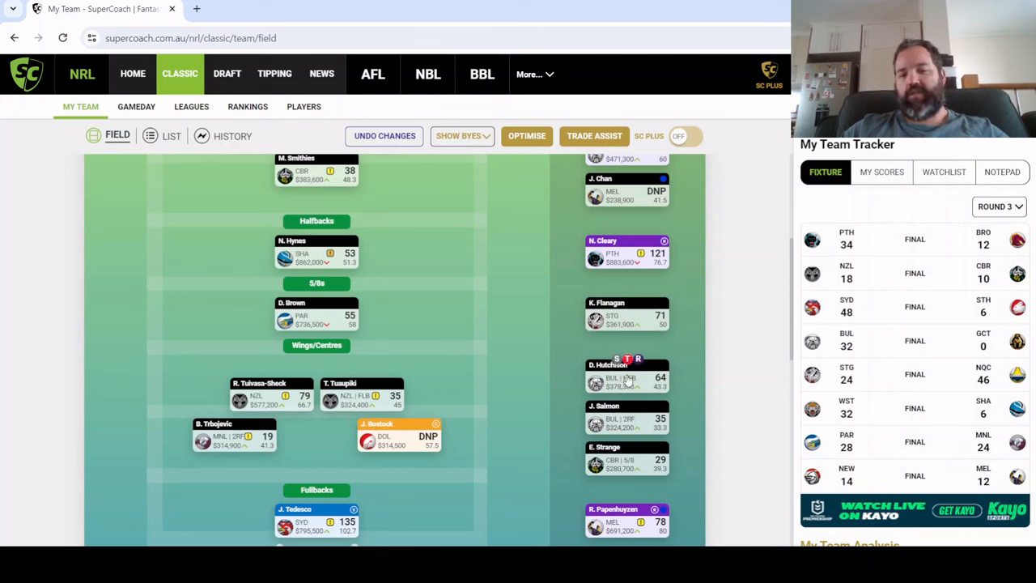
mouse_move(605, 484)
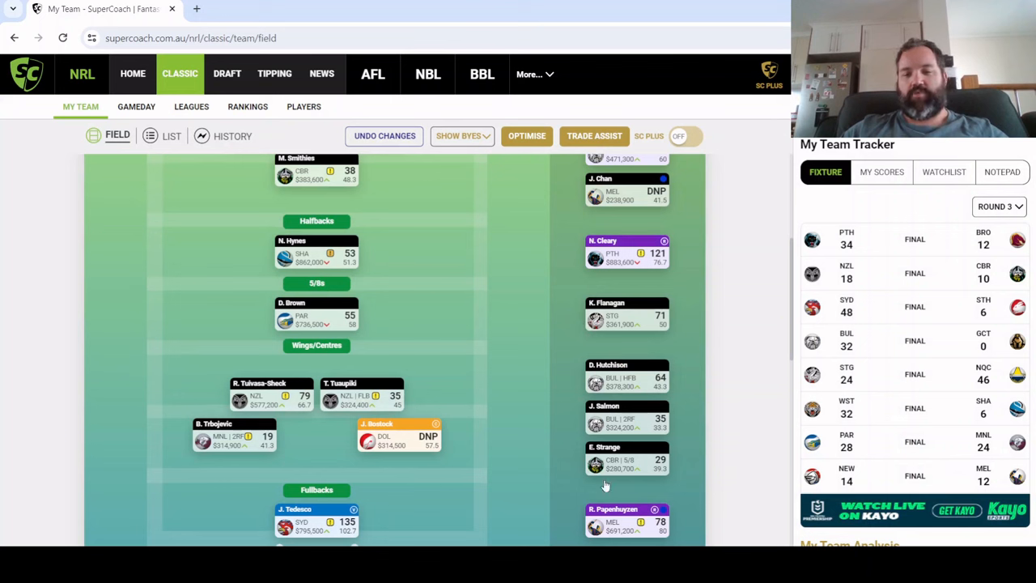
mouse_move(646, 382)
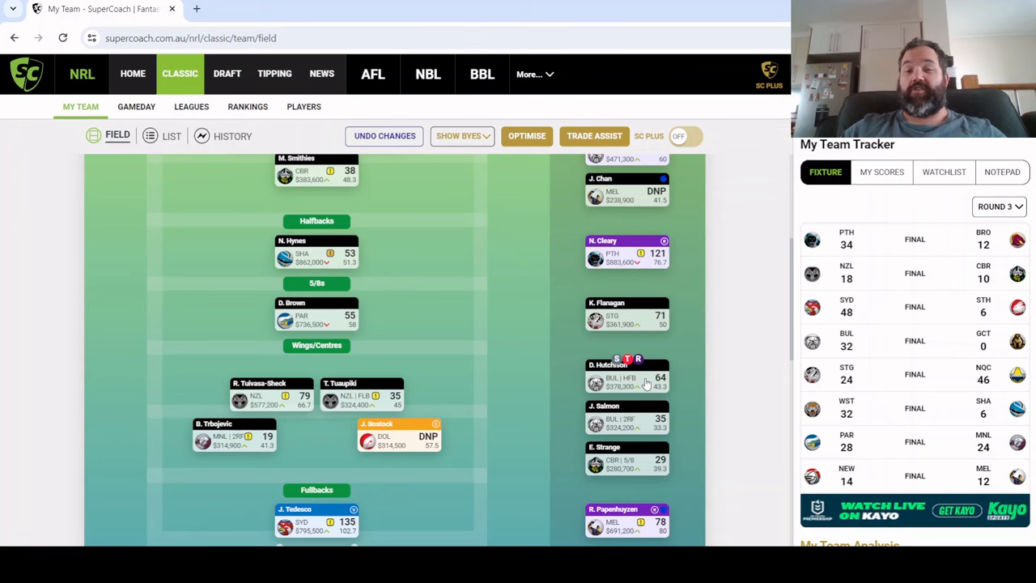
click(627, 374)
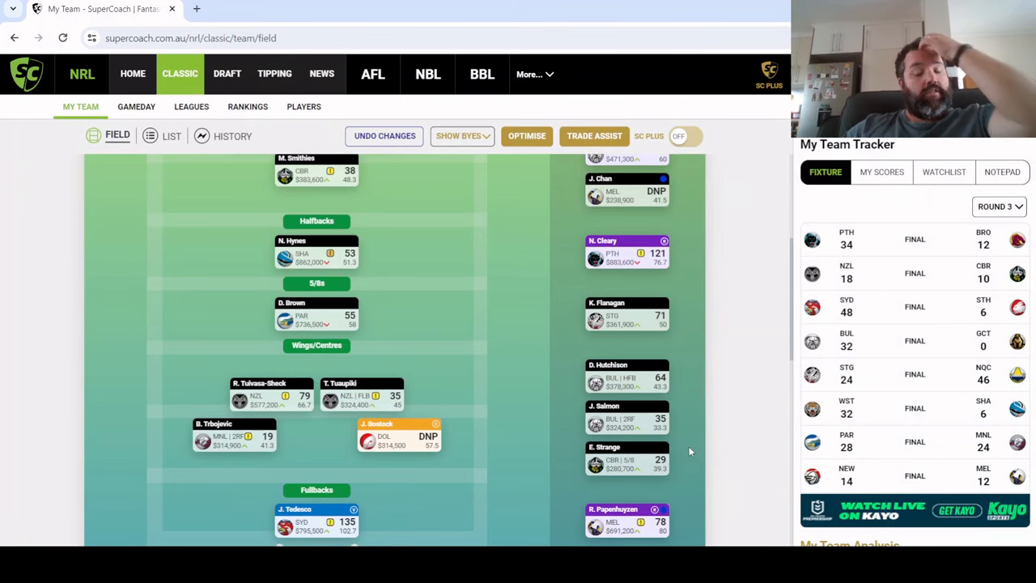
click(626, 419)
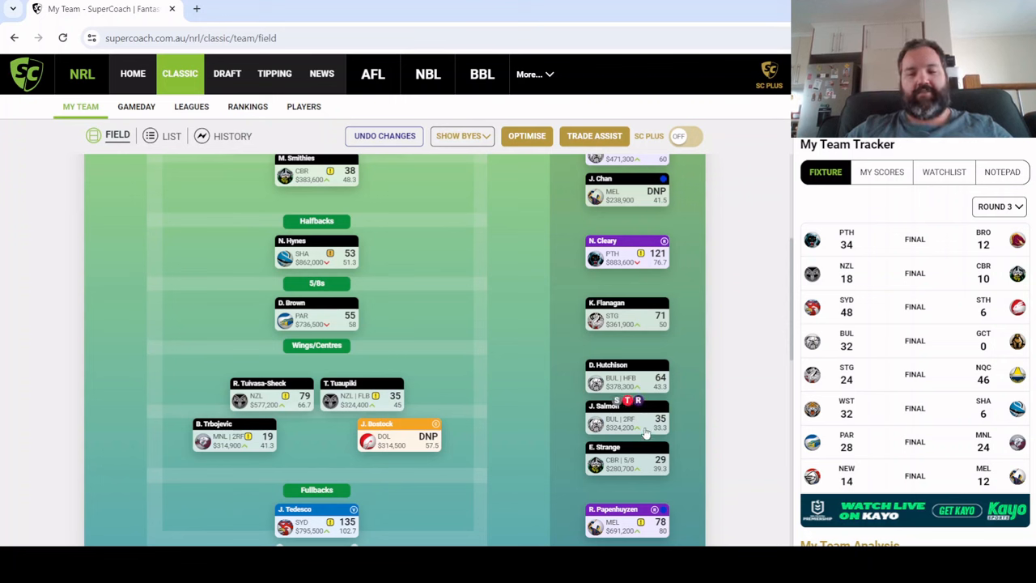
click(613, 459)
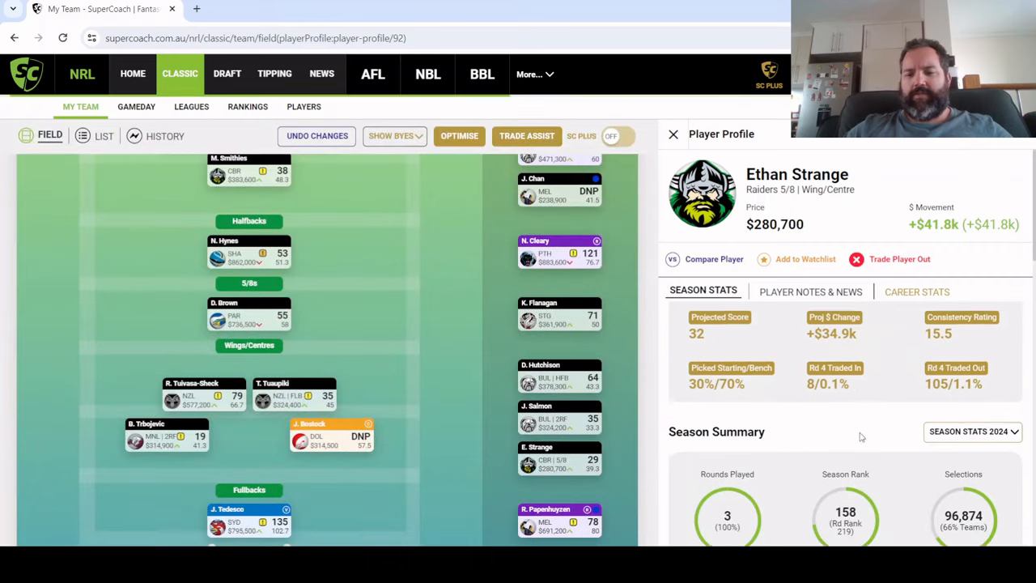
scroll(down, 3)
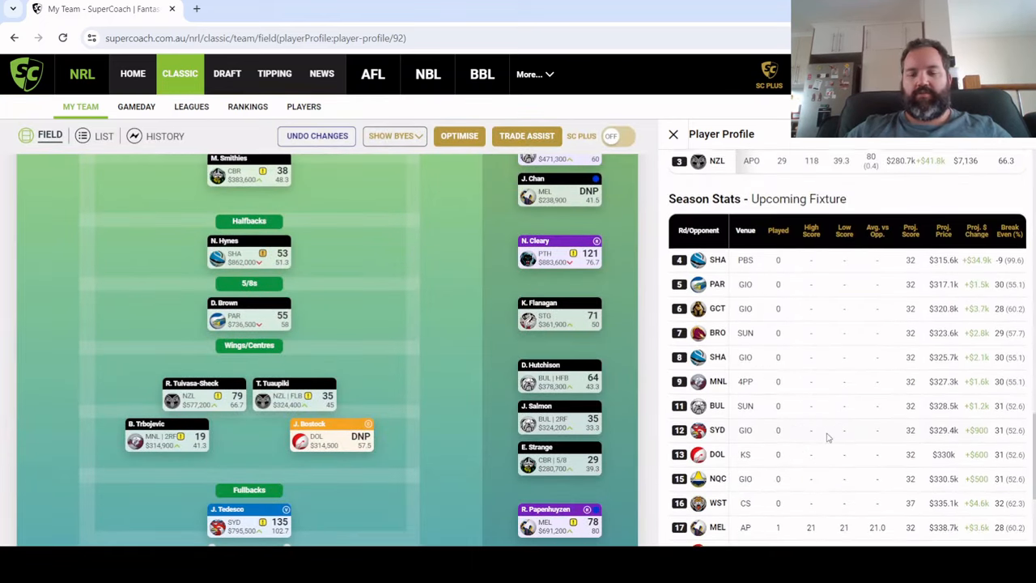
scroll(down, 3)
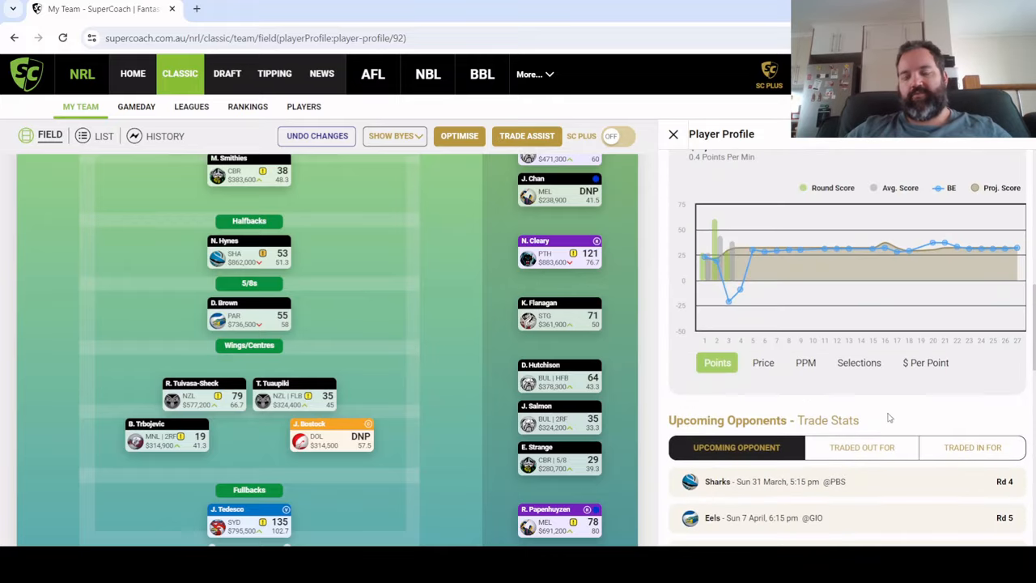
scroll(up, 3)
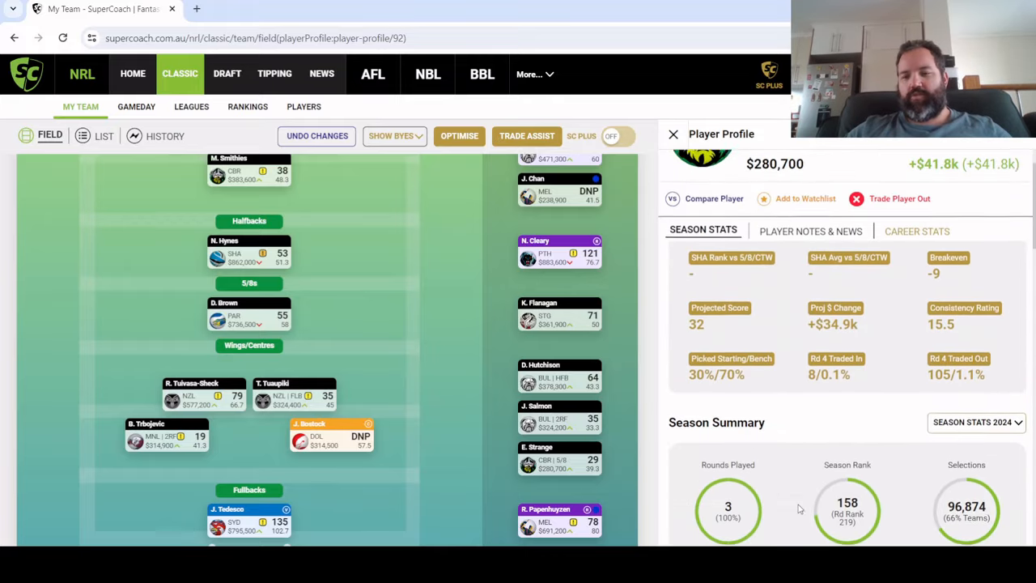
scroll(down, 3)
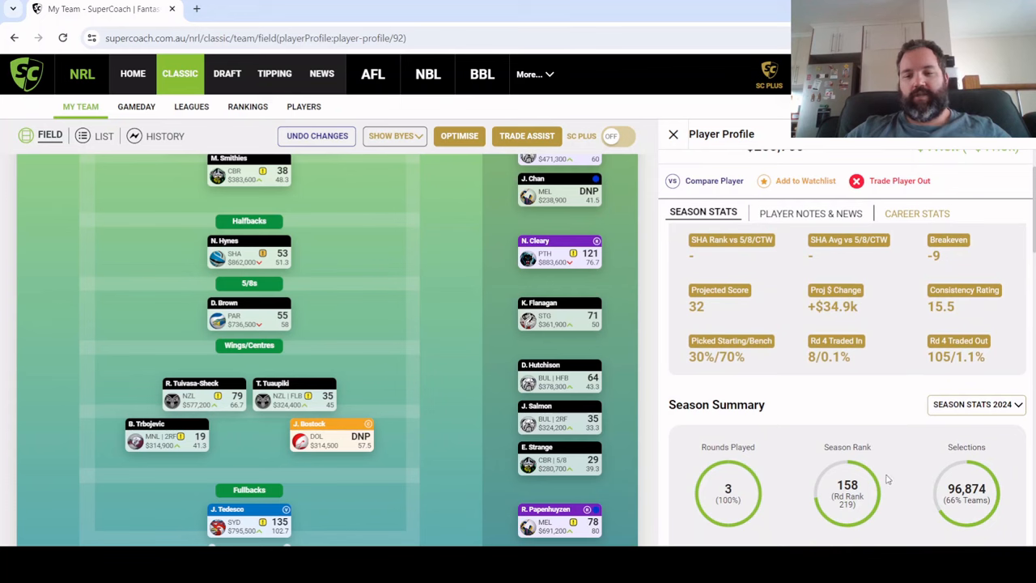
mouse_move(990, 491)
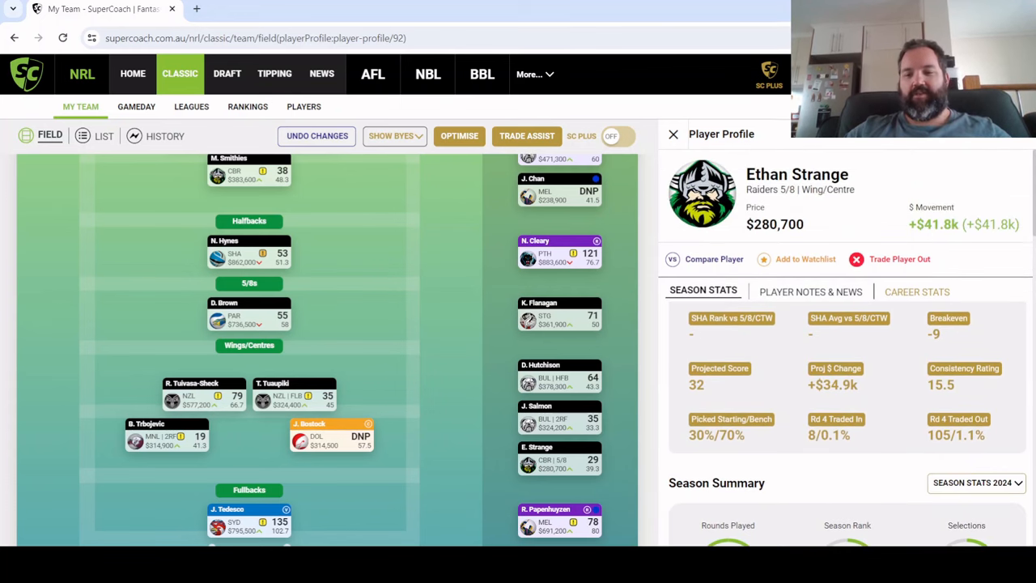
mouse_move(992, 350)
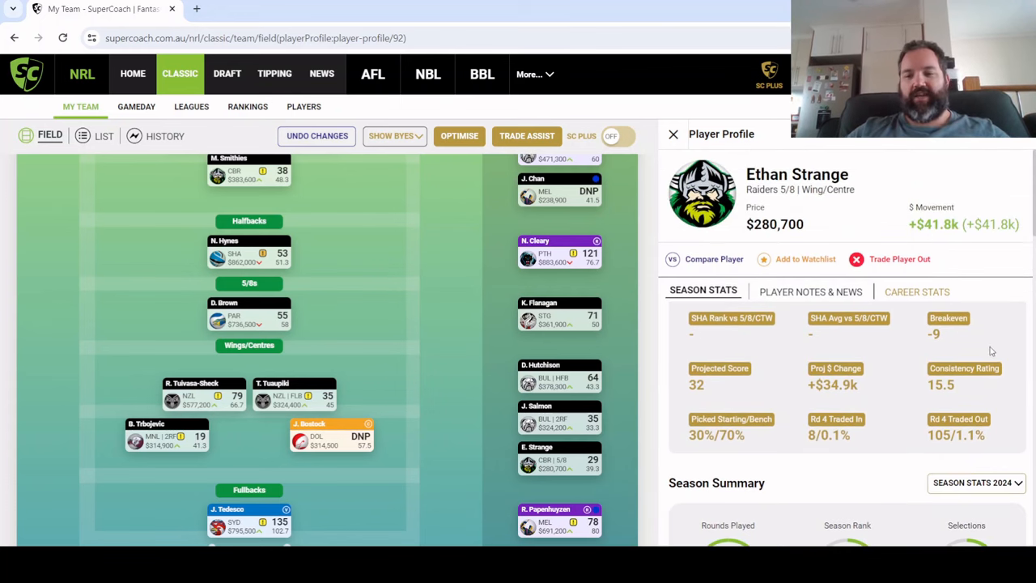
click(673, 134)
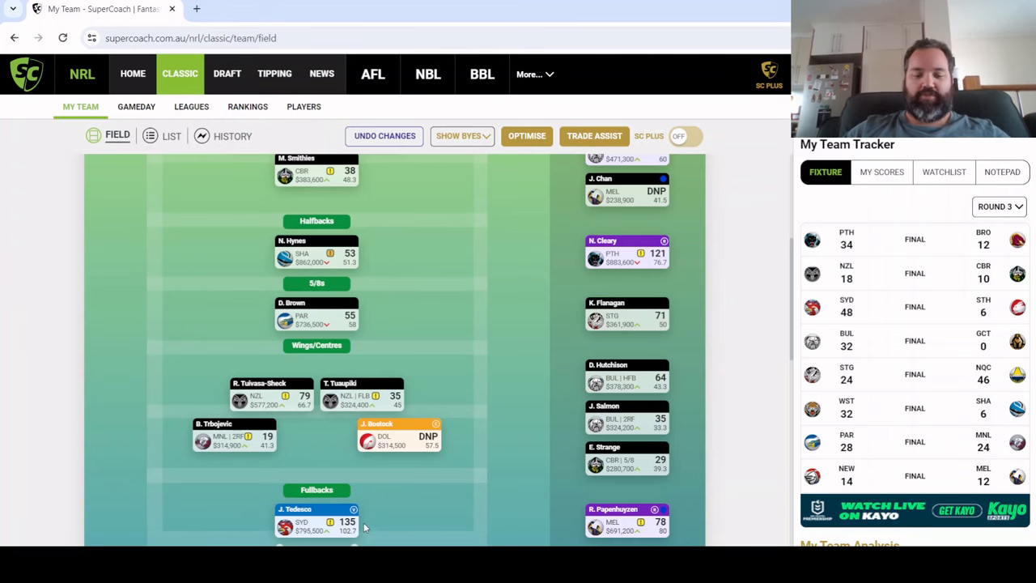
scroll(down, 3)
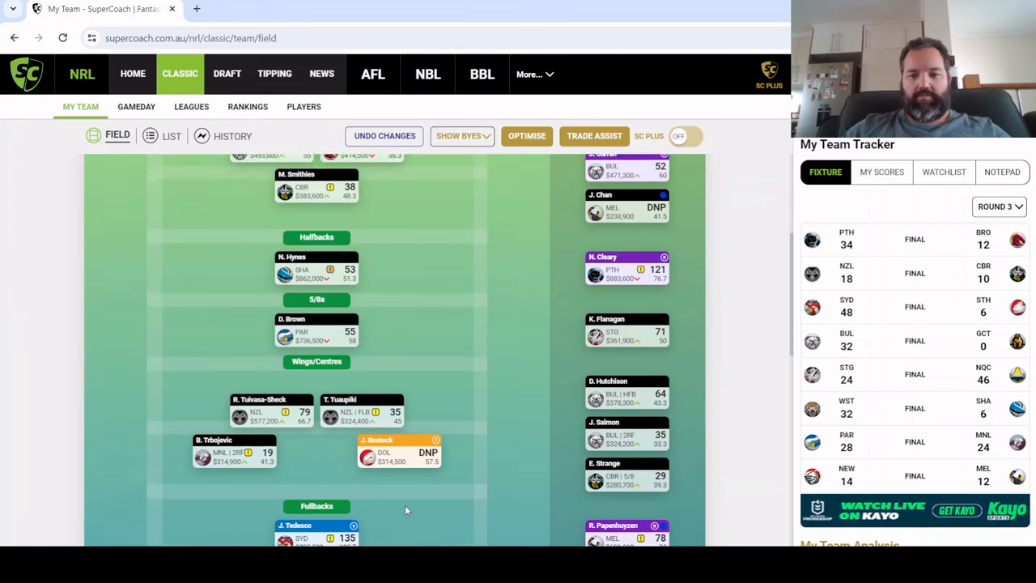
scroll(up, 3)
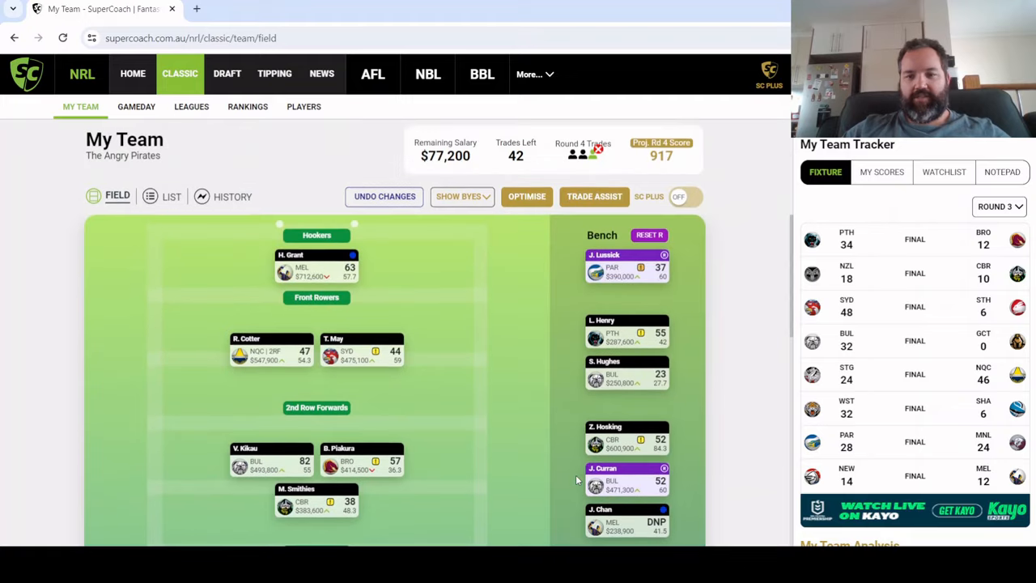
scroll(down, 3)
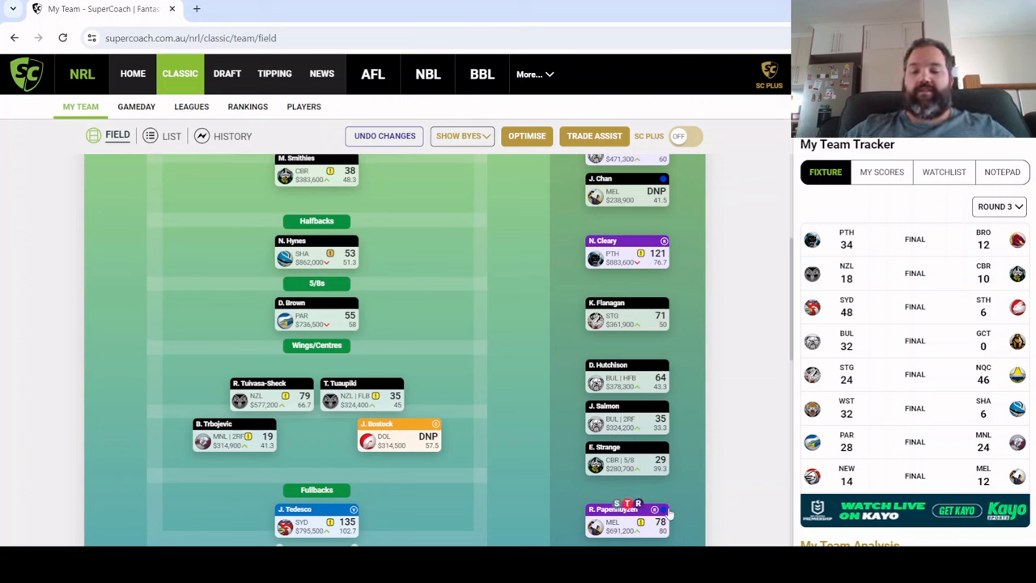
mouse_move(678, 537)
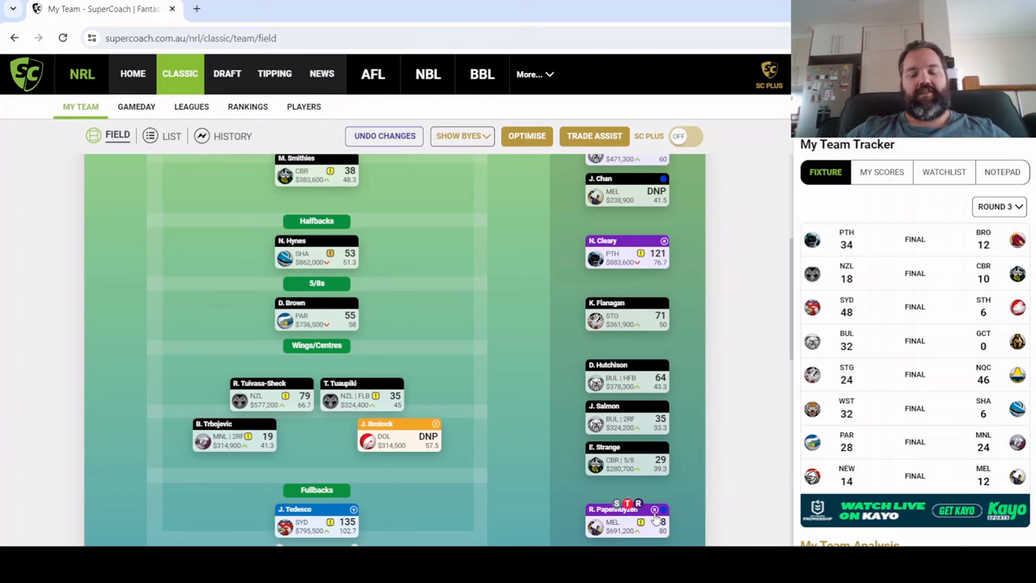
mouse_move(676, 455)
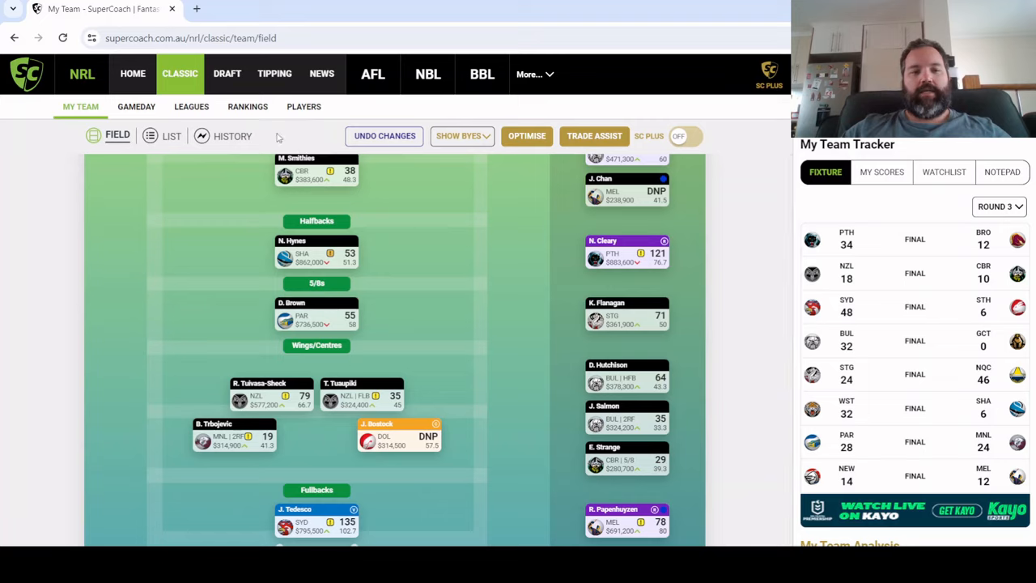
Open the Overall Nuffs league ladder listing each team's Round 3 and total points
click(136, 106)
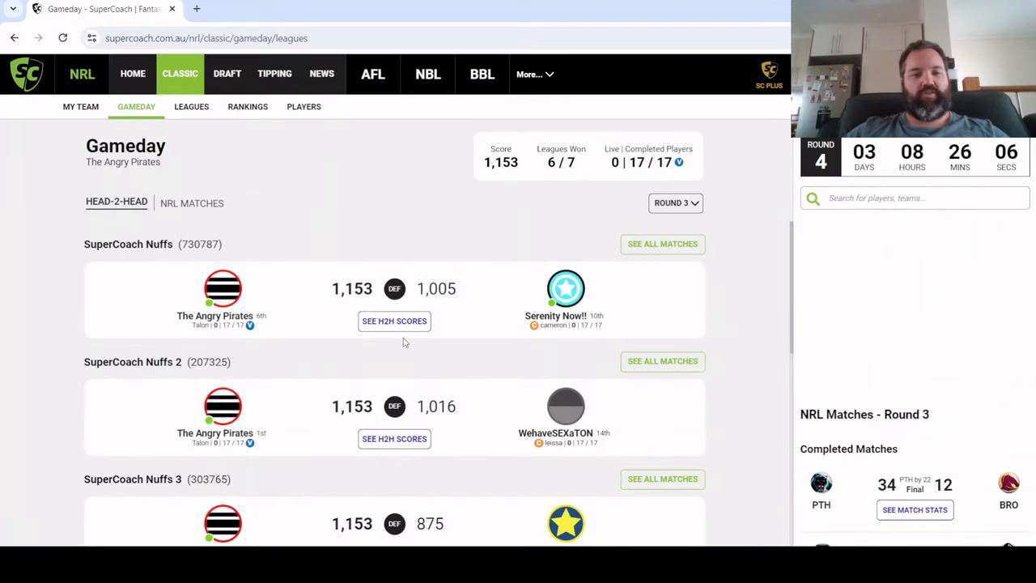
scroll(down, 3)
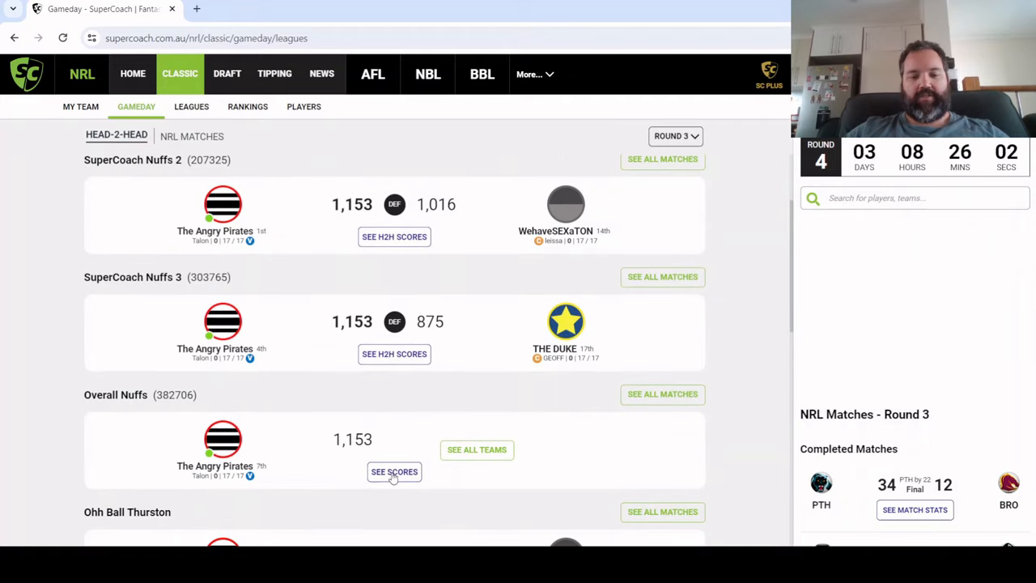
click(394, 471)
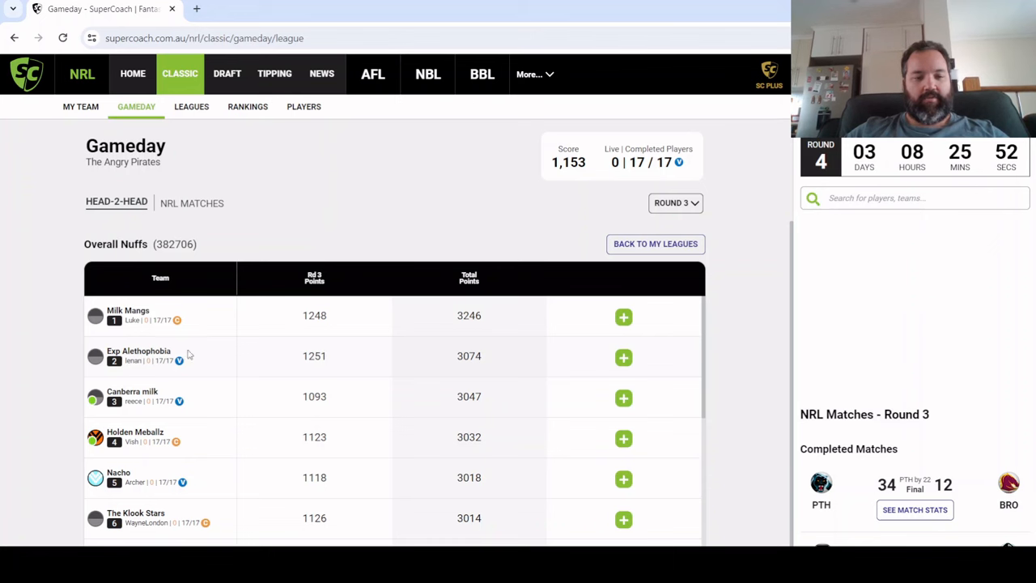
Compare The Angry Pirates (1,153) with Exp Alethophobia (1,251) and scroll the player lists
click(624, 355)
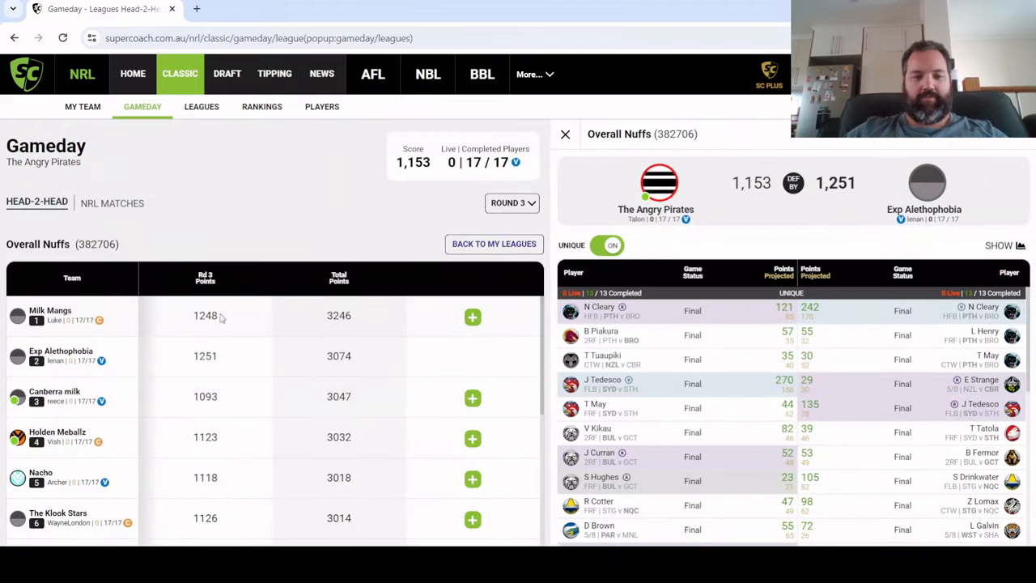
mouse_move(693, 316)
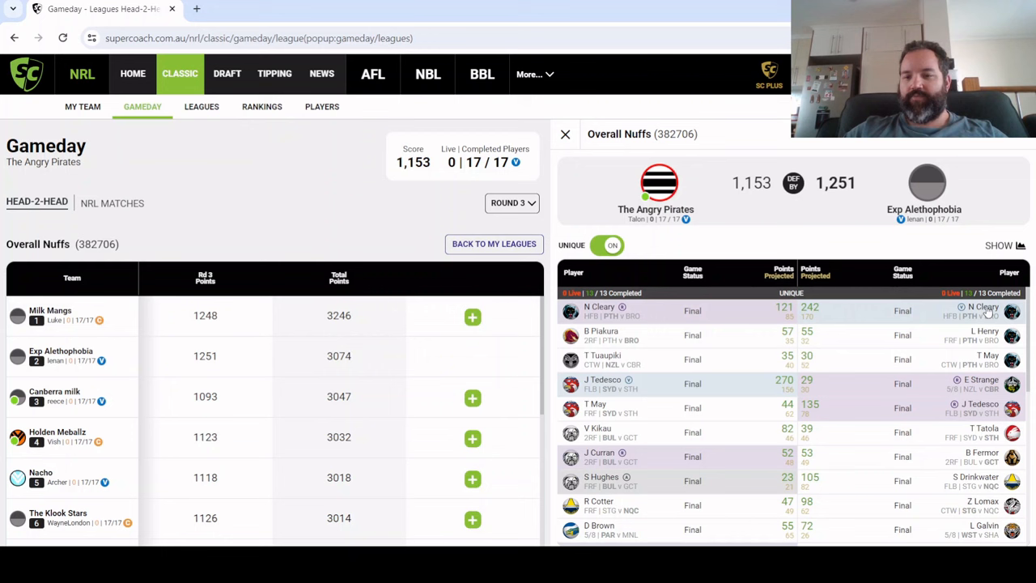
mouse_move(977, 396)
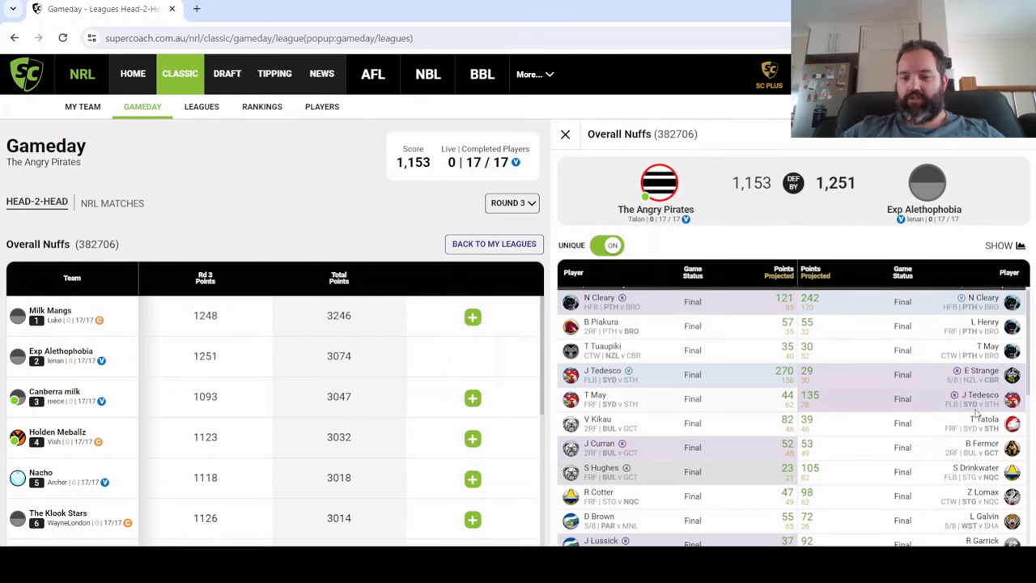
scroll(down, 3)
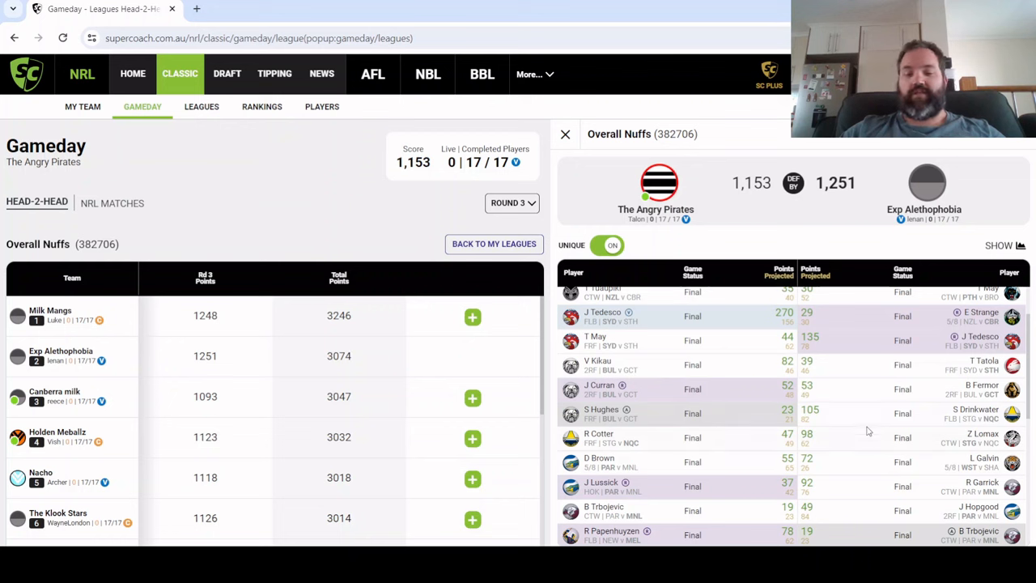
mouse_move(1001, 448)
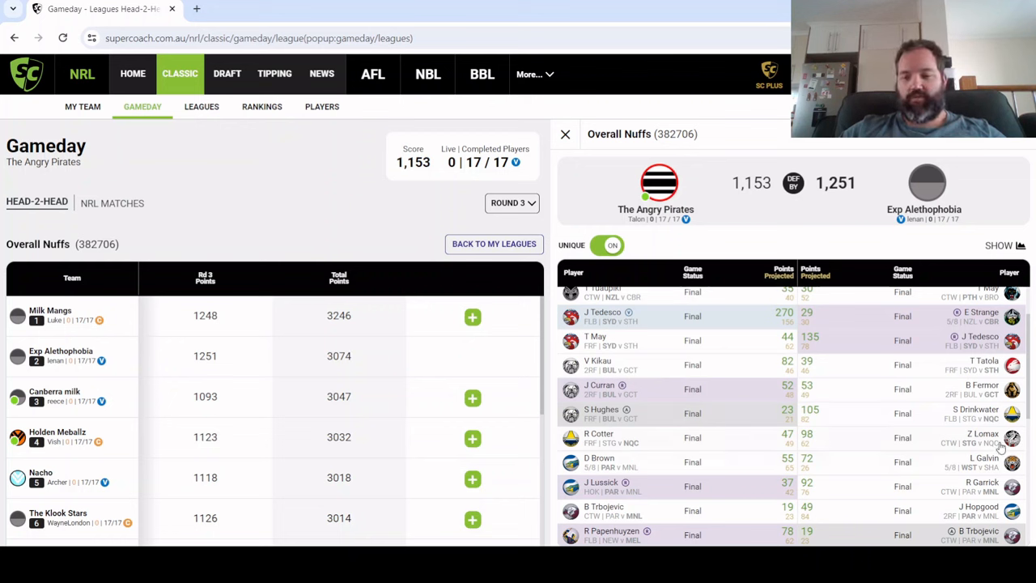
scroll(down, 3)
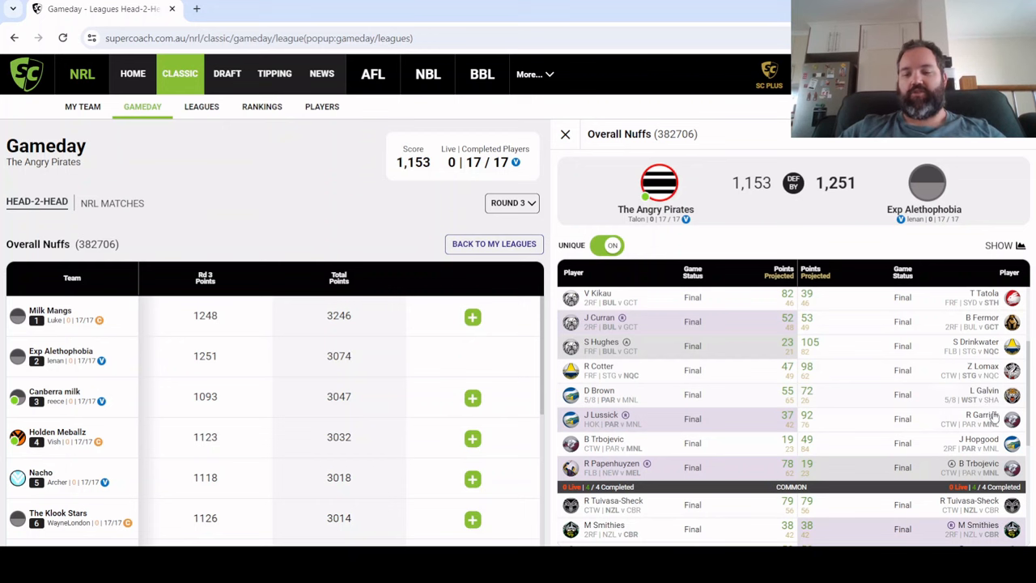
mouse_move(897, 425)
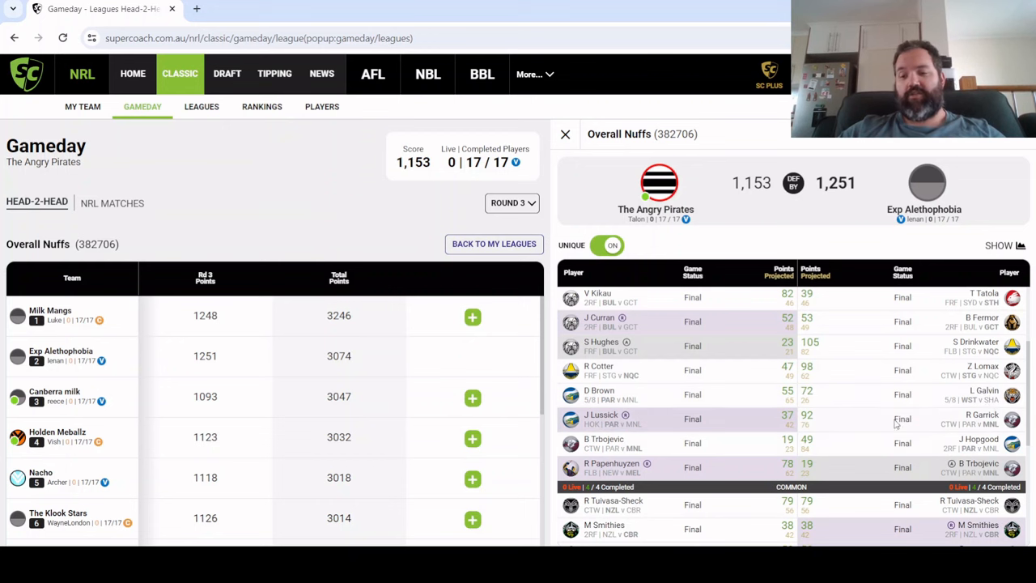
scroll(down, 3)
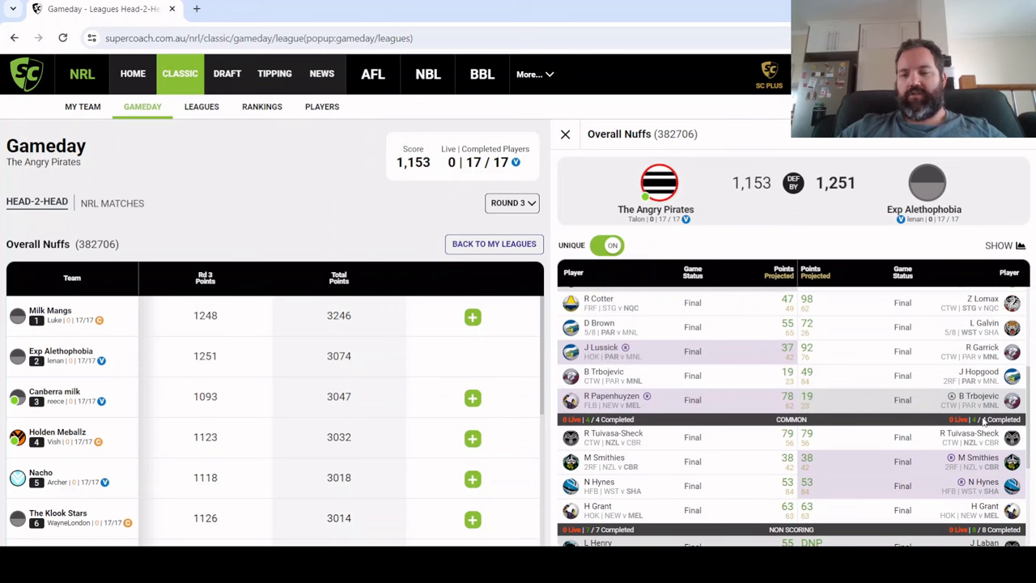
scroll(down, 3)
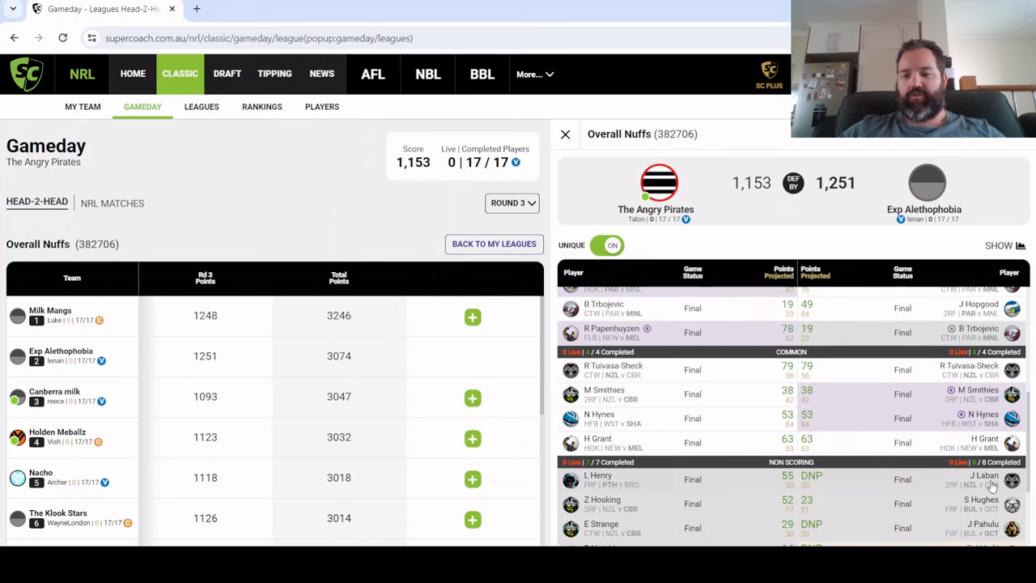
scroll(down, 3)
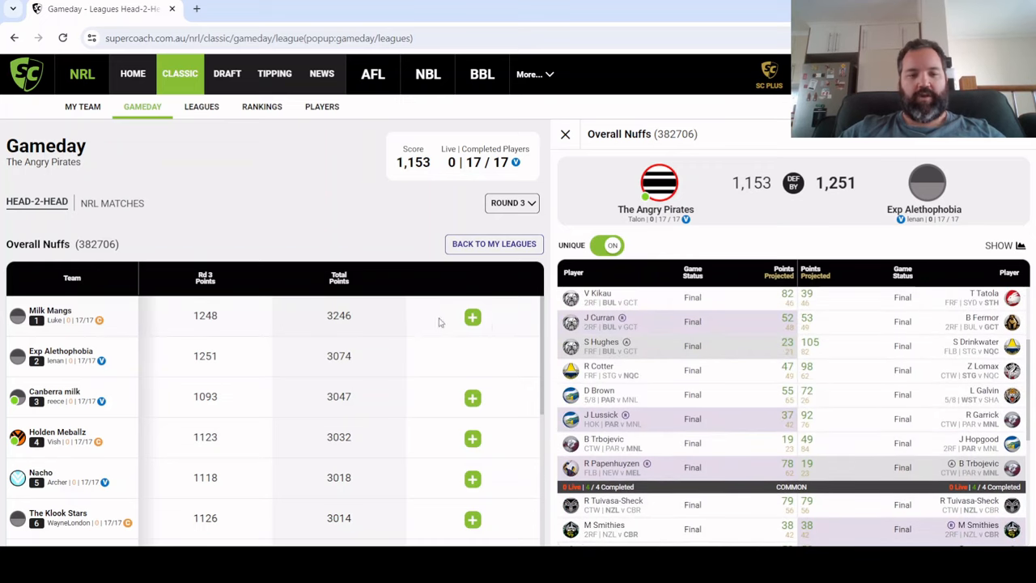
mouse_move(352, 320)
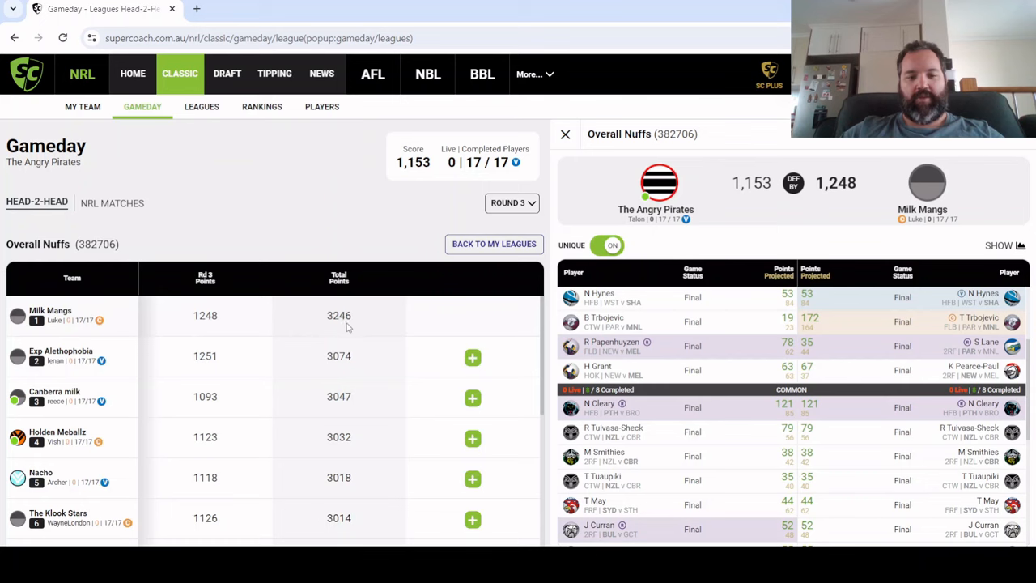
Scroll The Angry Pirates vs Milk Mangs (1,153 to 1,248) unique and common players
scroll(up, 3)
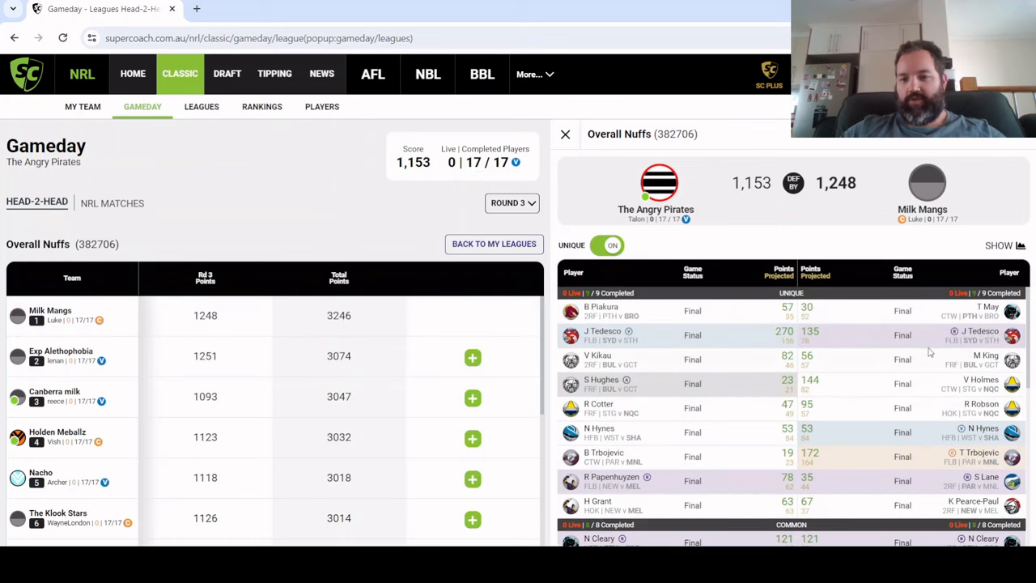
mouse_move(874, 358)
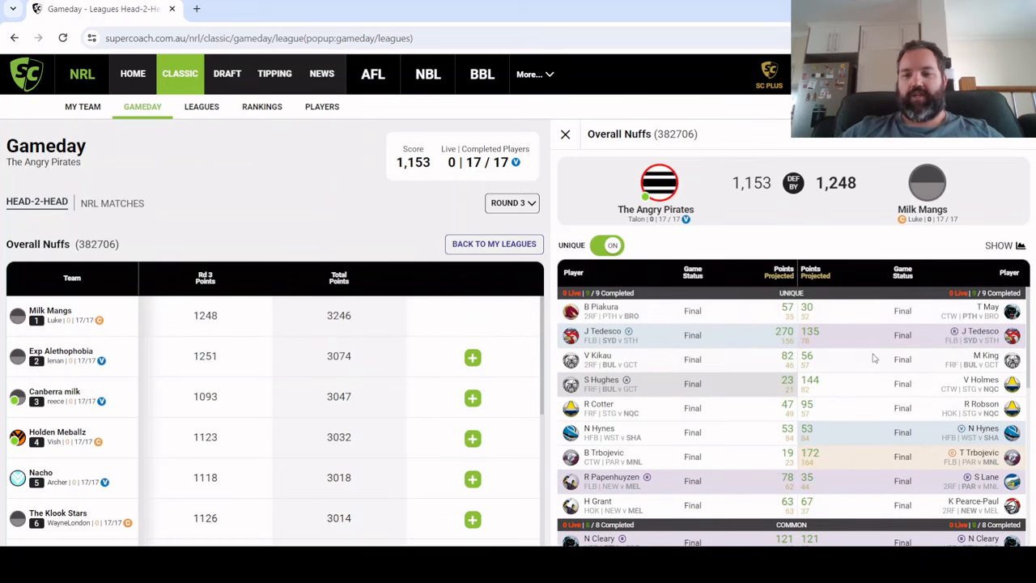
mouse_move(941, 455)
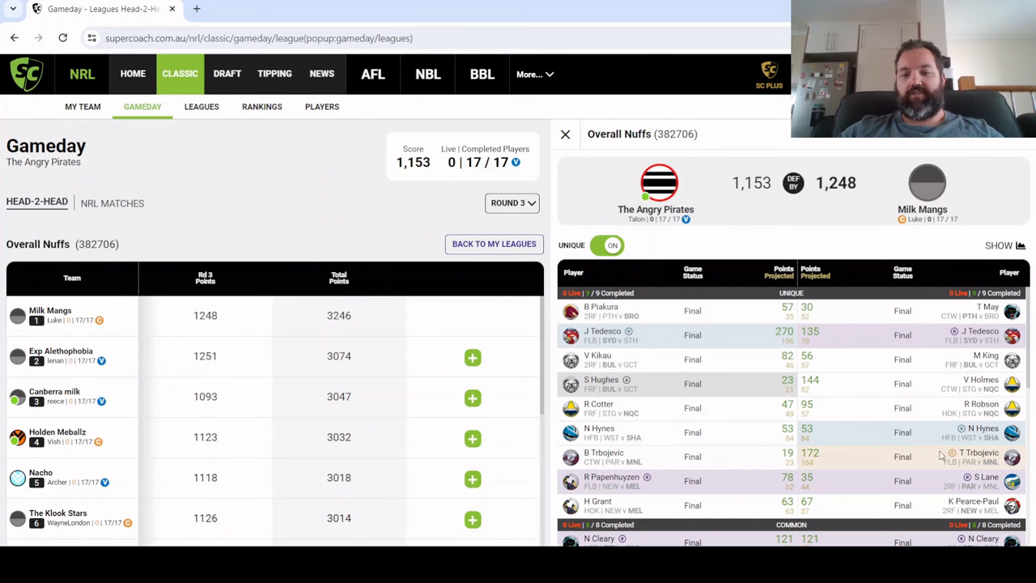
scroll(down, 3)
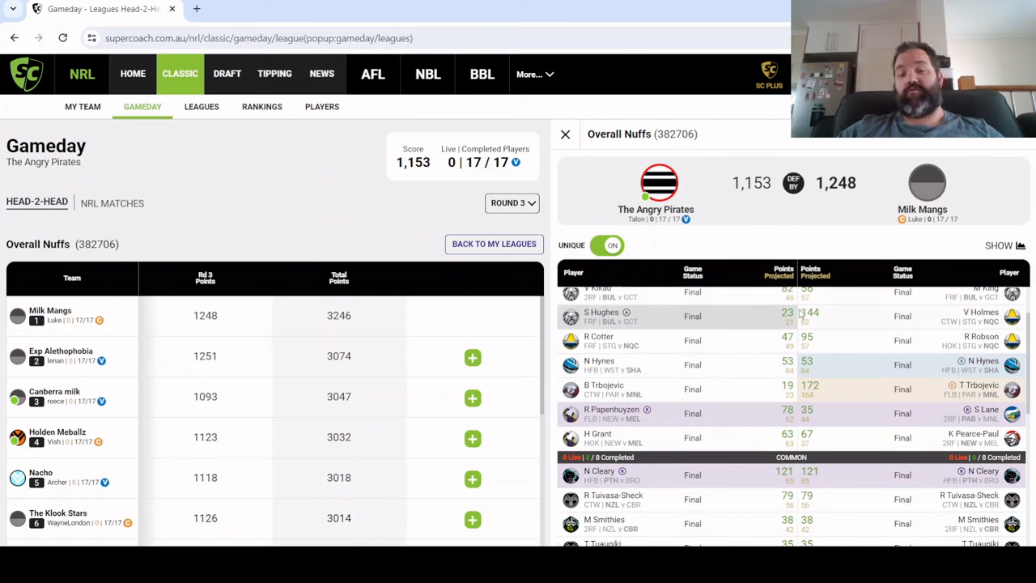
mouse_move(848, 381)
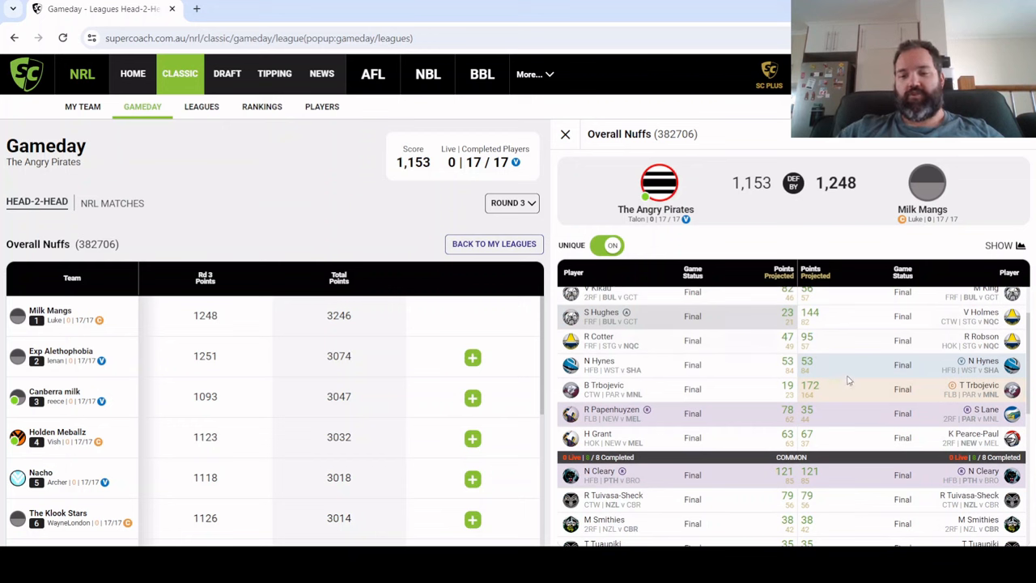
mouse_move(951, 351)
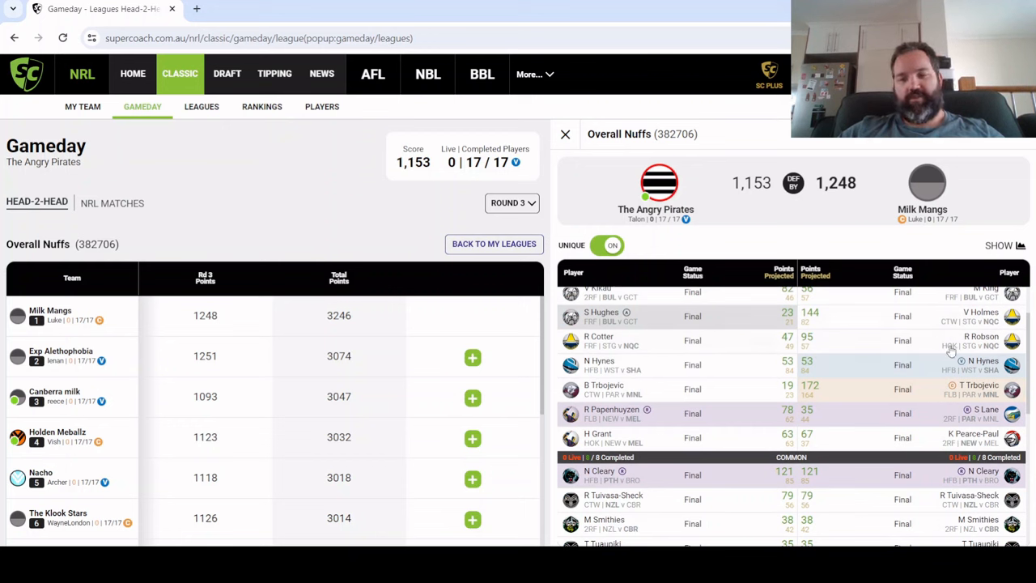
scroll(down, 3)
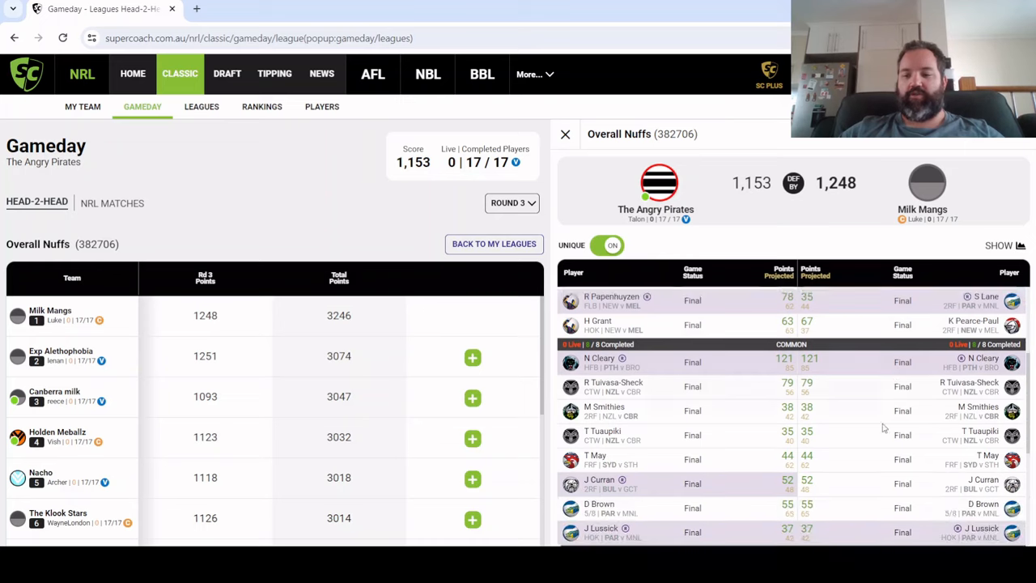
scroll(down, 3)
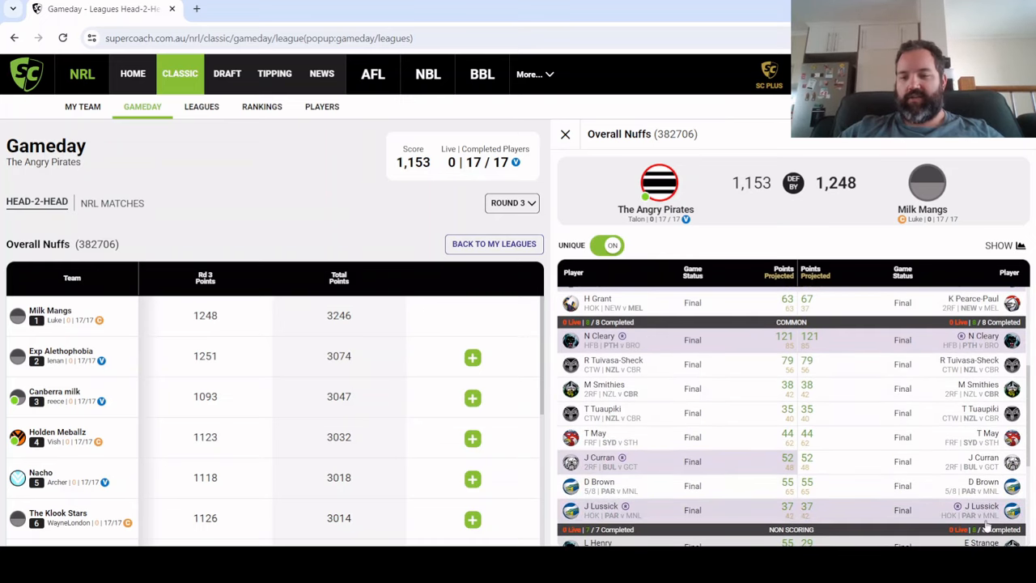
scroll(down, 3)
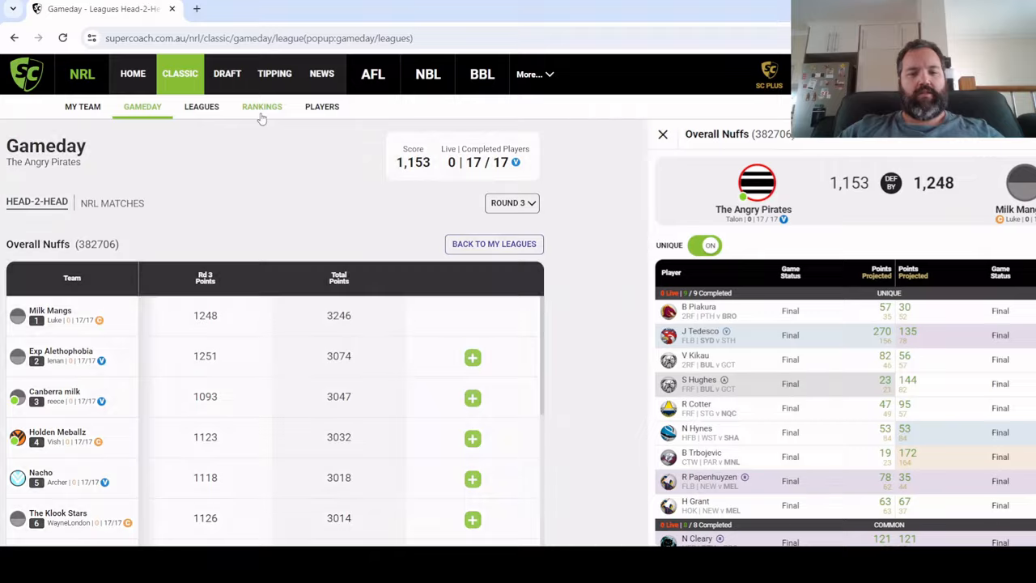
Open Round 3 rankings and browse top-ranked DHM's field and bench (1,255 round, 3,523 total)
click(261, 106)
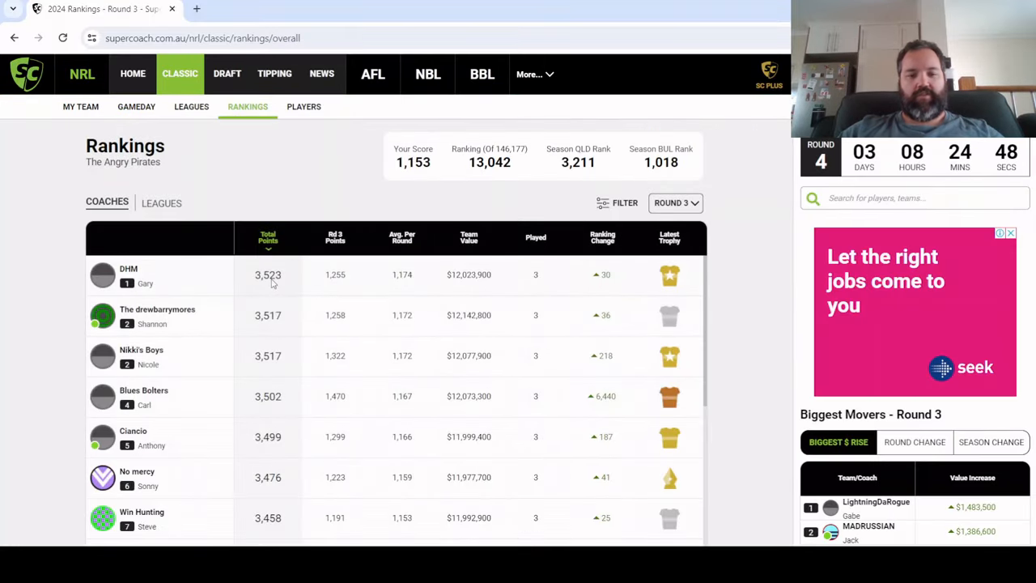
mouse_move(251, 271)
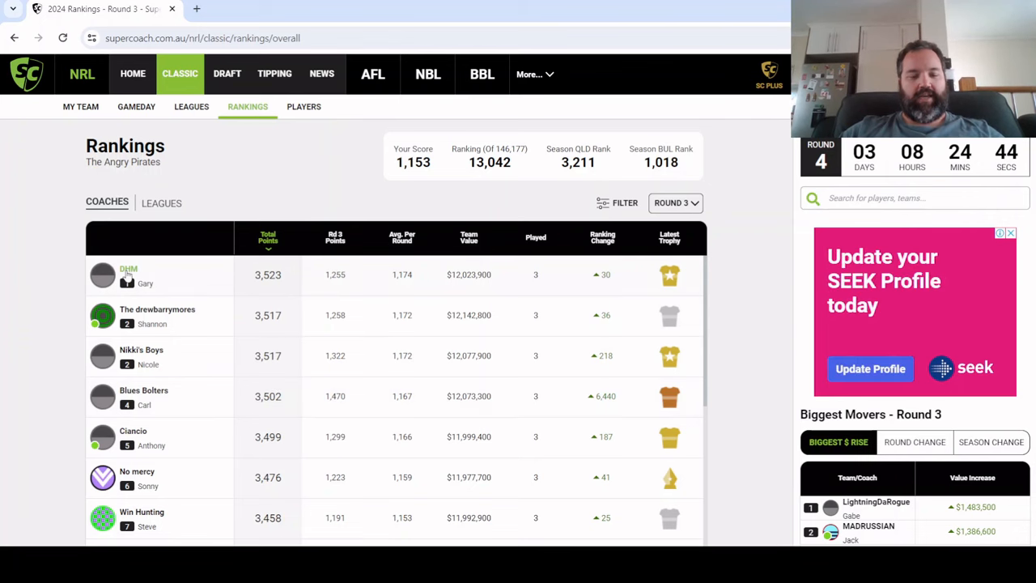
click(129, 268)
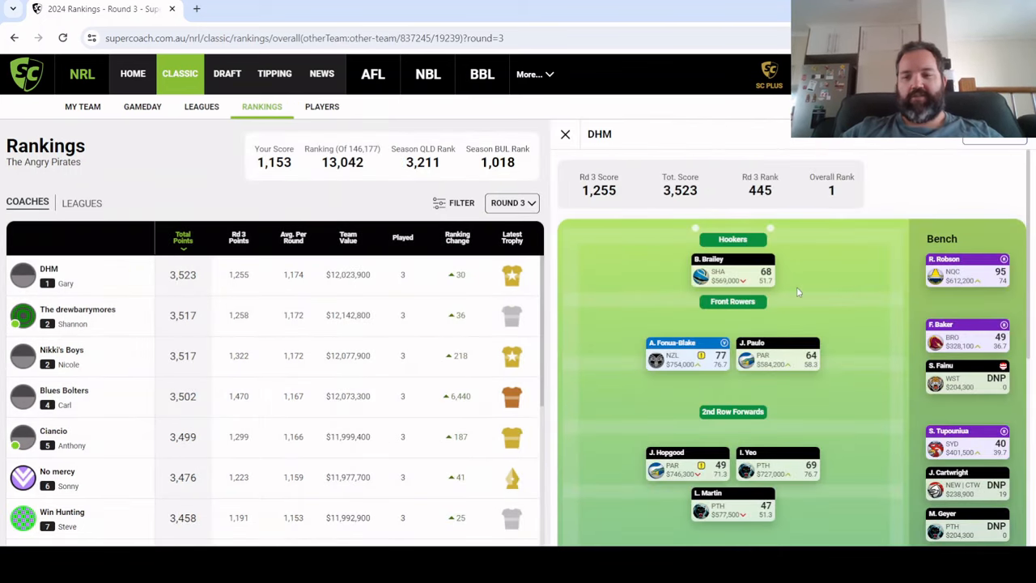
mouse_move(873, 344)
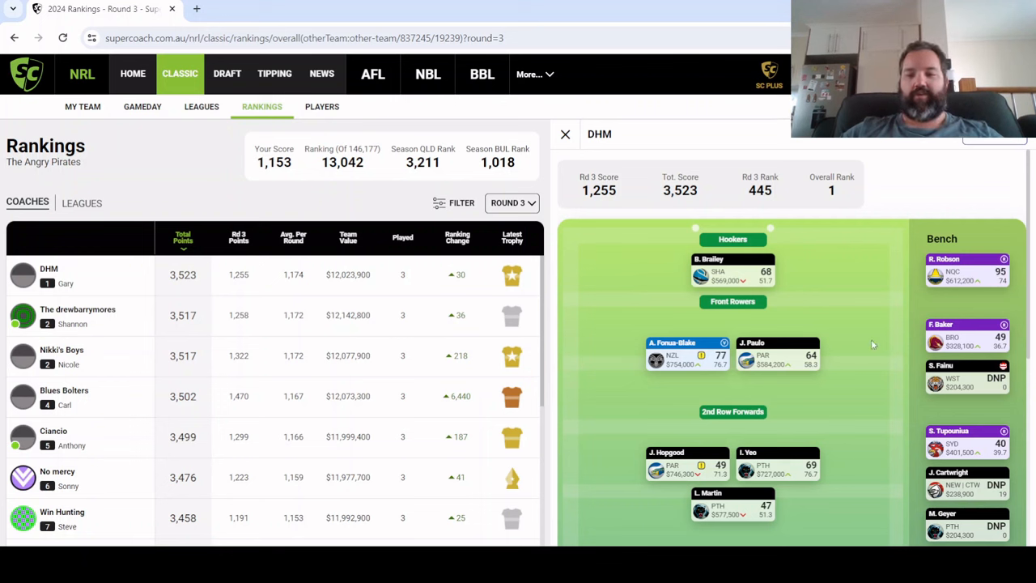
mouse_move(667, 364)
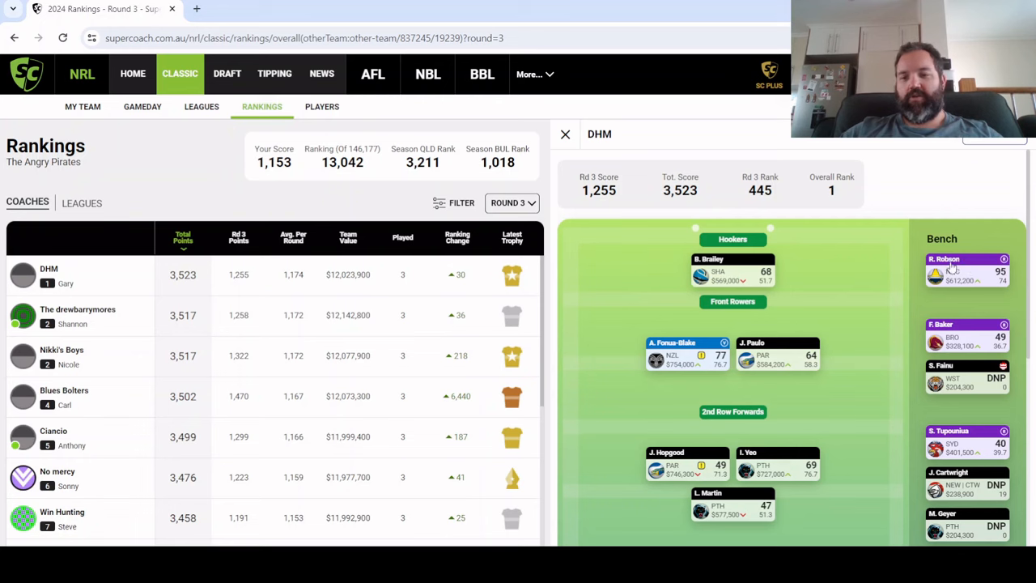
scroll(down, 3)
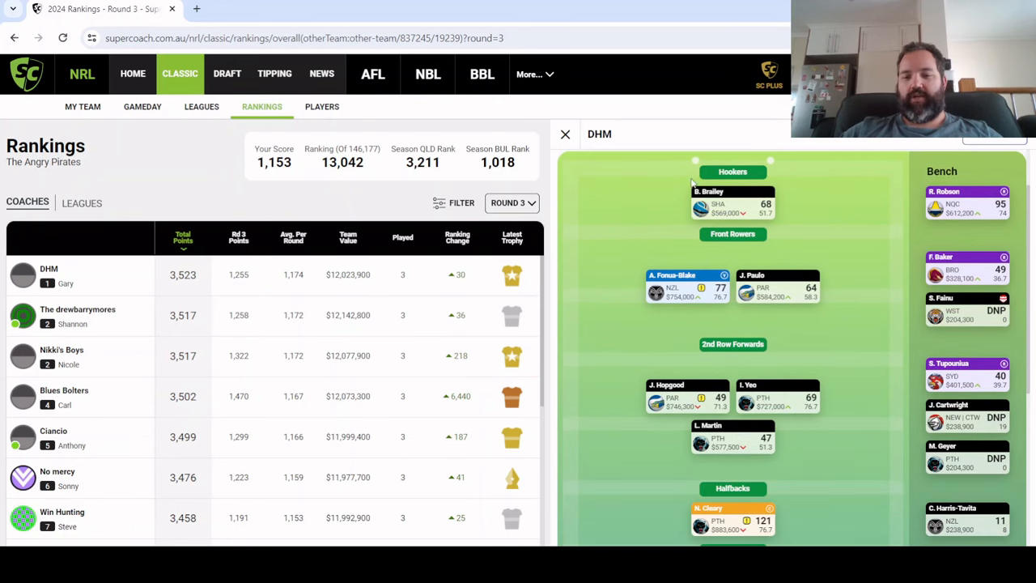
scroll(down, 3)
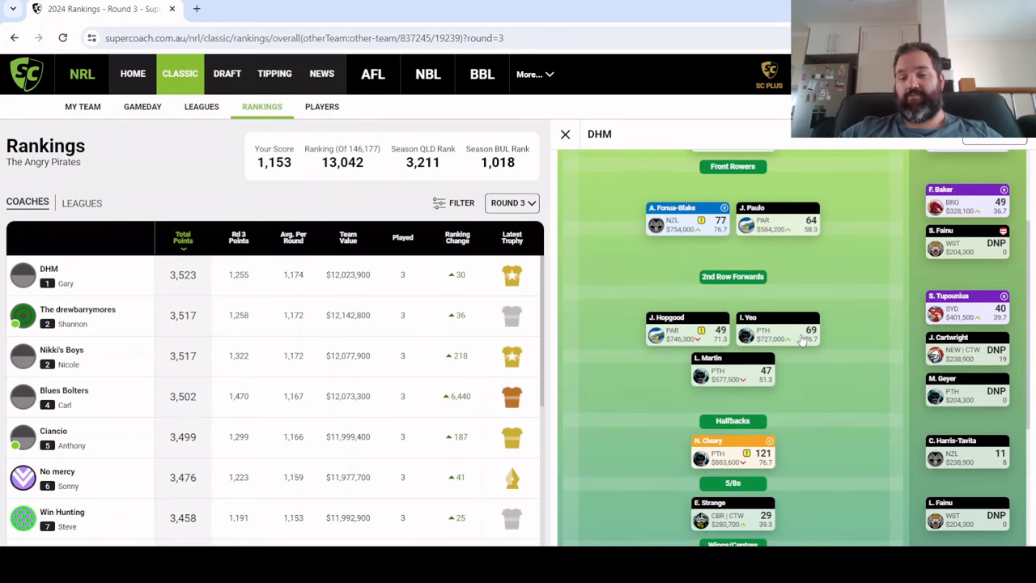
scroll(down, 3)
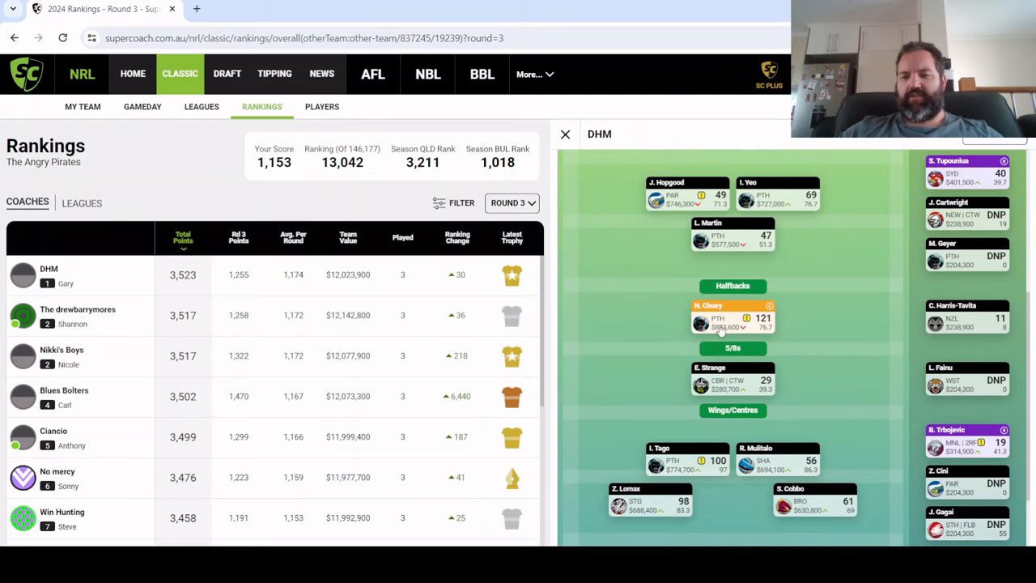
scroll(down, 3)
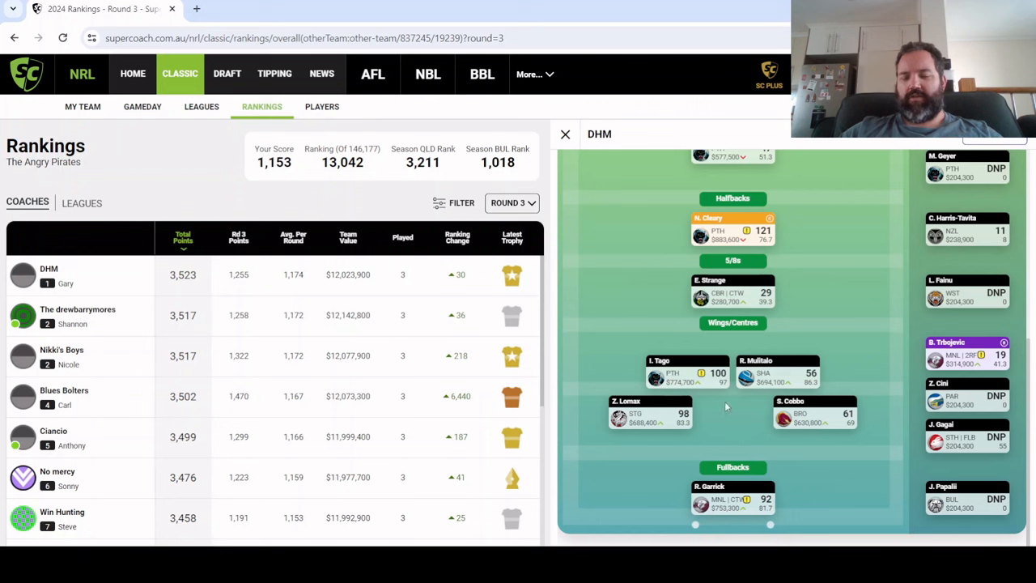
mouse_move(659, 426)
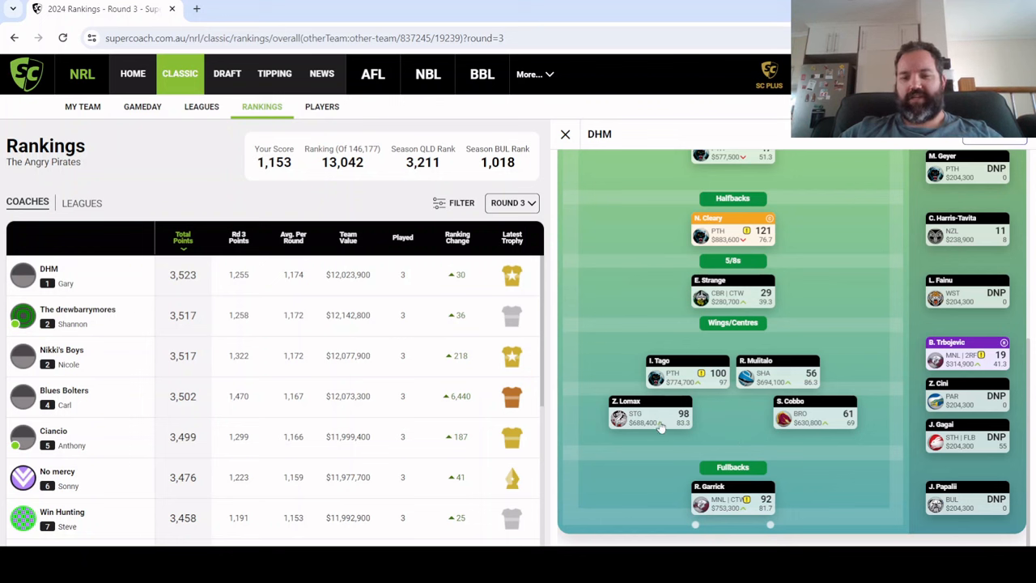
mouse_move(696, 388)
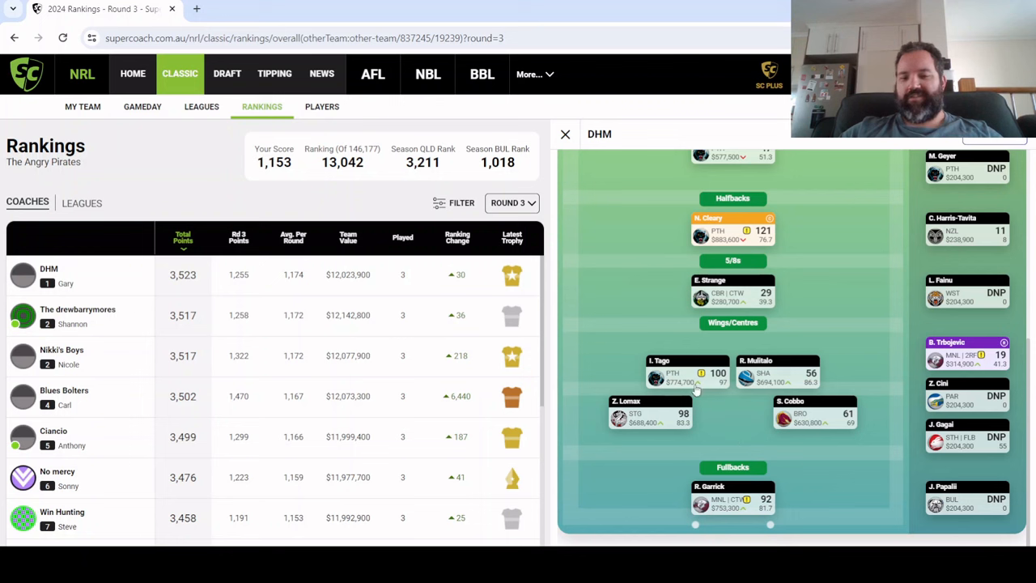
mouse_move(837, 421)
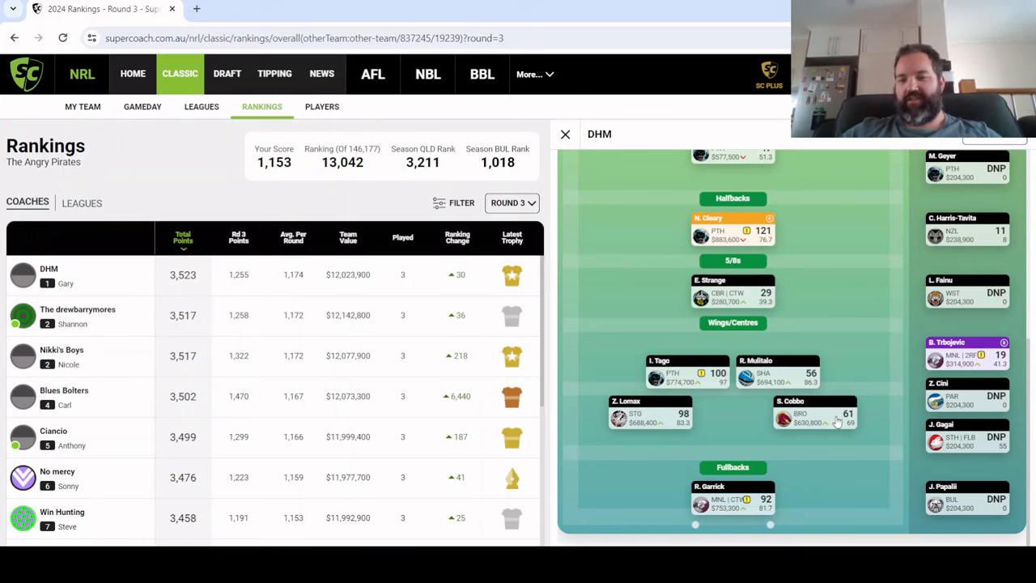
scroll(up, 3)
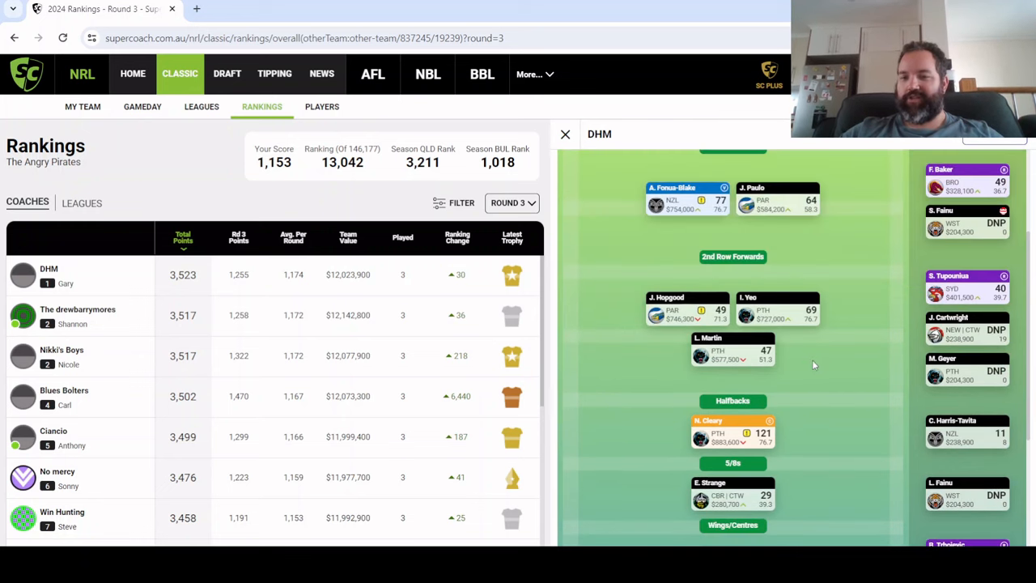
scroll(up, 3)
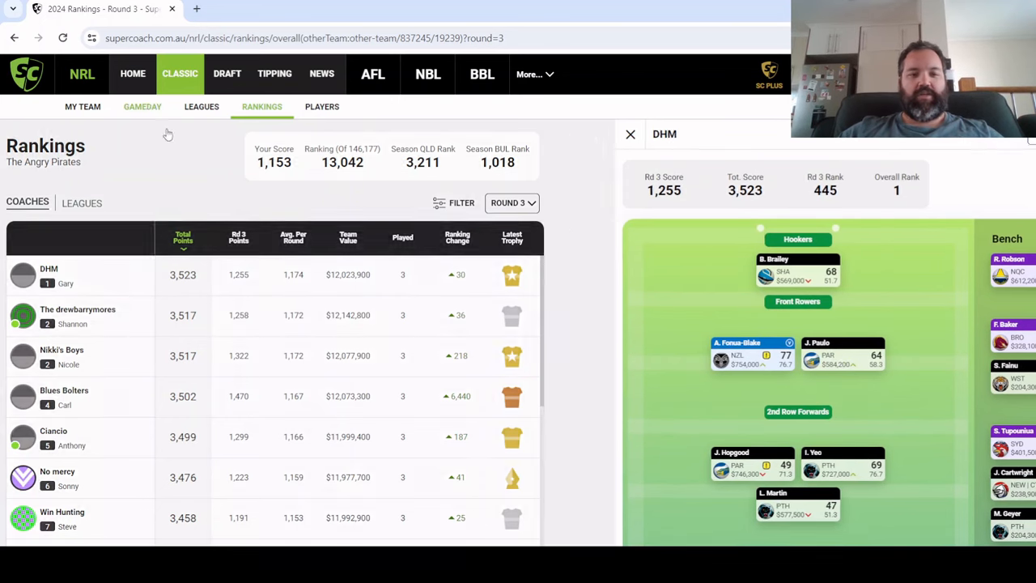
click(136, 106)
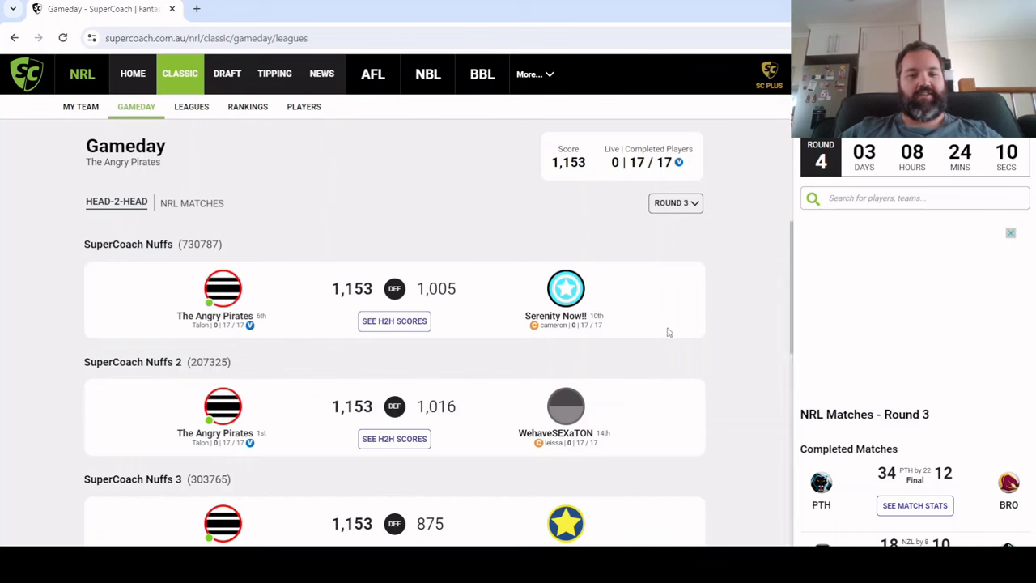
click(394, 321)
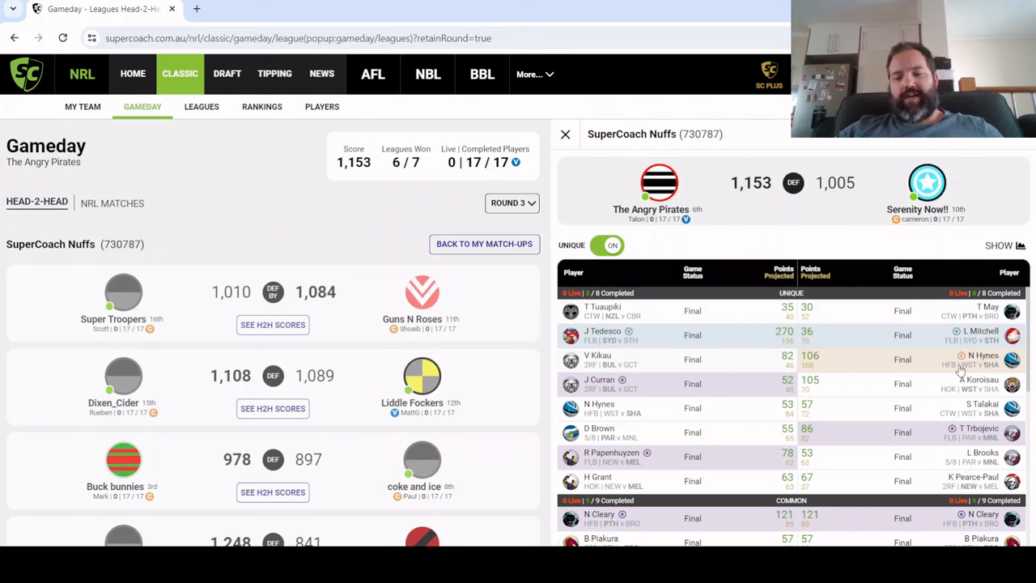
mouse_move(1002, 390)
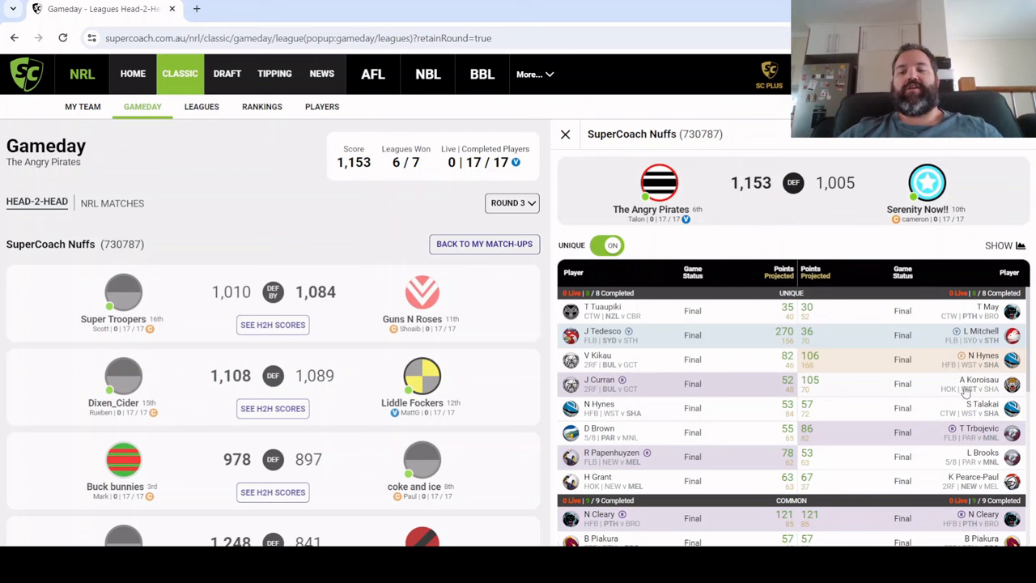
mouse_move(994, 363)
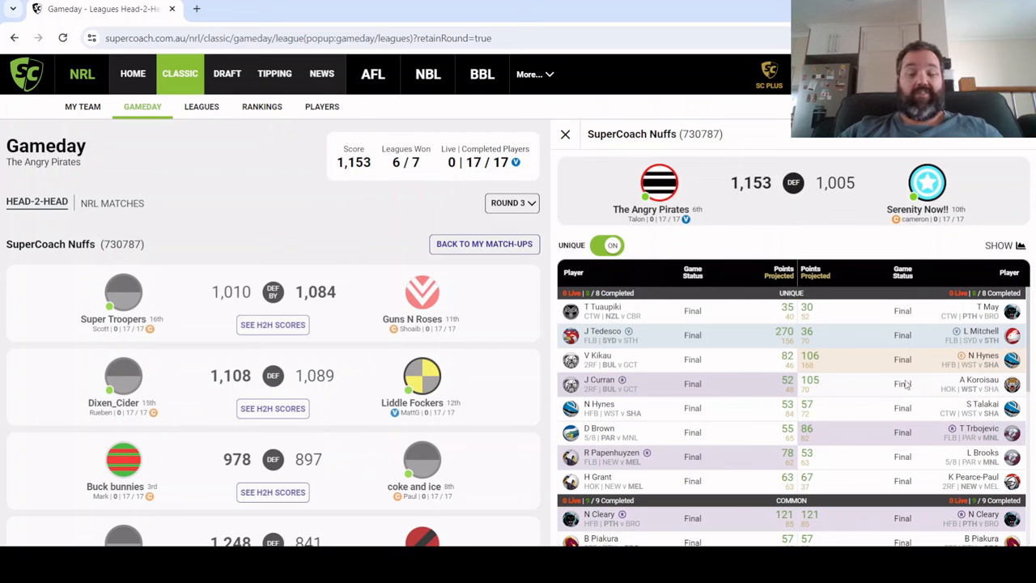
mouse_move(980, 376)
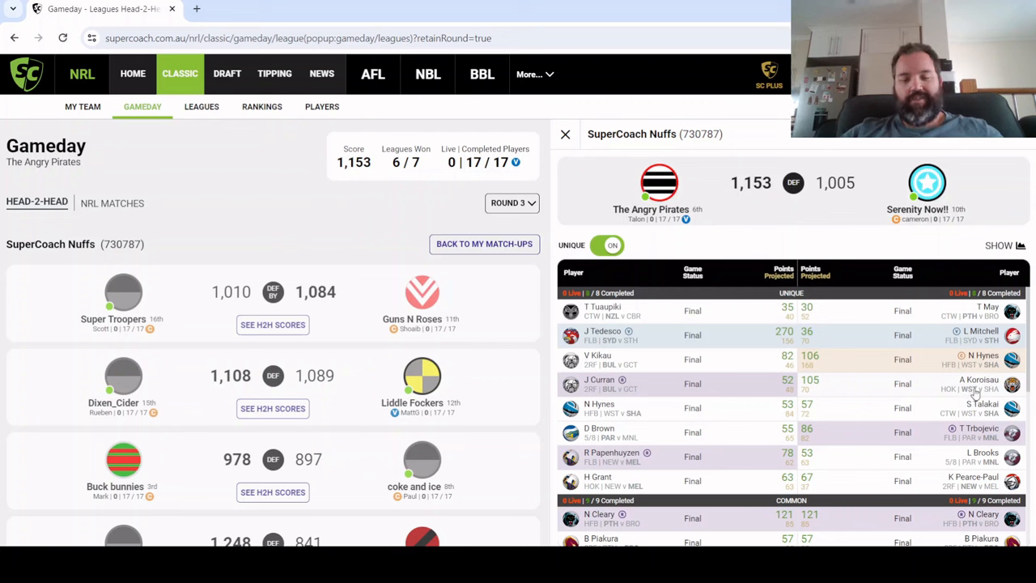
scroll(down, 3)
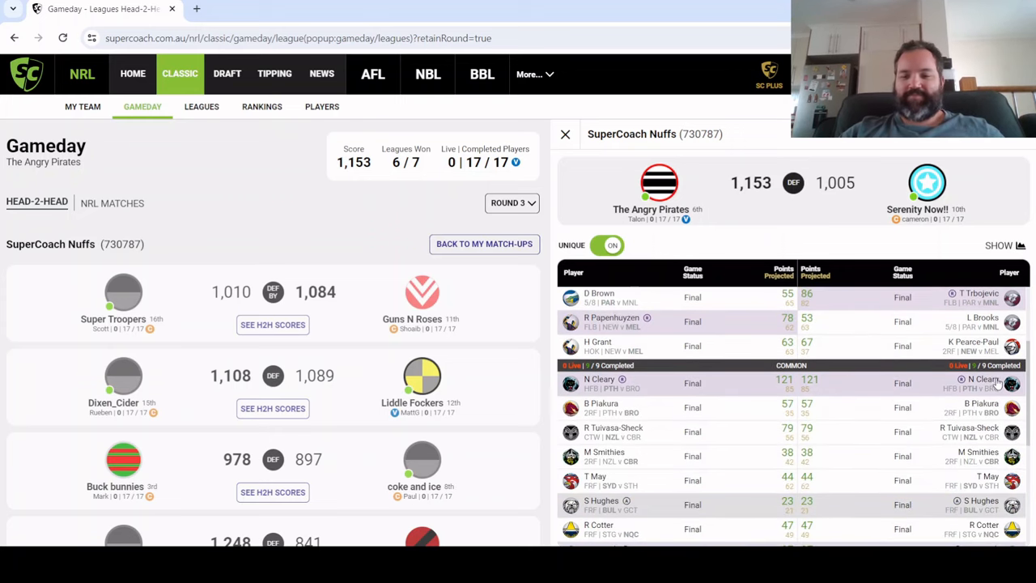
mouse_move(823, 342)
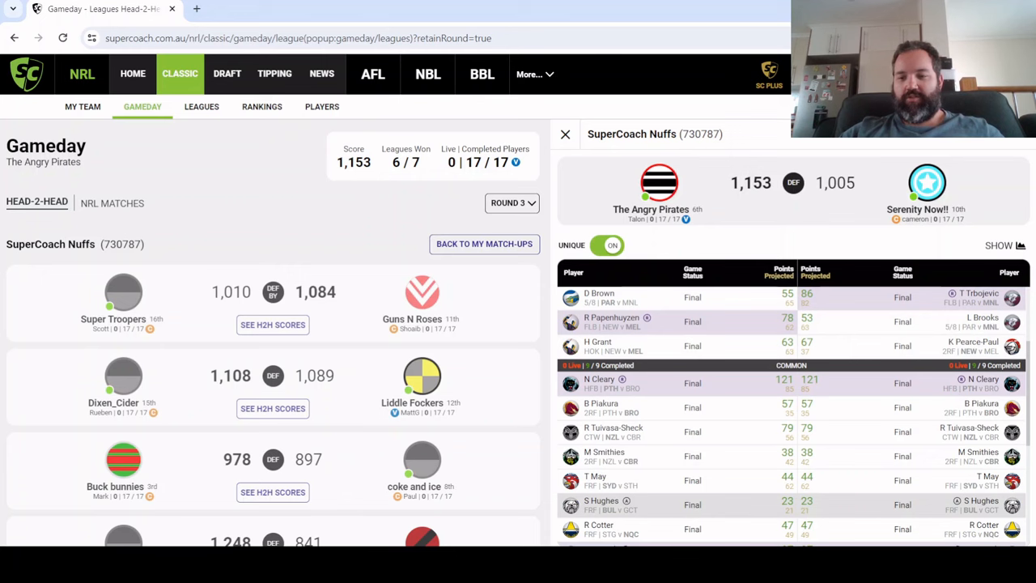
scroll(down, 3)
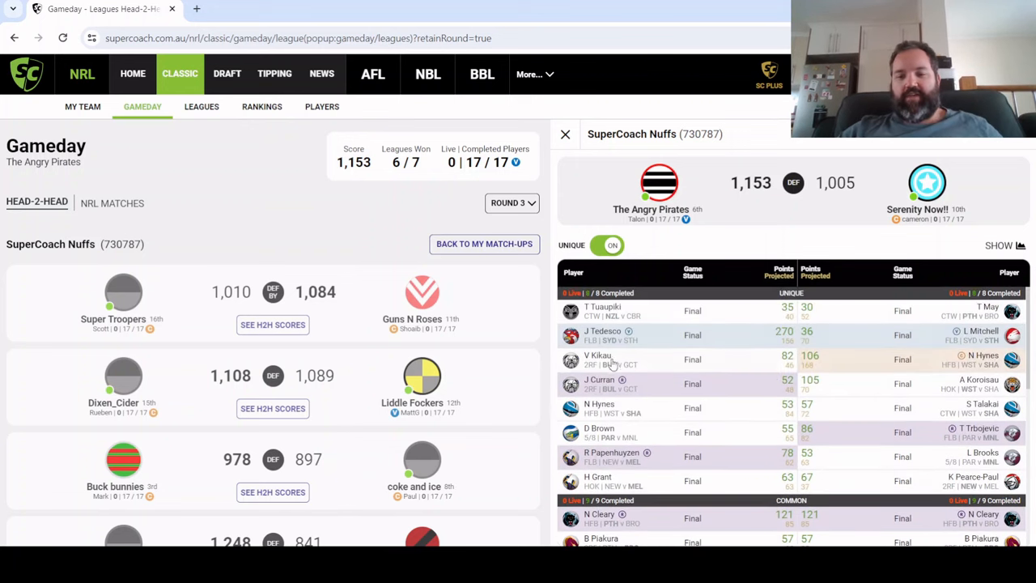
mouse_move(831, 363)
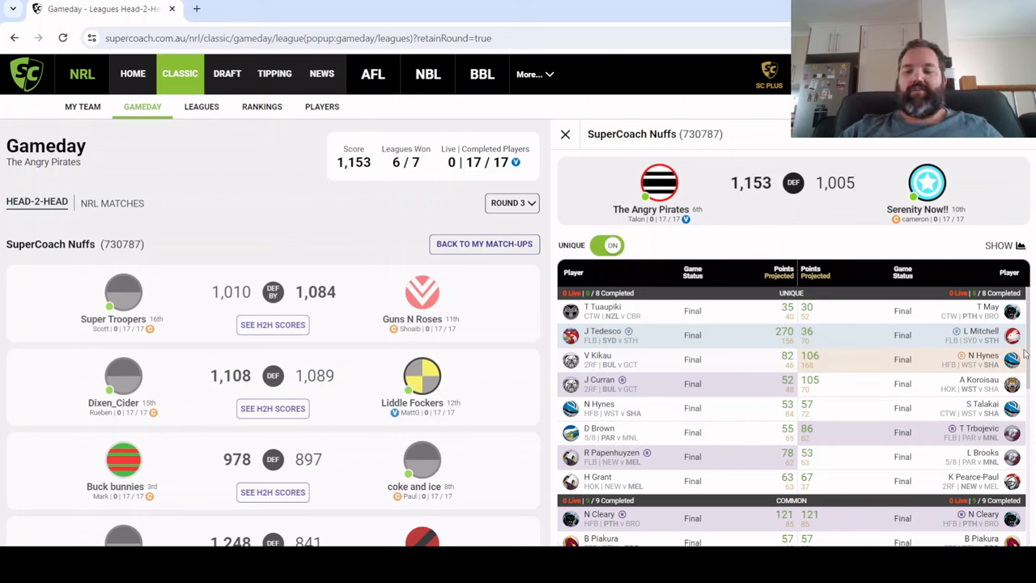
Open the Milk Mangs vs Trini Allstars (1,248 to 841) player comparison and scroll it
scroll(down, 3)
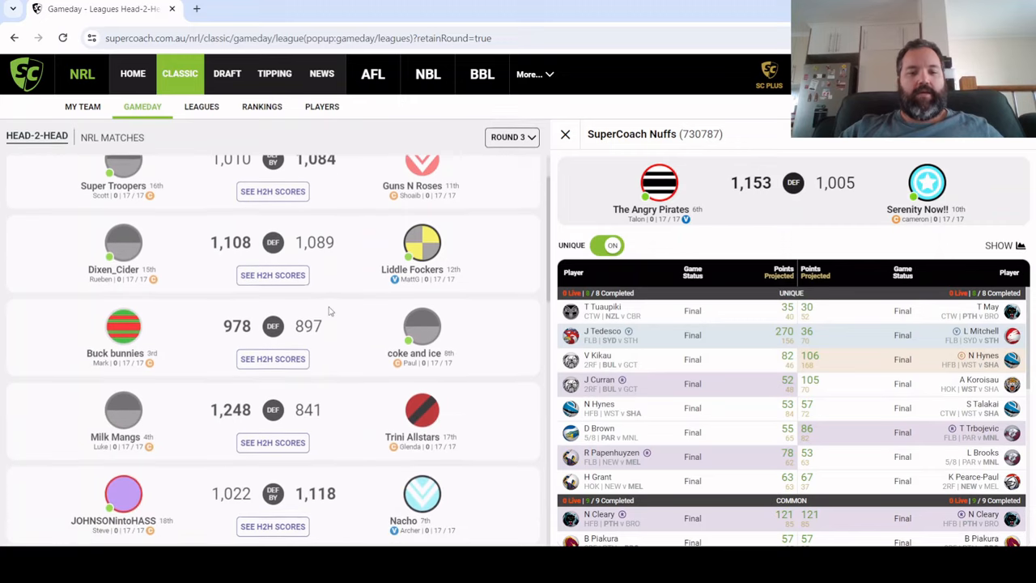
scroll(down, 3)
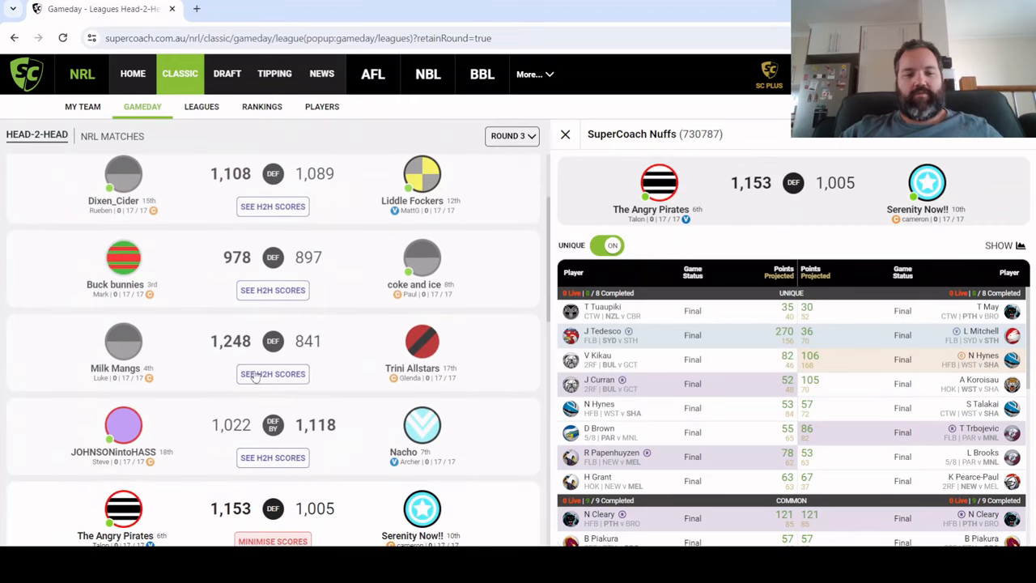
click(273, 373)
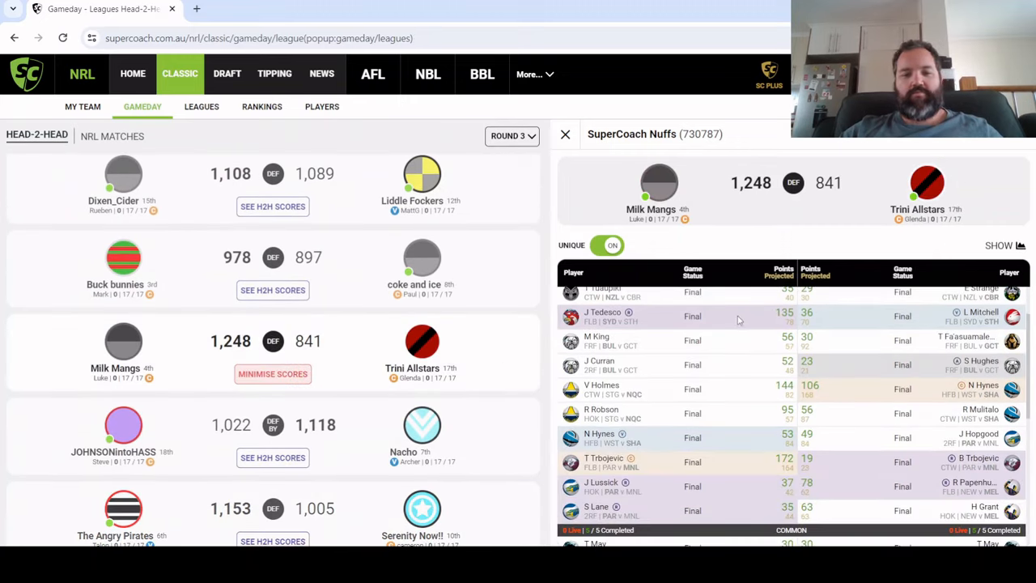
scroll(down, 3)
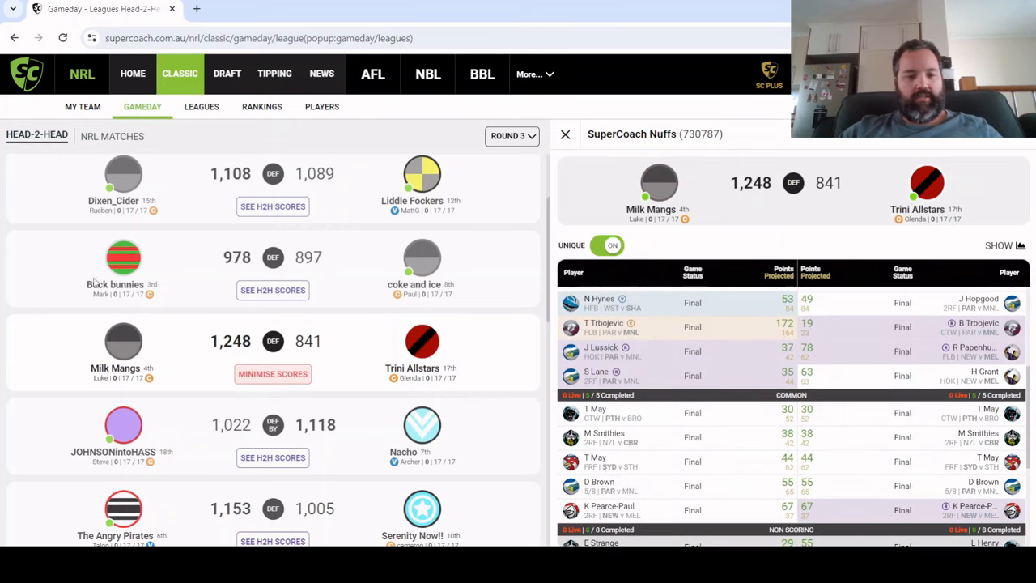
scroll(down, 3)
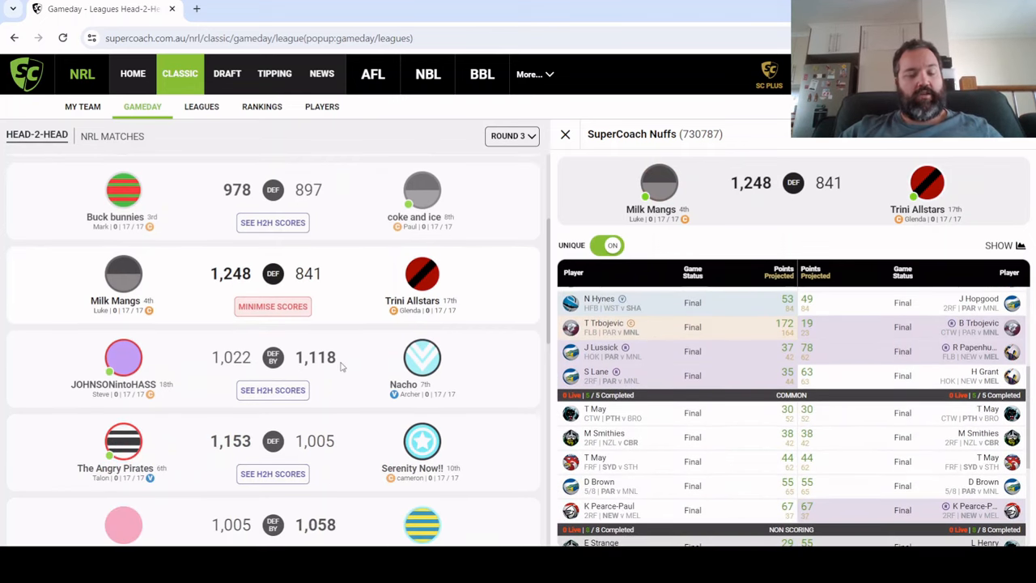
scroll(down, 3)
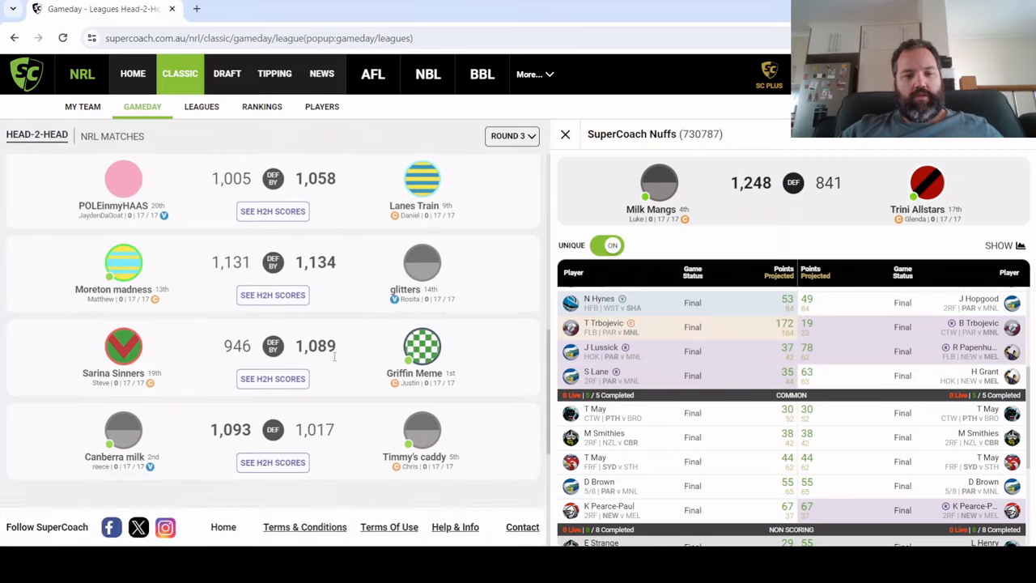
scroll(up, 3)
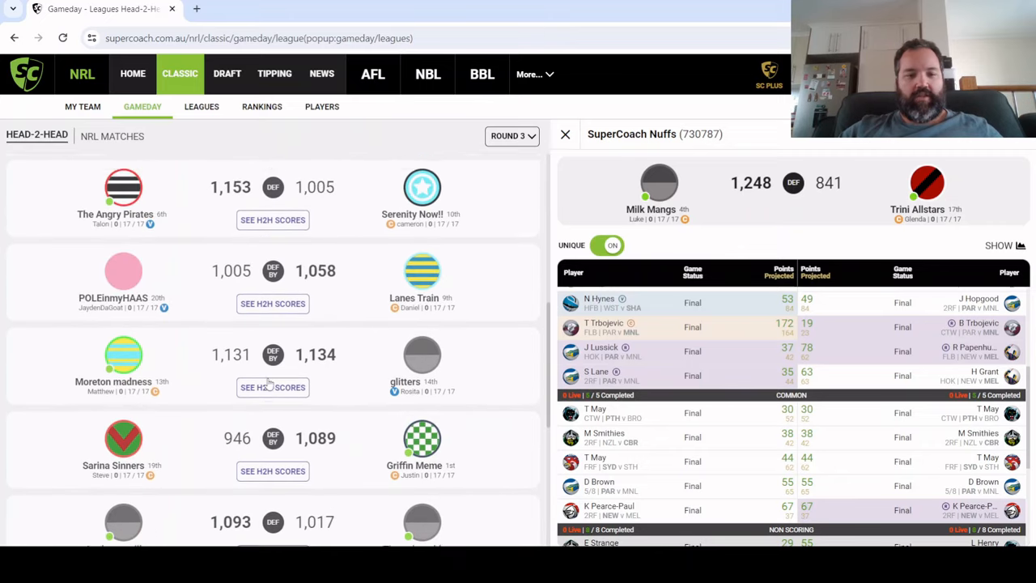
scroll(down, 3)
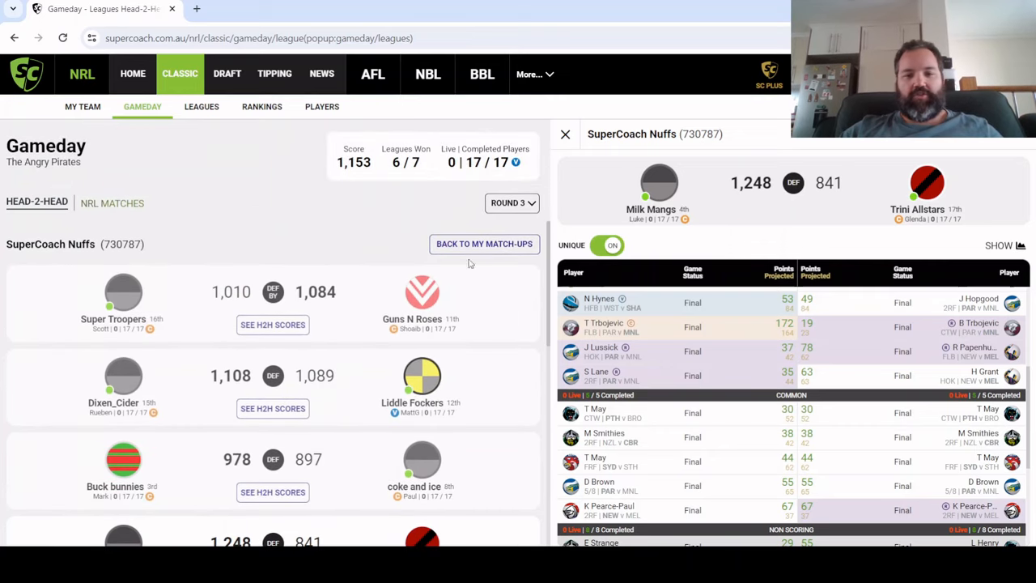
scroll(down, 3)
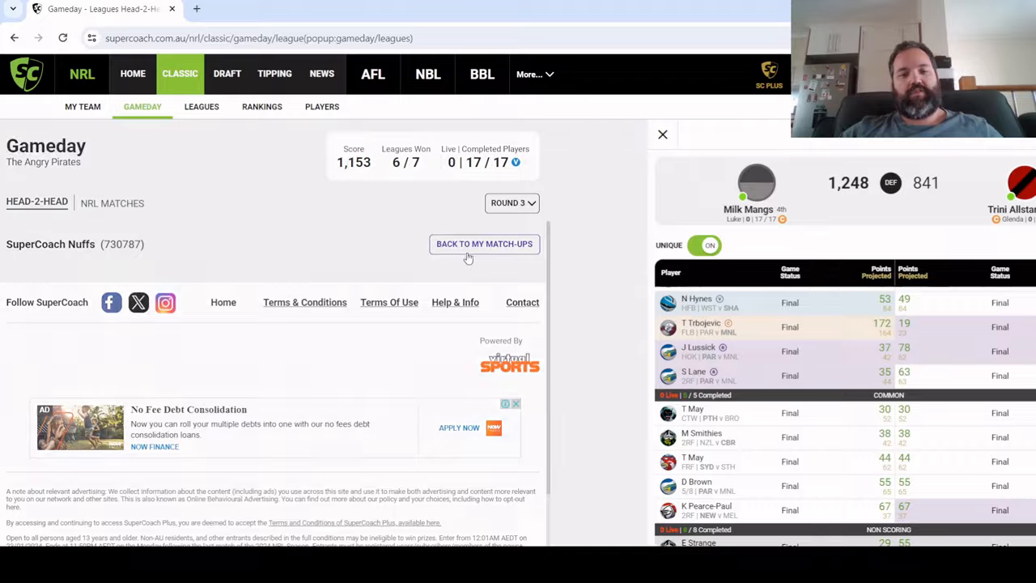
Return to my match-ups and open the Nuffs 2 match against WehaveSEXaTON (1,153 to 1,016)
click(484, 244)
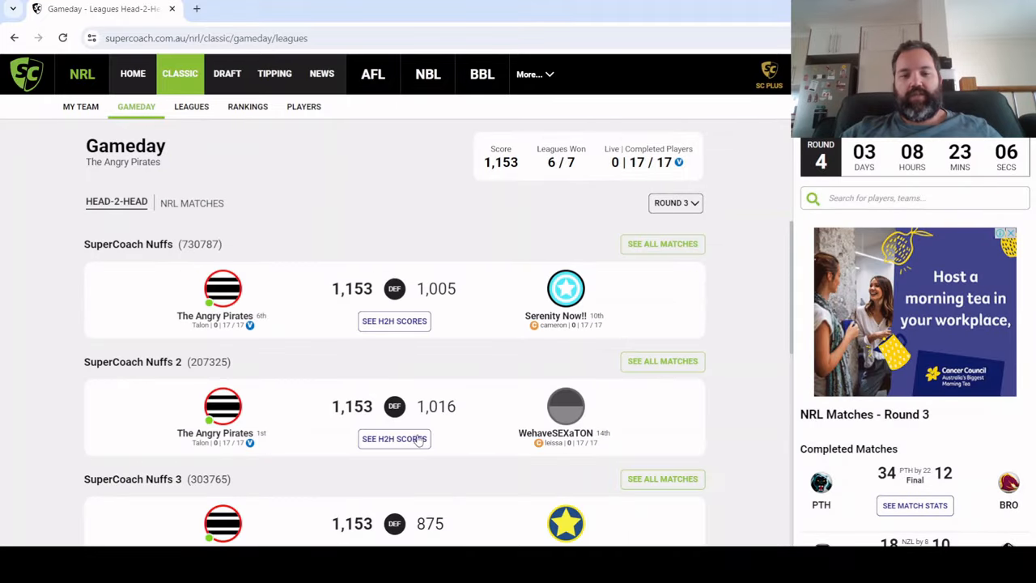
click(394, 438)
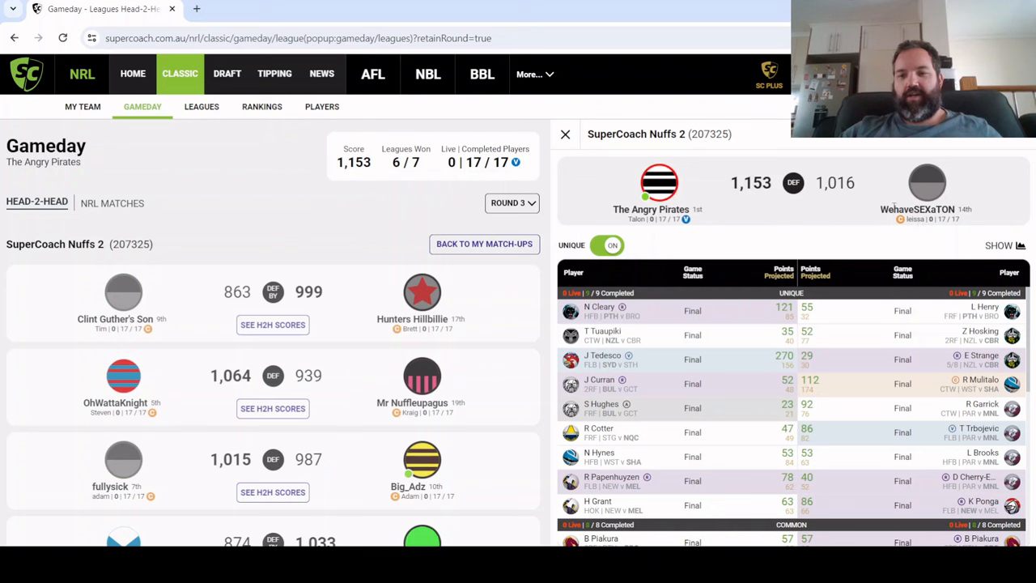
mouse_move(955, 396)
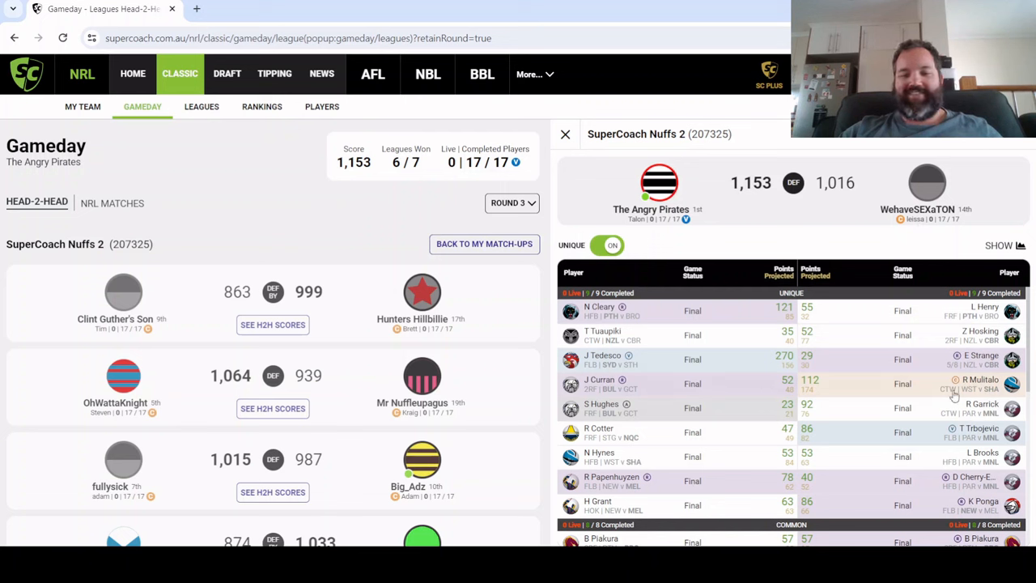
mouse_move(984, 386)
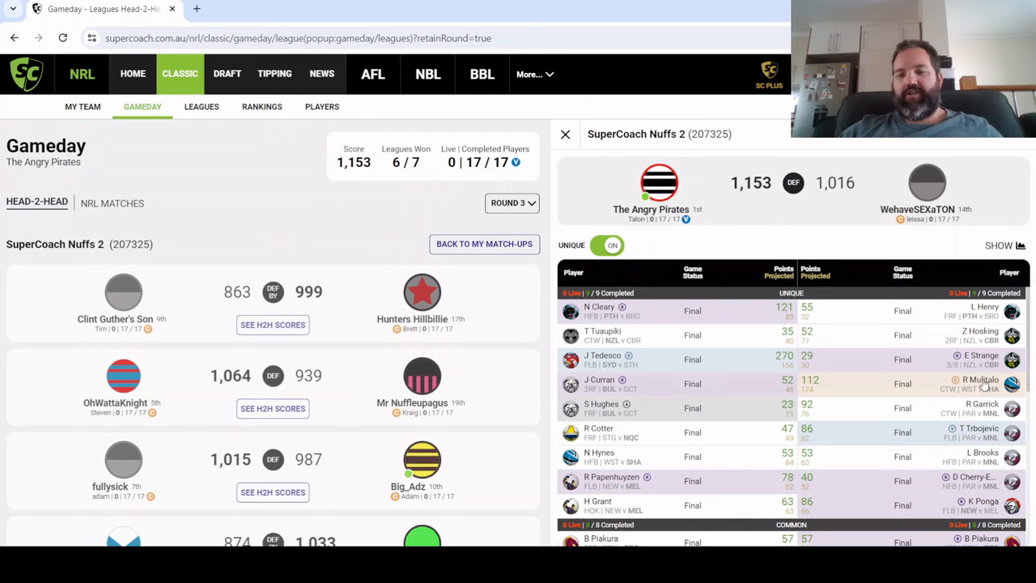
mouse_move(890, 376)
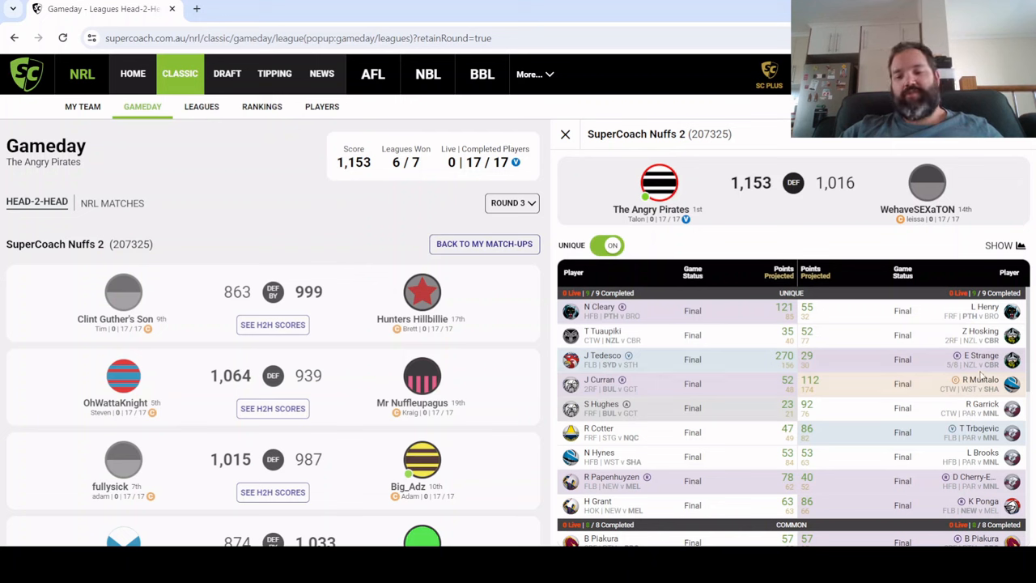
click(981, 384)
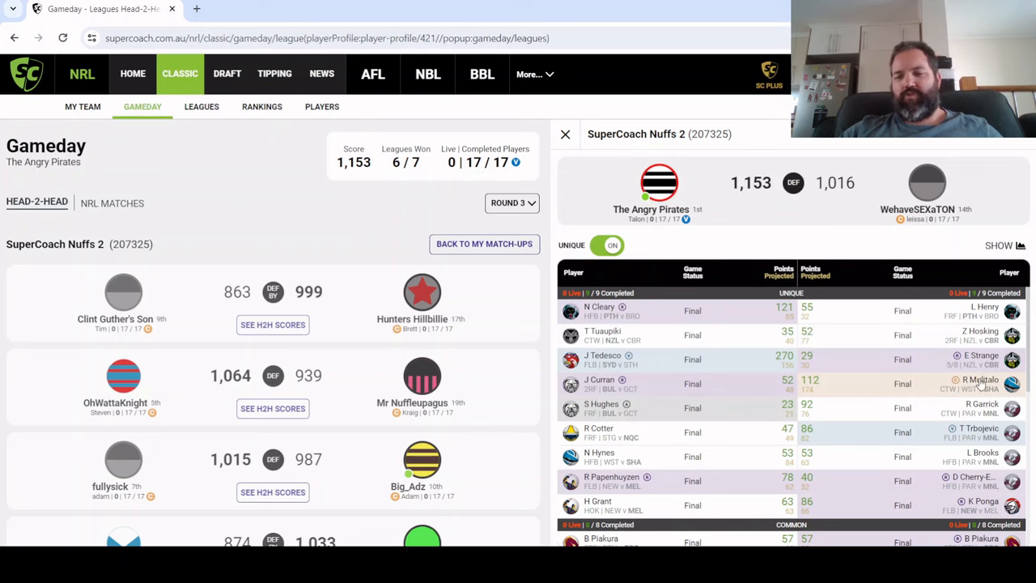
click(599, 306)
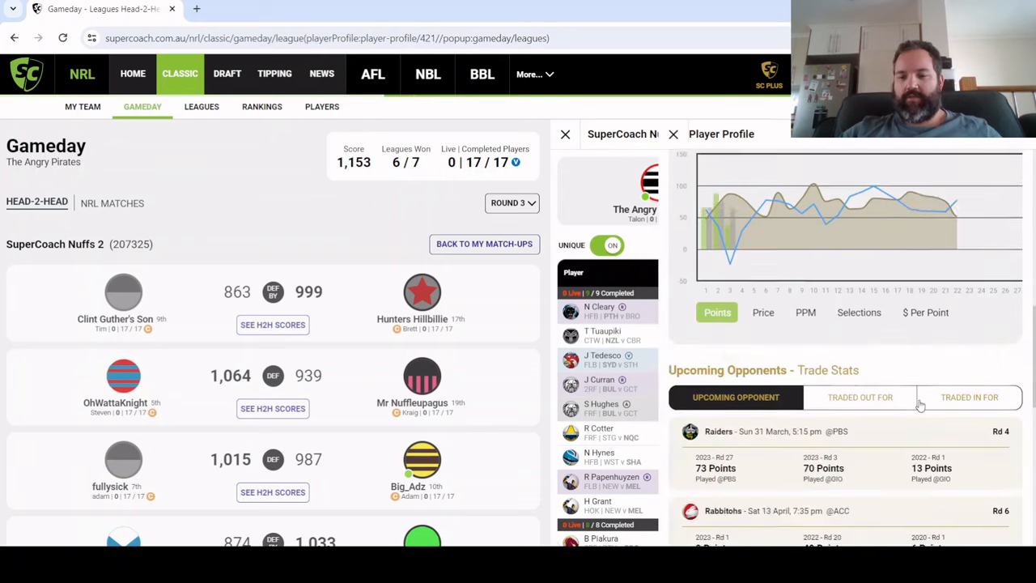
scroll(down, 3)
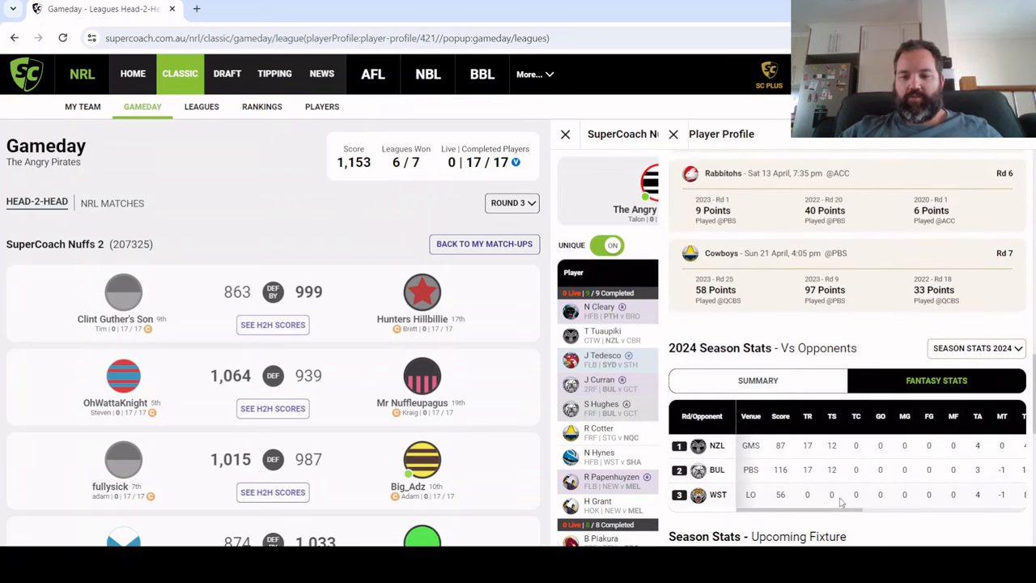
scroll(right, 3)
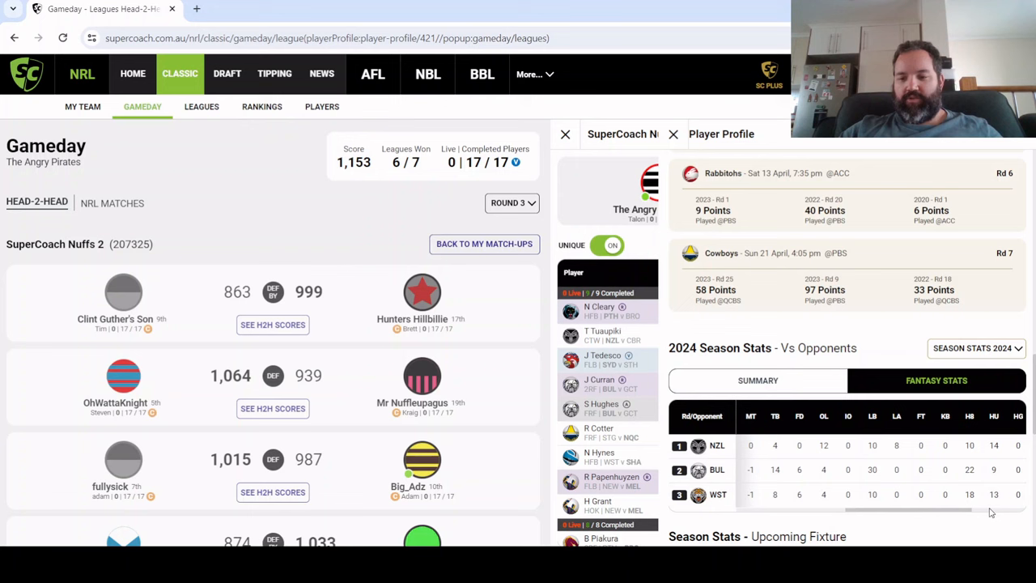
scroll(right, 3)
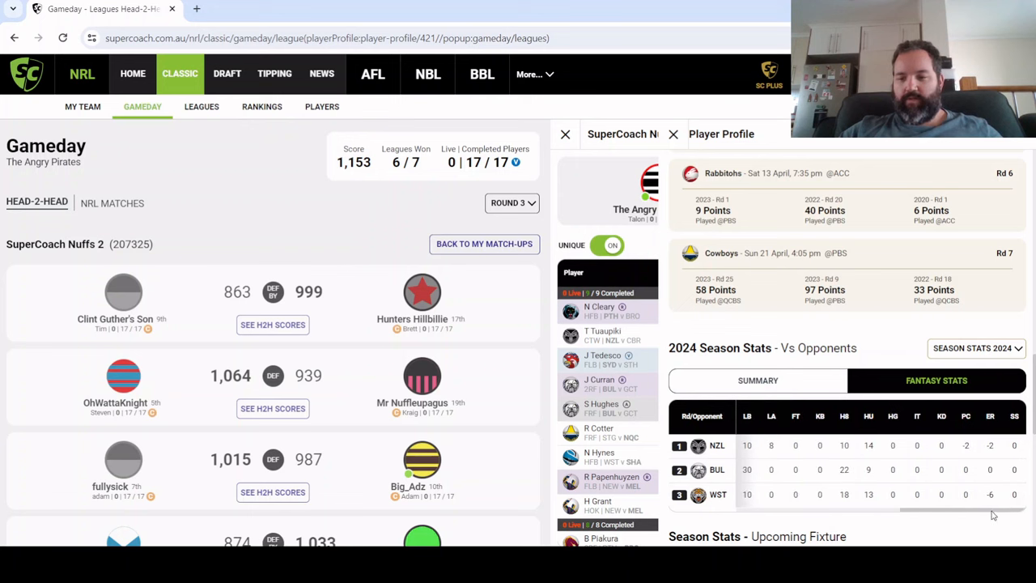
scroll(left, 3)
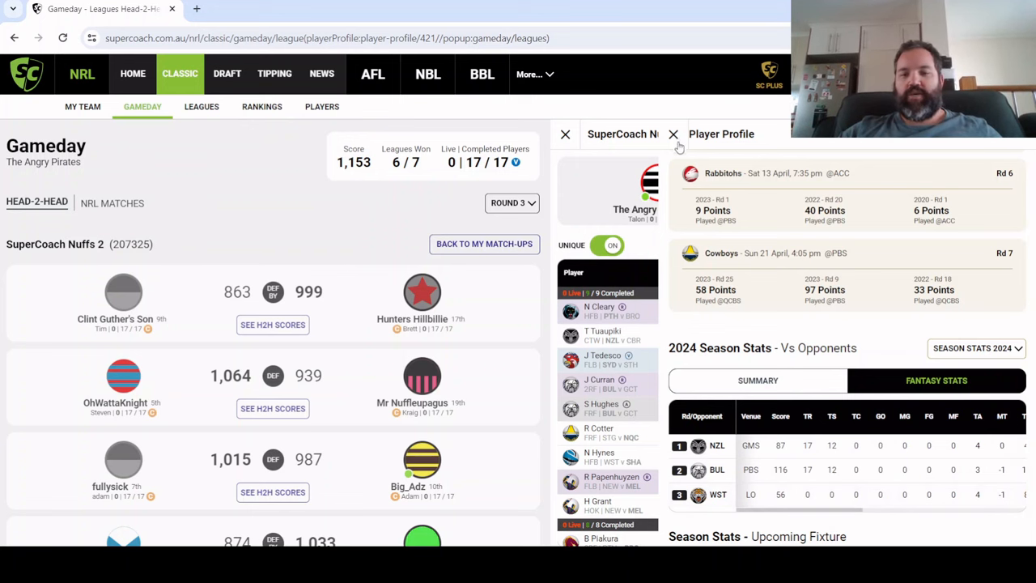
click(673, 133)
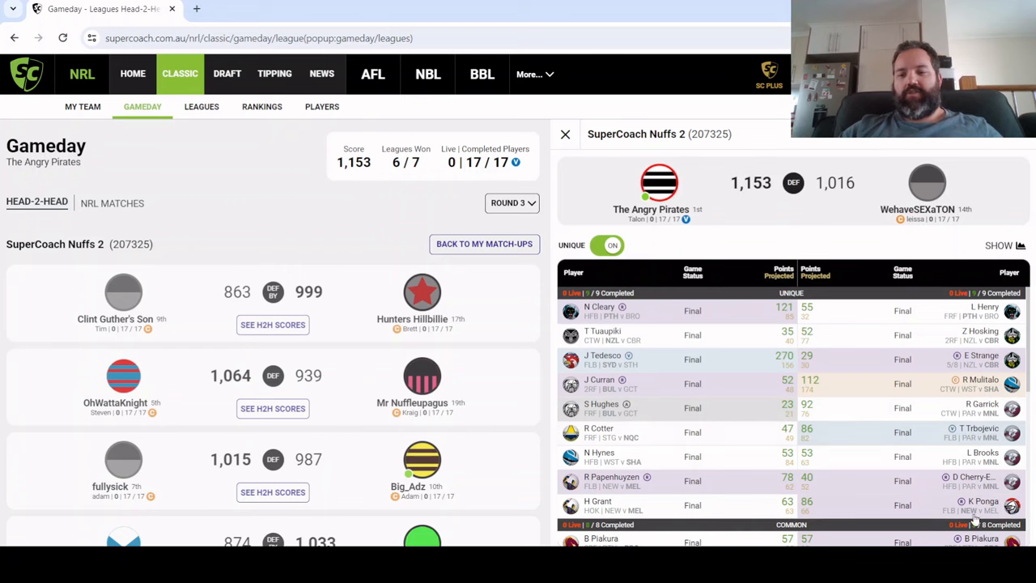
scroll(down, 3)
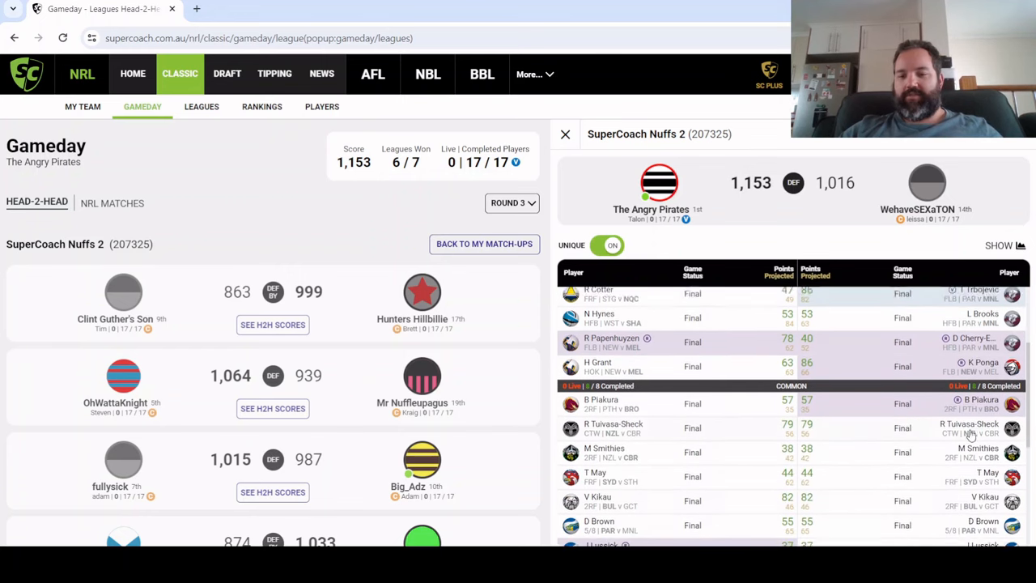
scroll(up, 3)
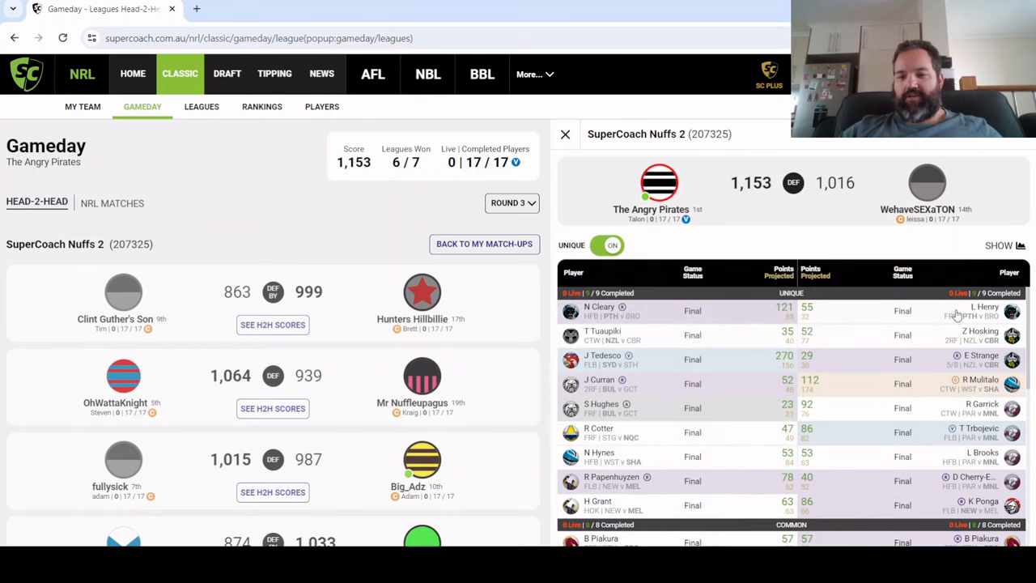
scroll(down, 3)
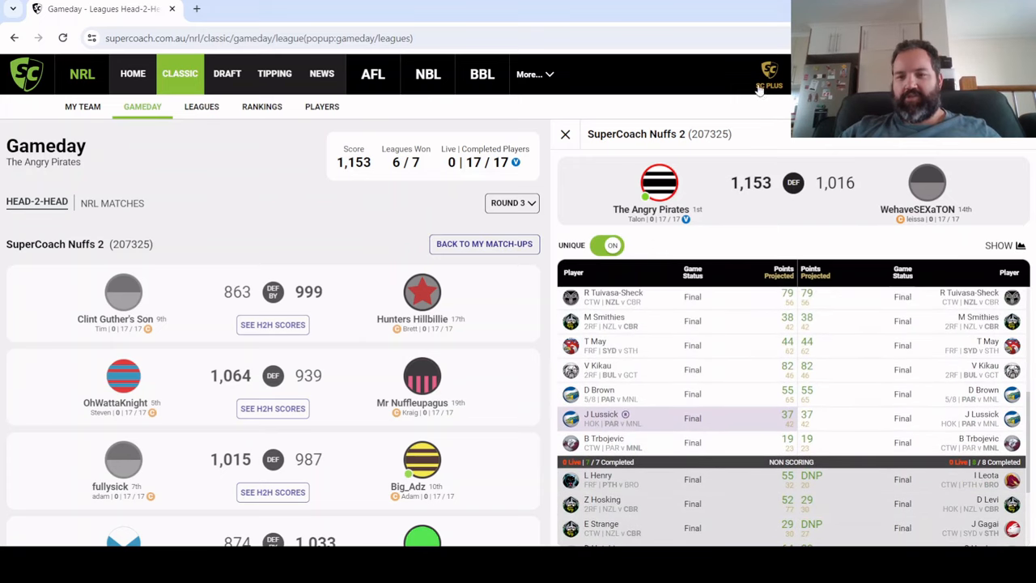
mouse_move(835, 216)
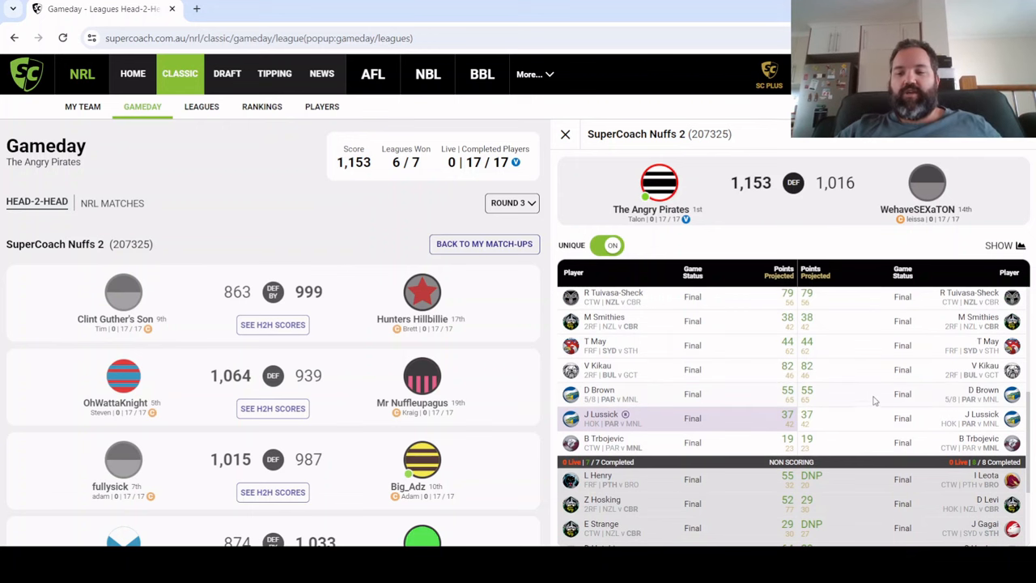
scroll(up, 3)
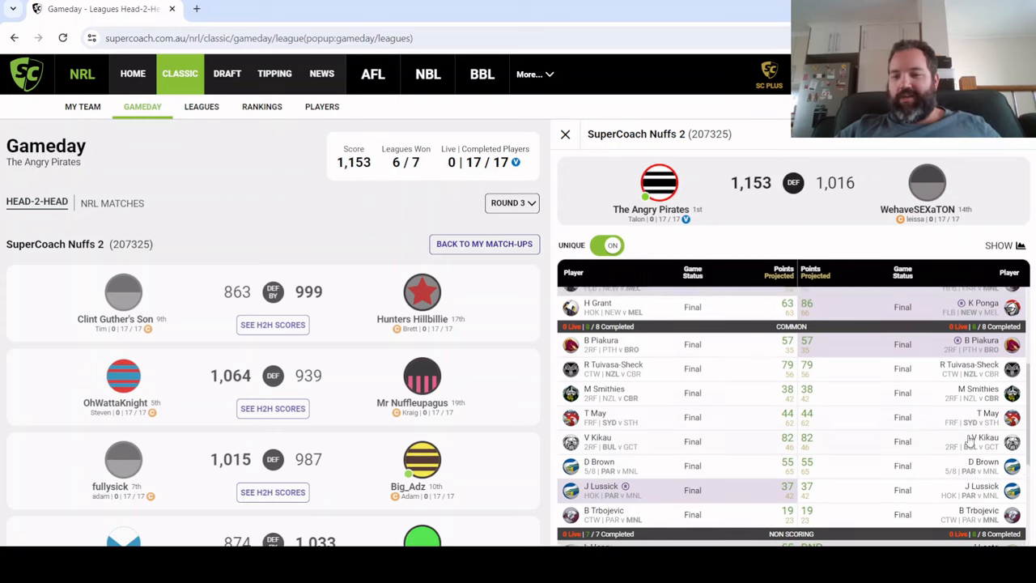
scroll(up, 3)
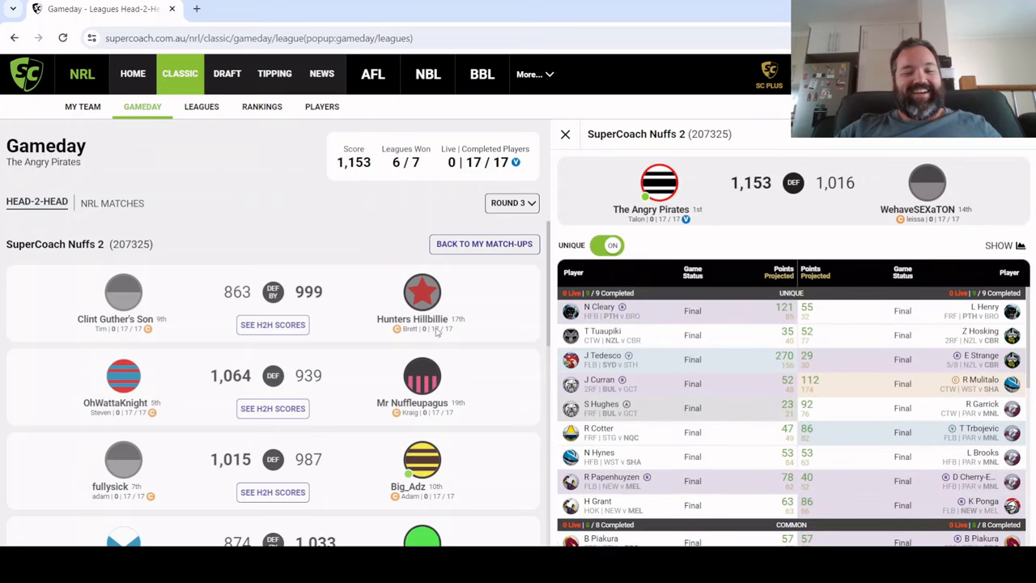
scroll(down, 3)
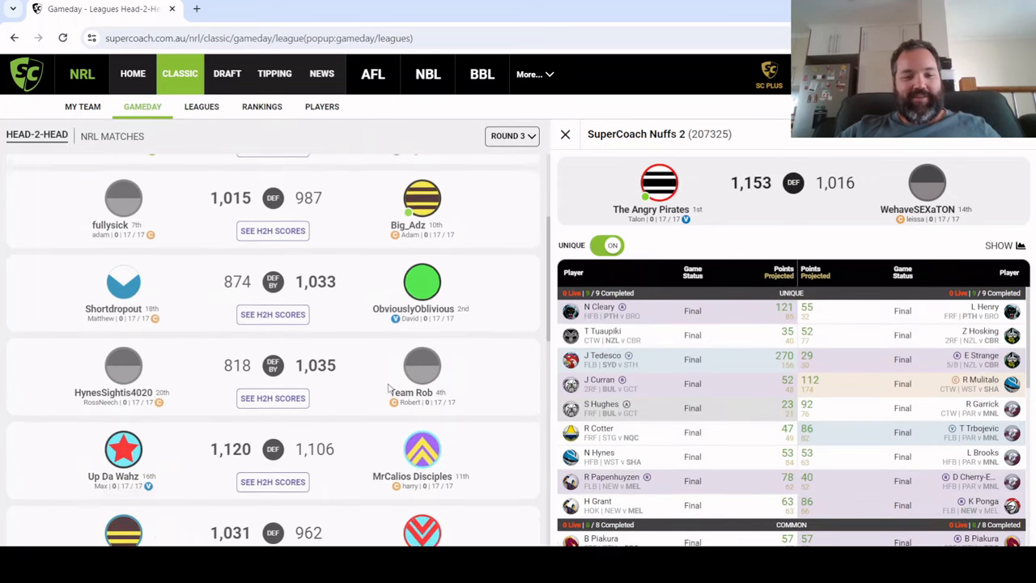
scroll(down, 3)
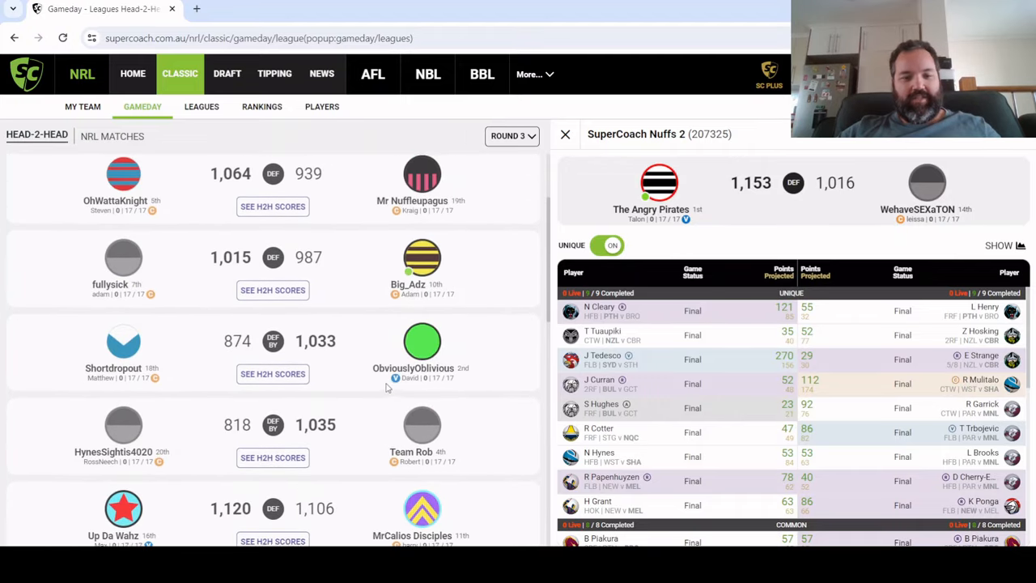
scroll(up, 3)
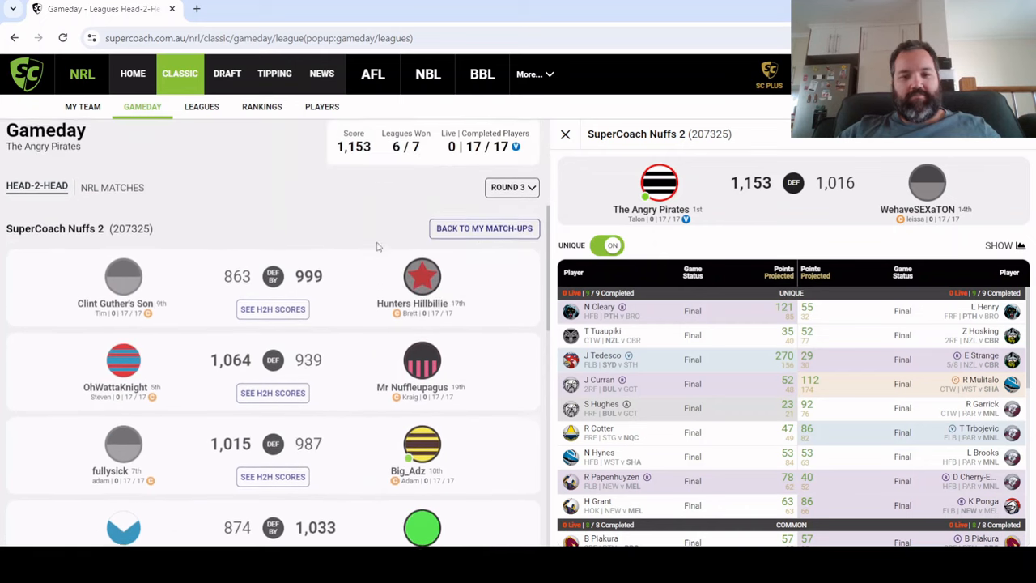
click(565, 133)
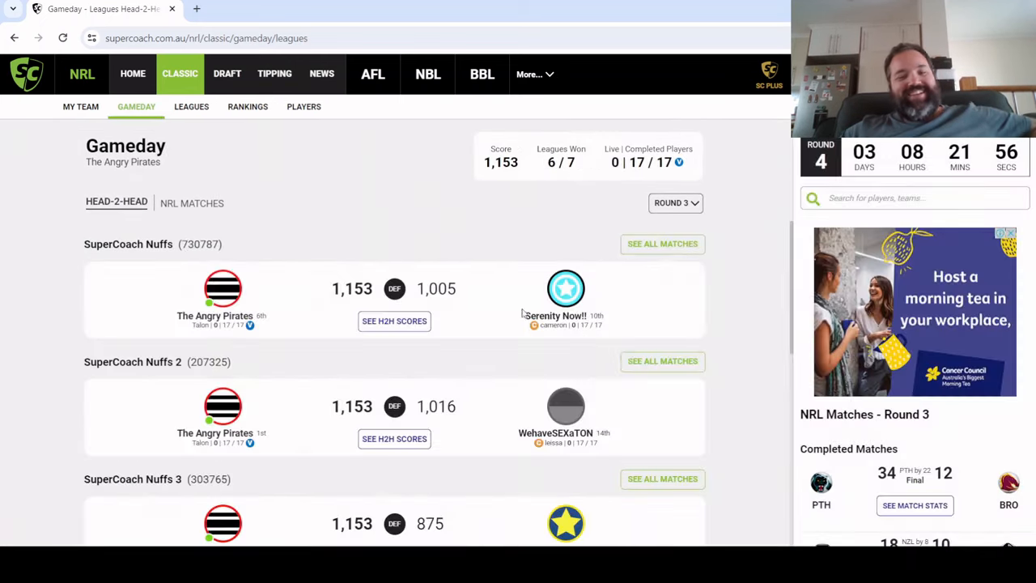
List all SuperCoach Nuffs 3 matches and scroll through the match list and H2H panel
click(662, 243)
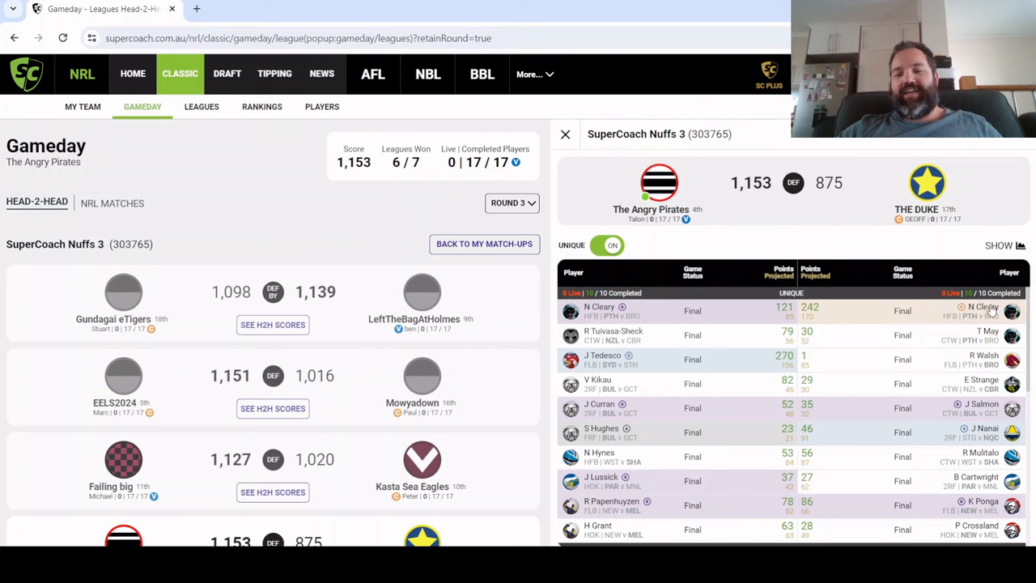
mouse_move(951, 326)
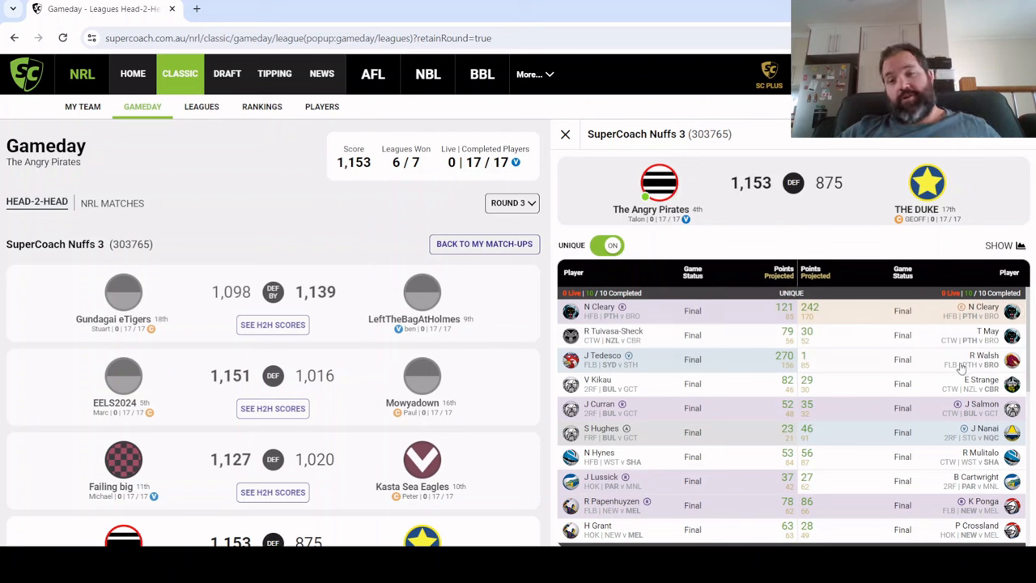
mouse_move(889, 335)
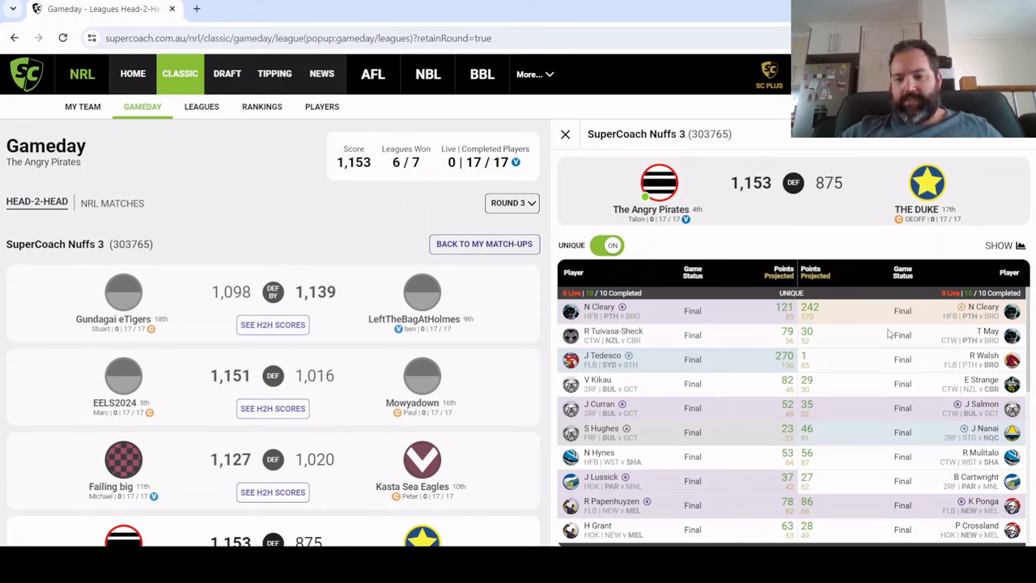
scroll(down, 3)
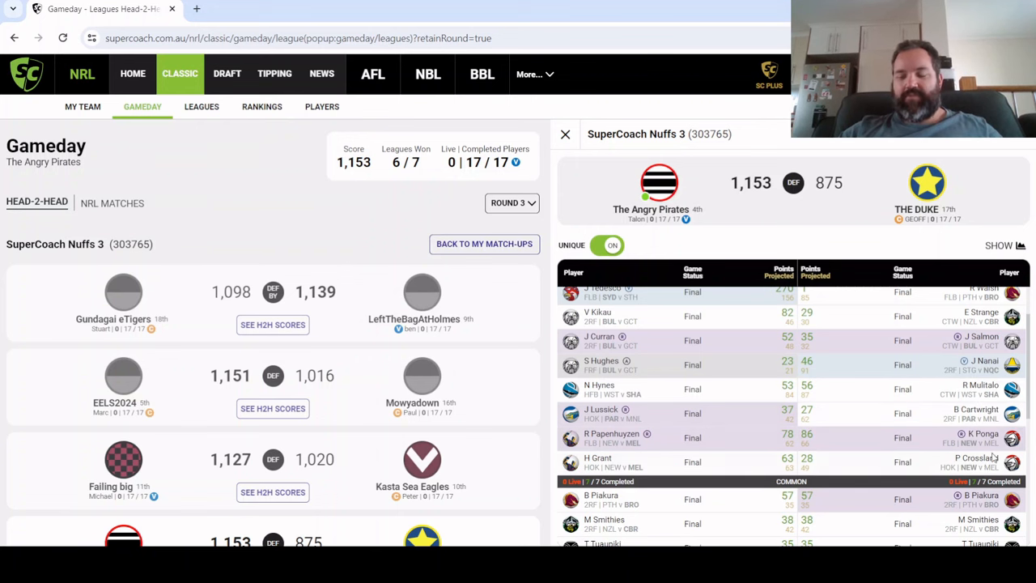
scroll(down, 3)
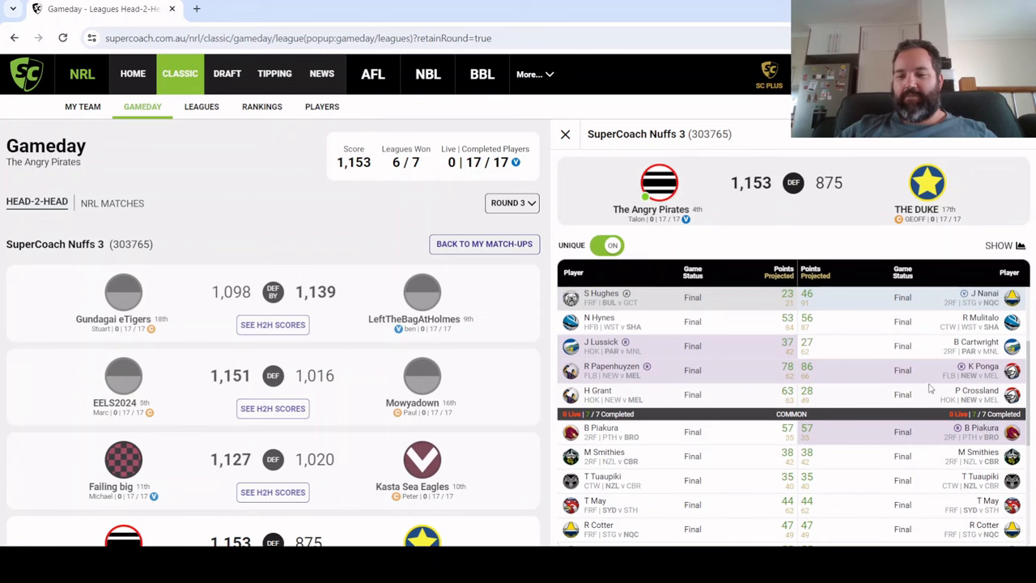
scroll(down, 3)
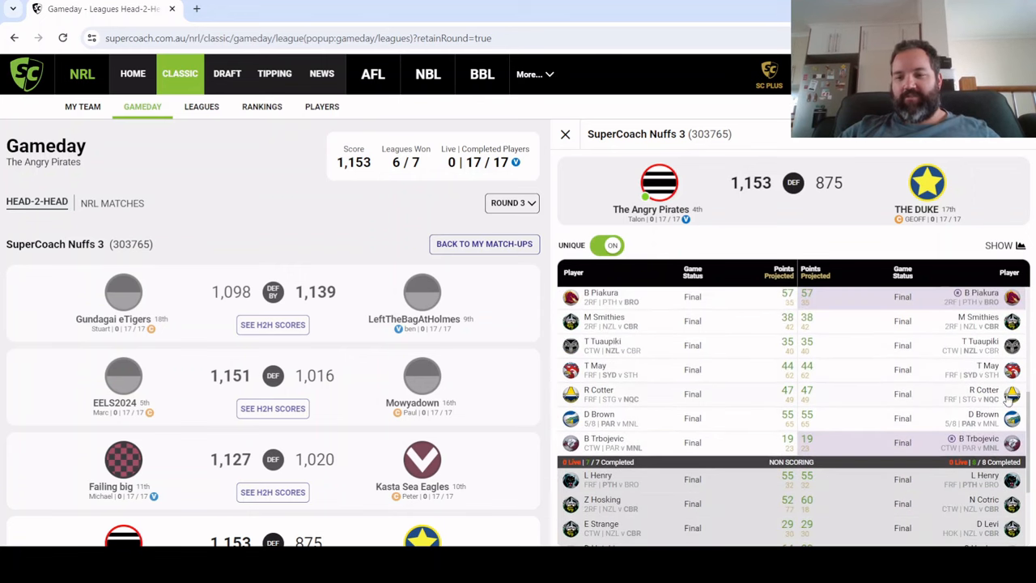
scroll(down, 3)
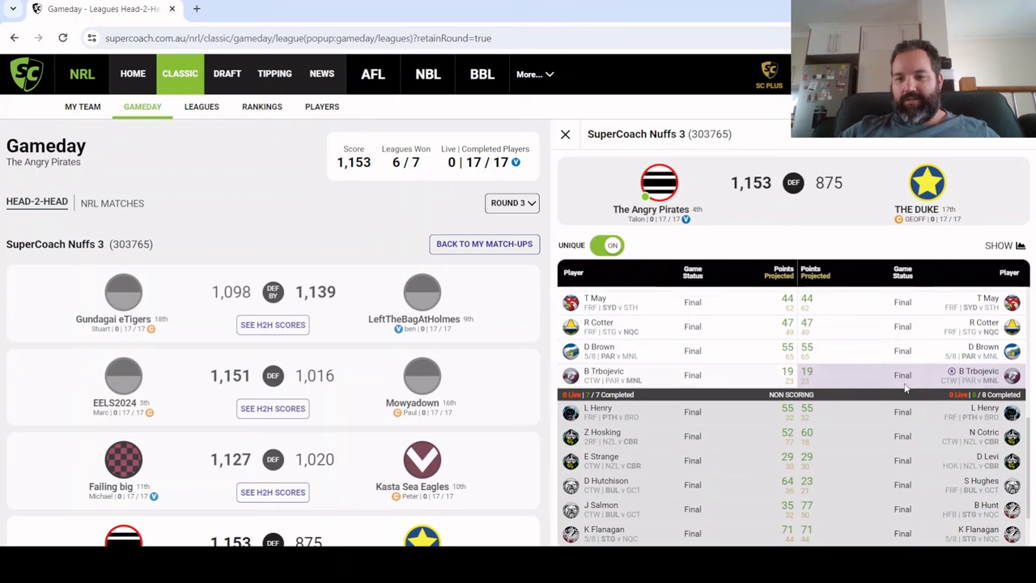
scroll(down, 3)
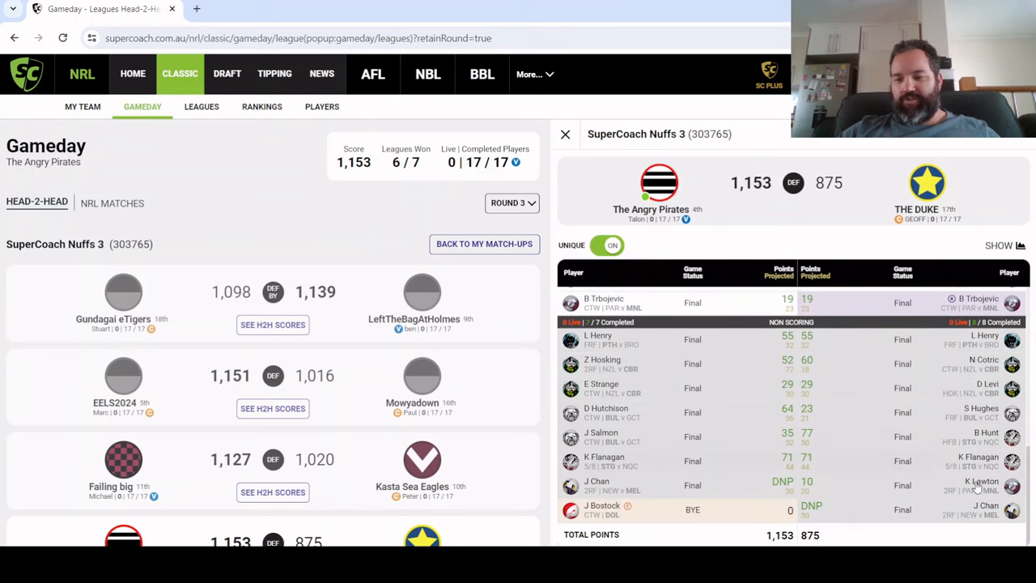
scroll(down, 3)
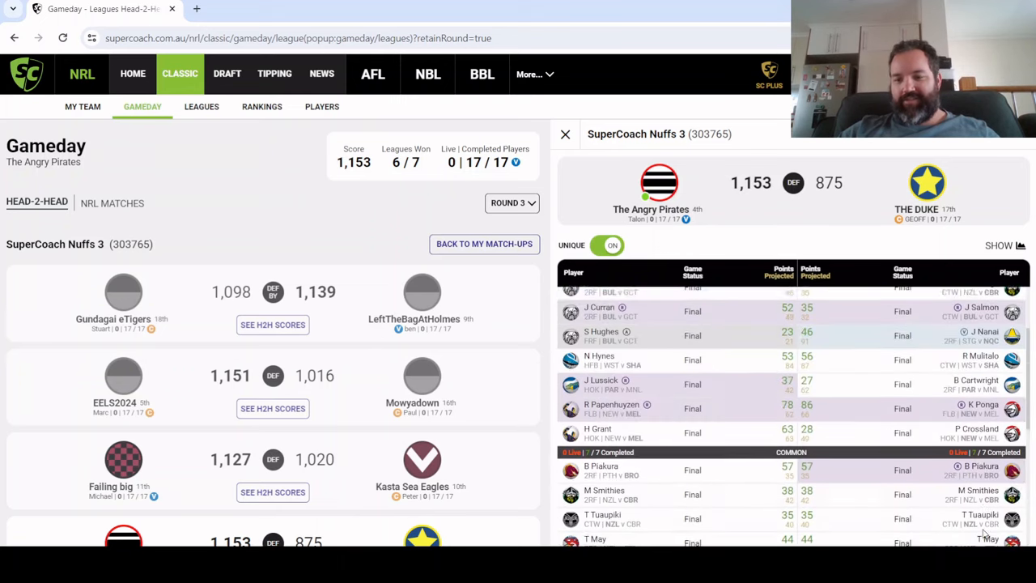
scroll(down, 3)
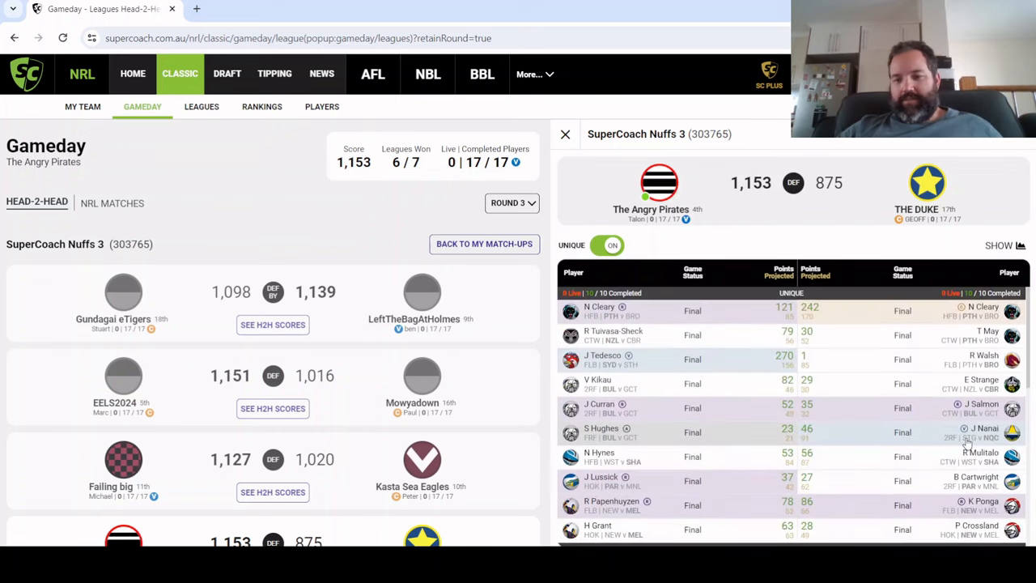
mouse_move(375, 186)
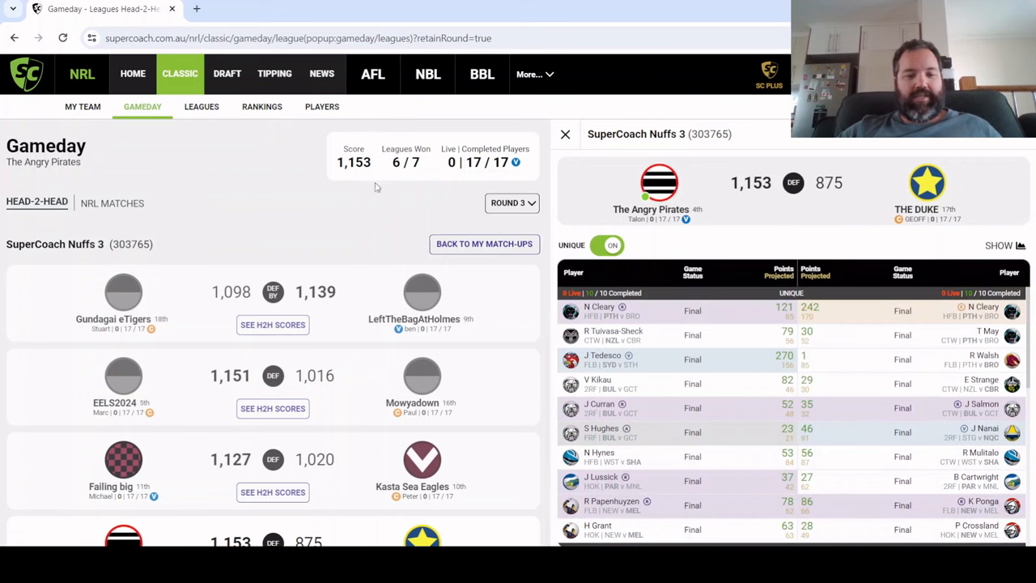
scroll(down, 3)
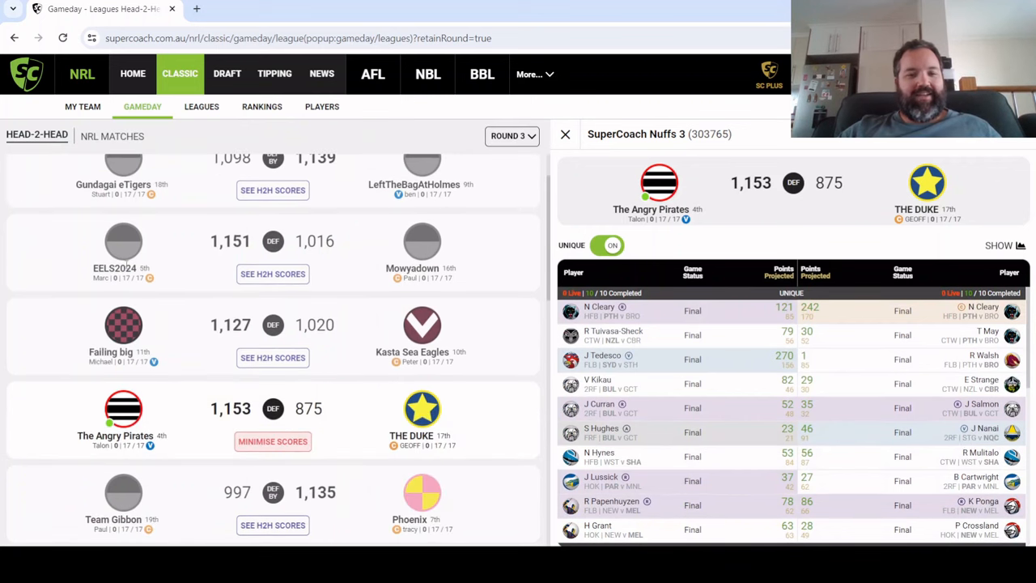
scroll(down, 3)
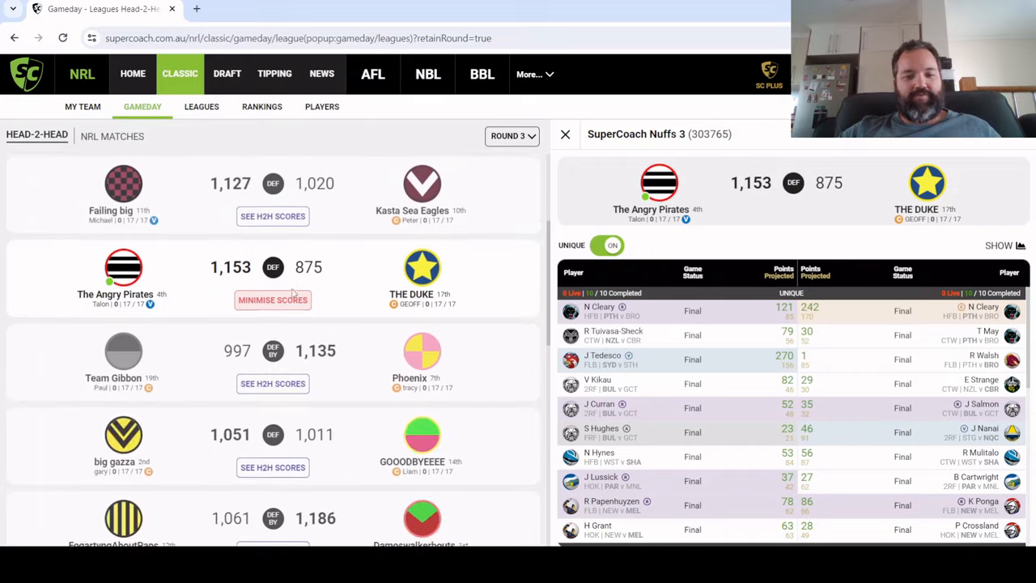
scroll(down, 3)
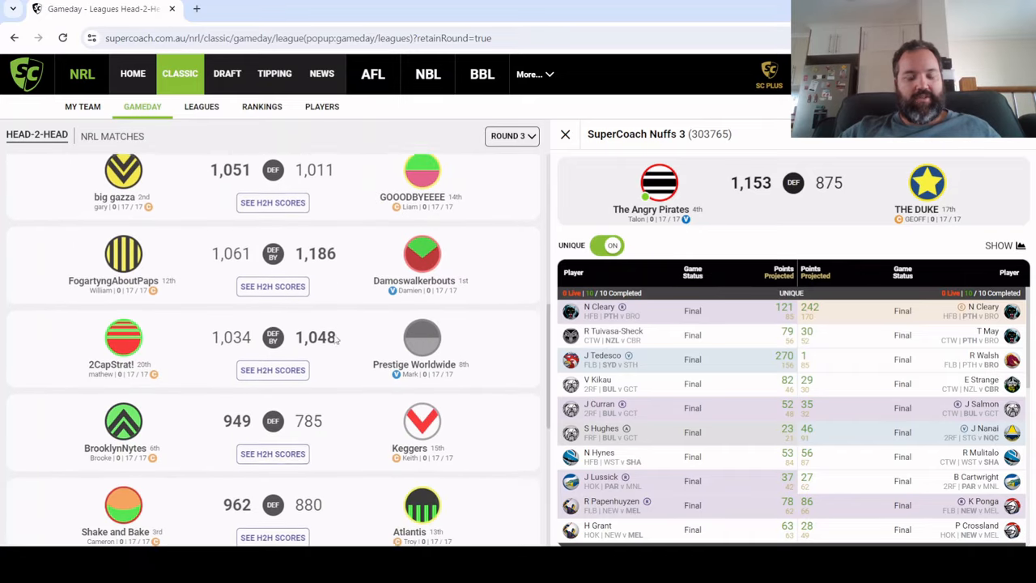
scroll(down, 3)
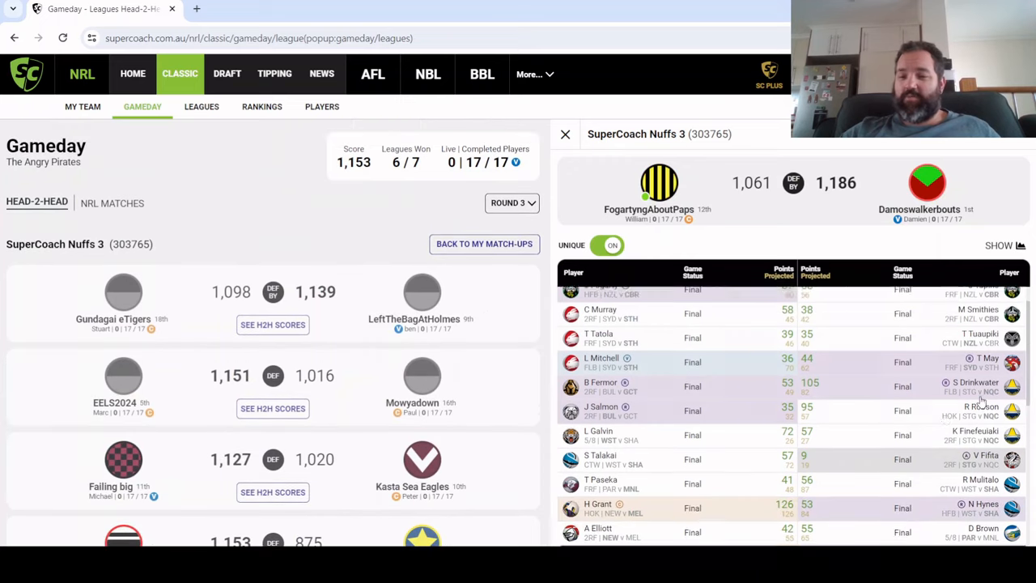
Scroll the FogartyngAboutPaps vs Damoswalkerbouts unique and common player lists
scroll(up, 3)
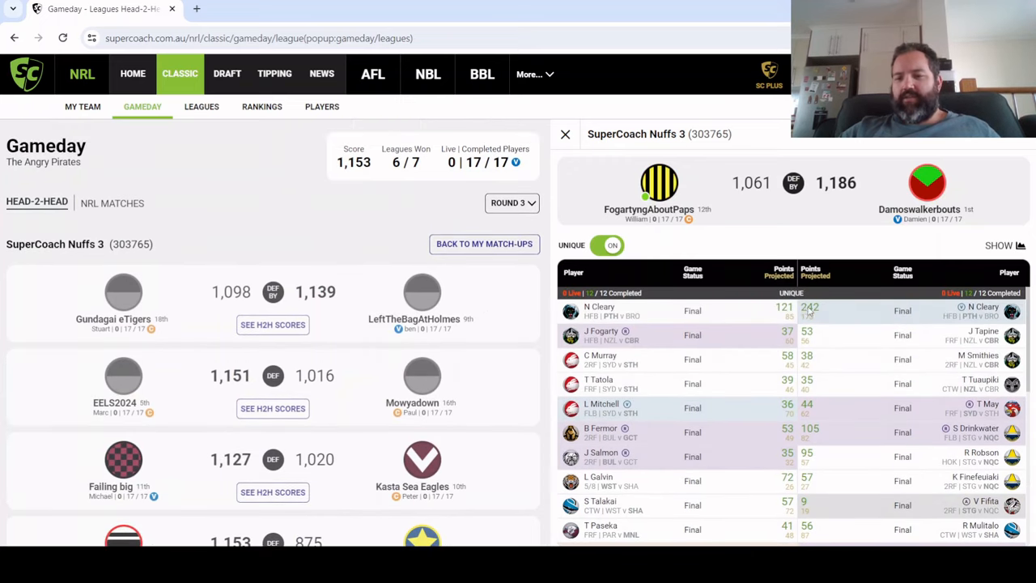
mouse_move(830, 305)
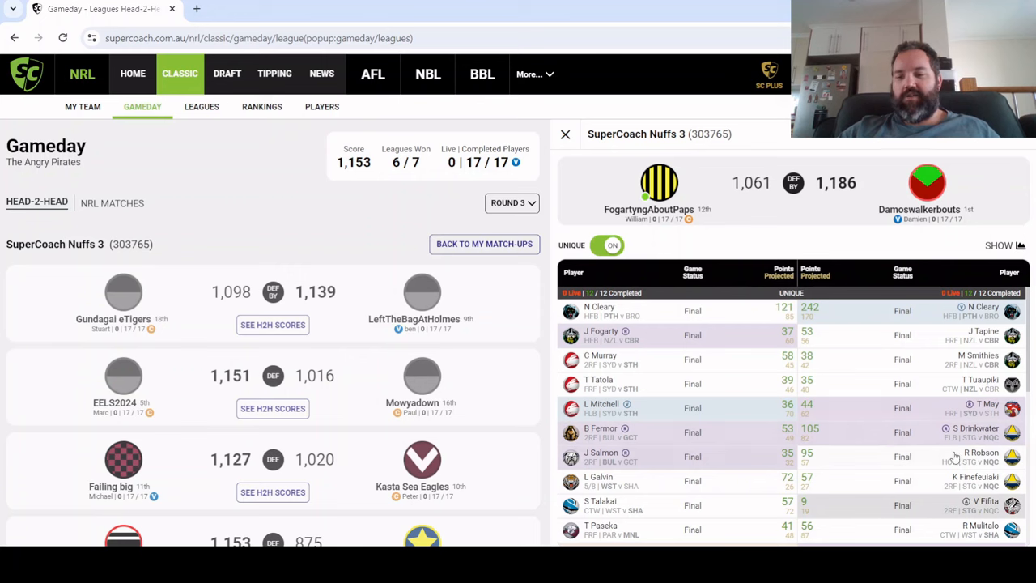
mouse_move(965, 495)
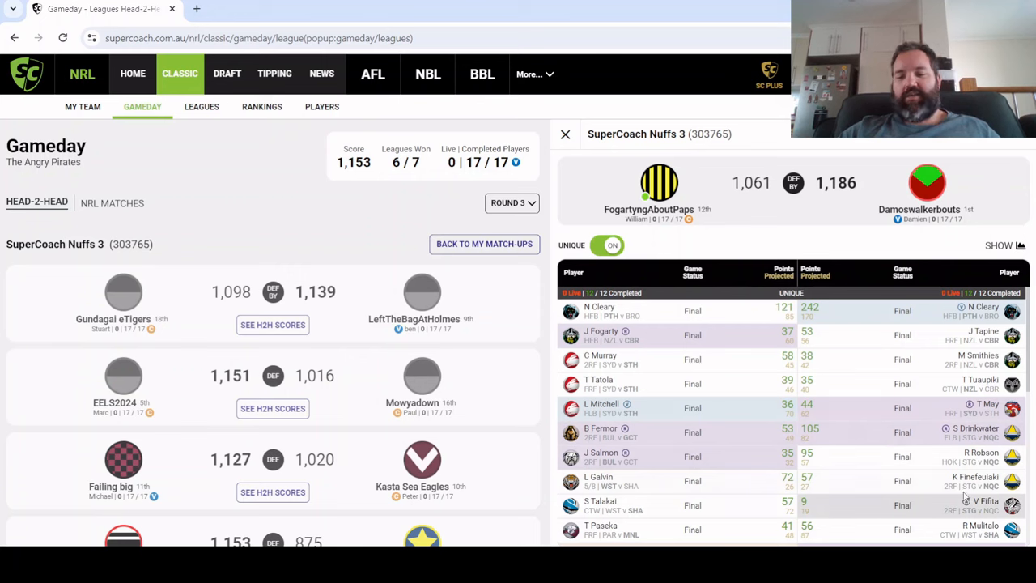
scroll(down, 3)
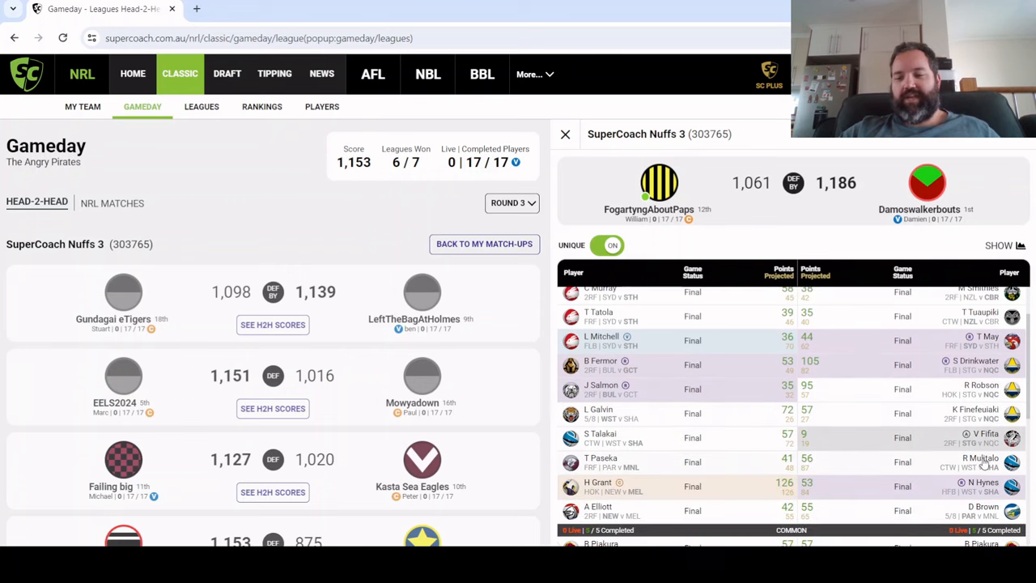
scroll(down, 3)
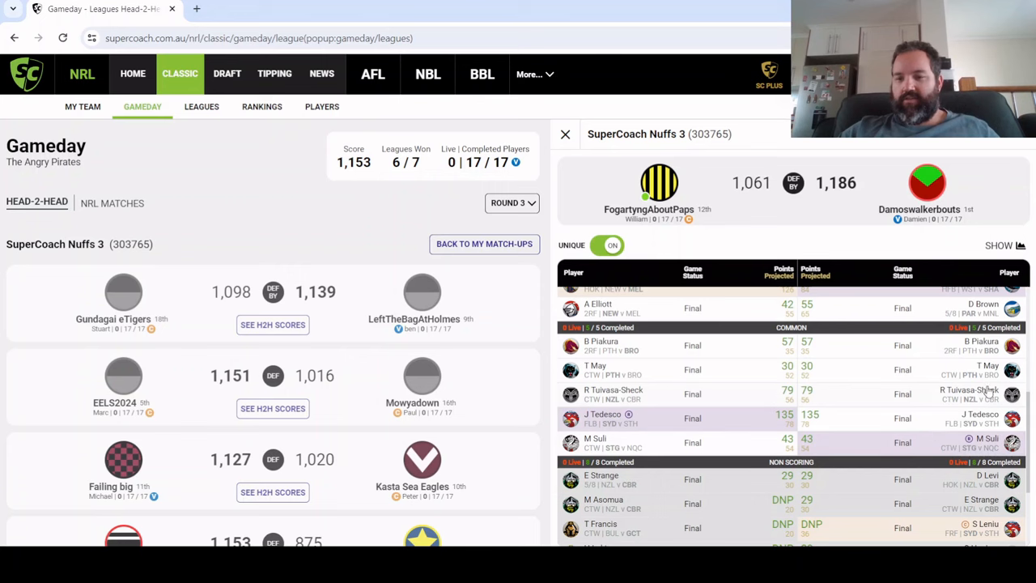
scroll(down, 3)
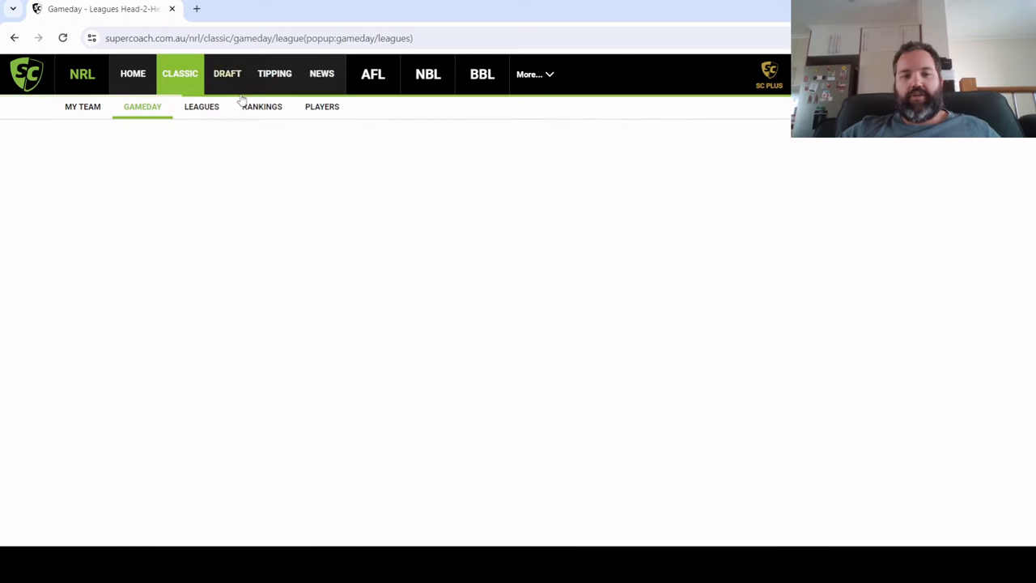
click(227, 74)
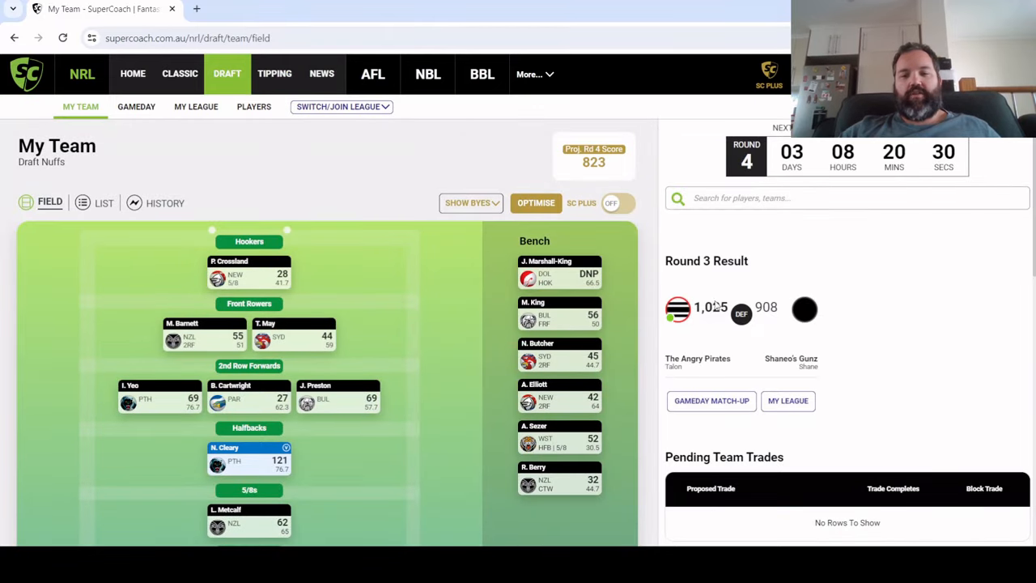
mouse_move(361, 224)
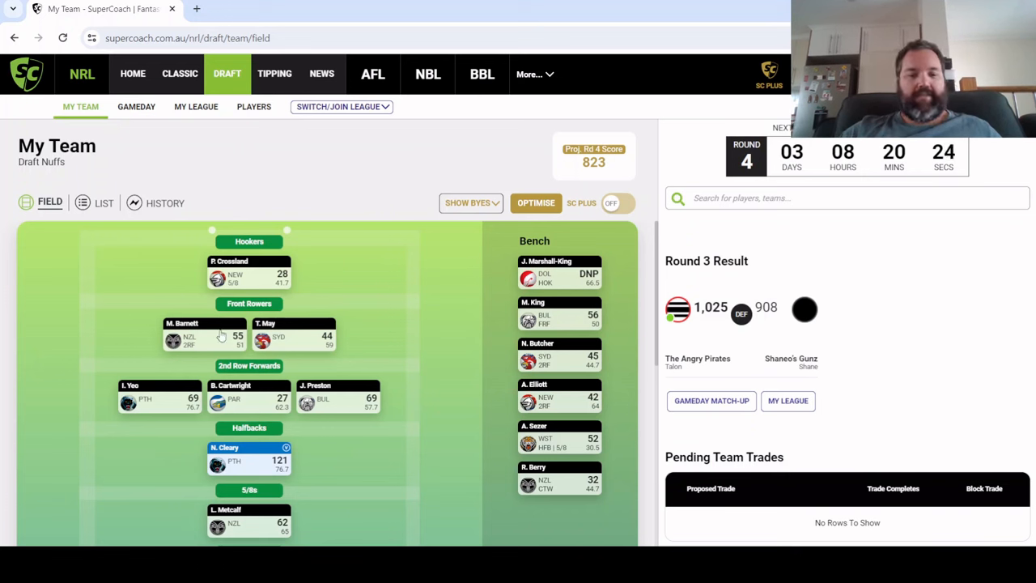
mouse_move(384, 340)
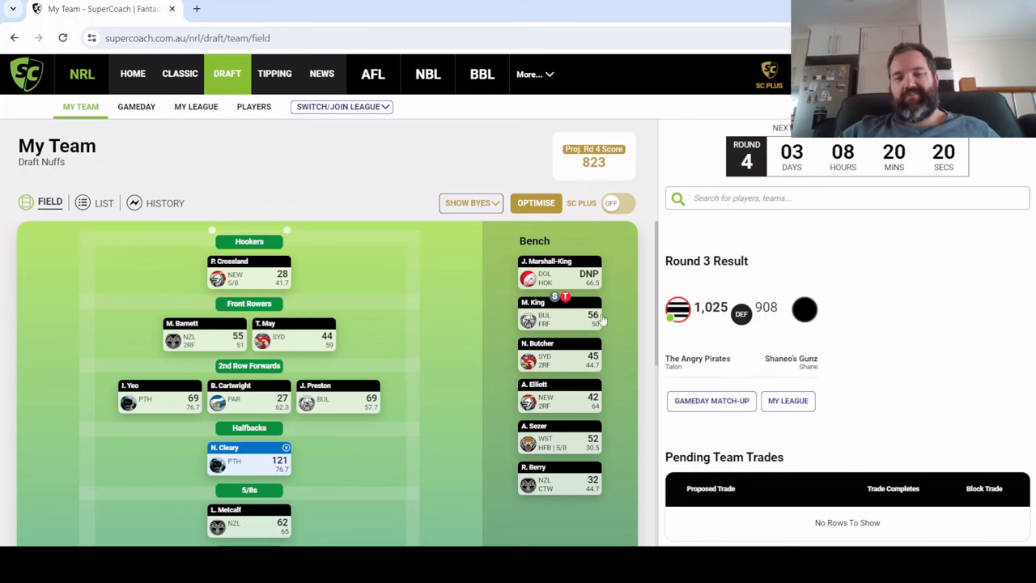
mouse_move(757, 340)
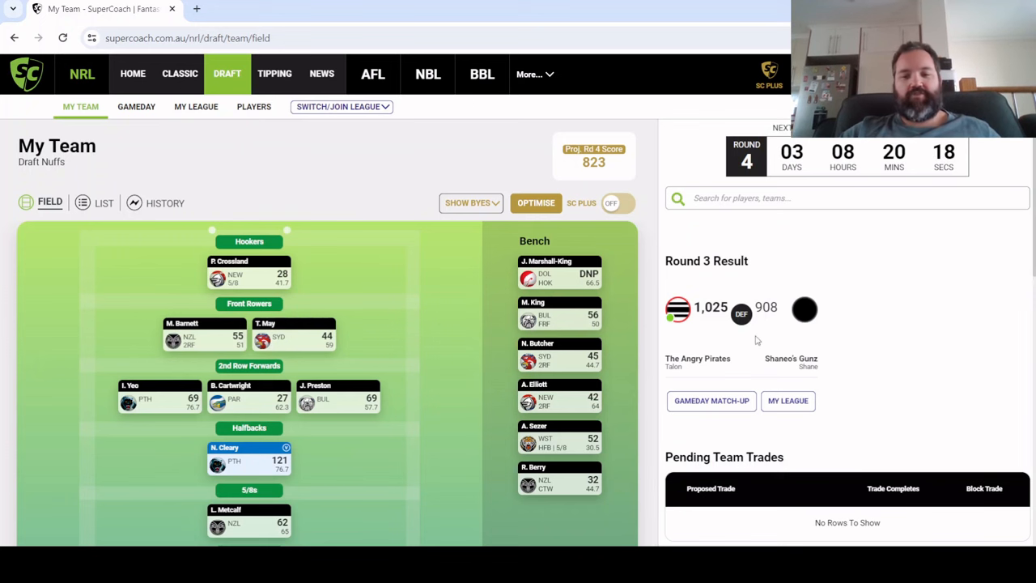
scroll(down, 3)
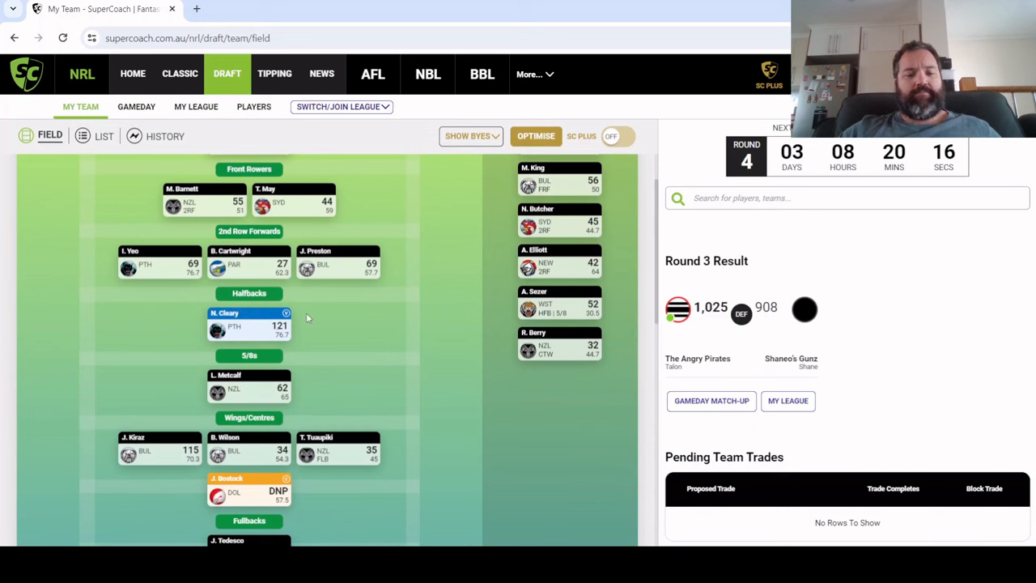
mouse_move(286, 417)
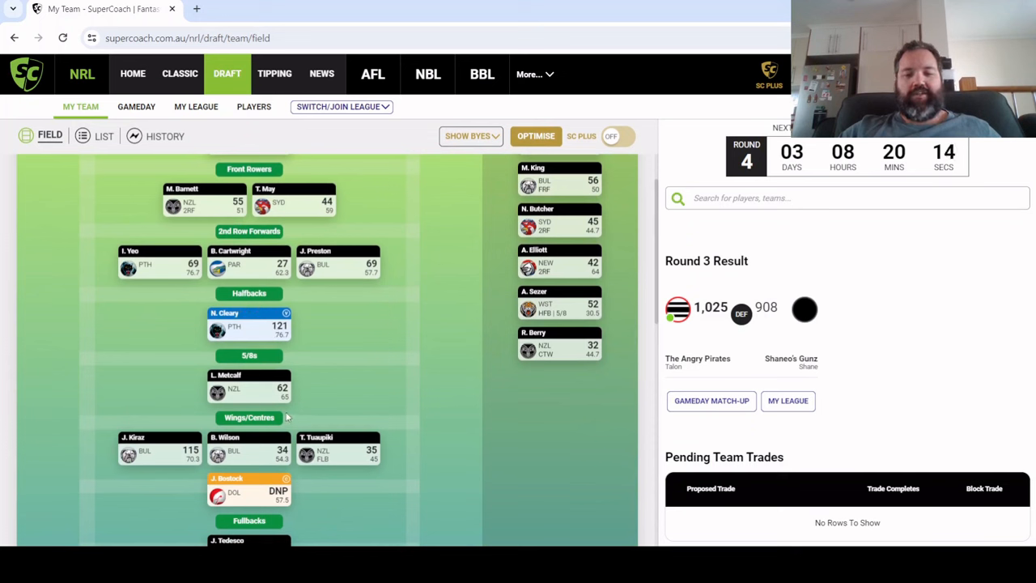
mouse_move(176, 274)
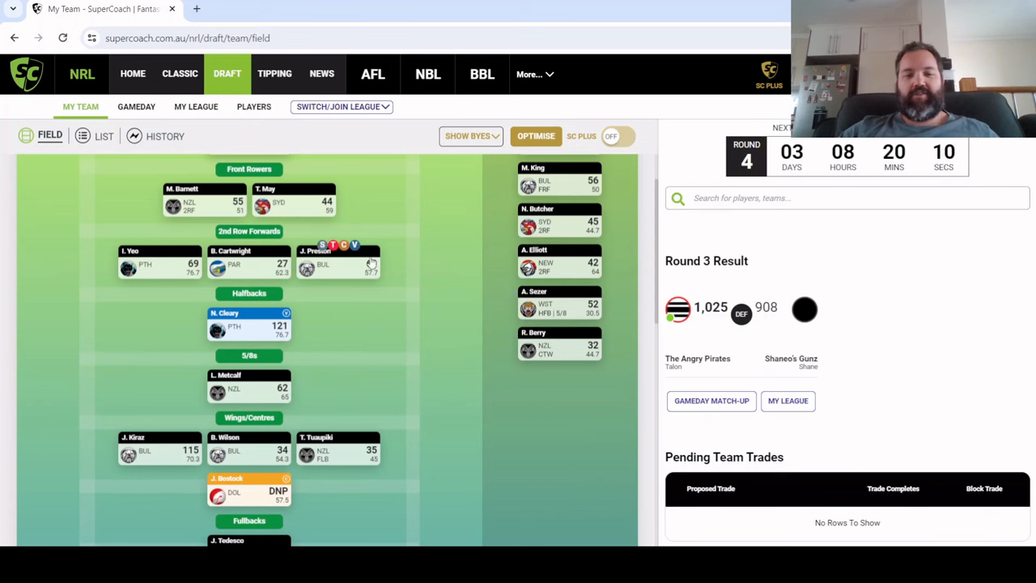
mouse_move(231, 516)
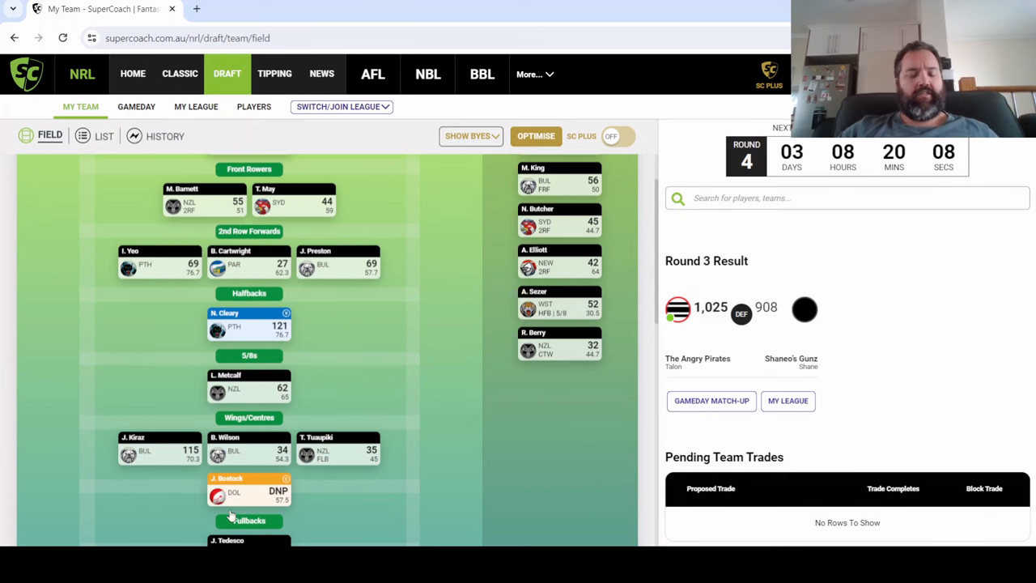
scroll(down, 3)
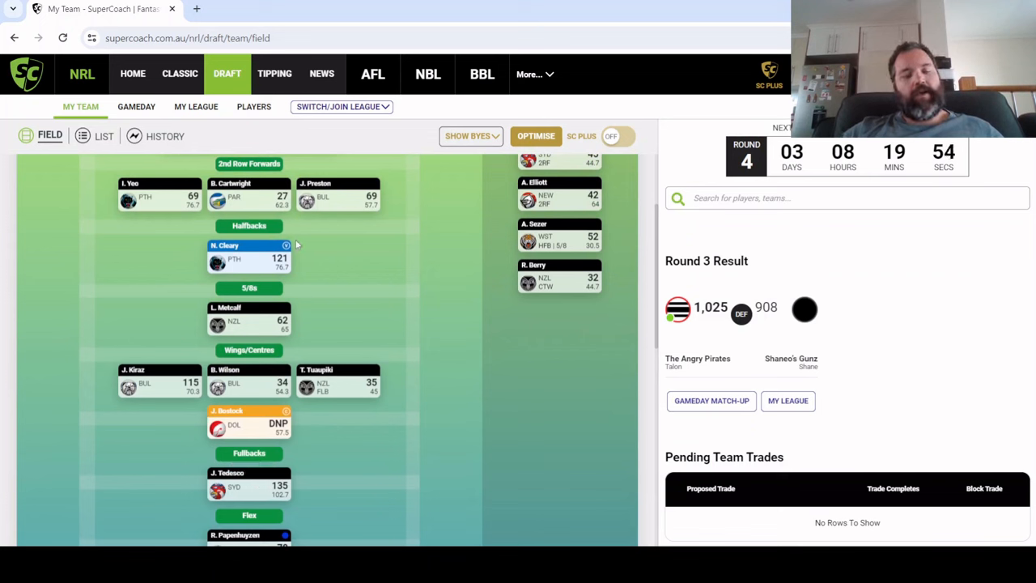
mouse_move(277, 281)
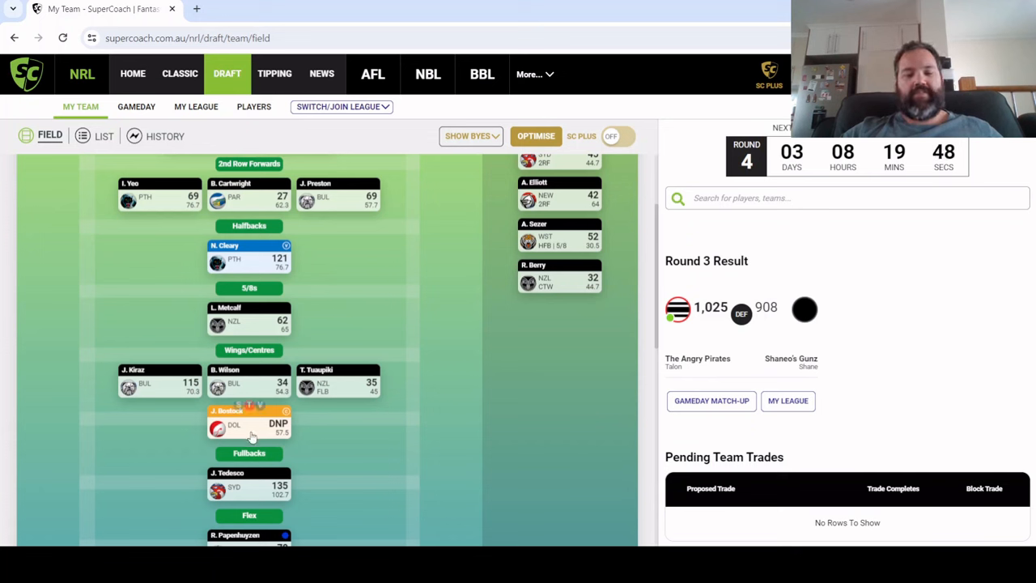
mouse_move(478, 249)
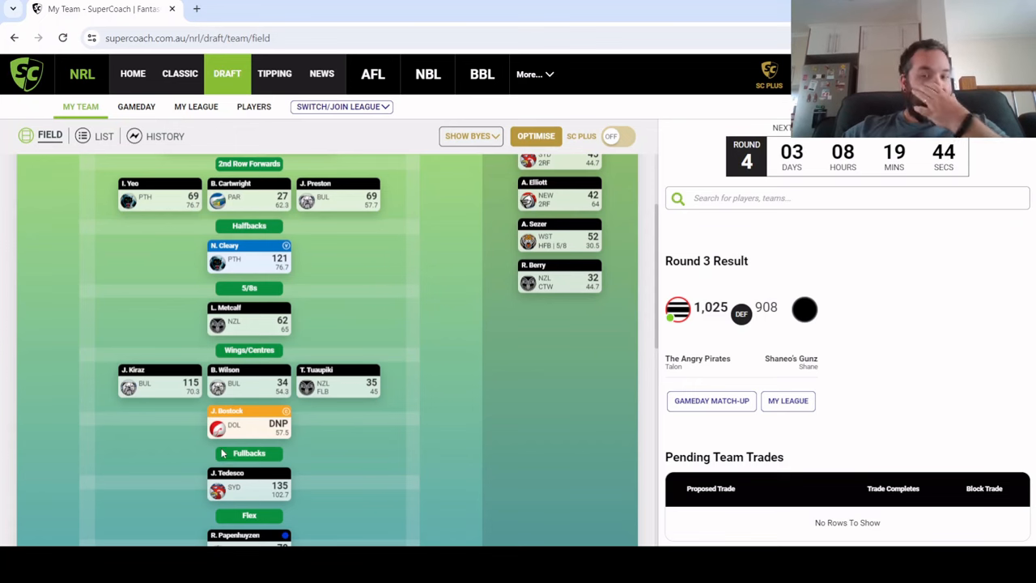
scroll(up, 3)
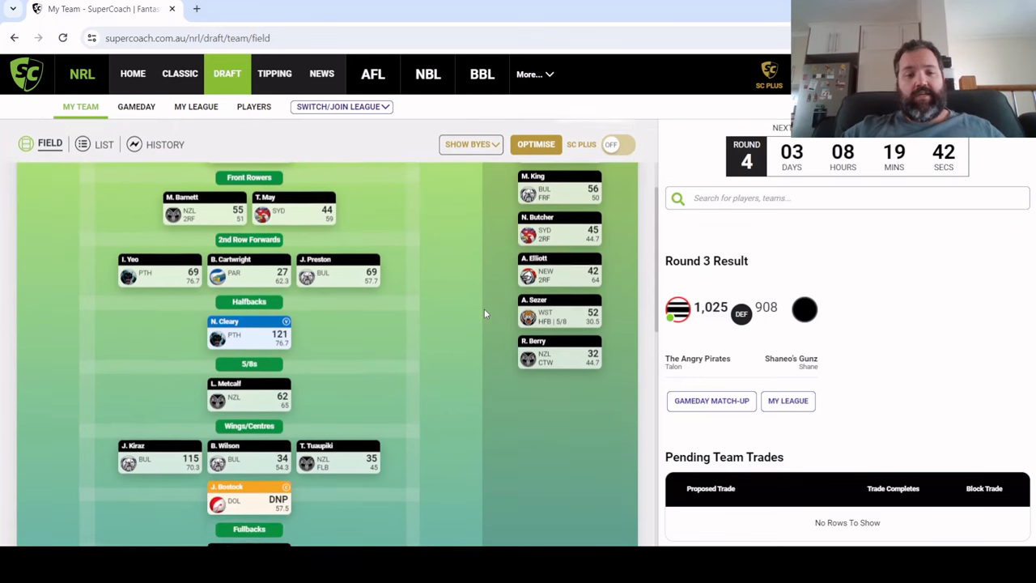
scroll(down, 3)
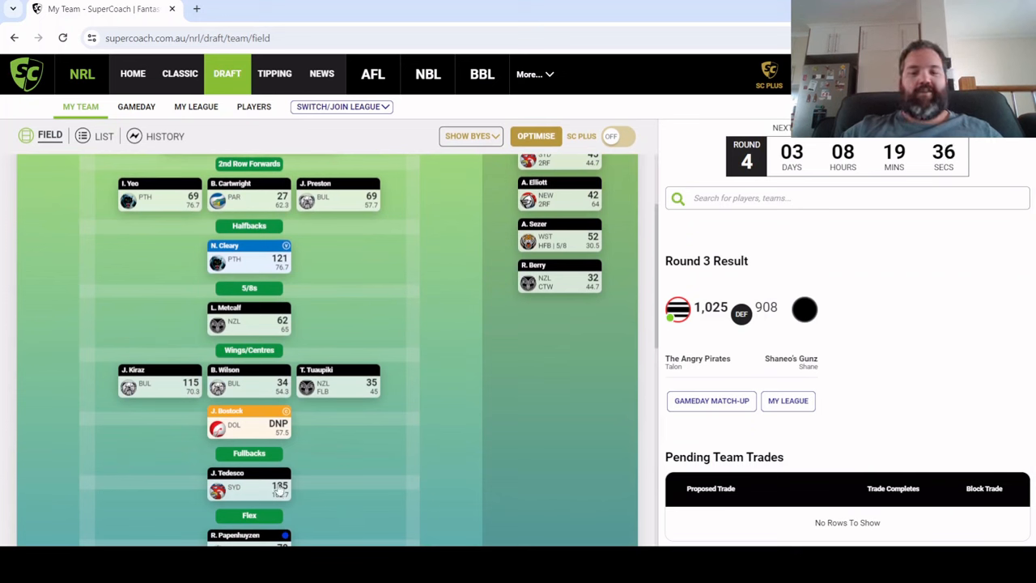
mouse_move(768, 494)
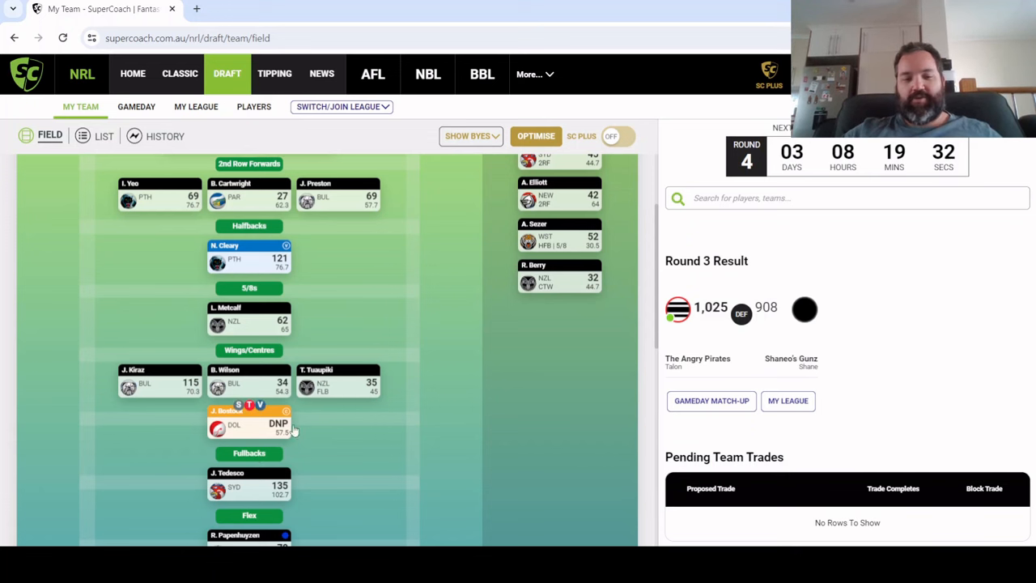
mouse_move(388, 355)
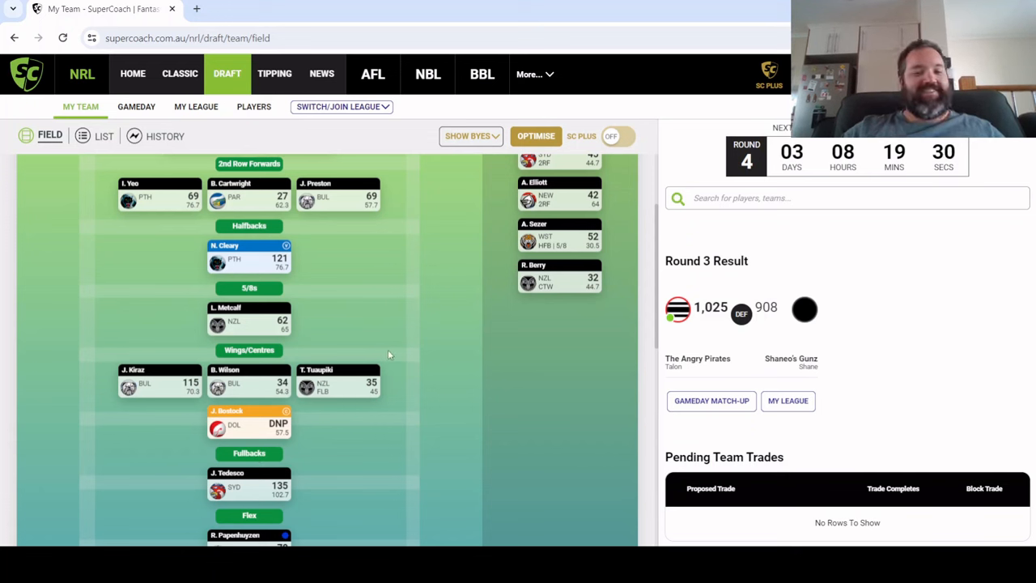
mouse_move(289, 426)
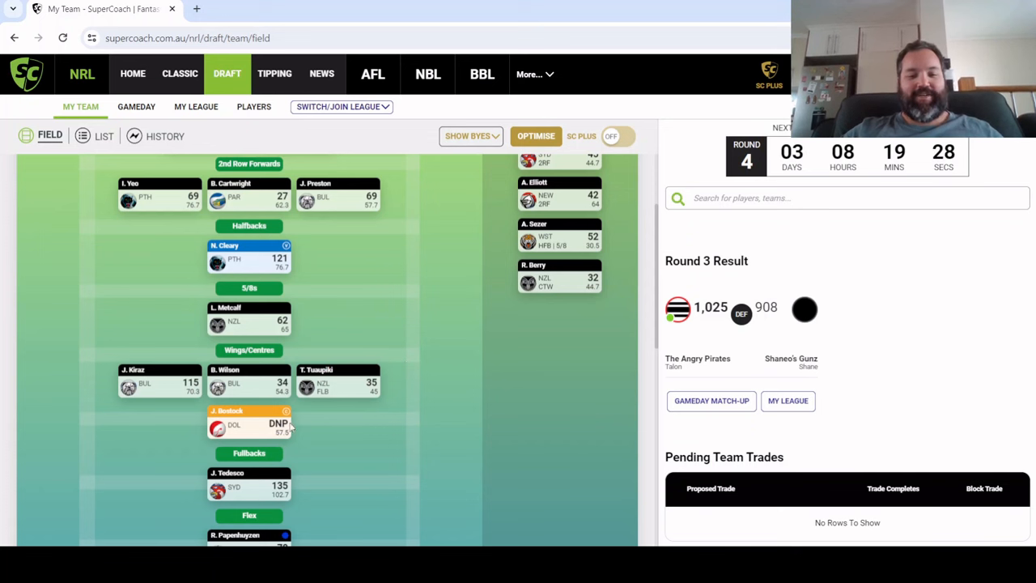
mouse_move(313, 434)
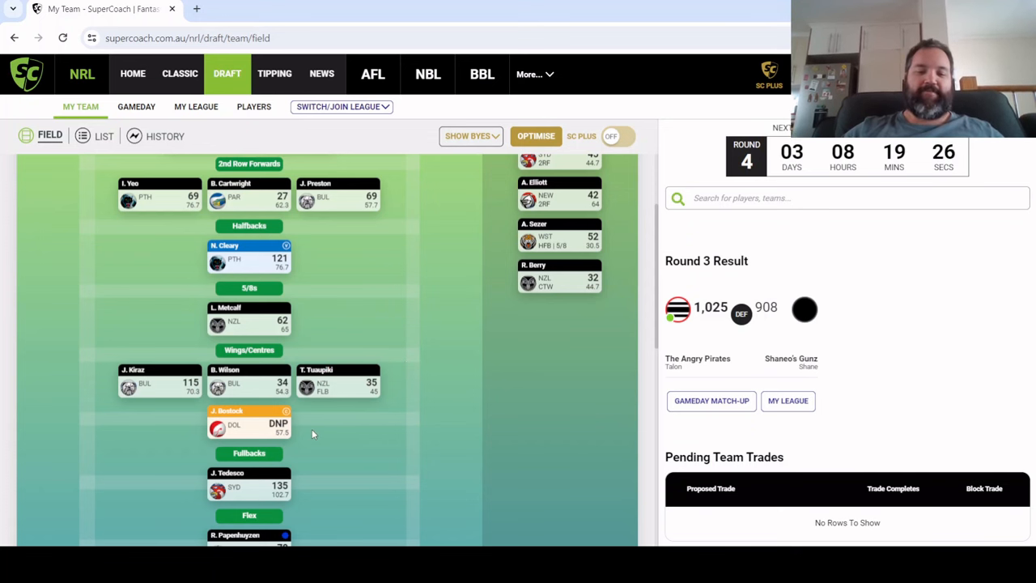
mouse_move(223, 395)
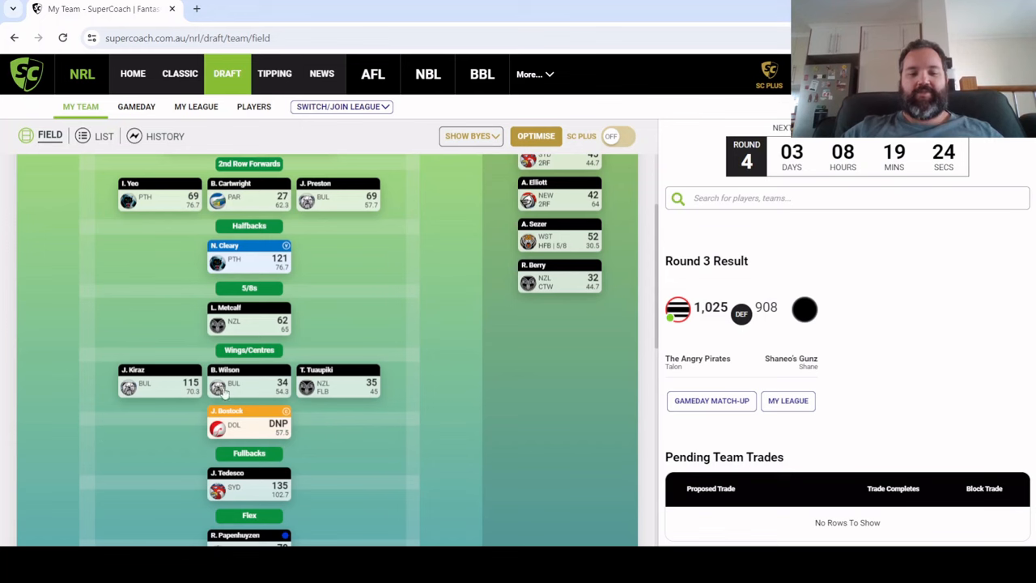
scroll(down, 3)
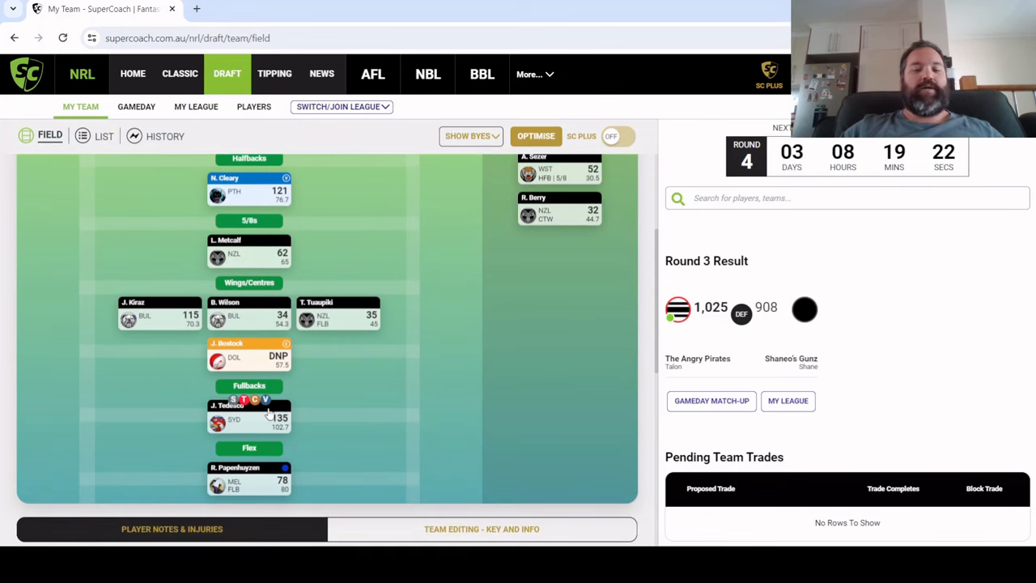
mouse_move(249, 436)
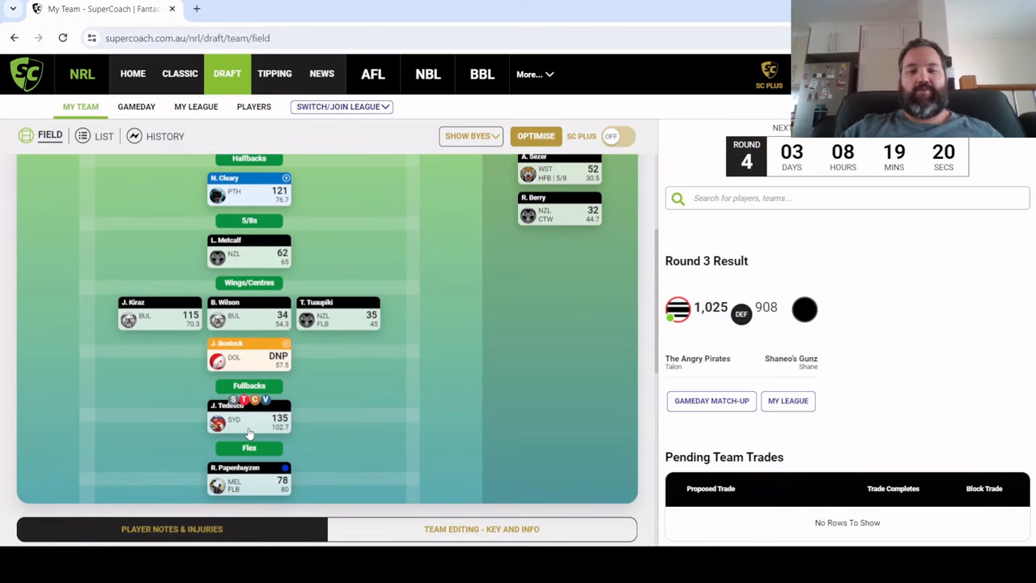
mouse_move(903, 375)
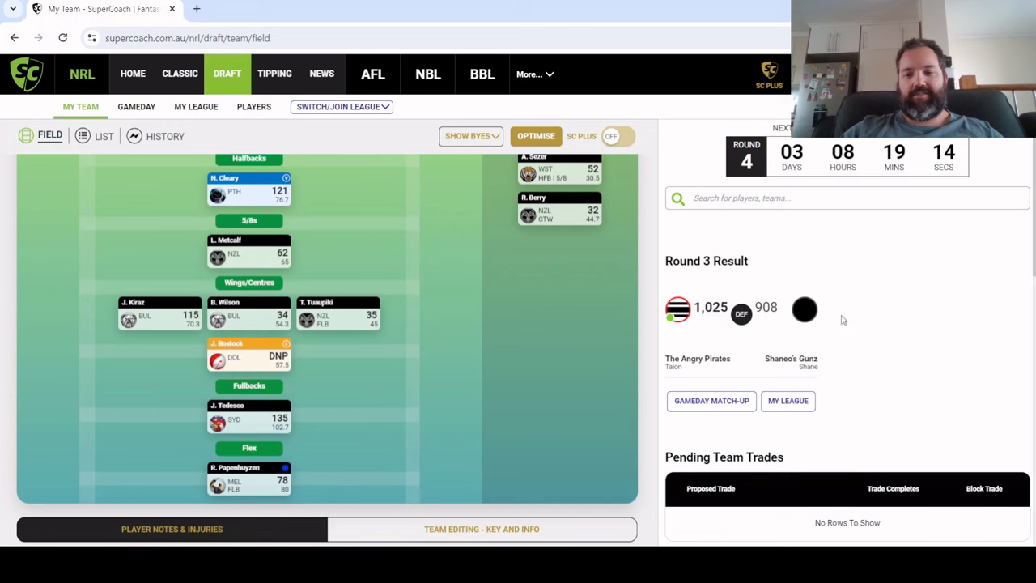
Open the round 3 match-up and review Angry Pirates' 1,025 versus Shaneo's Gunz' 908, player by player
click(711, 401)
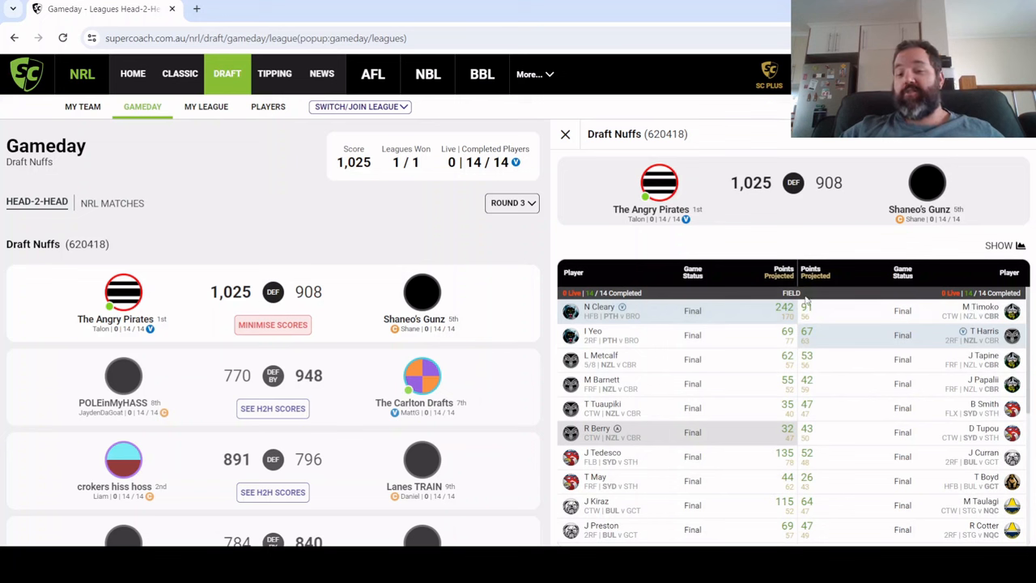
mouse_move(982, 338)
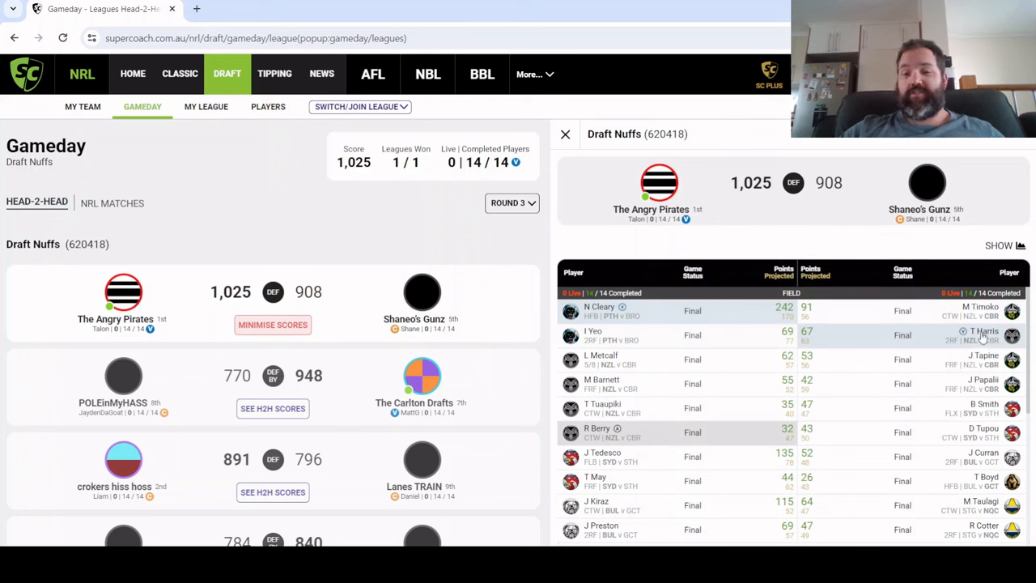
mouse_move(812, 338)
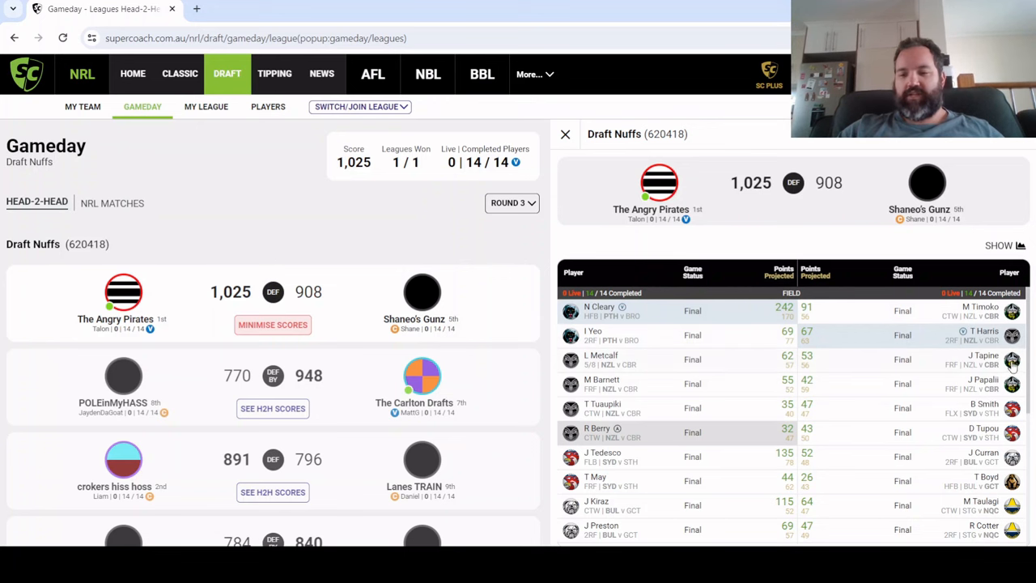
scroll(down, 3)
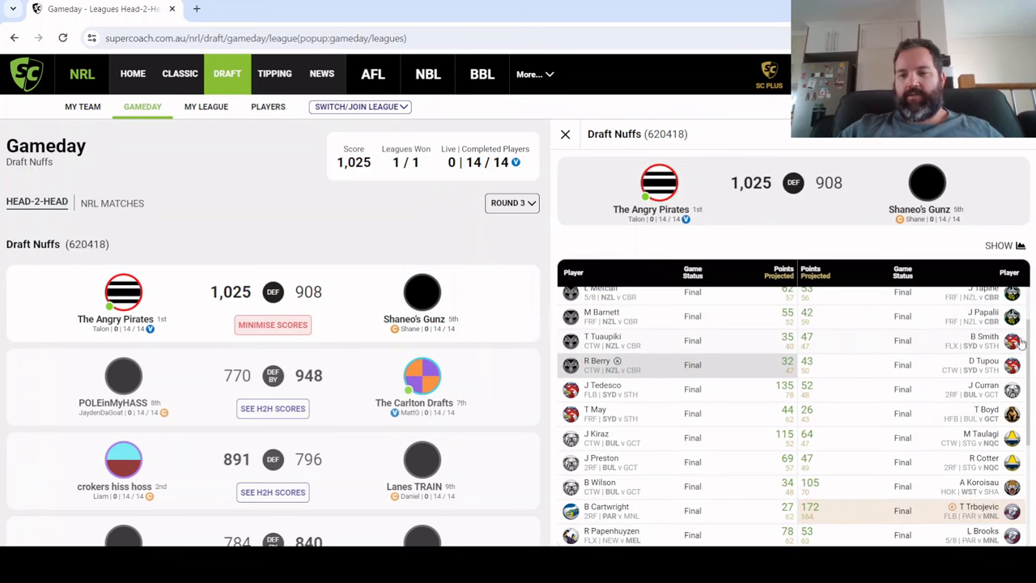
mouse_move(939, 430)
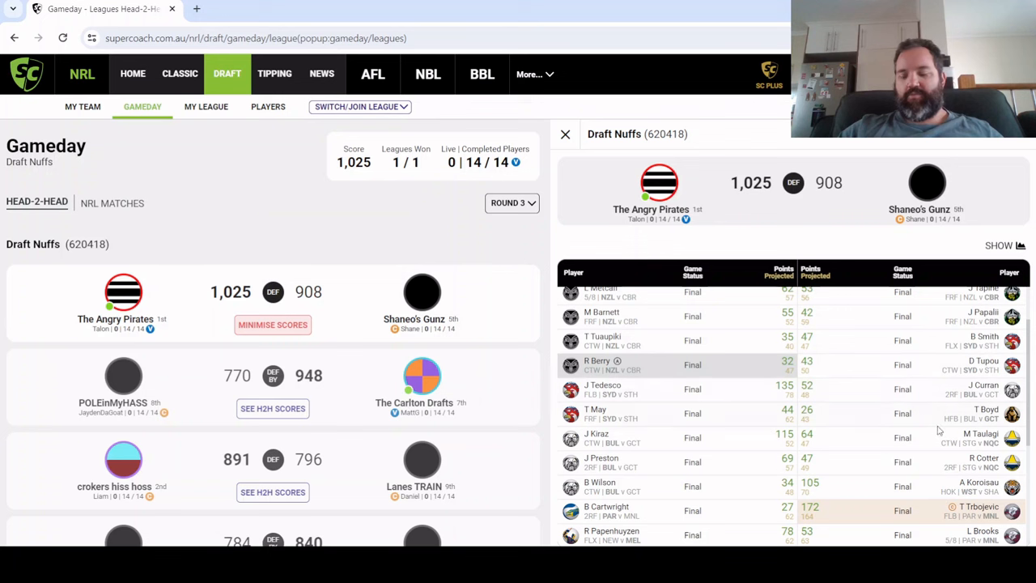
mouse_move(834, 397)
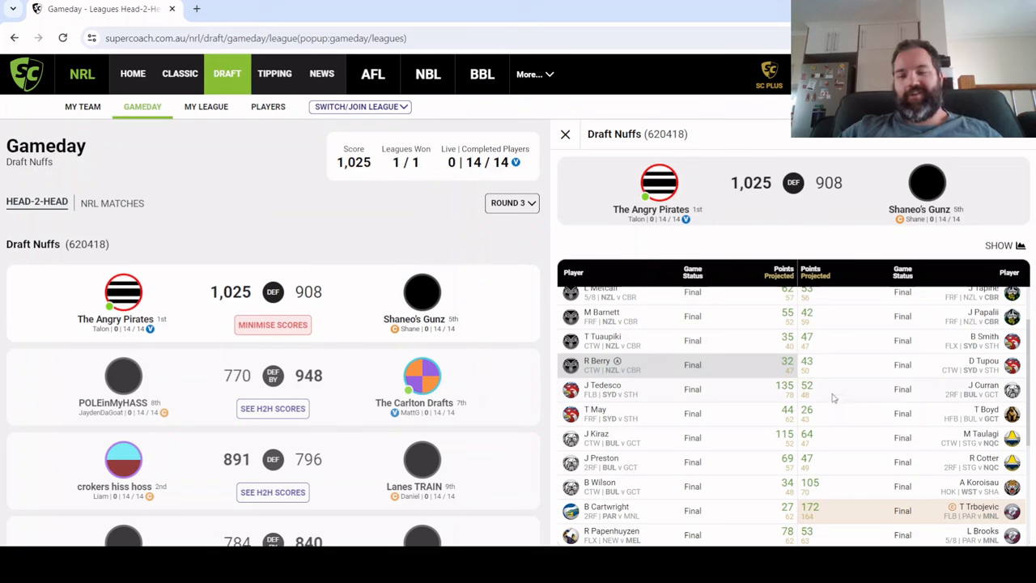
mouse_move(961, 427)
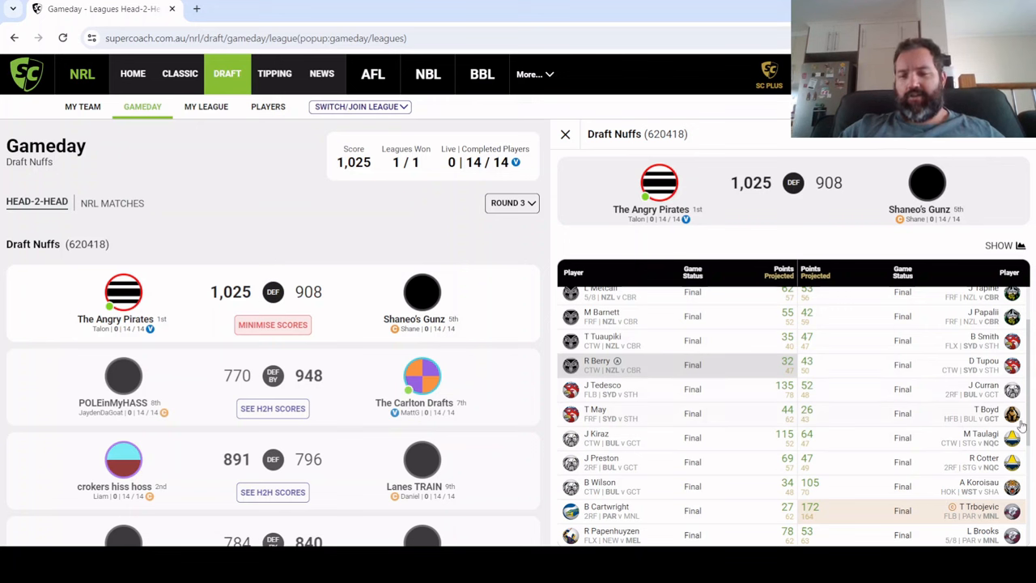
scroll(down, 3)
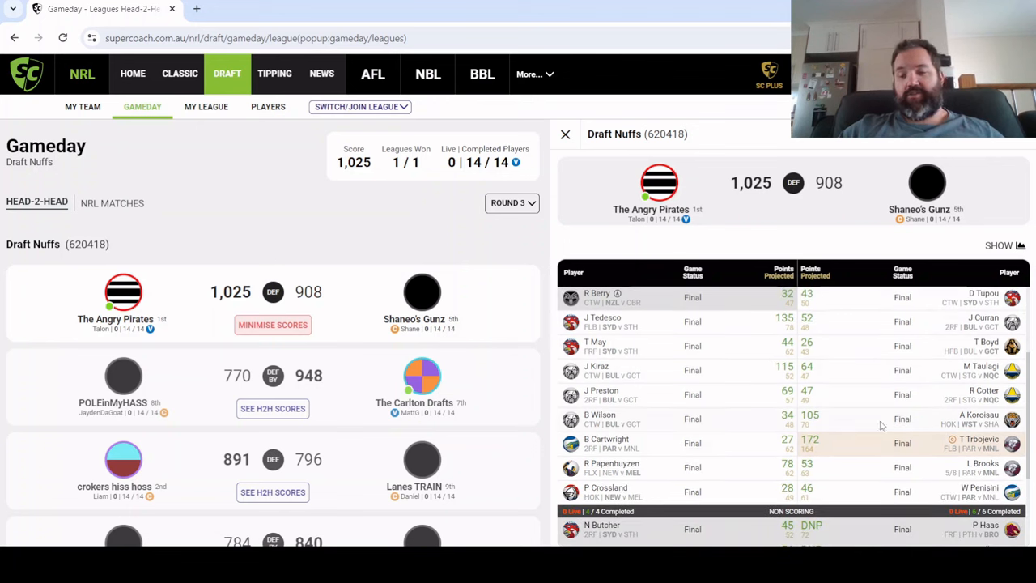
mouse_move(965, 441)
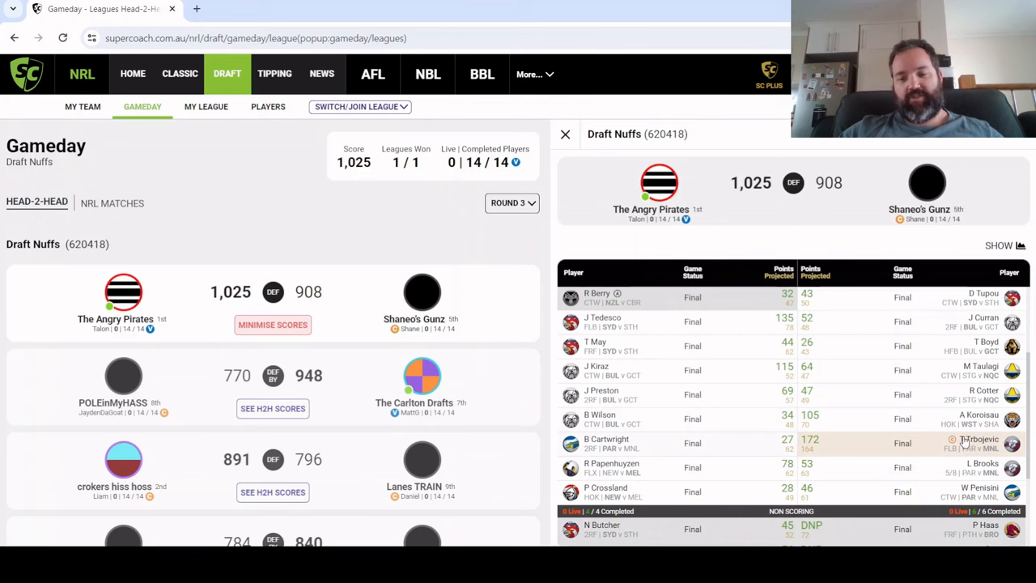
scroll(down, 3)
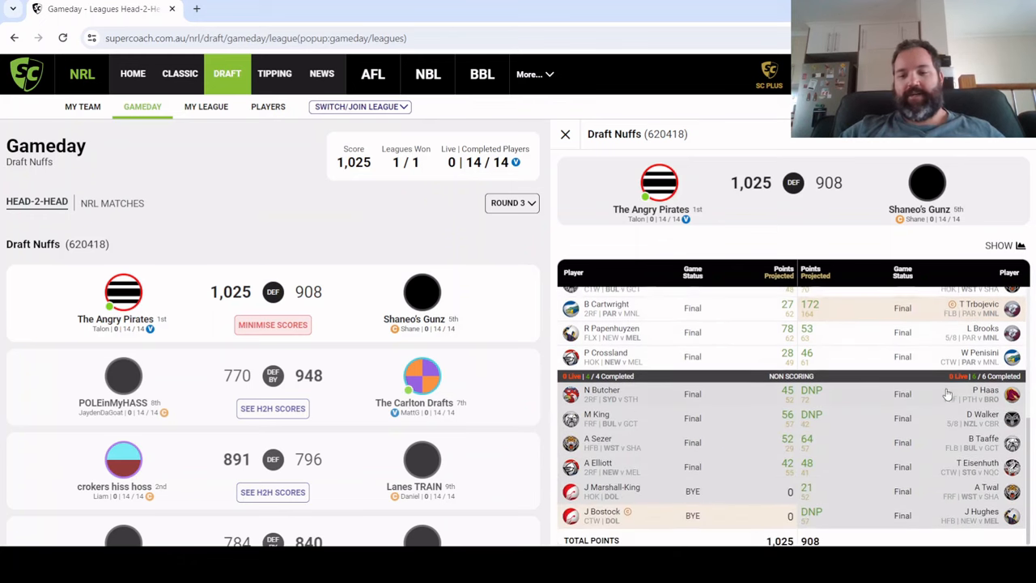
scroll(up, 3)
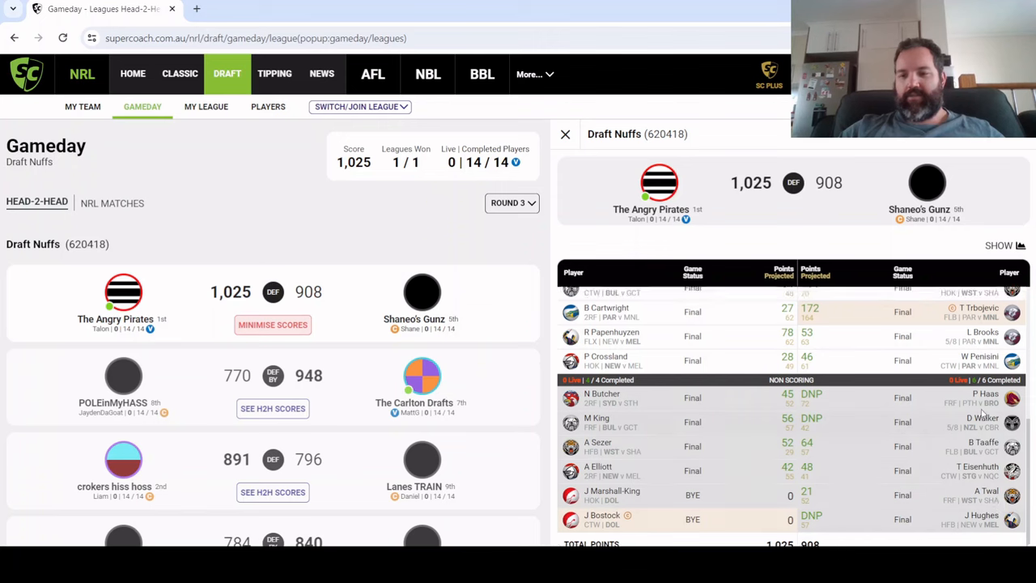
scroll(up, 3)
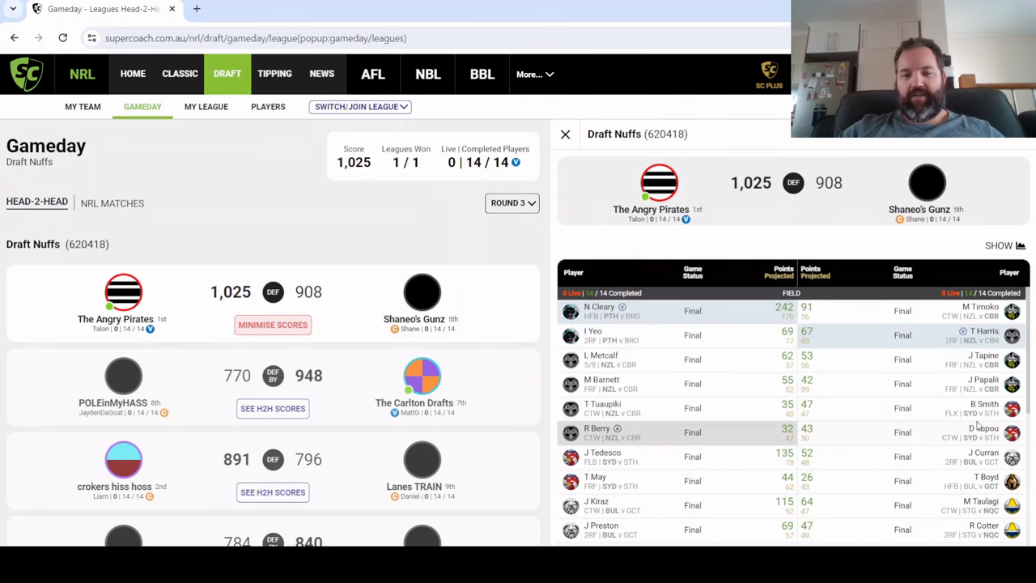
scroll(down, 3)
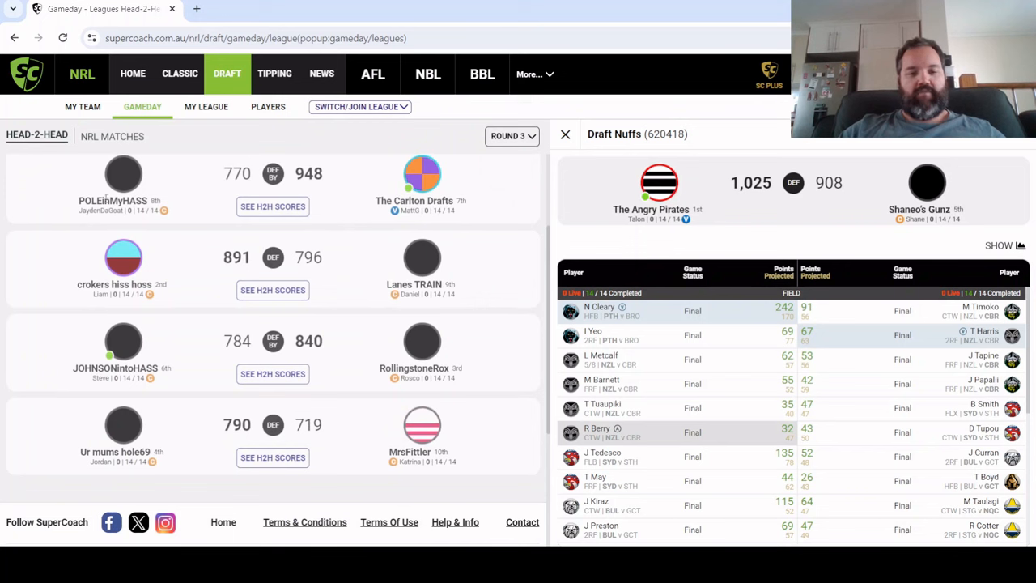
mouse_move(160, 216)
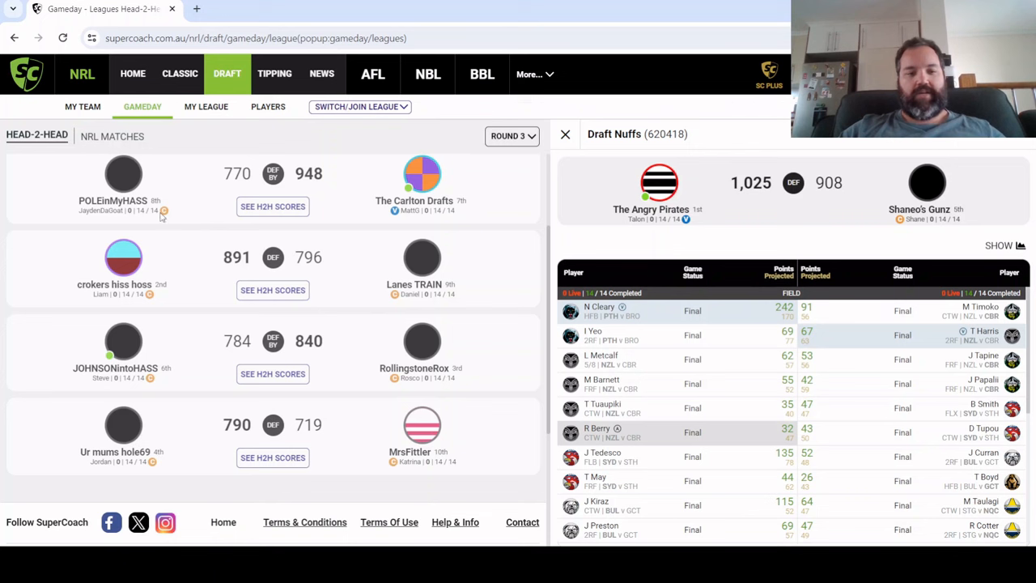
mouse_move(363, 397)
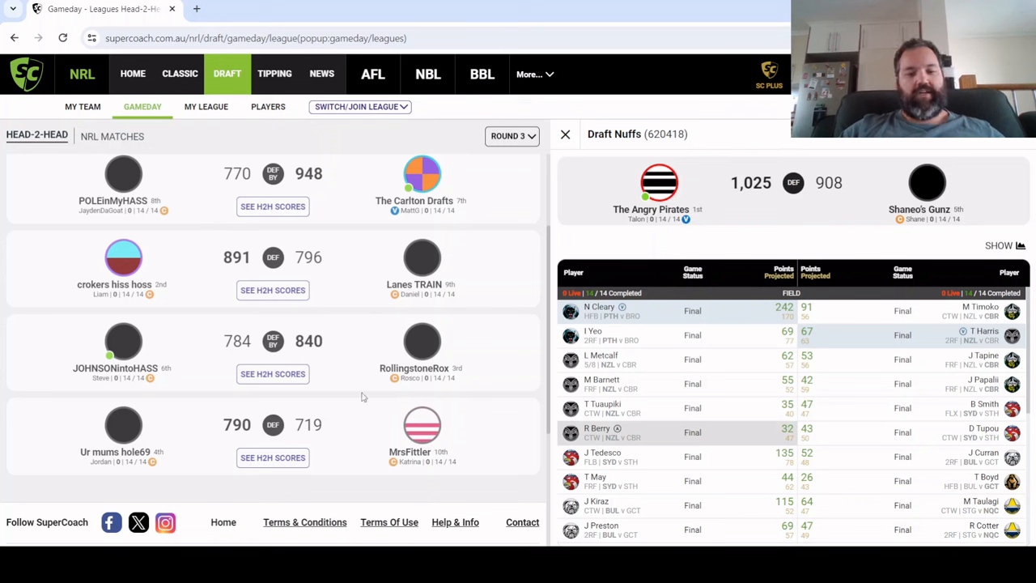
mouse_move(304, 367)
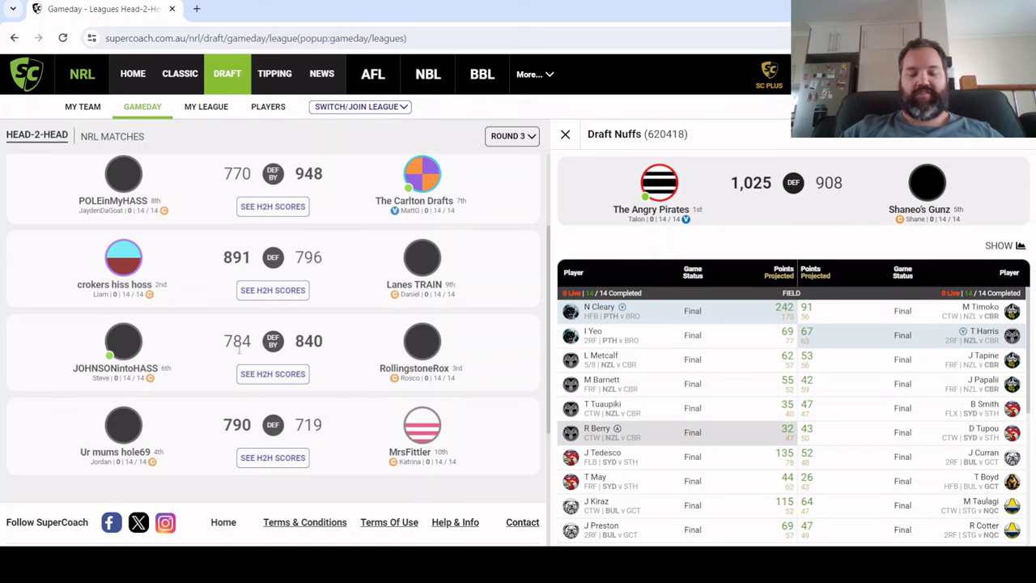
mouse_move(268, 368)
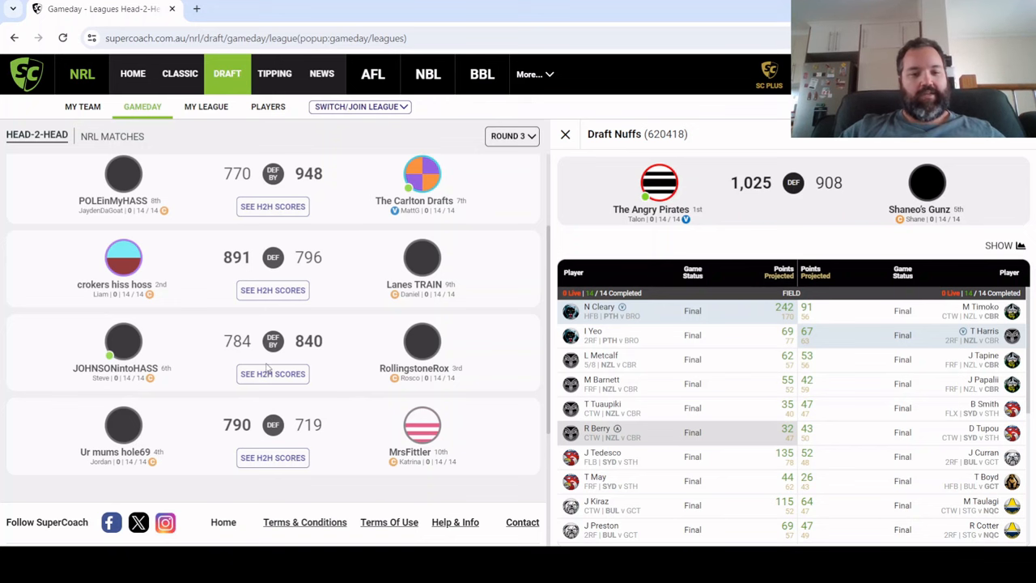
click(273, 373)
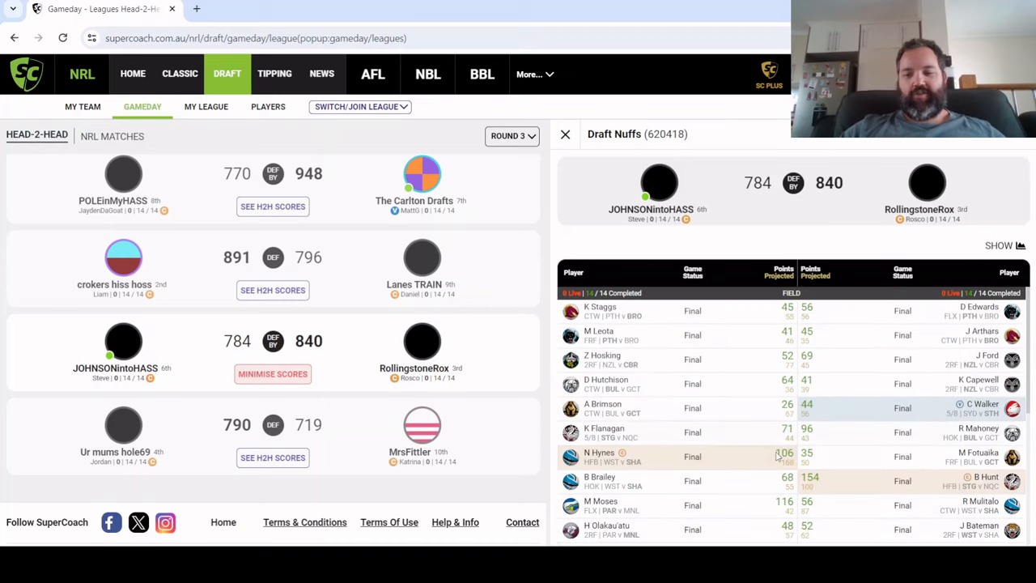
scroll(down, 3)
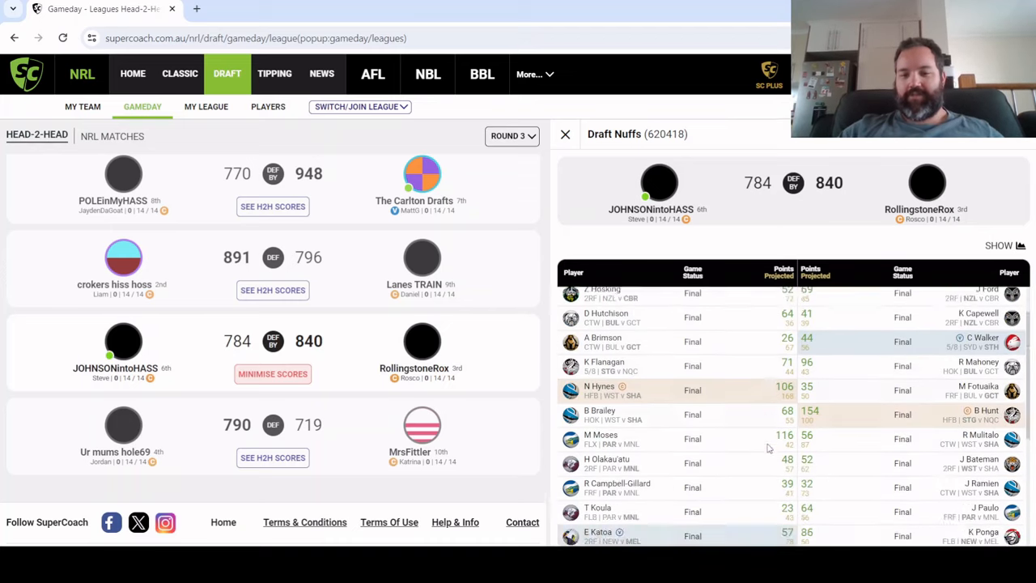
scroll(down, 3)
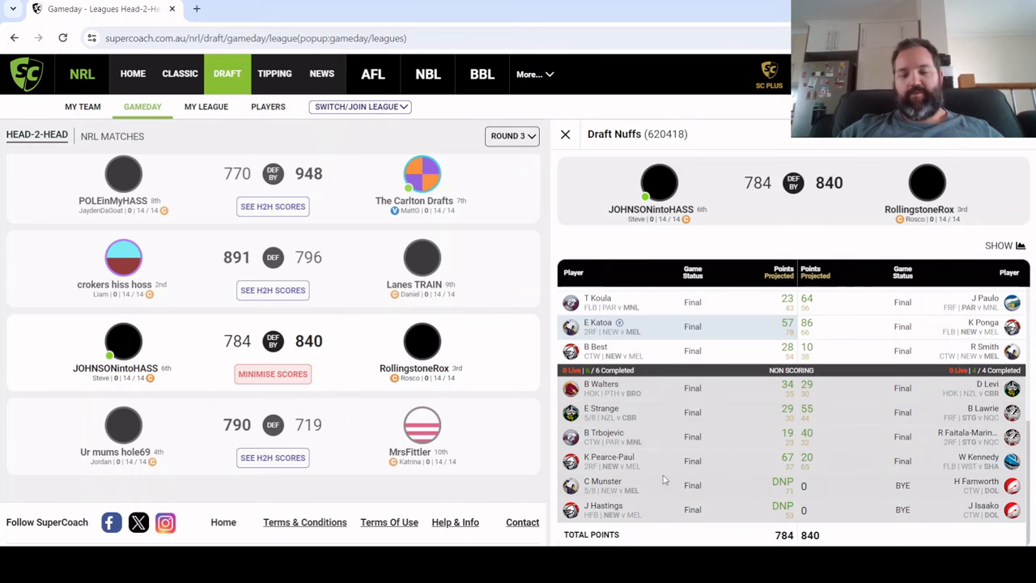
scroll(down, 3)
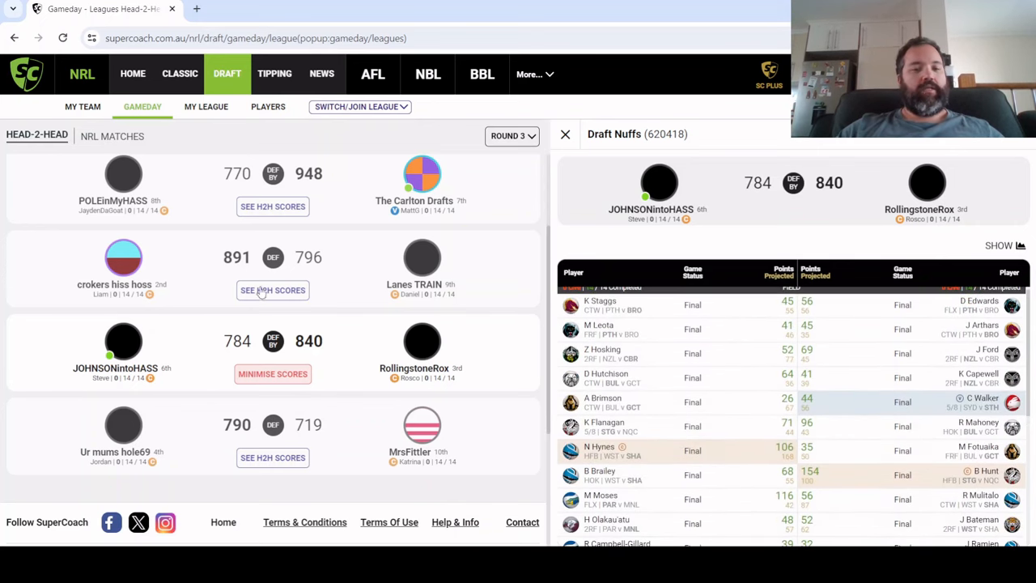
mouse_move(591, 499)
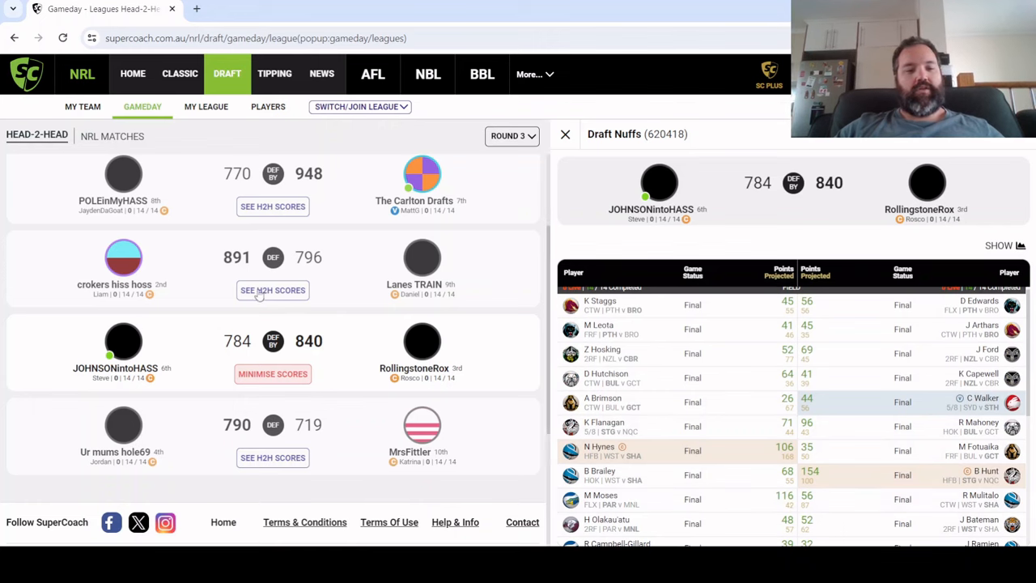
click(273, 290)
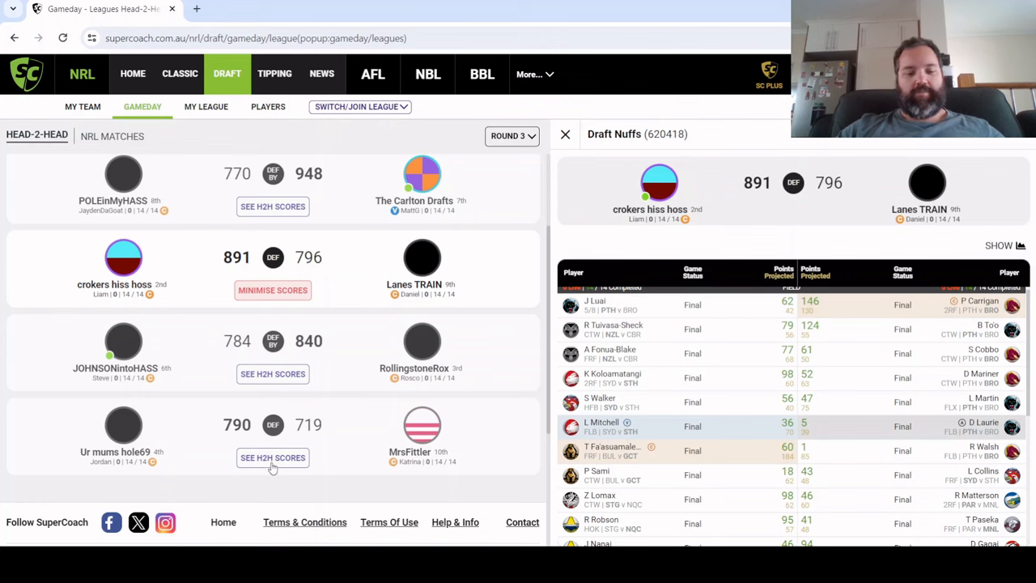
click(273, 457)
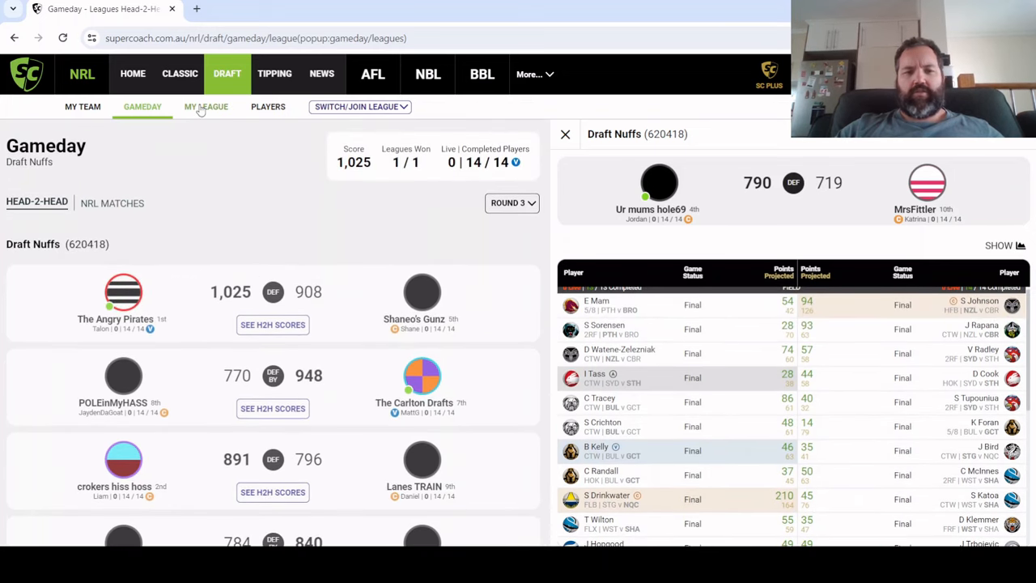
Open the Draft Nuffs Round 3 ladder showing The Angry Pirates top on 4 points
click(206, 106)
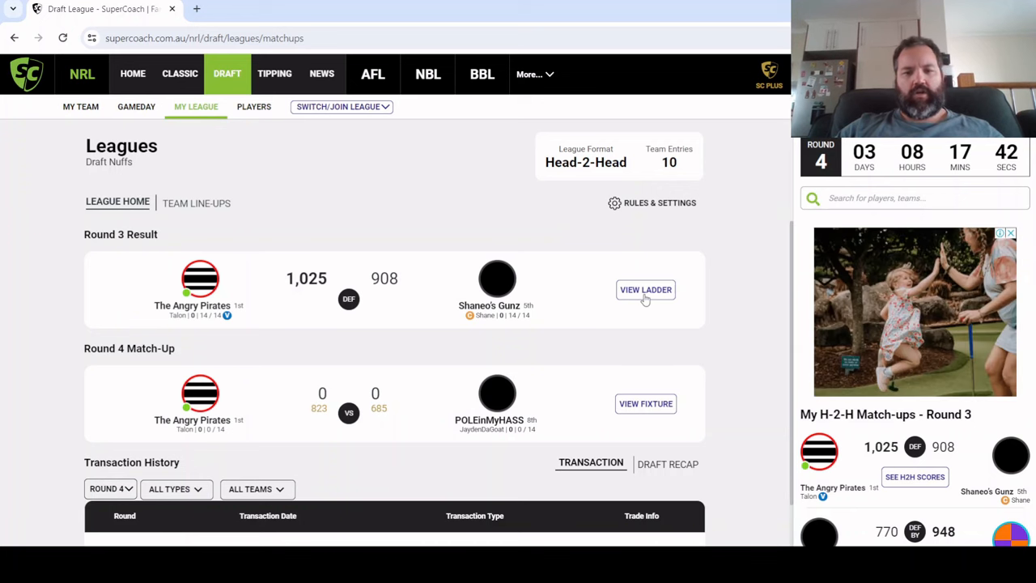
click(645, 289)
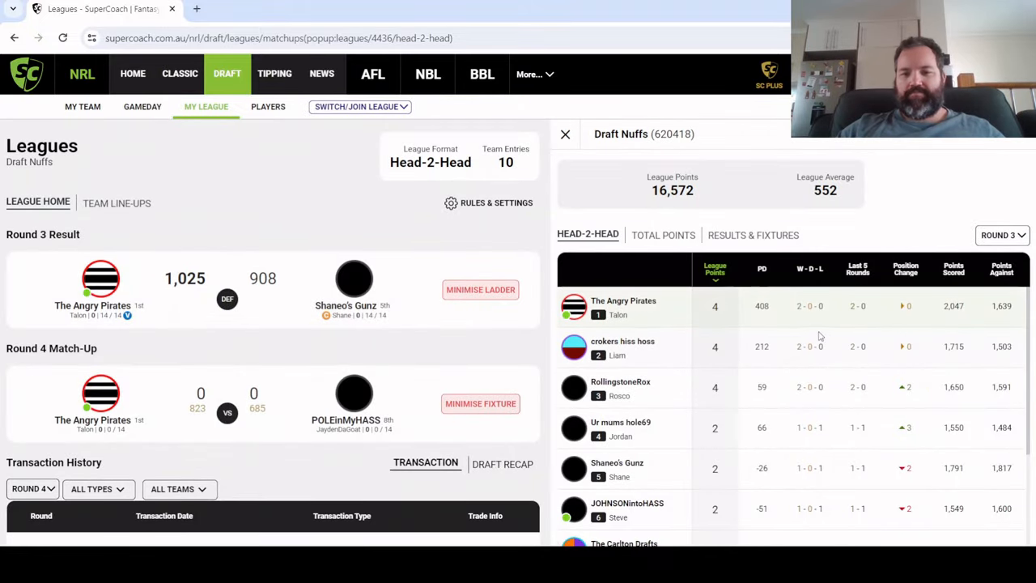
scroll(down, 3)
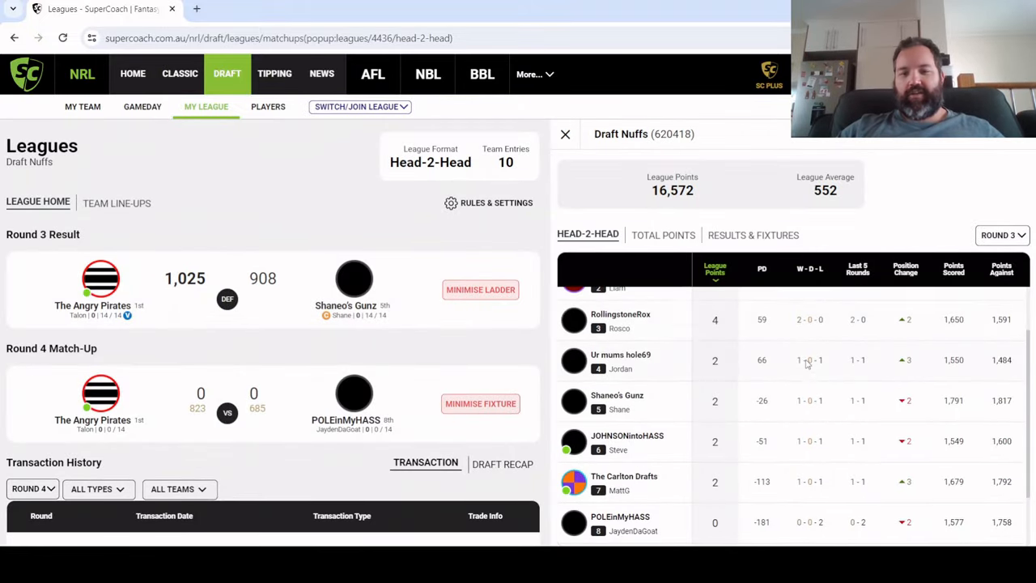
scroll(up, 3)
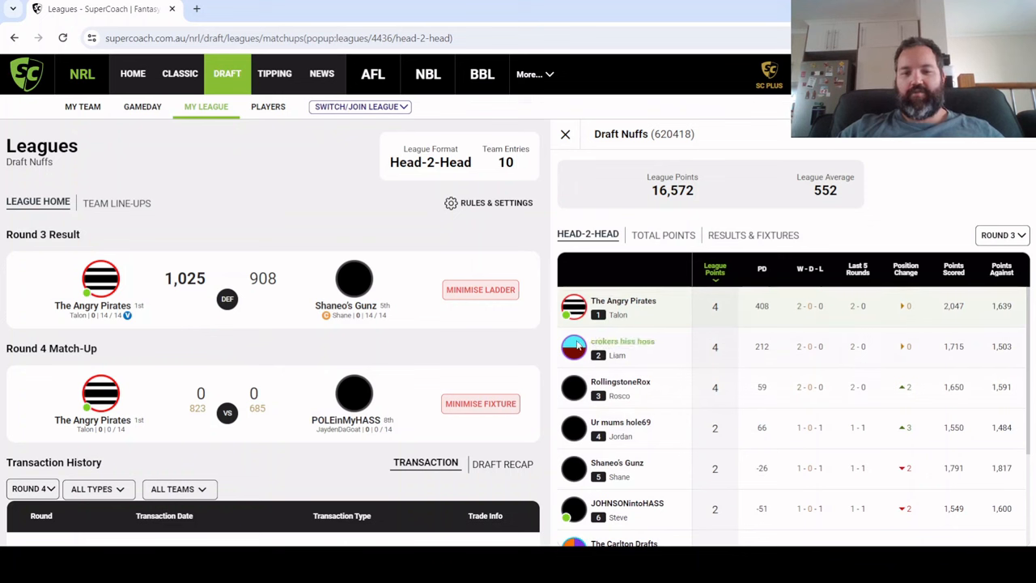
mouse_move(900, 329)
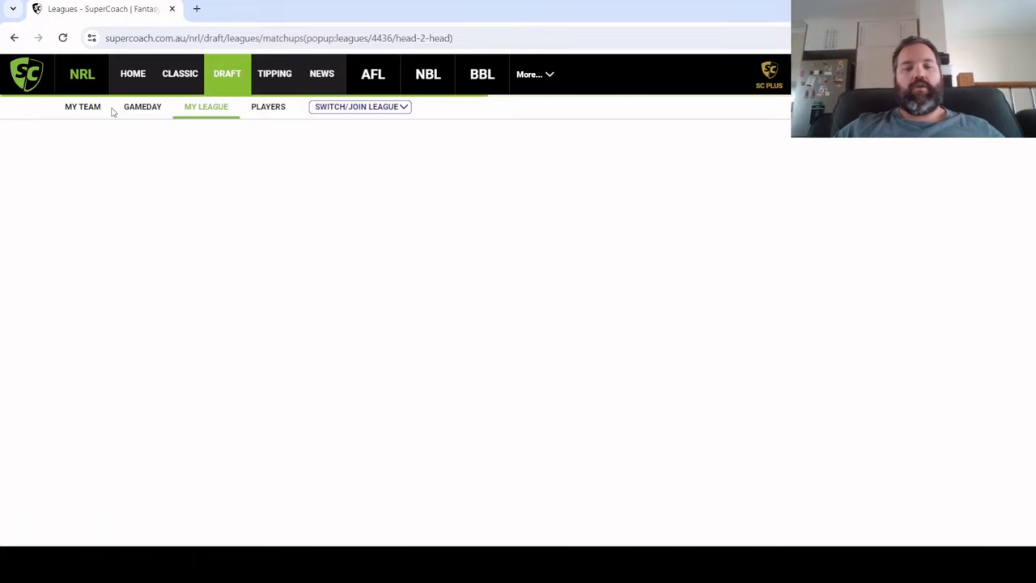
Switch to The Angry Pirates classic team and search players for 'galv' to find Lachlan Galvin
click(81, 106)
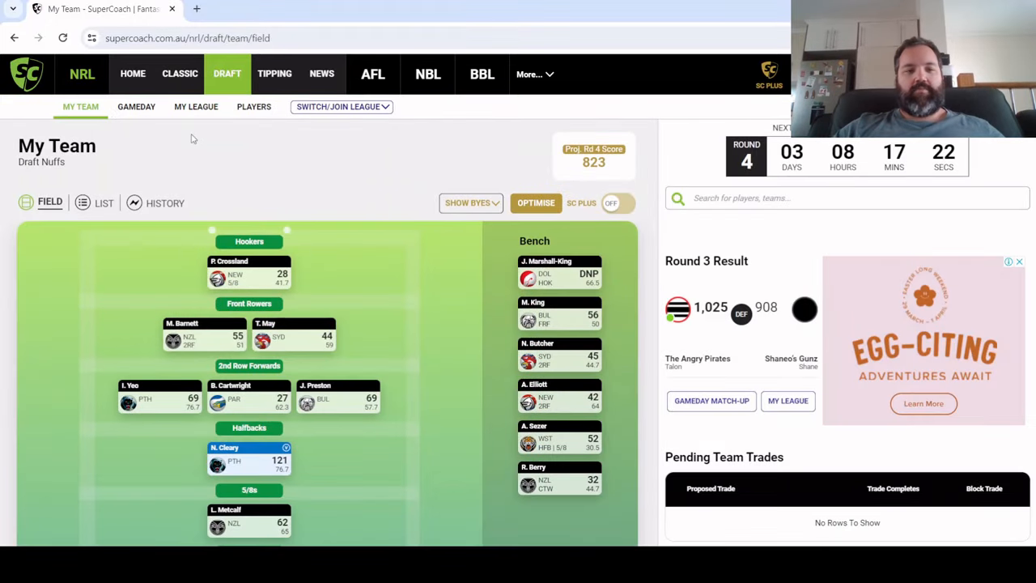
click(180, 73)
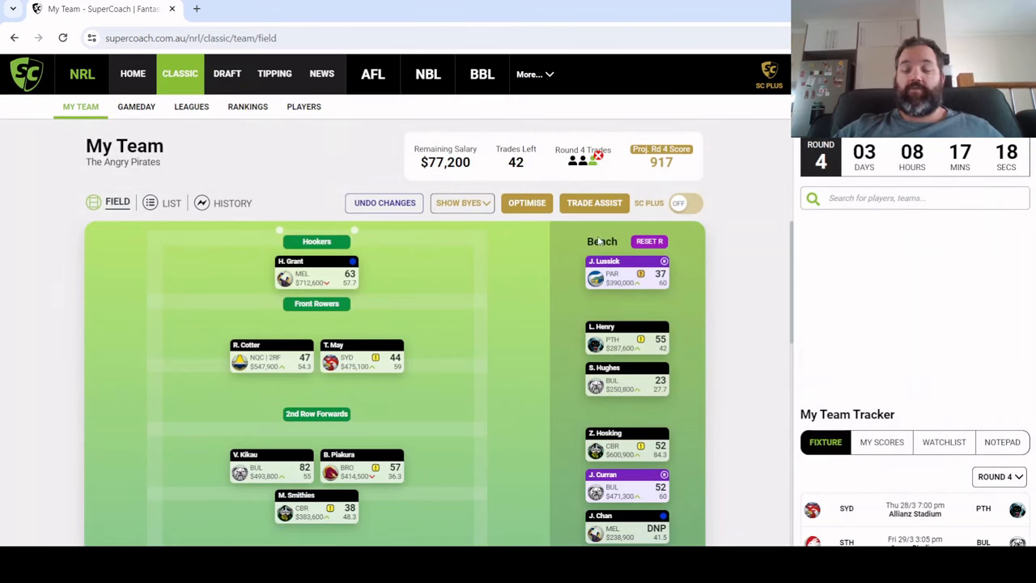
scroll(down, 3)
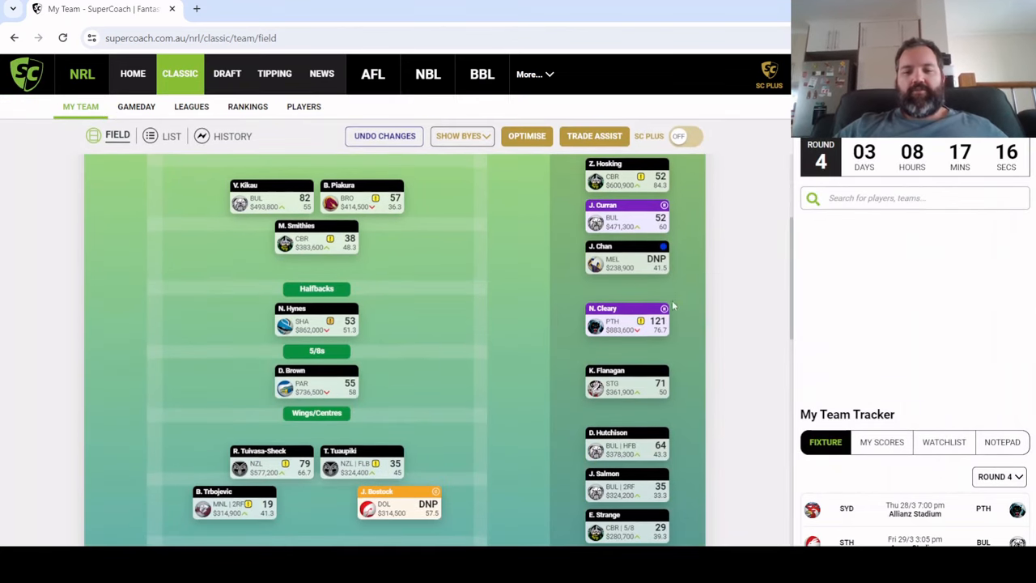
text(galv)
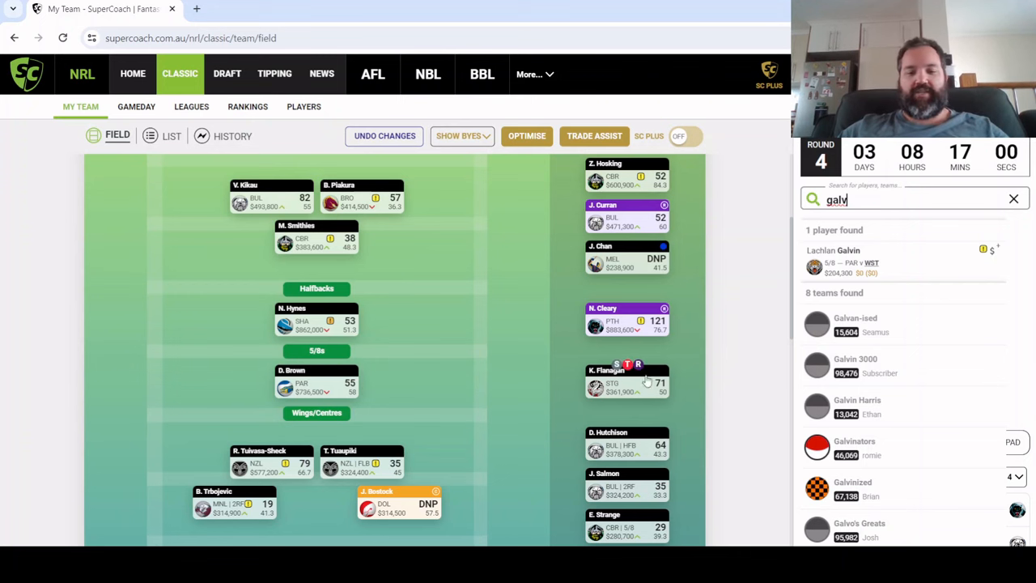
Trade out K. Flanagan and bring in Lachlan Galvin using break-even stats
click(595, 135)
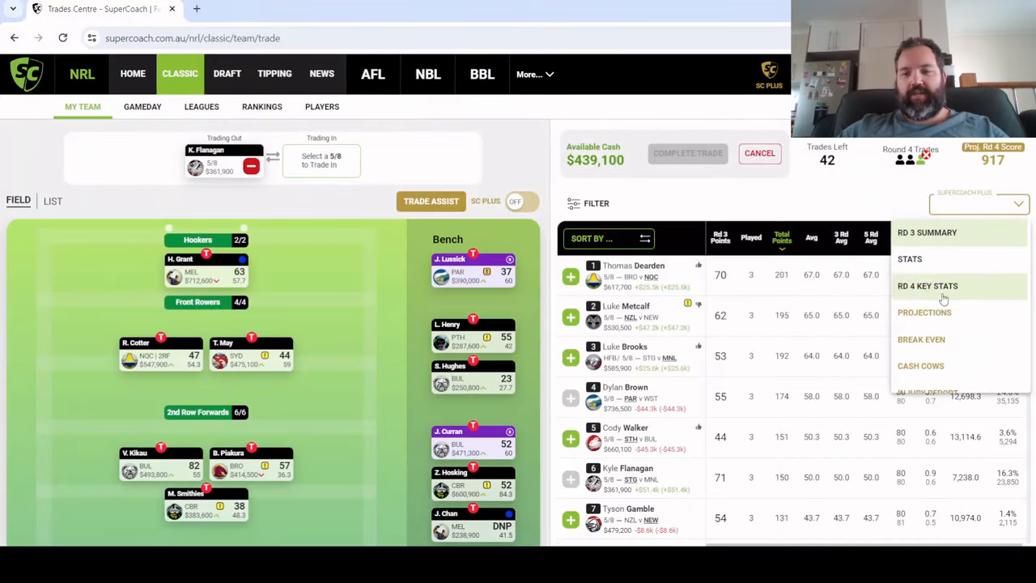
click(921, 339)
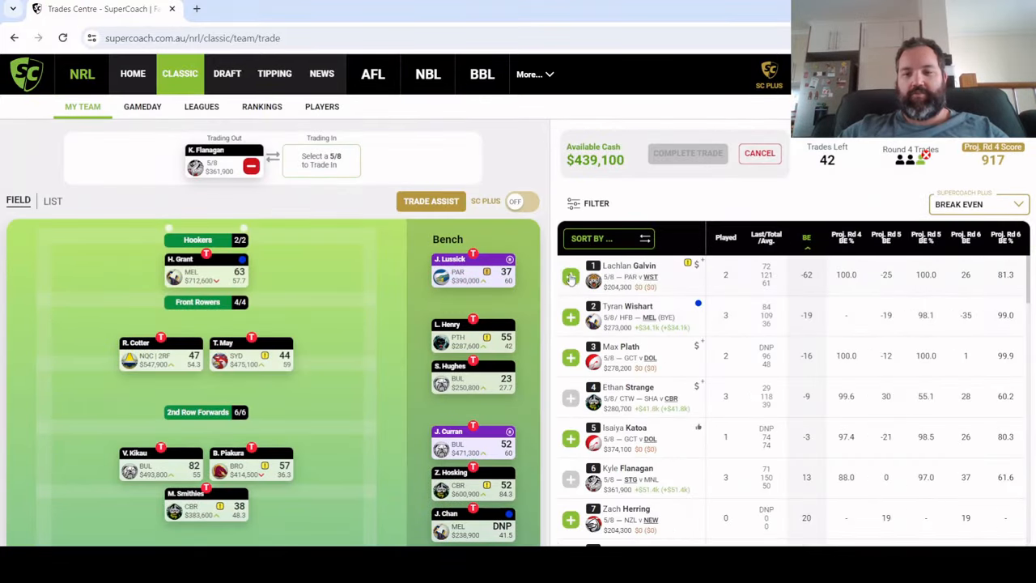
click(570, 276)
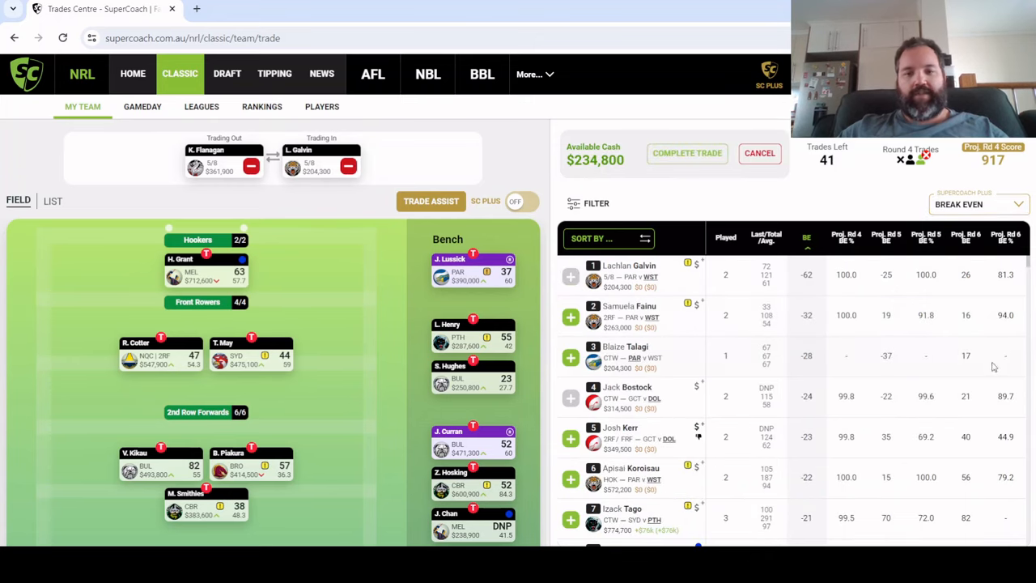
mouse_move(387, 355)
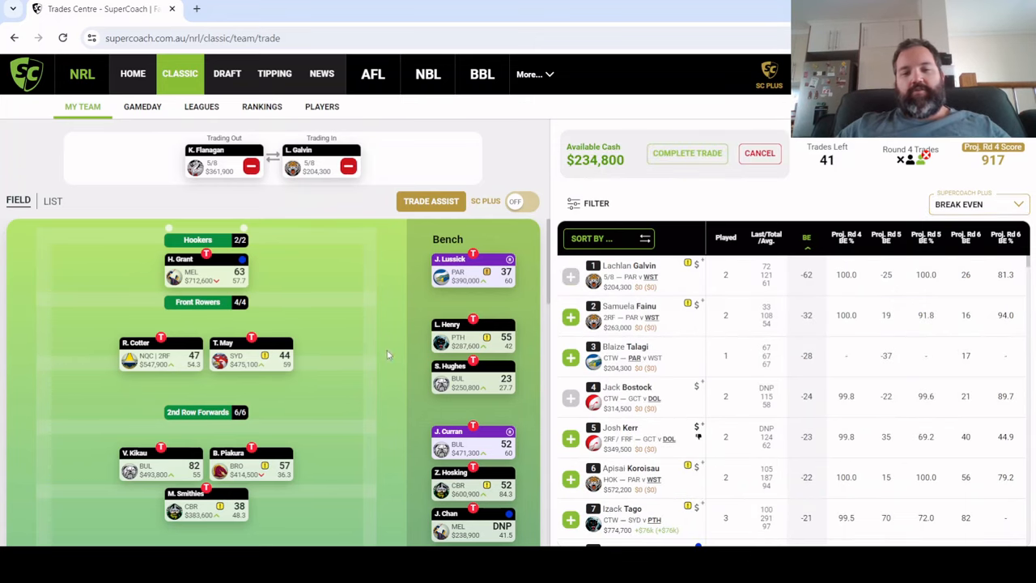
mouse_move(457, 415)
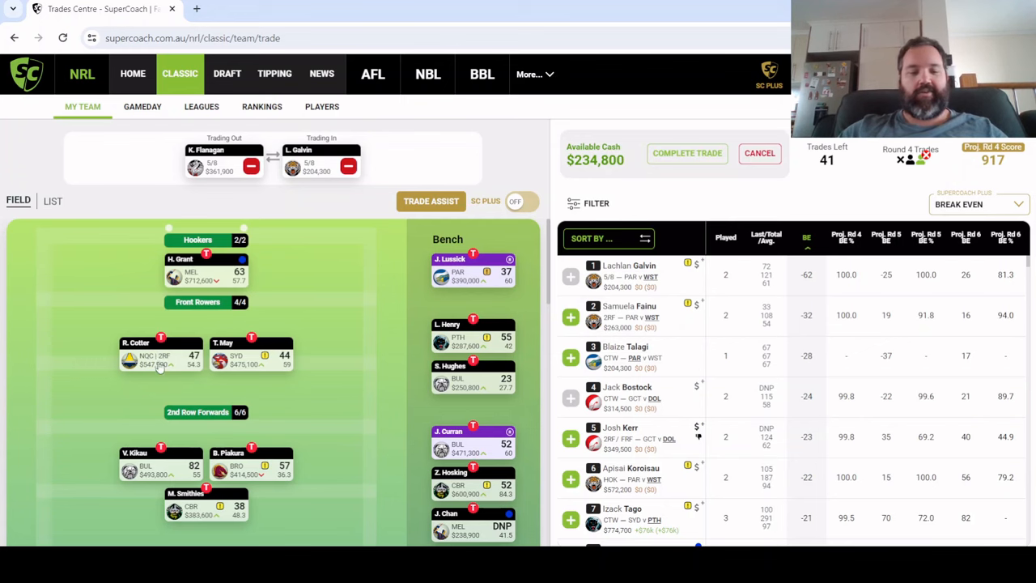
mouse_move(413, 481)
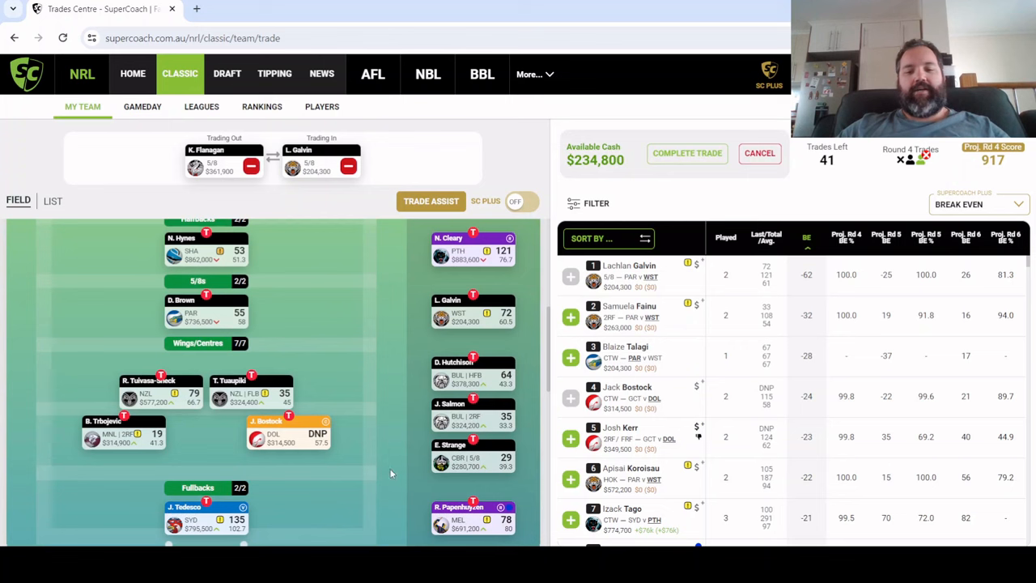
Trade out Z. Hosking and bring in Kulikefu Finefeuiaki, leaving $513,600 cash
scroll(up, 3)
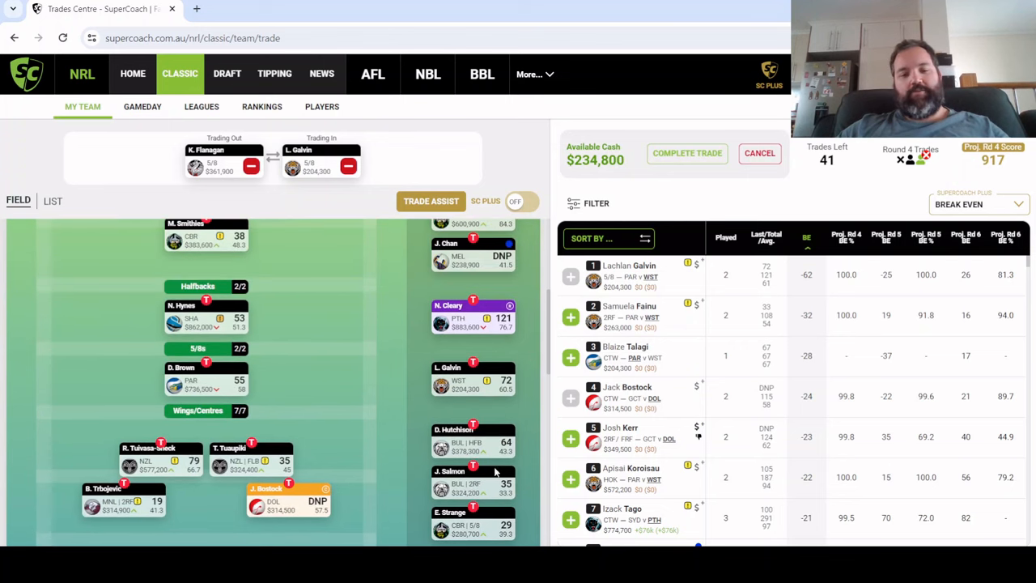
mouse_move(349, 445)
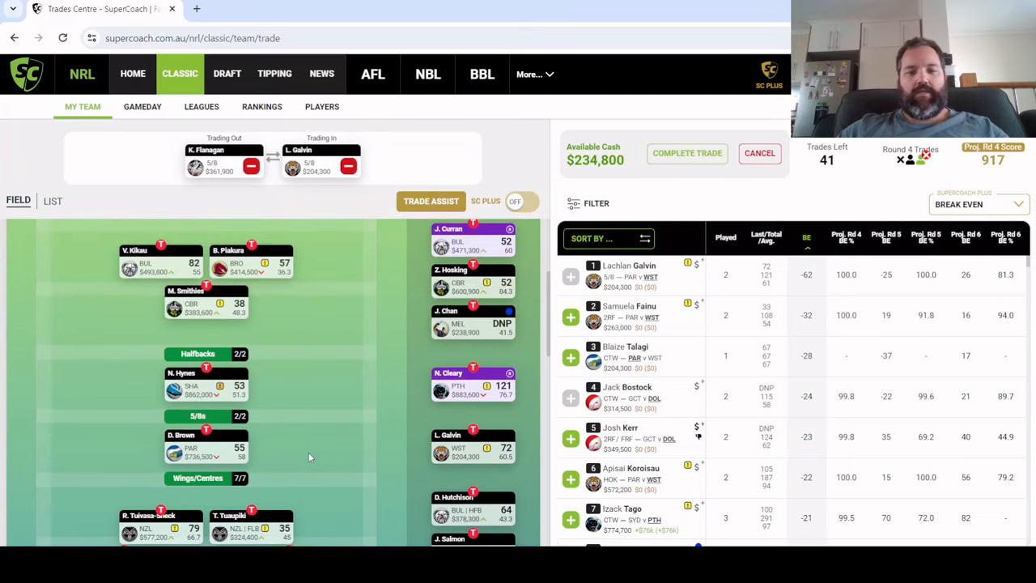
scroll(up, 3)
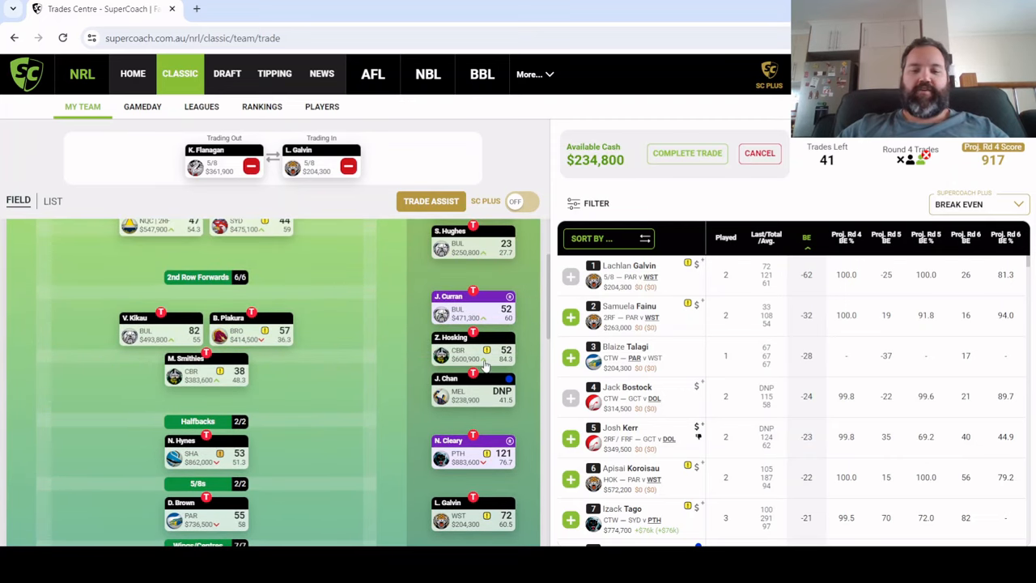
click(472, 353)
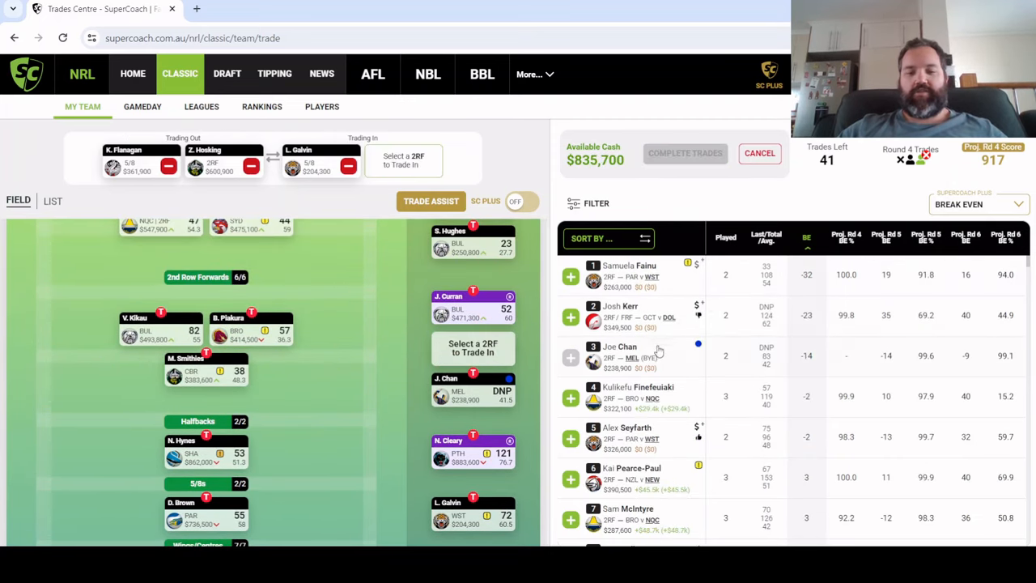
click(570, 397)
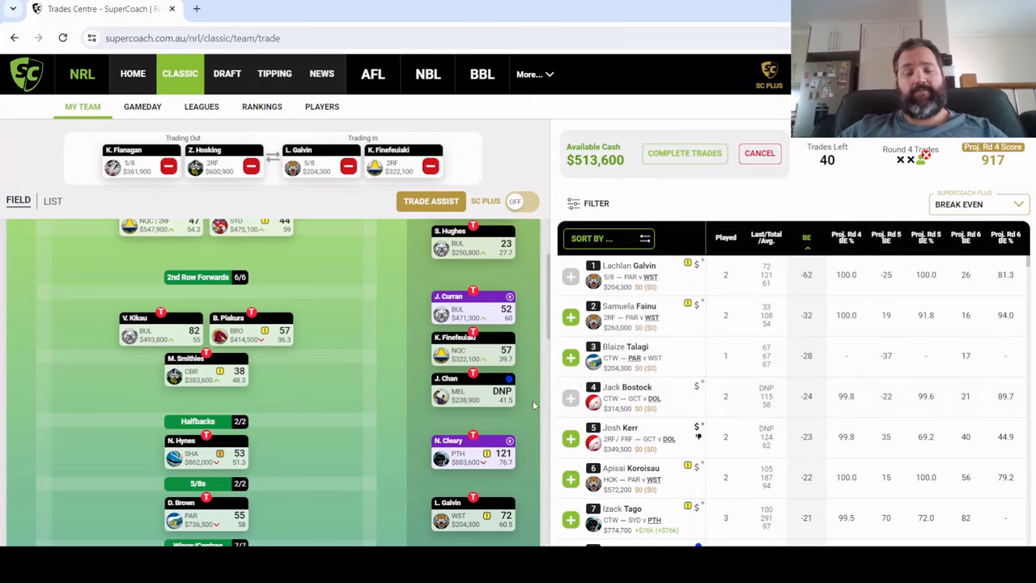
scroll(down, 3)
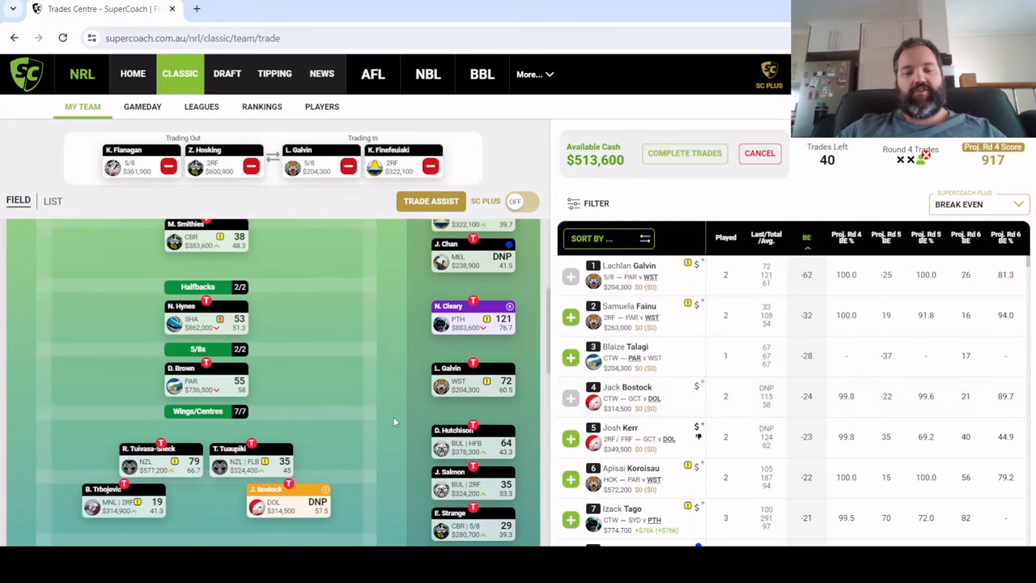
scroll(down, 3)
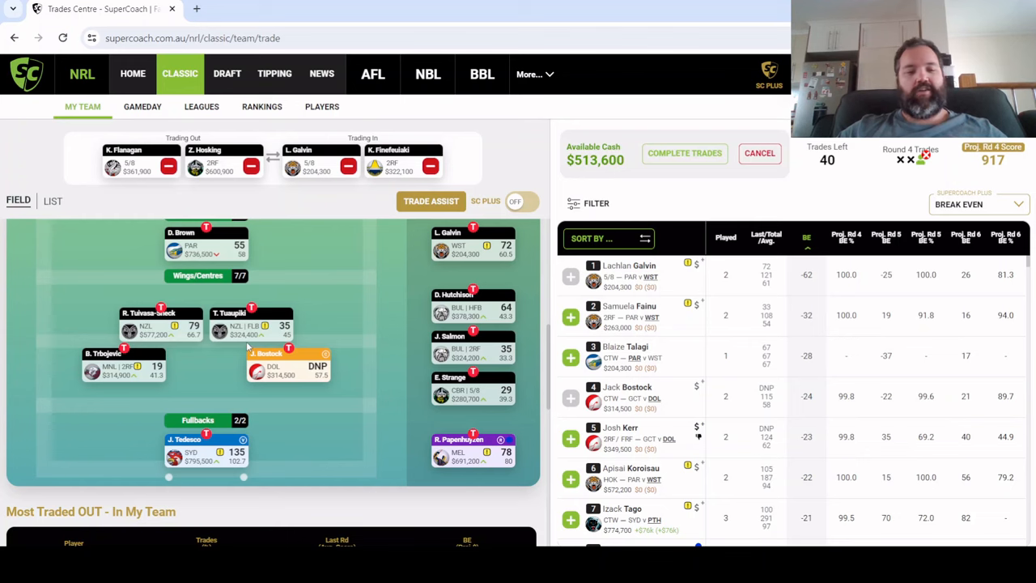
mouse_move(138, 222)
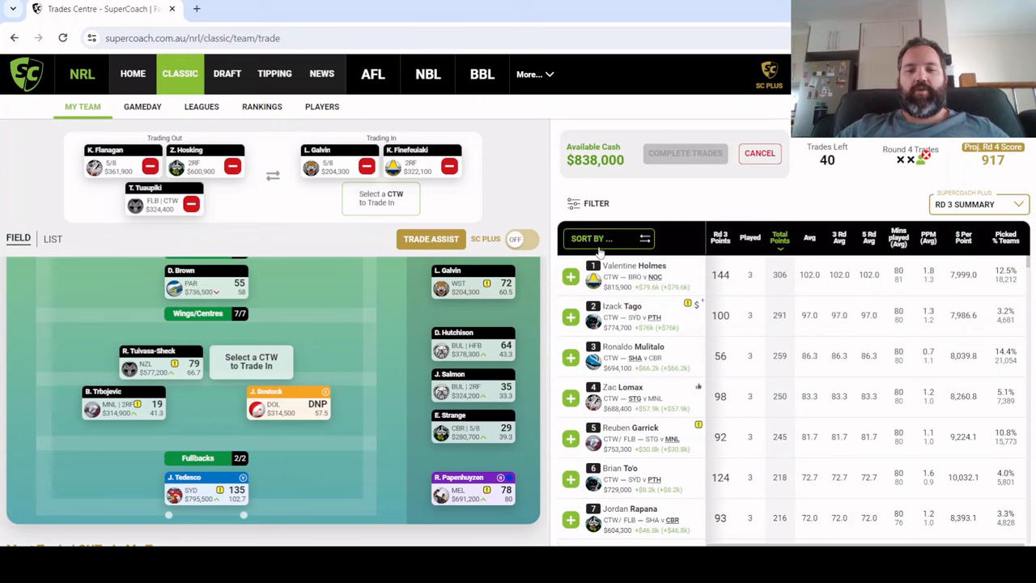
mouse_move(639, 280)
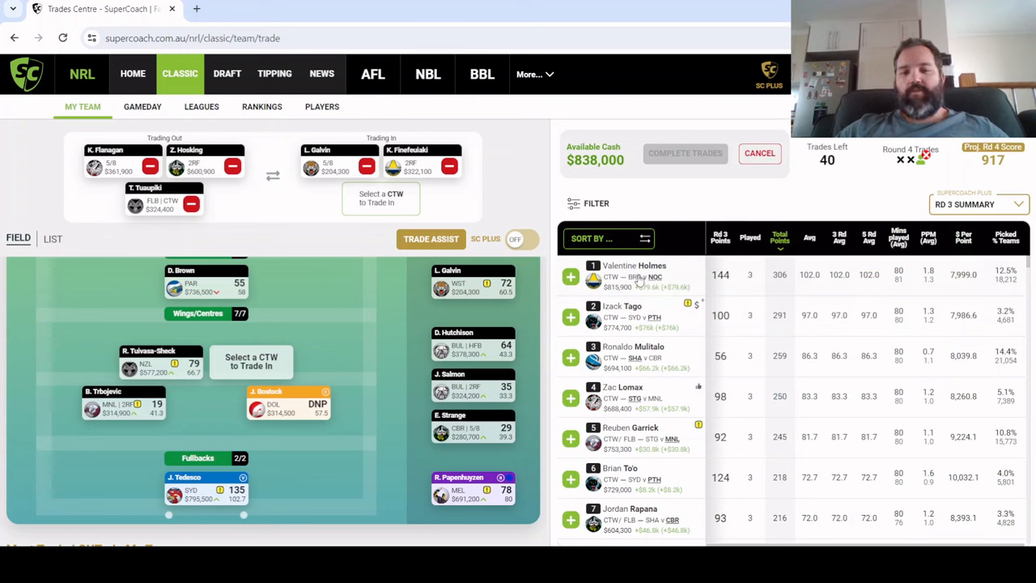
mouse_move(617, 297)
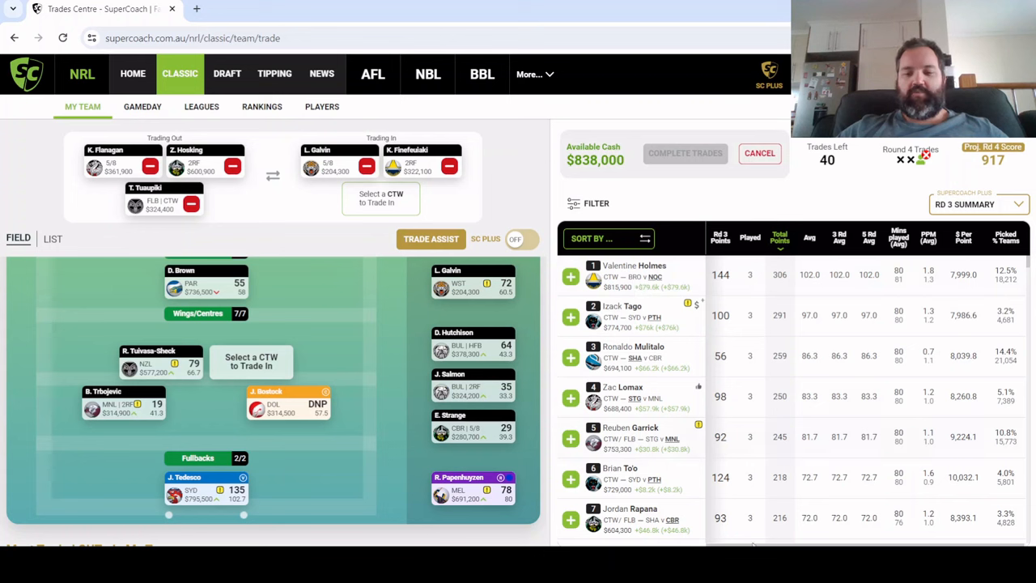
mouse_move(643, 336)
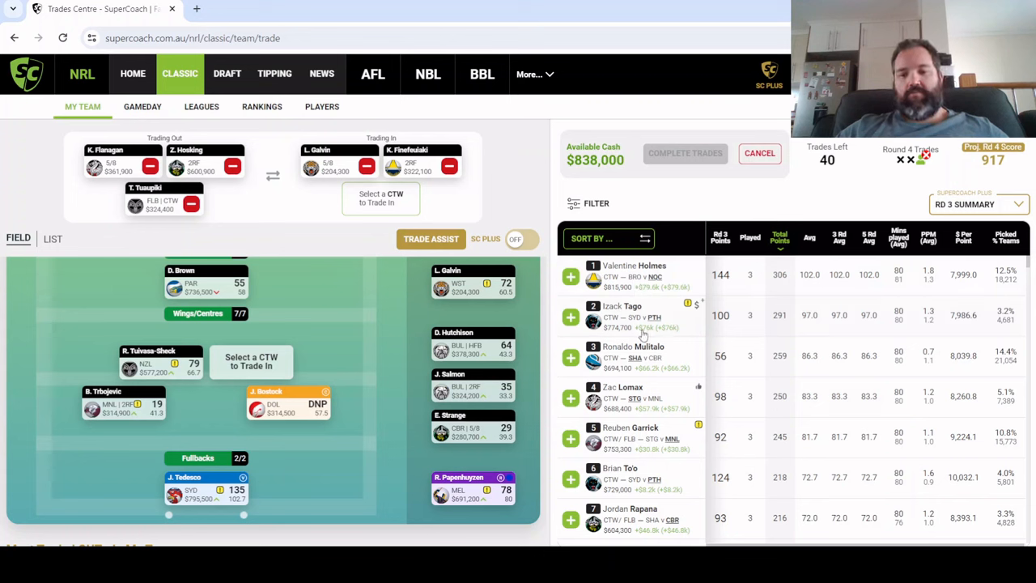
mouse_move(834, 329)
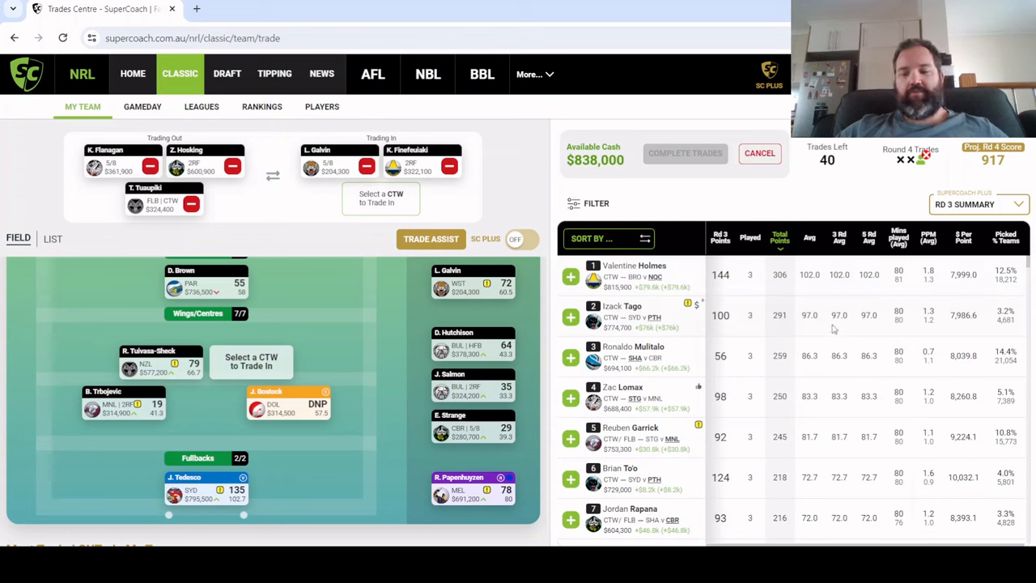
Add Jacob Kiraz from the CTW list as Tuaupiki's replacement, dropping cash to $202,100
scroll(down, 3)
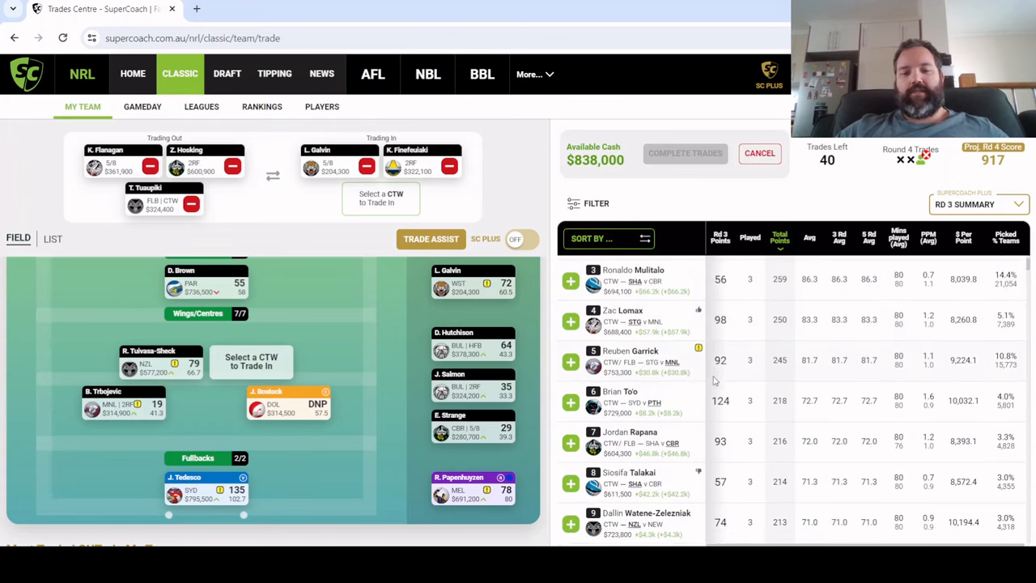
scroll(down, 3)
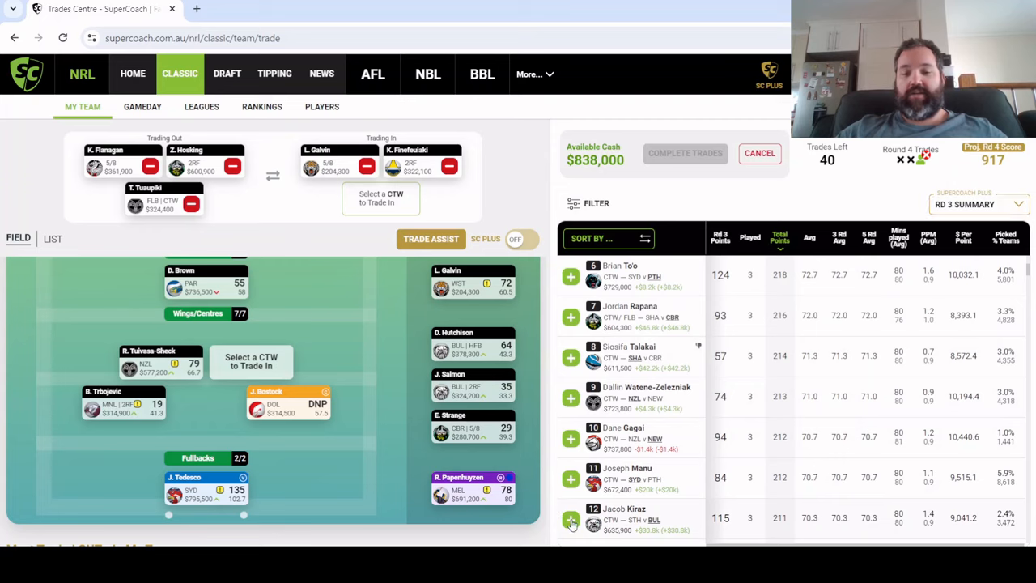
click(570, 518)
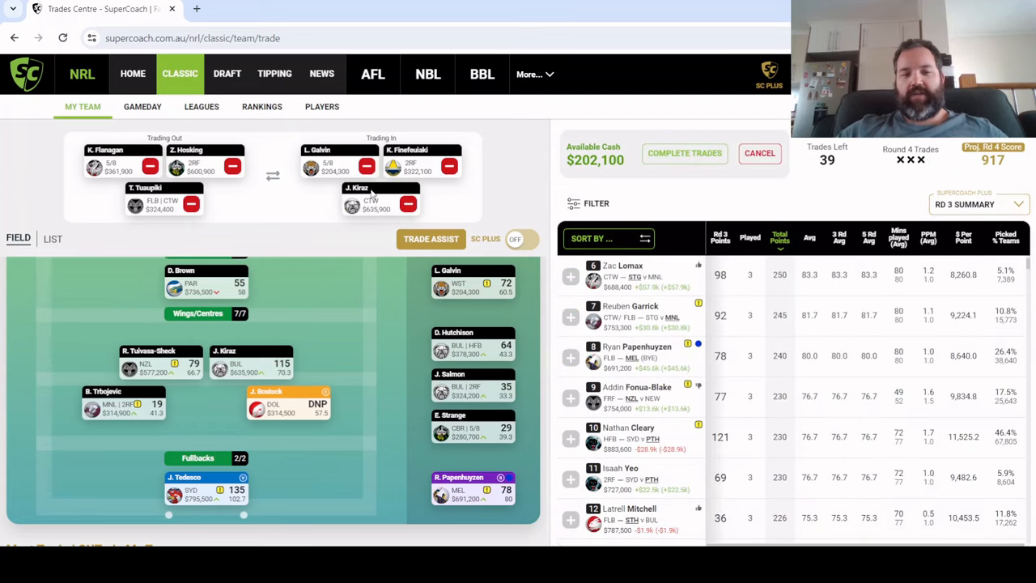
mouse_move(579, 366)
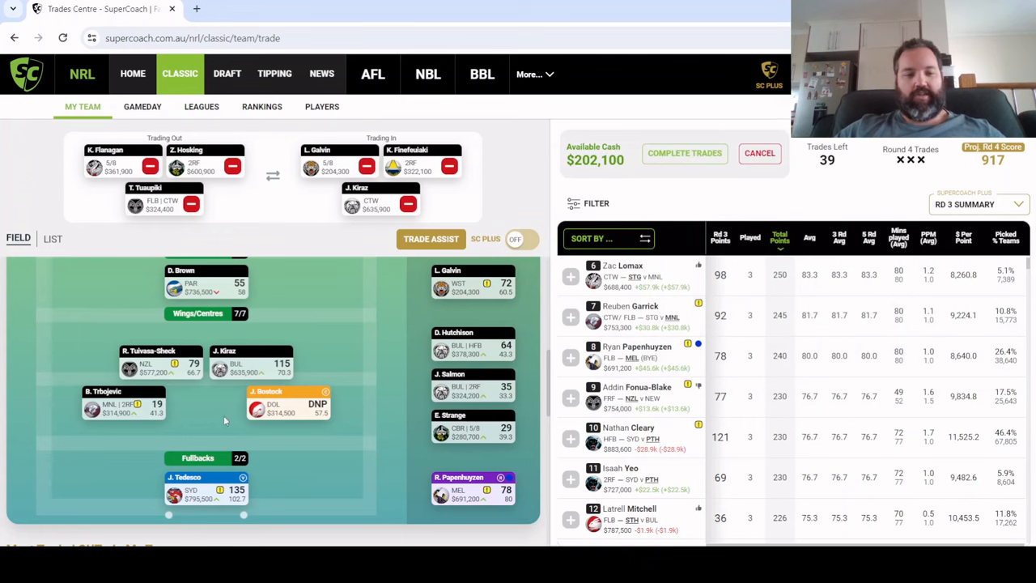
scroll(up, 3)
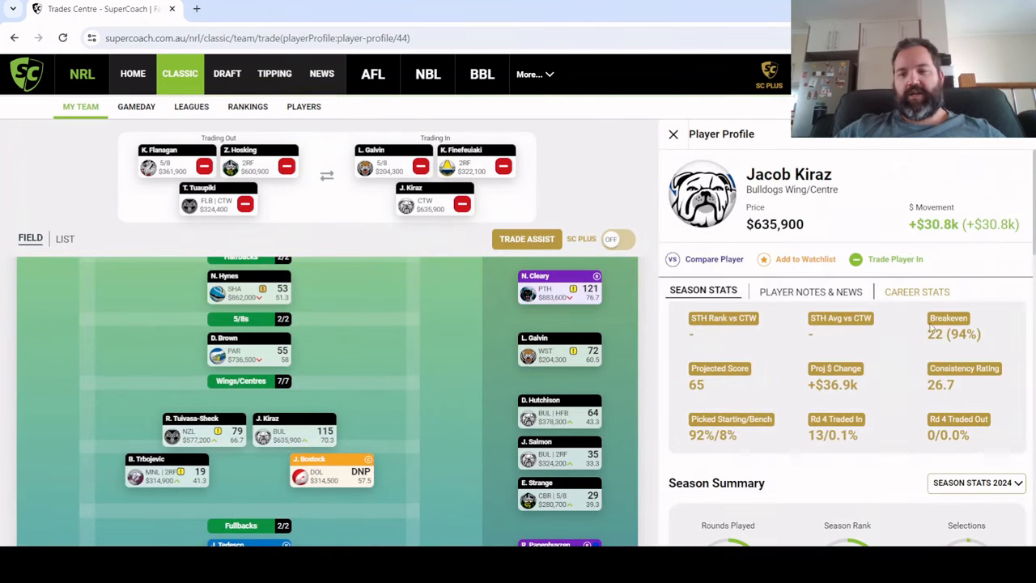
mouse_move(683, 141)
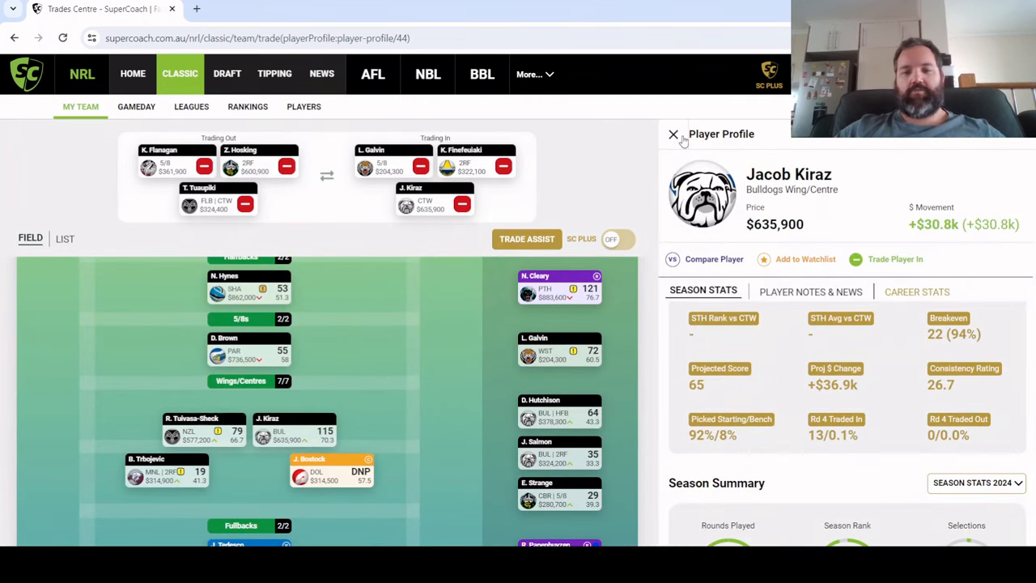
scroll(down, 3)
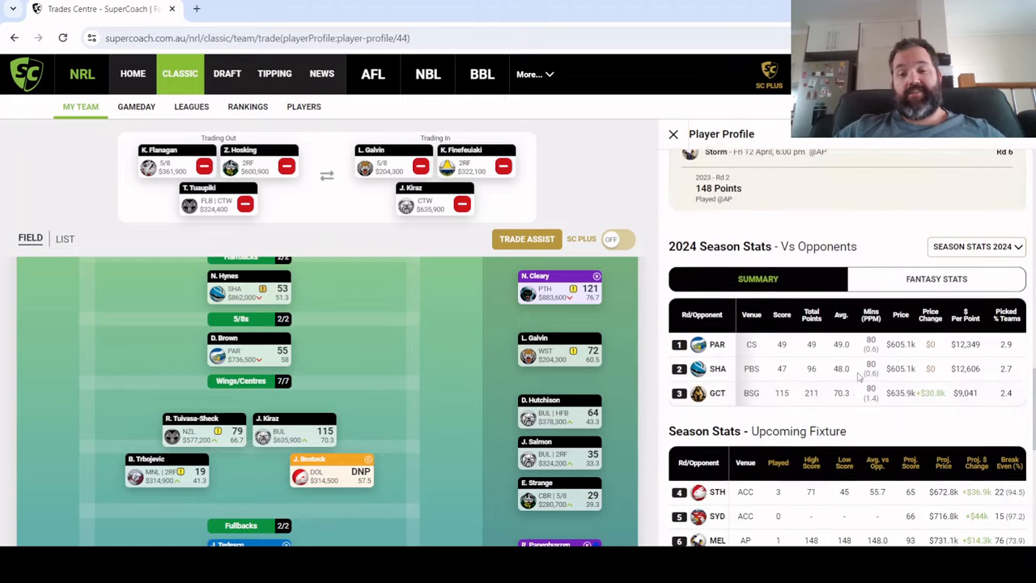
scroll(down, 3)
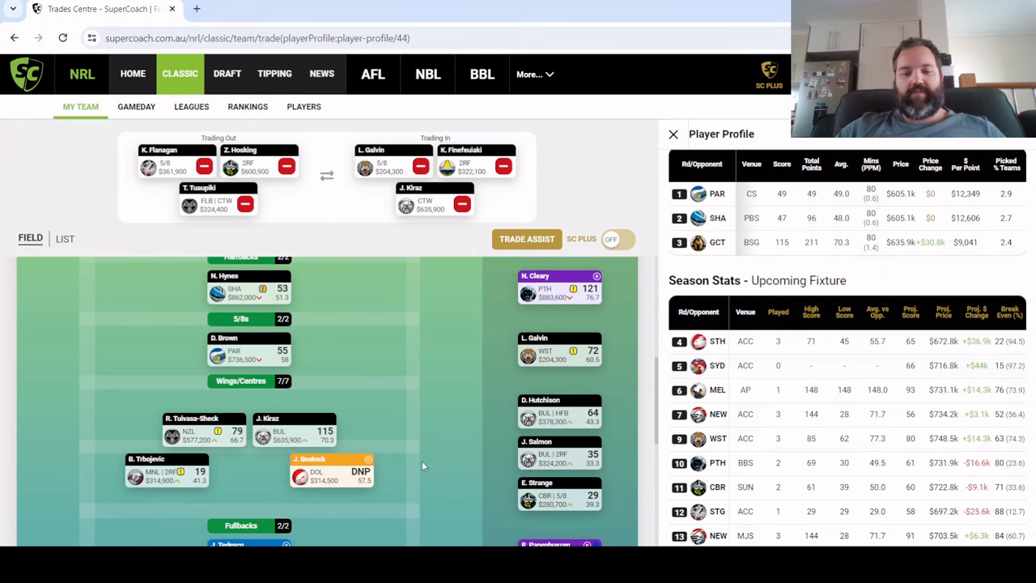
scroll(down, 3)
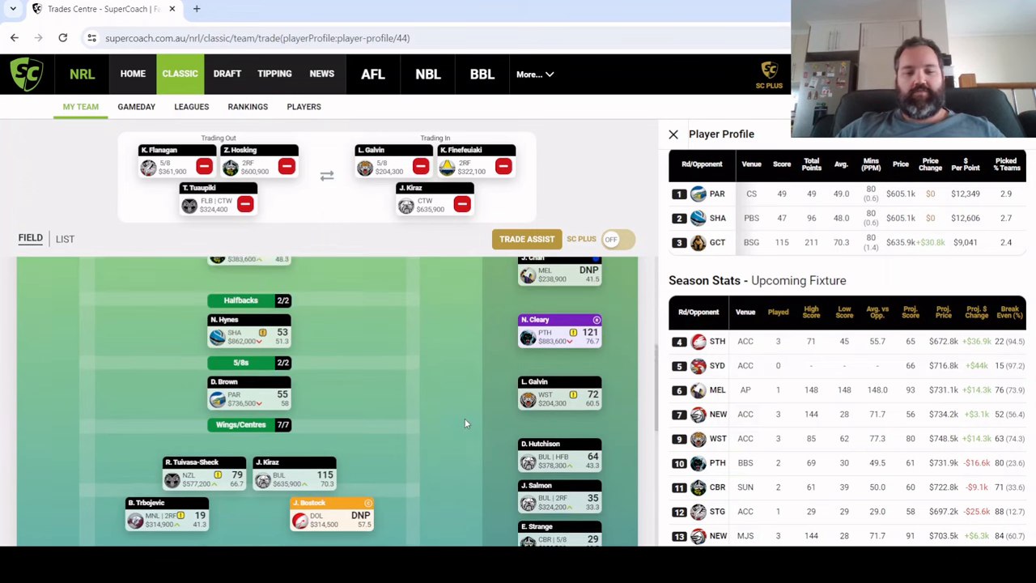
scroll(up, 3)
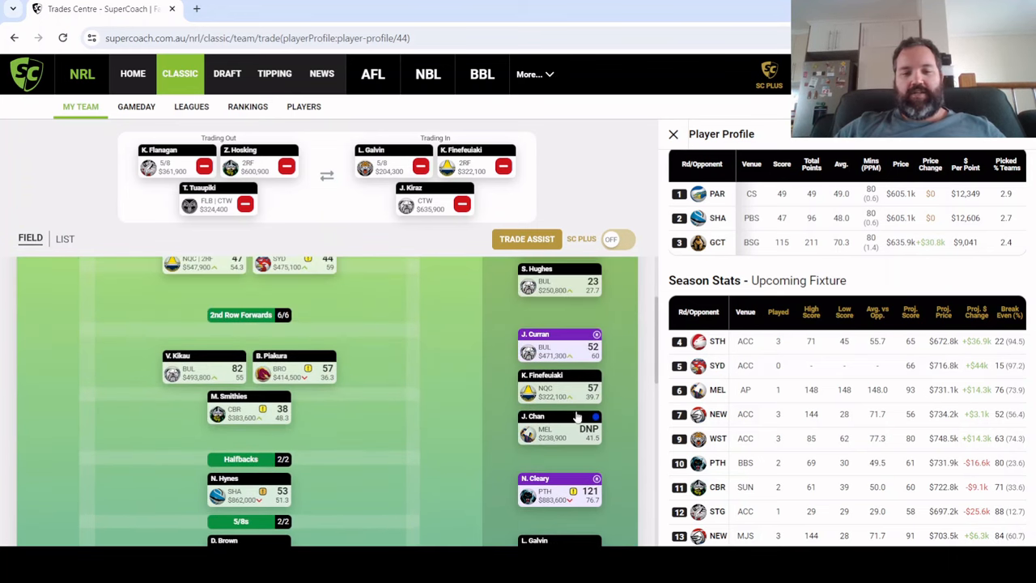
scroll(down, 3)
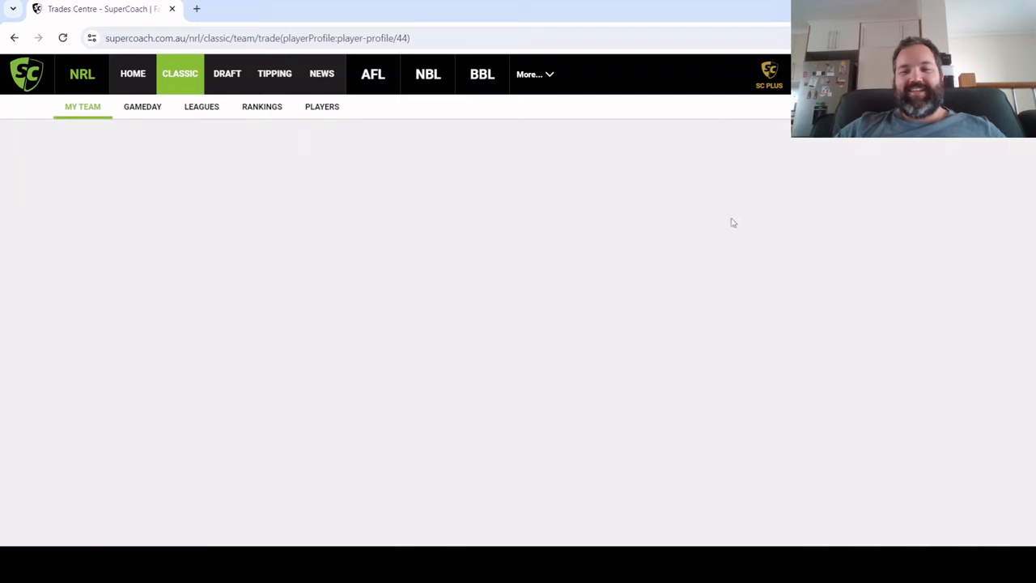
click(684, 152)
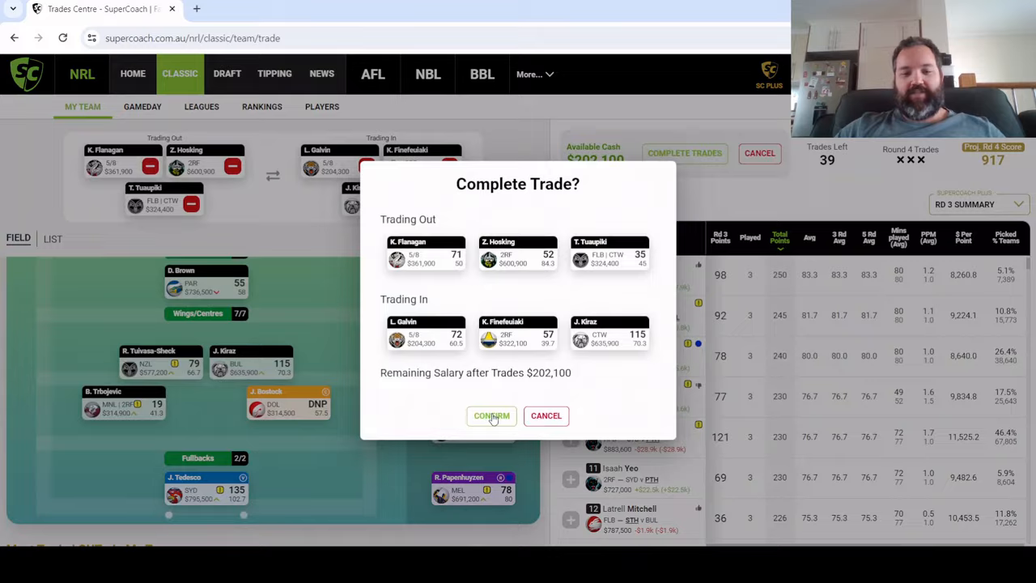
click(492, 416)
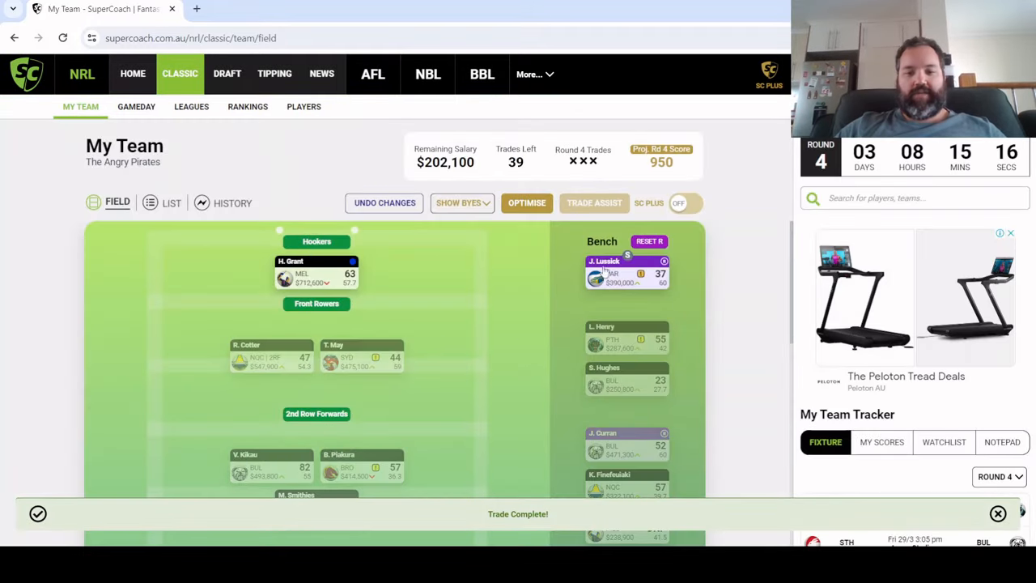
Swap Lussick in for Grant at hooker and Henry in for Cotter at front row
scroll(down, 3)
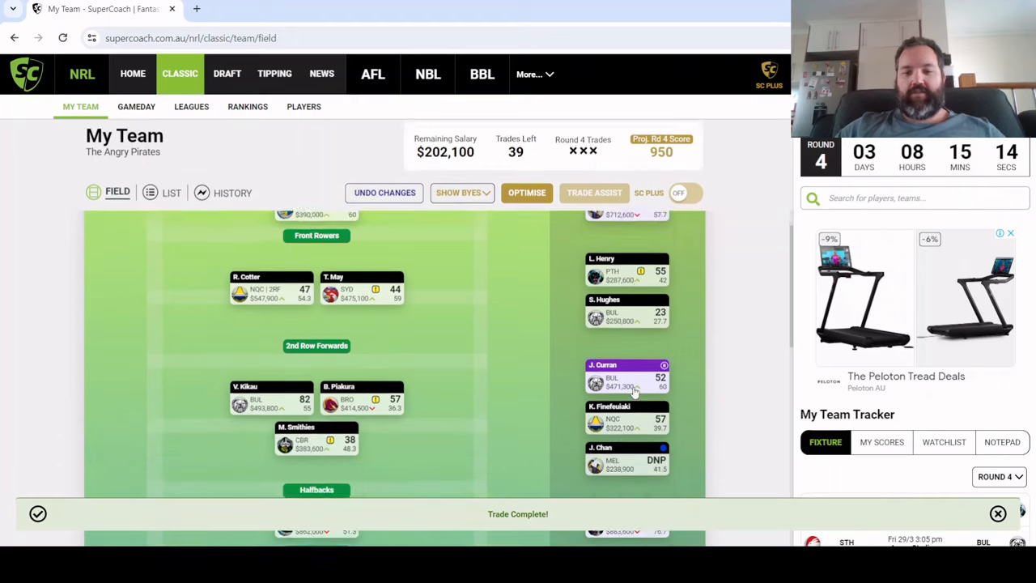
scroll(down, 3)
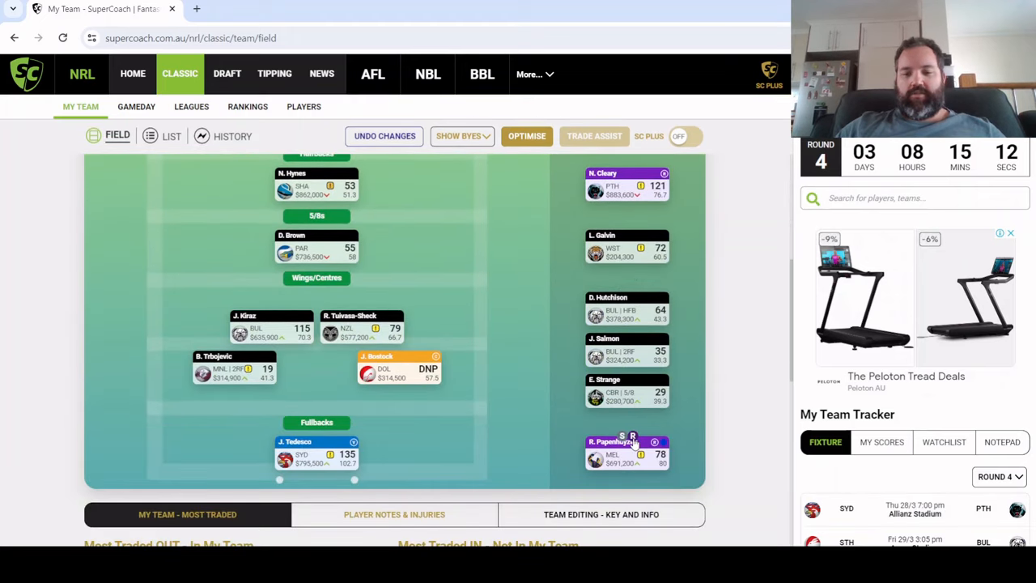
scroll(up, 3)
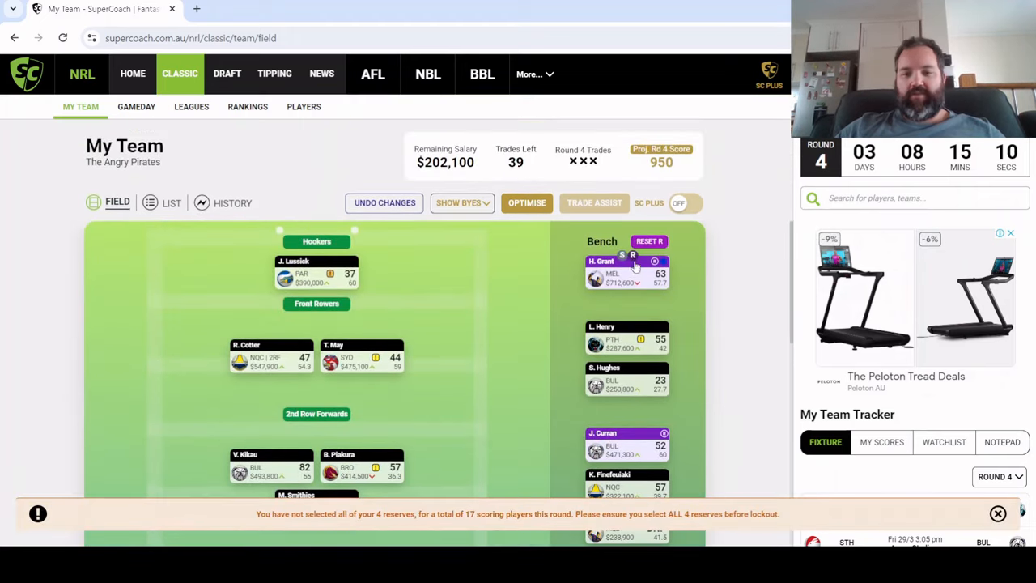
scroll(down, 3)
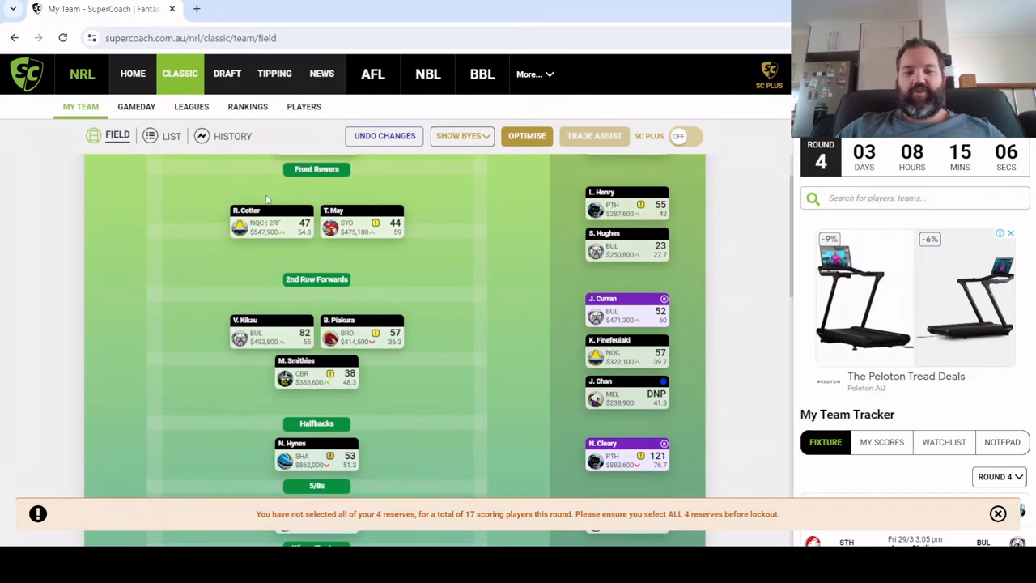
mouse_move(548, 258)
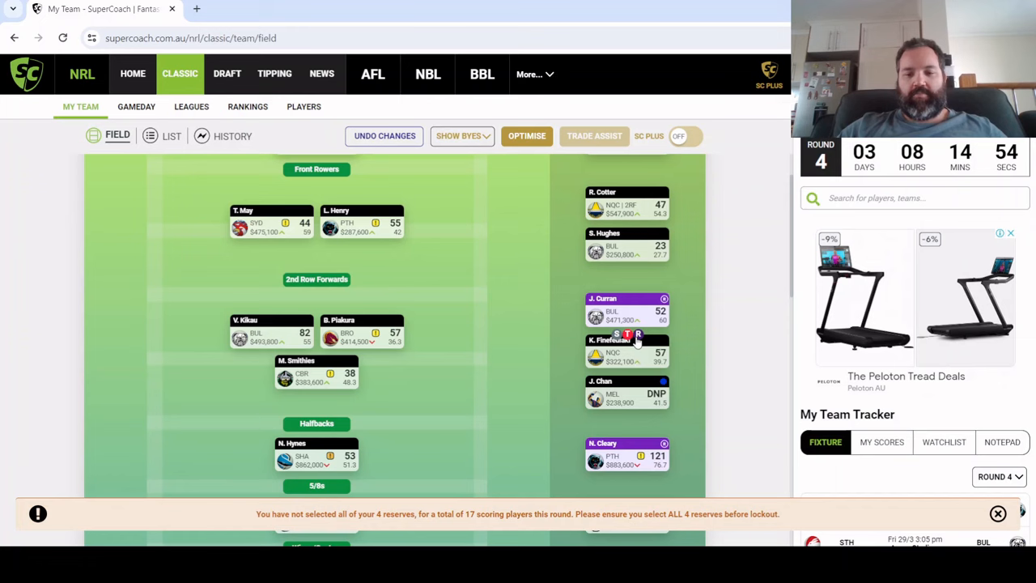
scroll(down, 3)
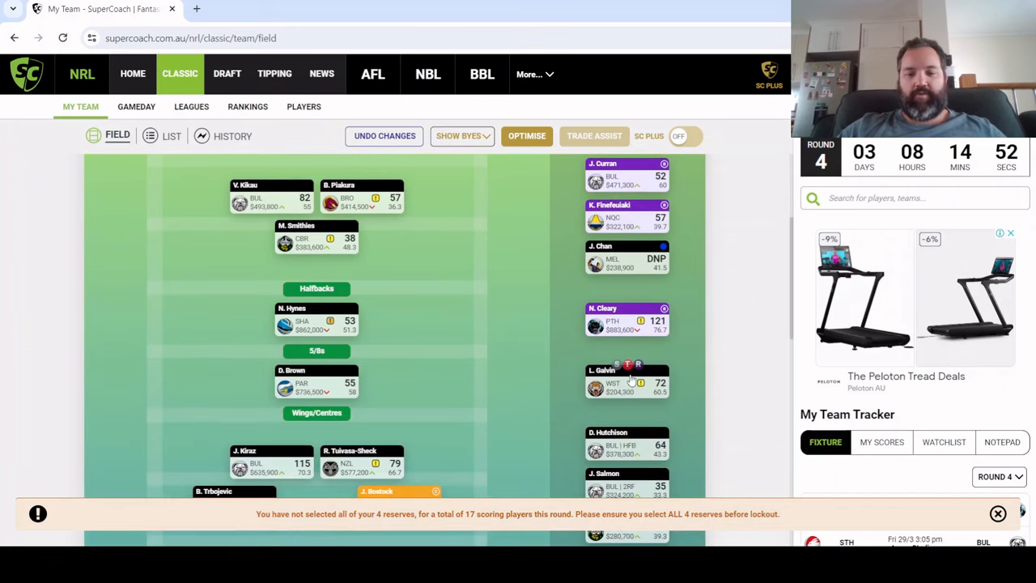
scroll(down, 3)
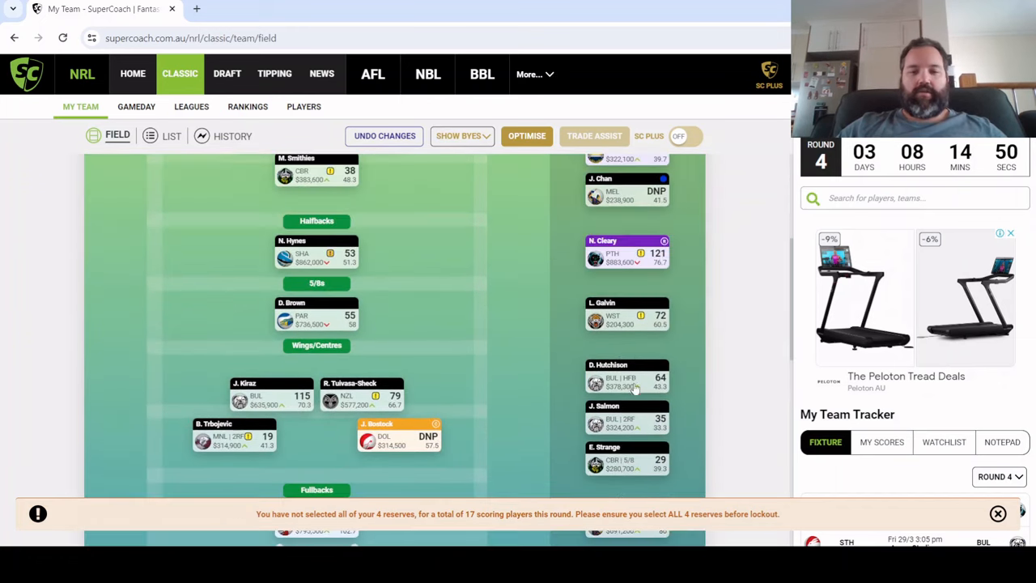
scroll(up, 3)
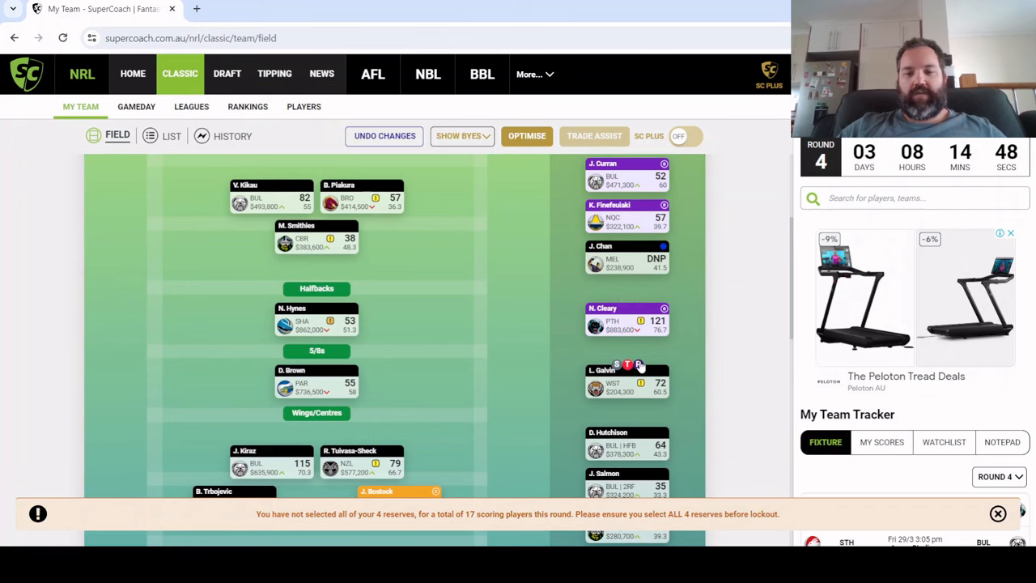
scroll(down, 3)
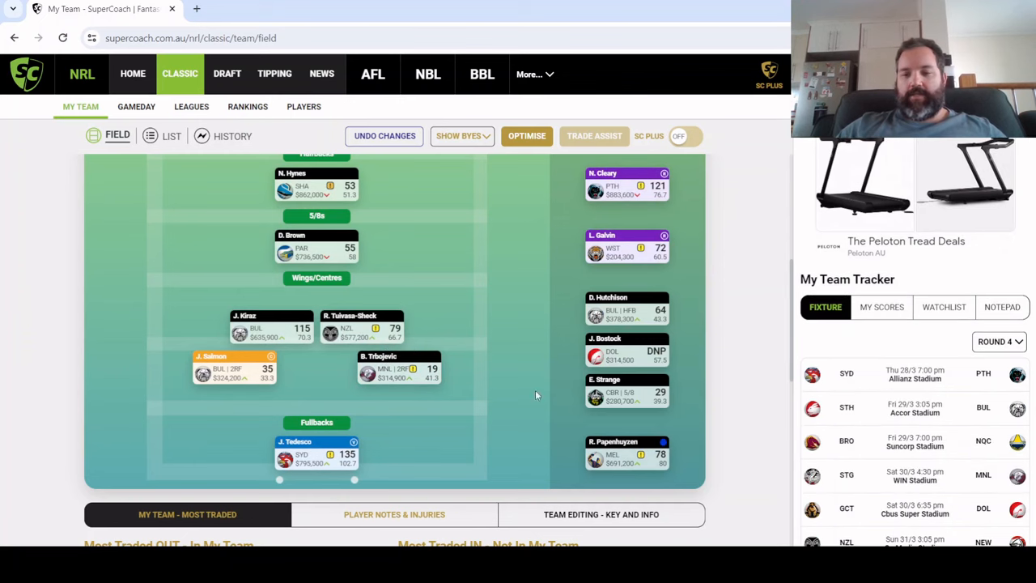
mouse_move(878, 436)
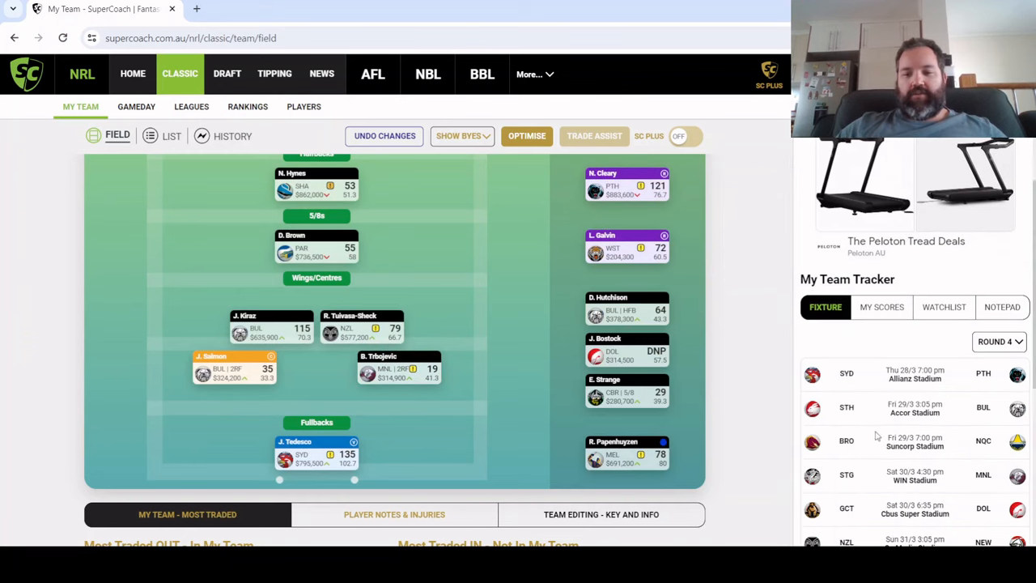
Start Salmon over Bostock, captain Hynes, and reserve Galvin and Finefeuiaki for a 1,007 projection
scroll(down, 3)
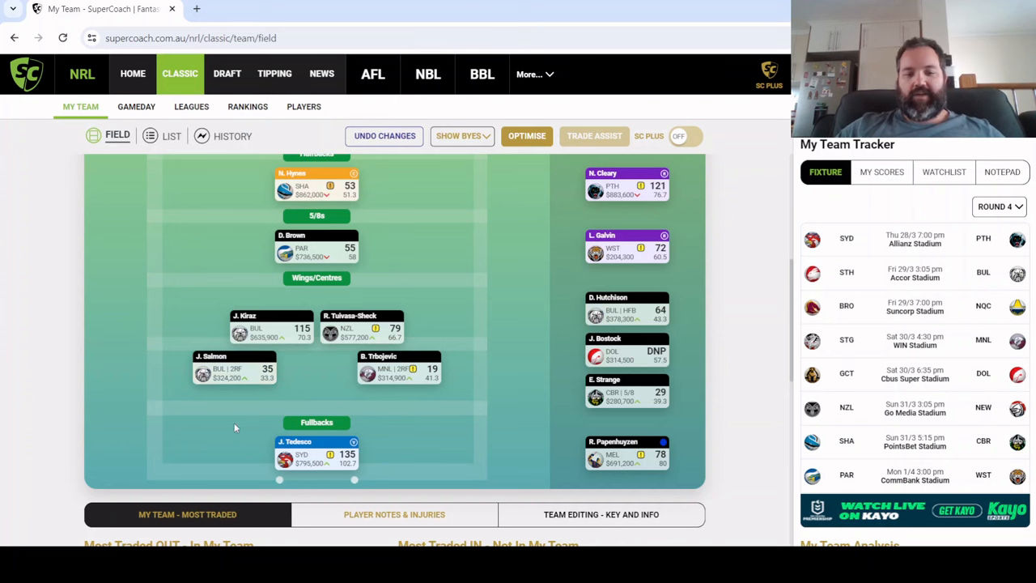
mouse_move(1024, 232)
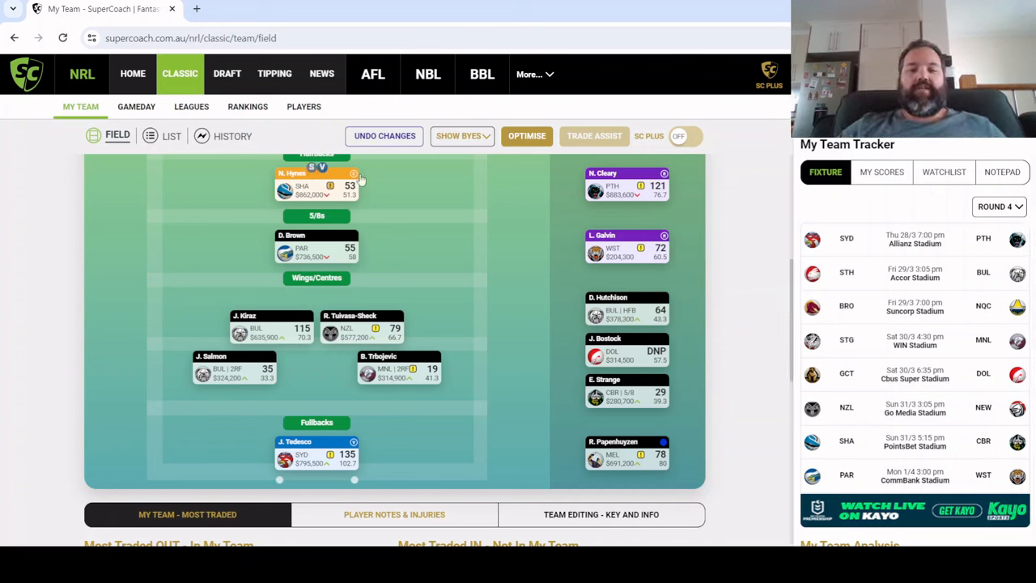
mouse_move(499, 352)
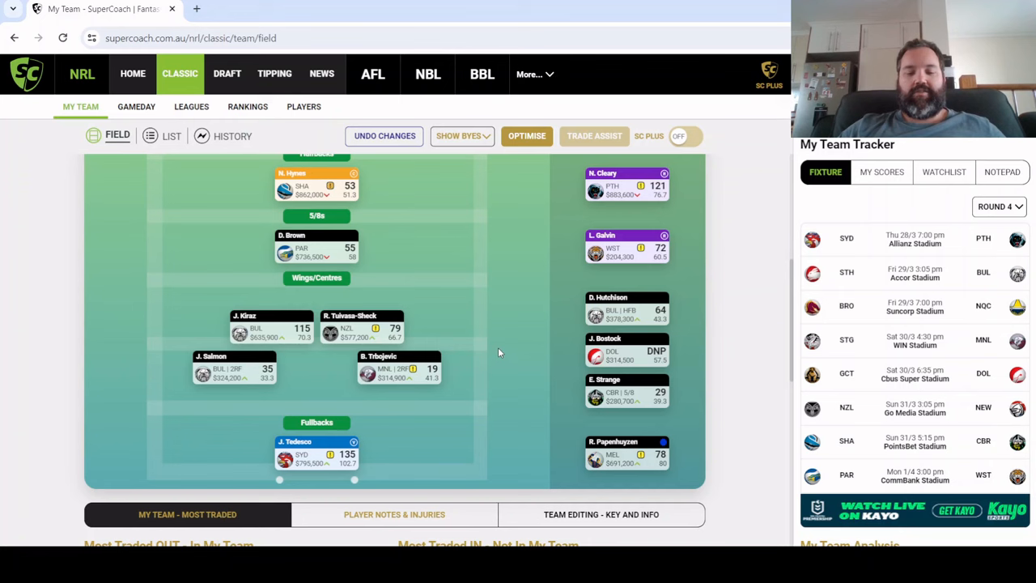
mouse_move(520, 372)
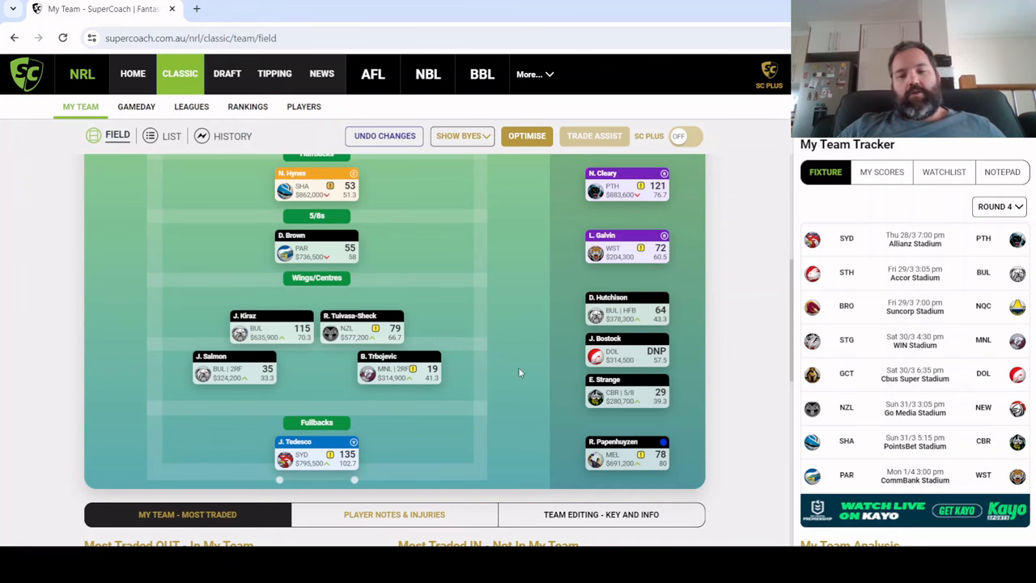
mouse_move(490, 253)
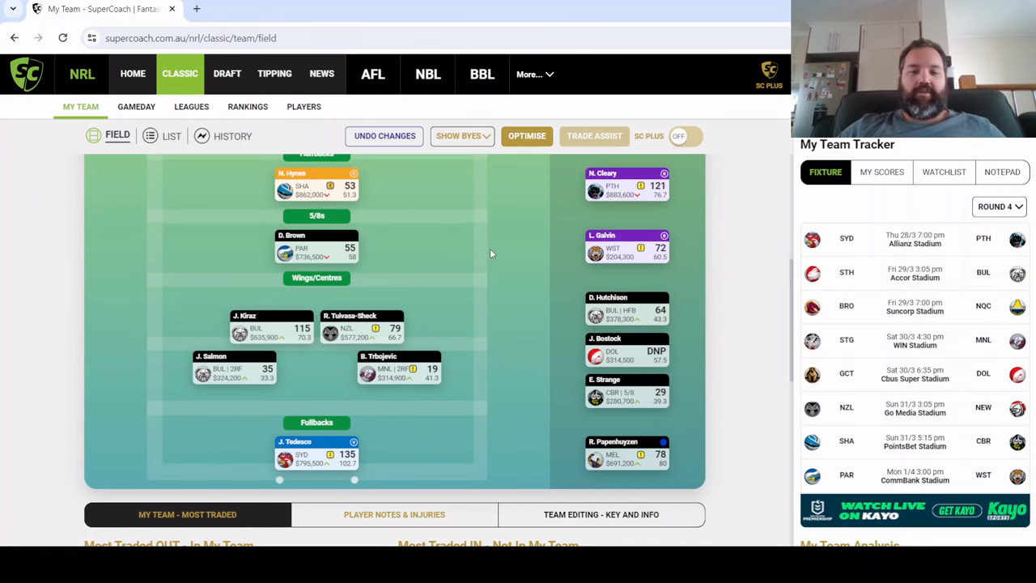
scroll(up, 3)
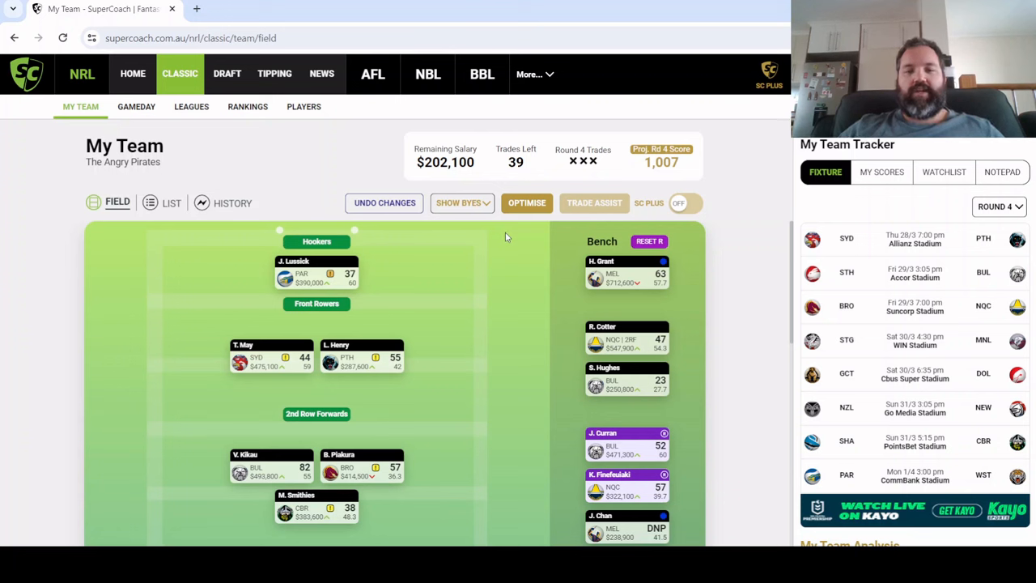
mouse_move(503, 419)
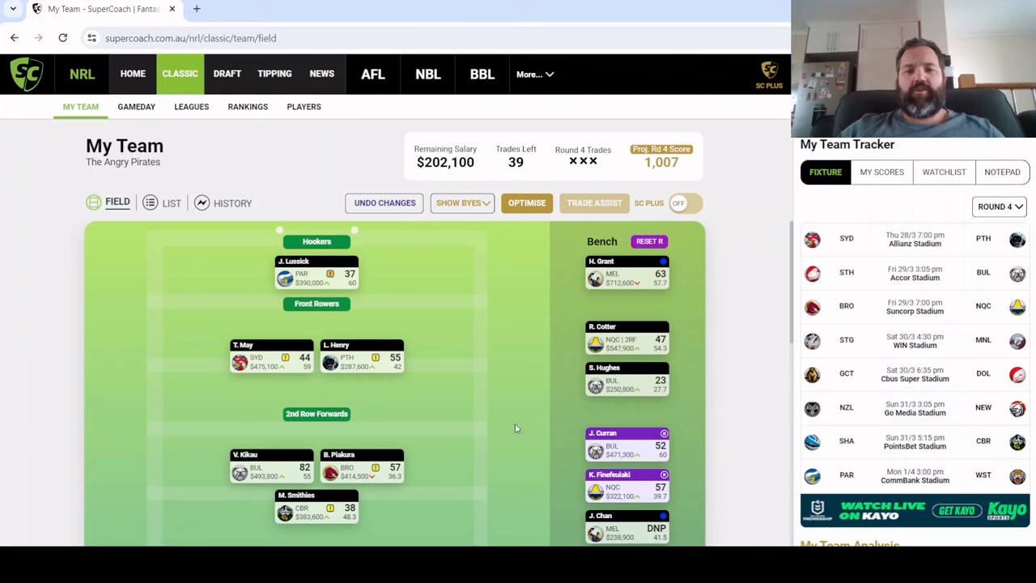
mouse_move(507, 402)
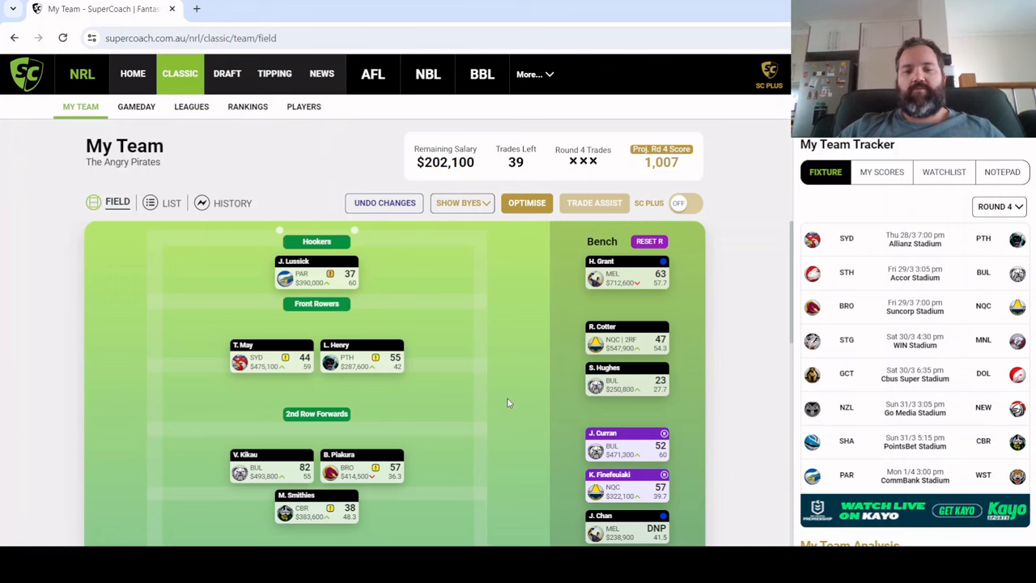